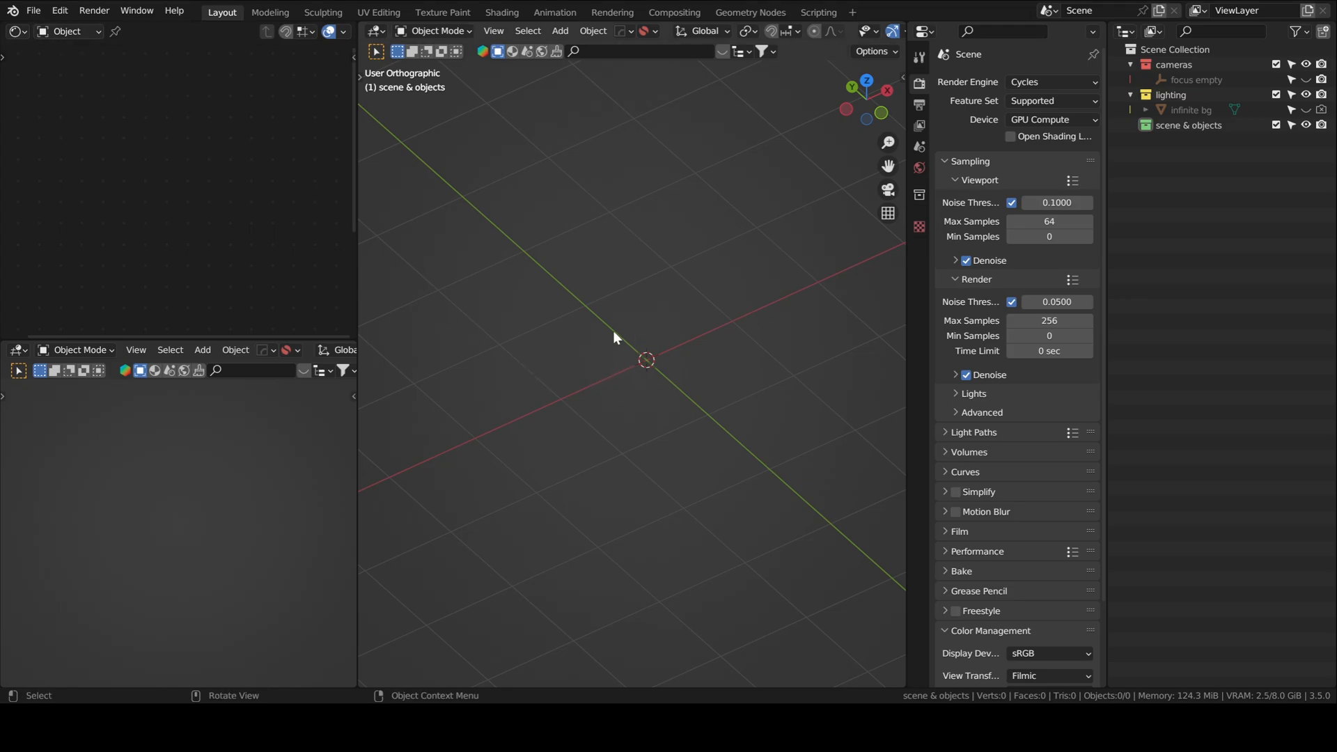
Import the sneaker FBX model and scale it down to about 0.72 in Top view
left_click(37, 12)
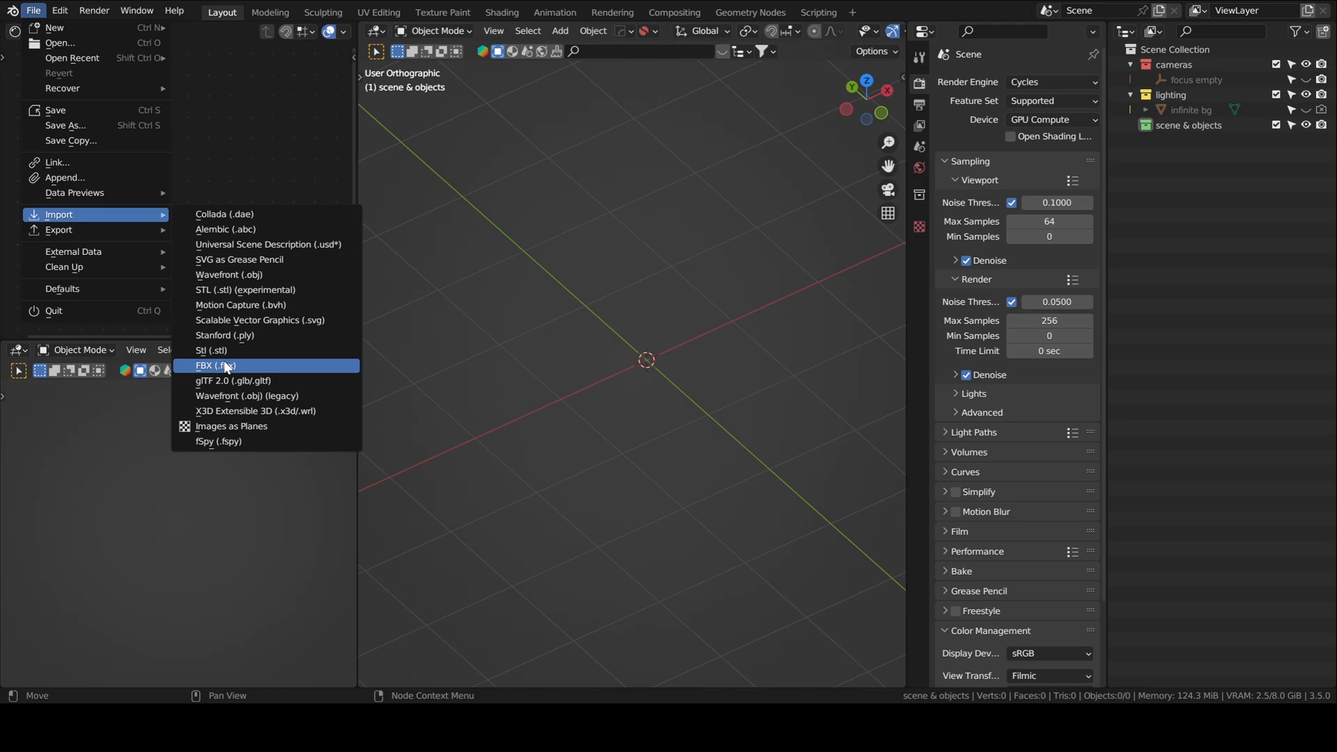
left_click(214, 365)
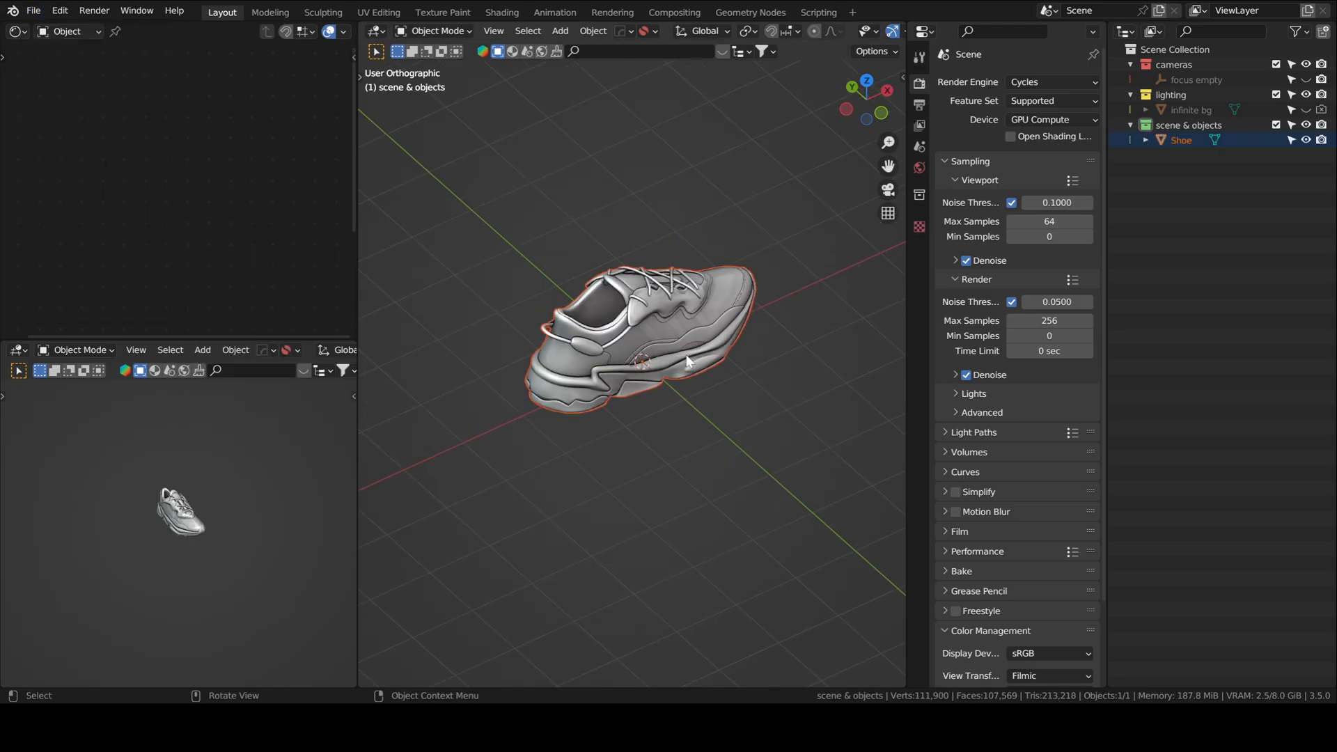
left_click(864, 99)
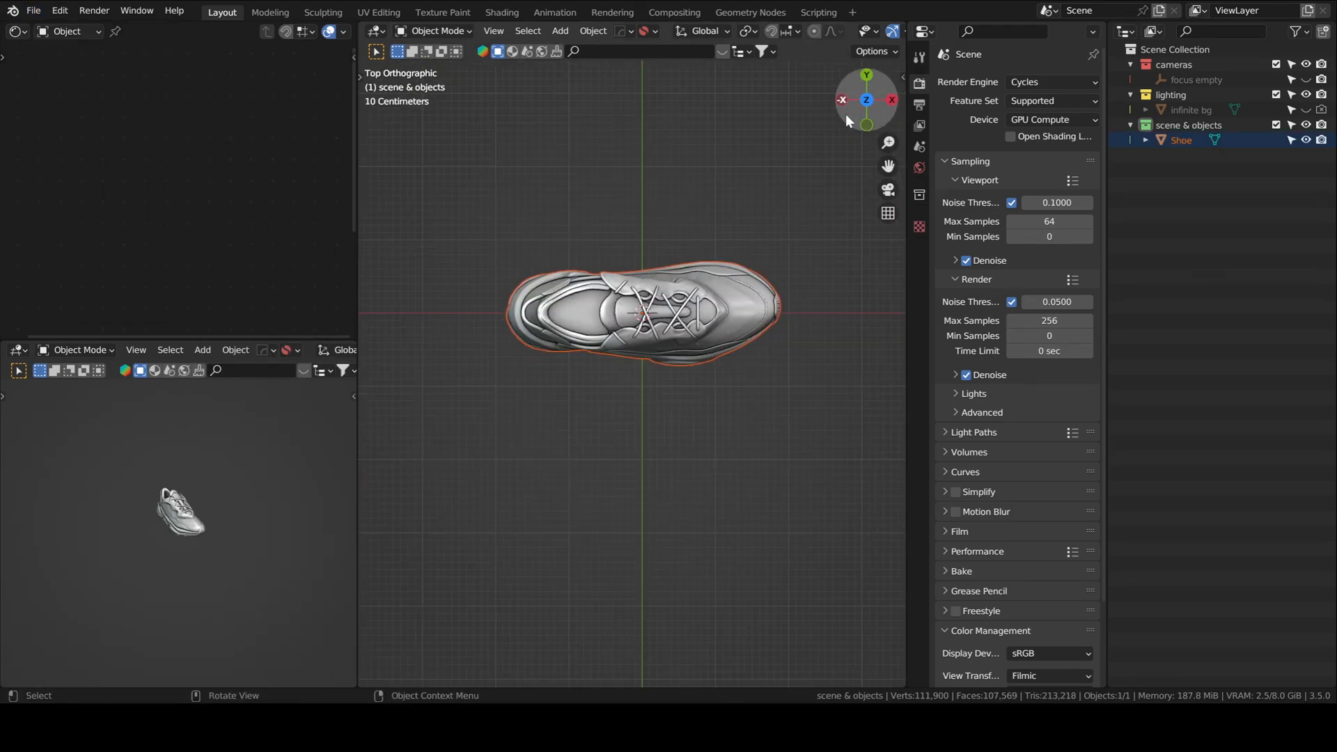
key("S")
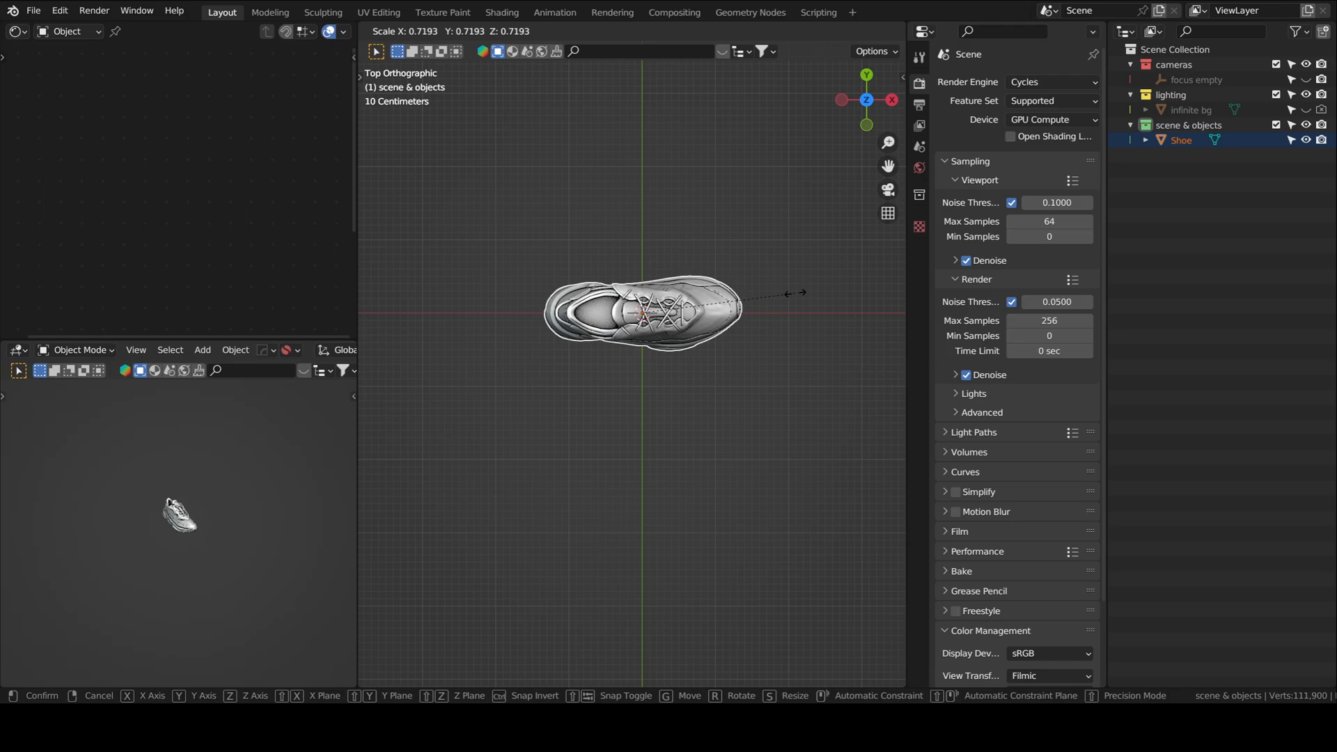
left_click(738, 309)
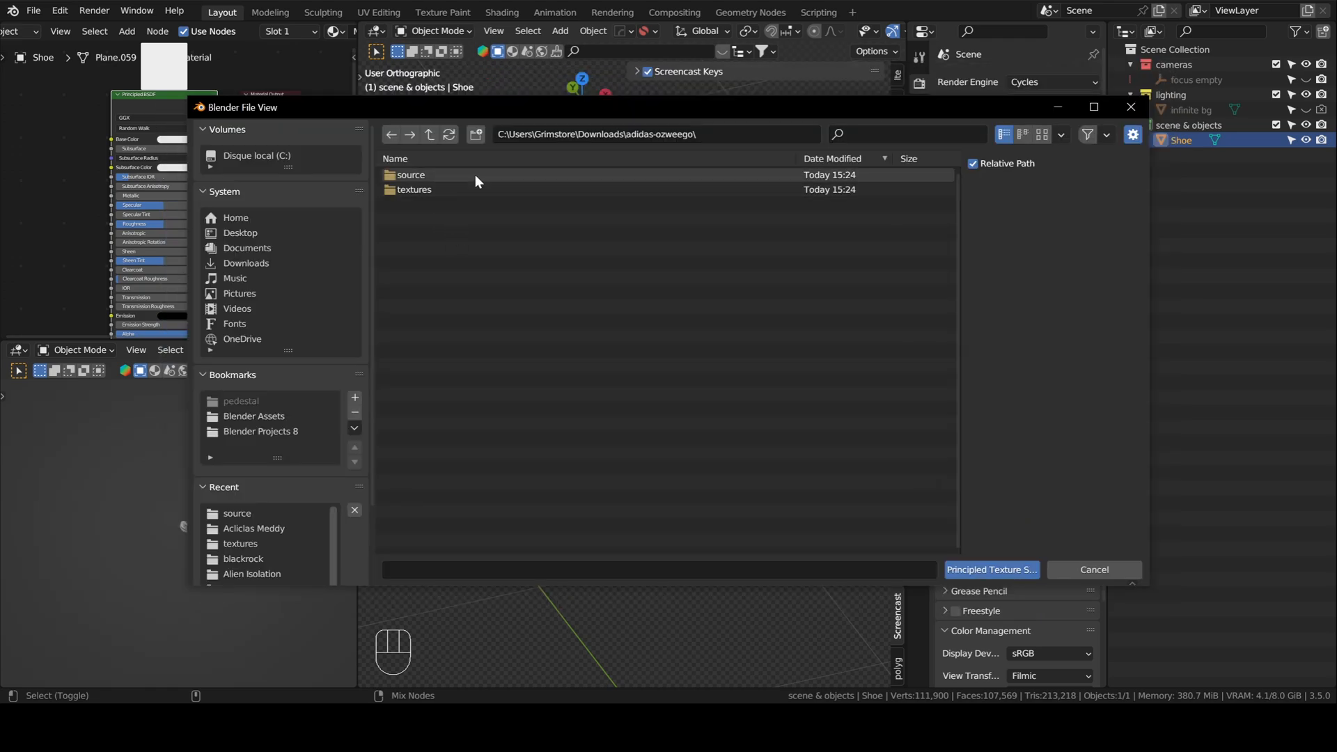
Load the NORMAL, AO, COLOR and ROUGHNESS PNGs from the textures folder via Principled Texture Setup
double_click(415, 189)
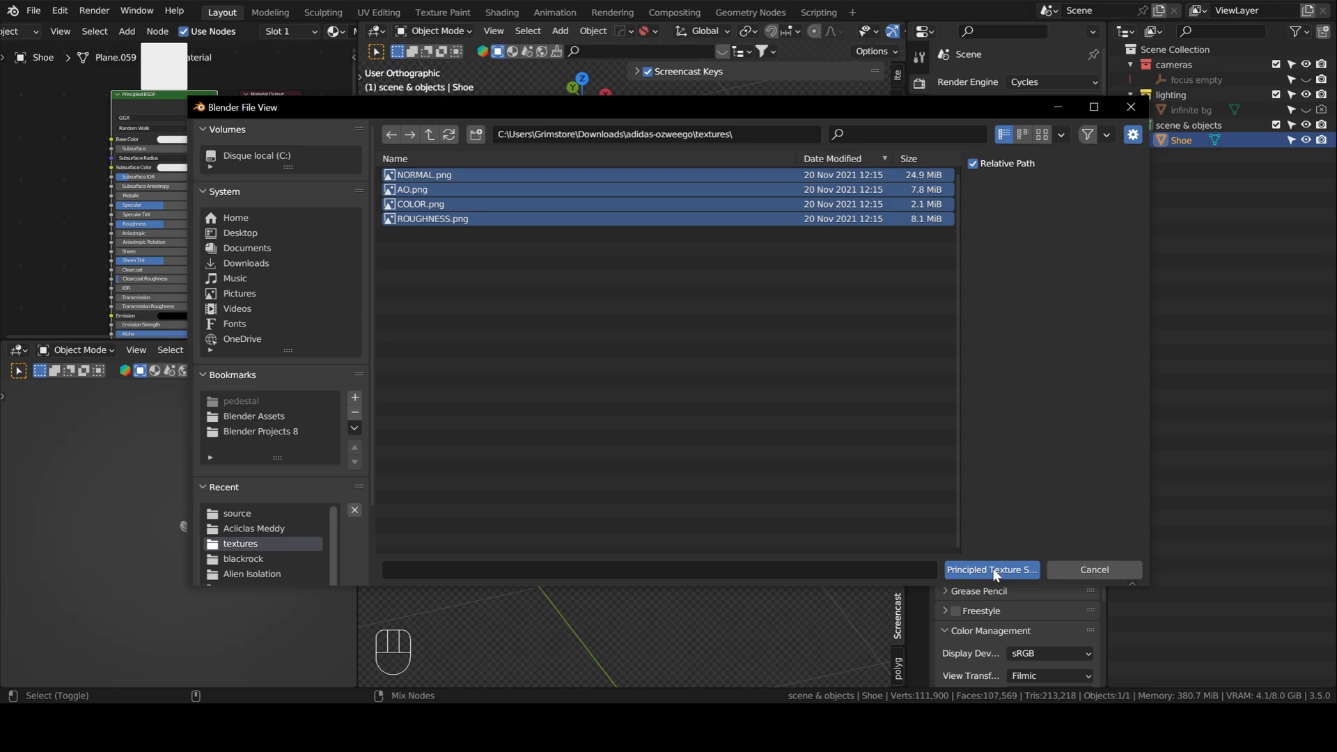
left_click(992, 570)
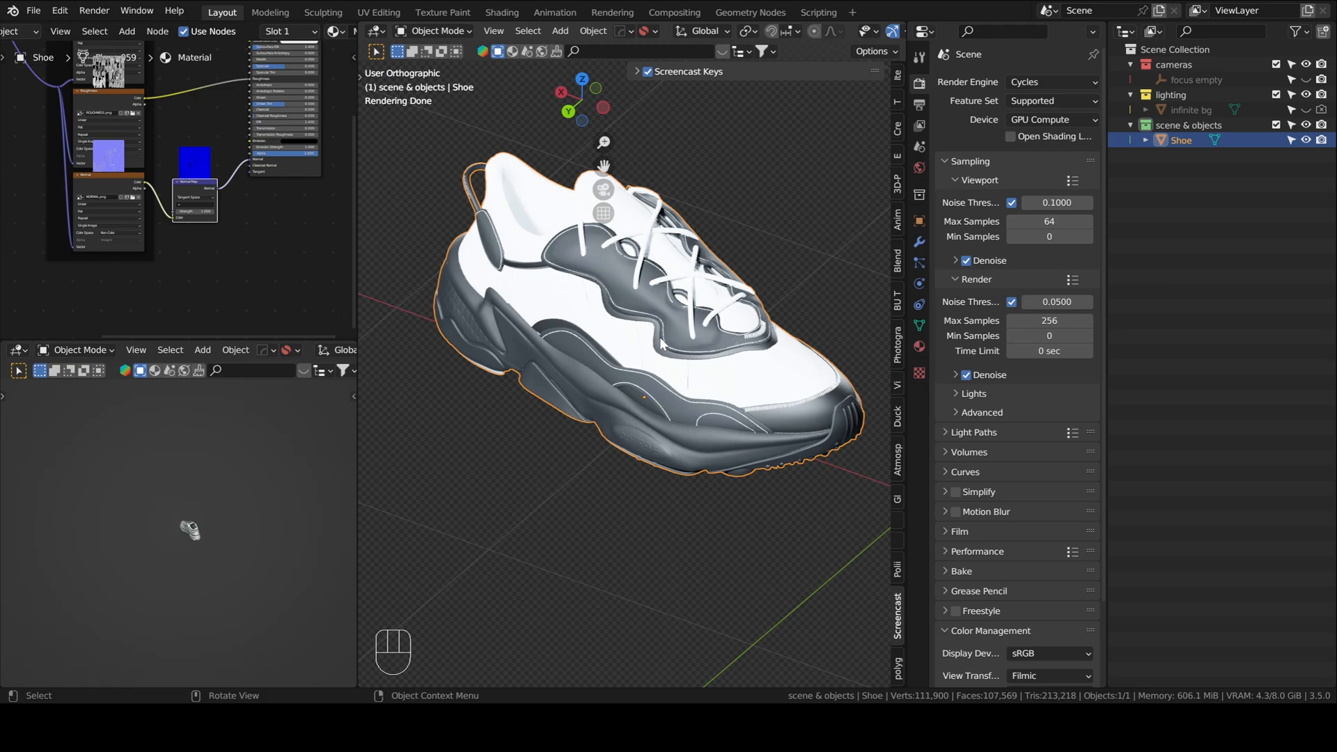
mouse_move(686, 435)
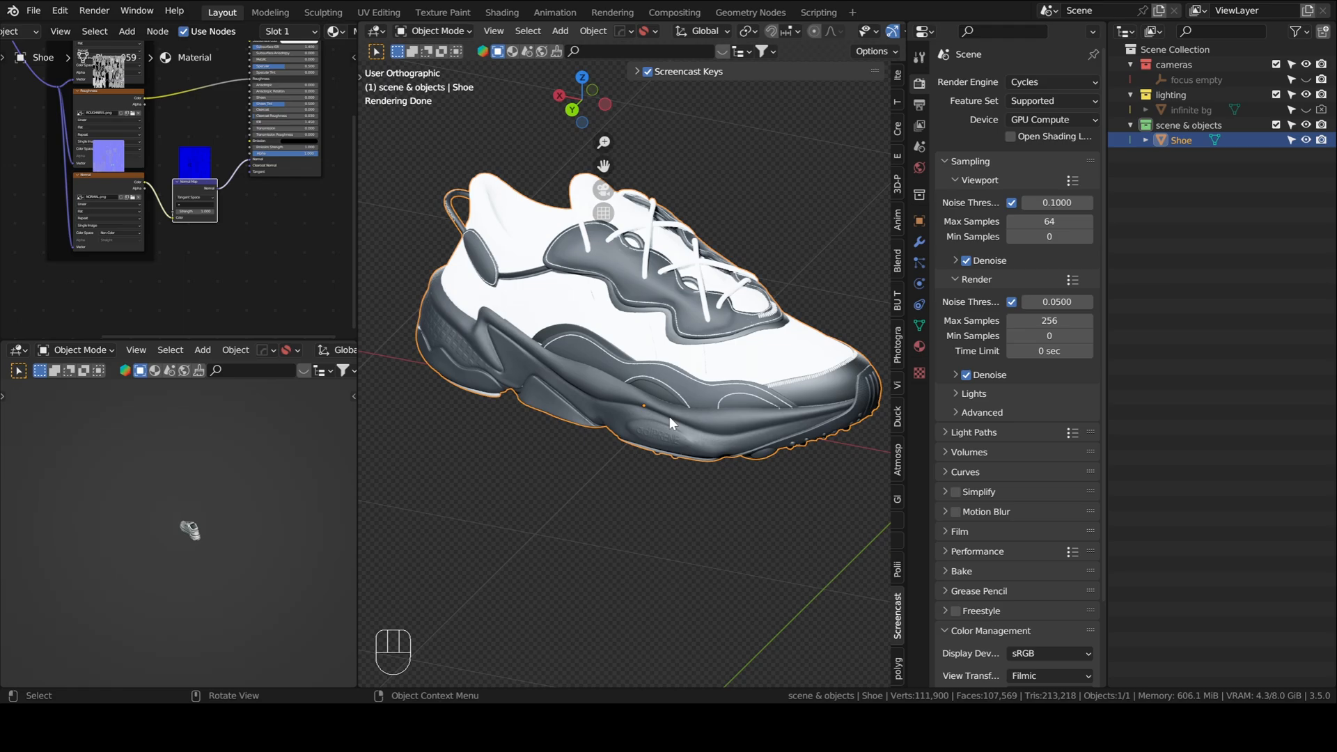
Switch the textured shoe into Edit Mode to work on its mesh
key("Tab")
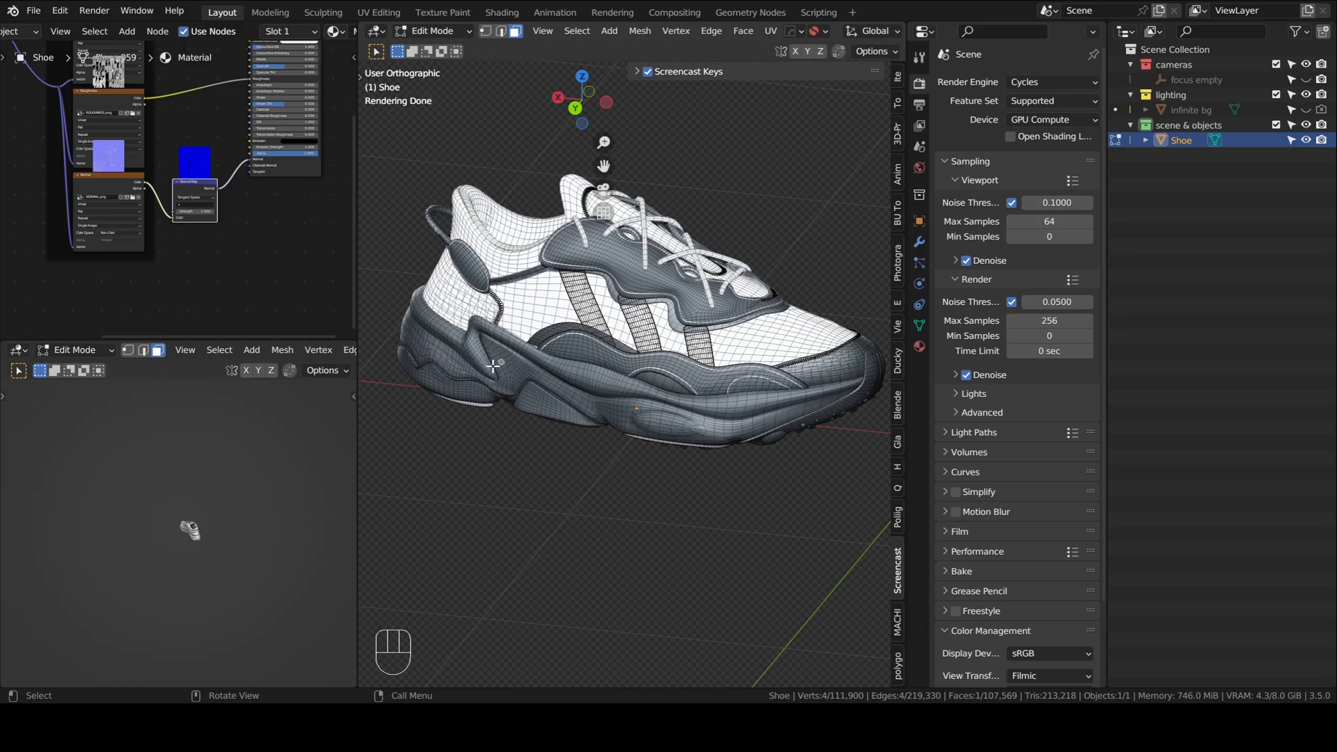
mouse_move(511, 383)
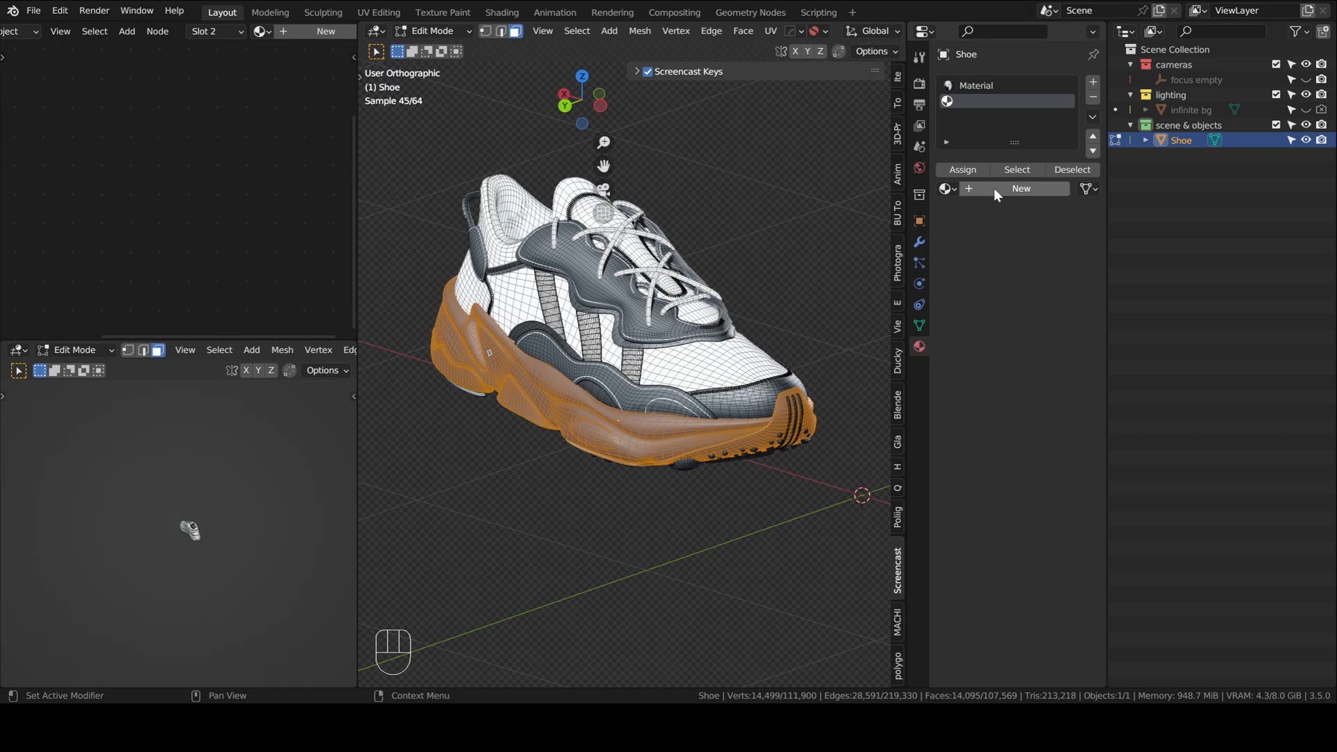
Create a new material for the selected sole and return to Object Mode
left_click(1021, 188)
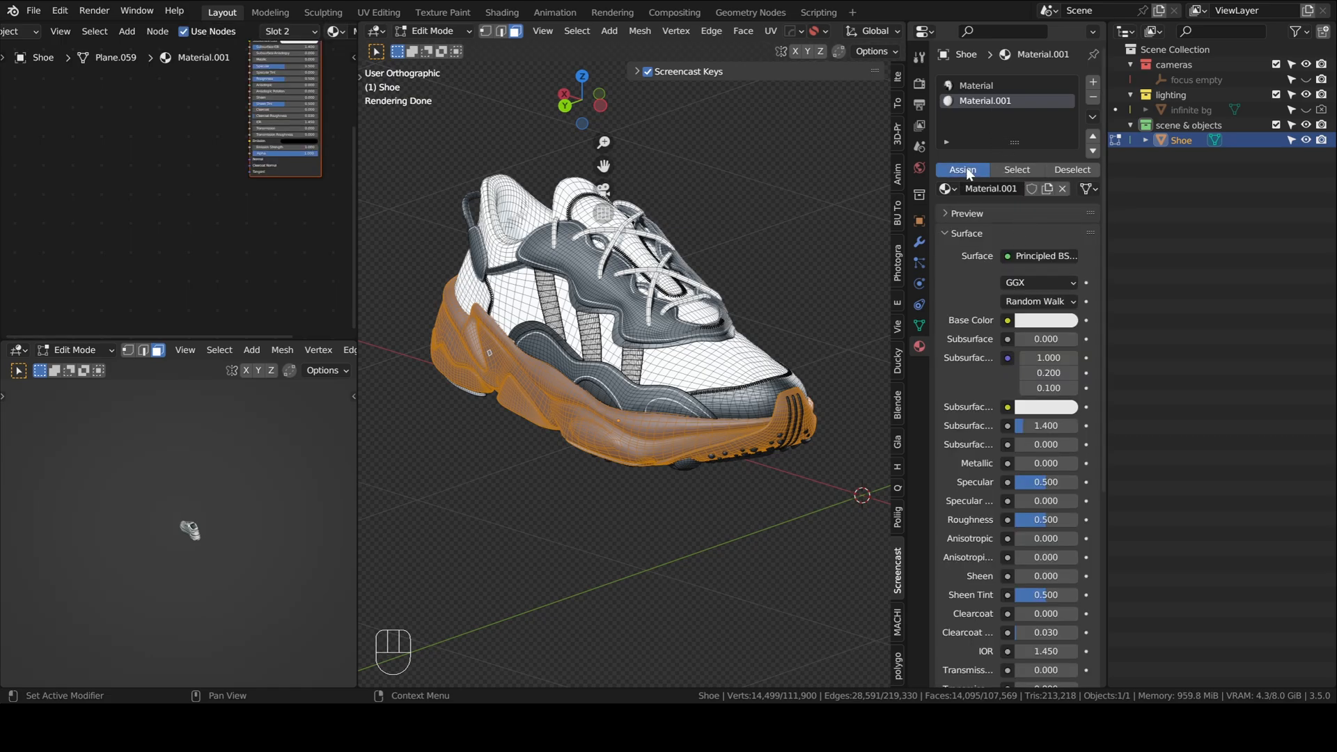
key("Tab")
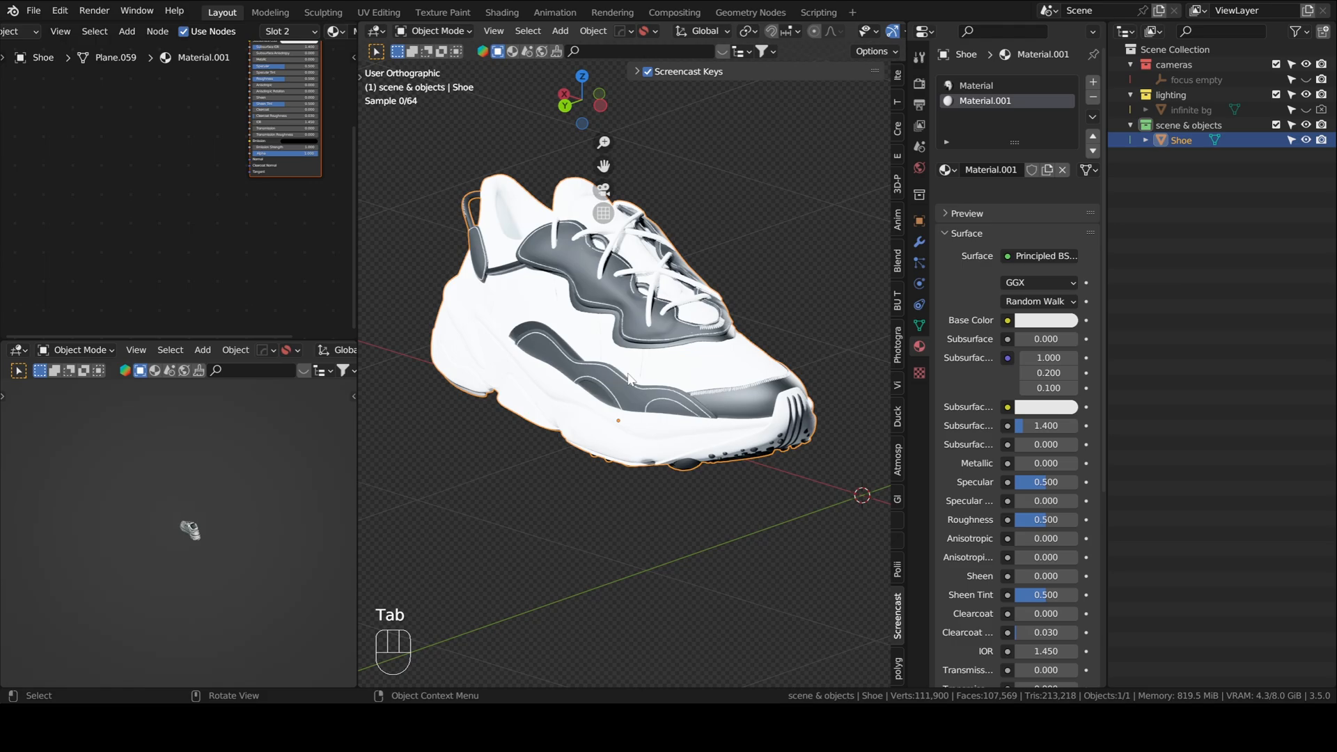
Make the sole material red, test it on the upper panel, then undo that assignment
left_click(1046, 320)
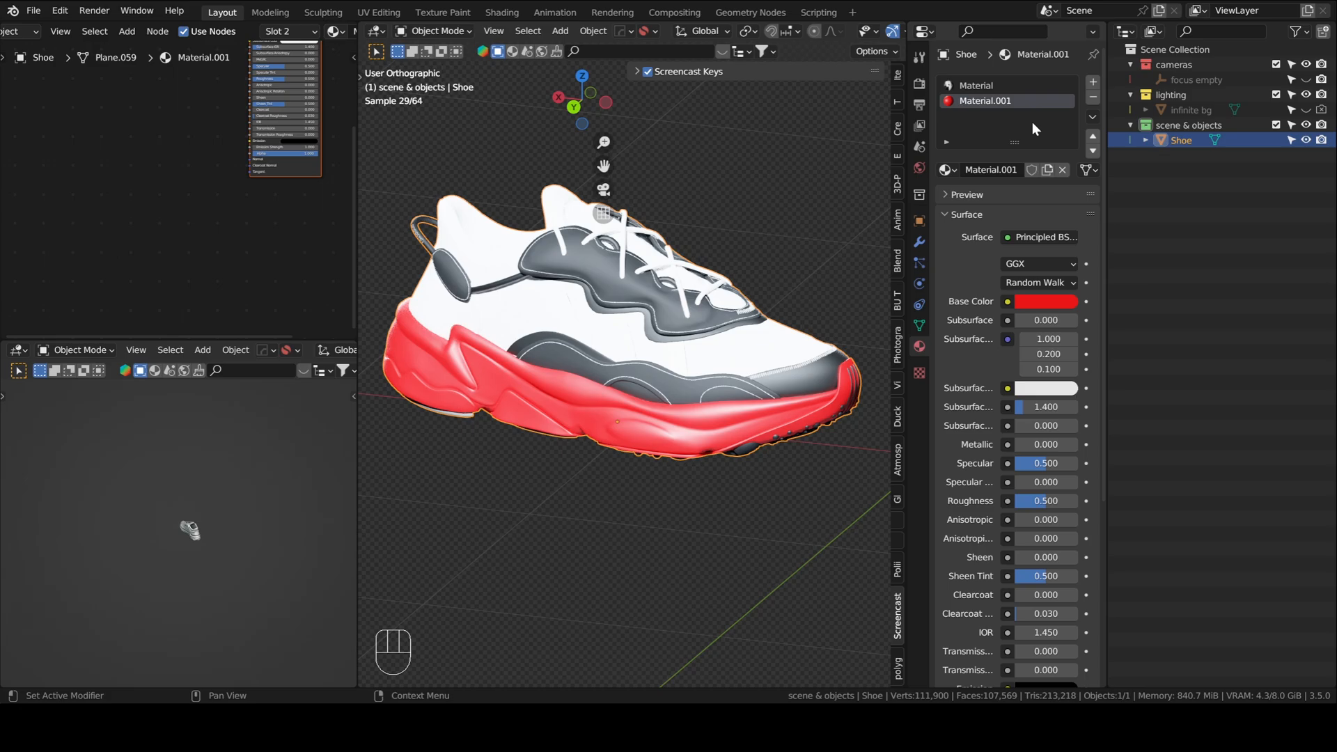
key("Tab")
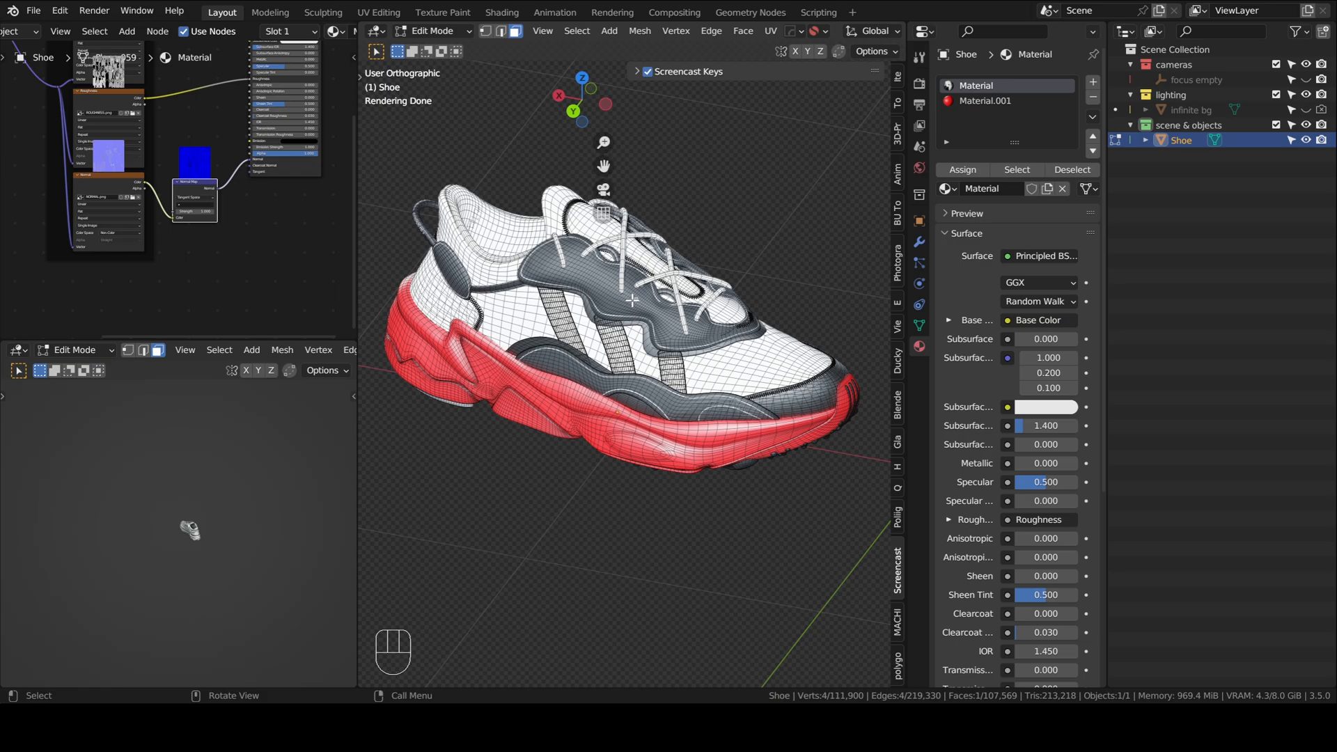
key("L")
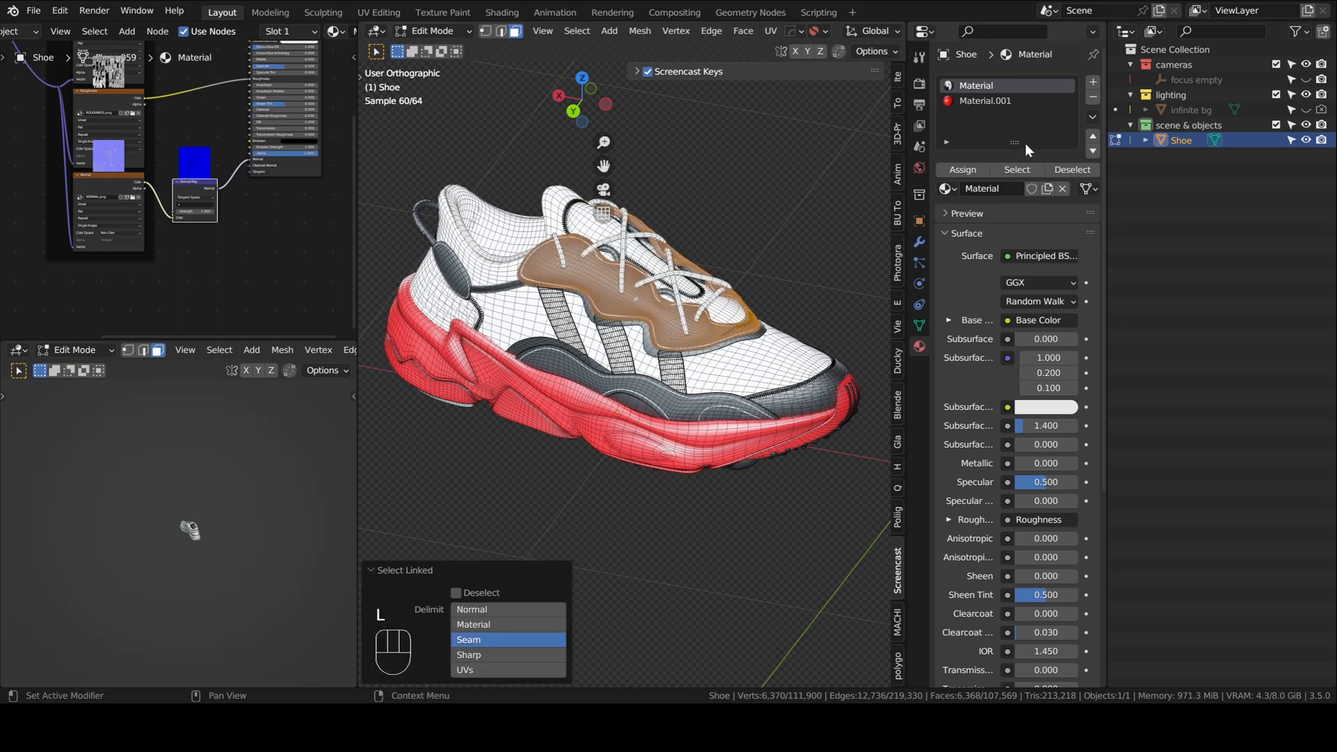
left_click(985, 100)
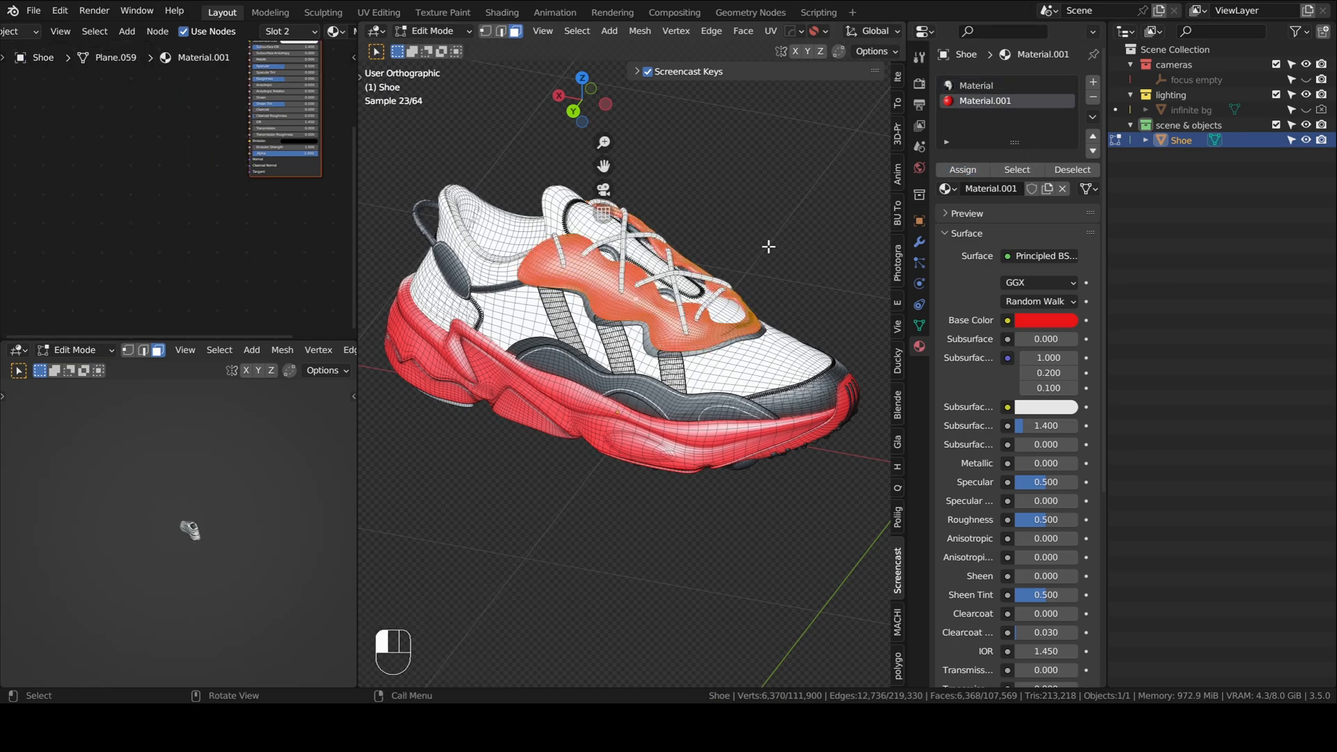
key("Tab")
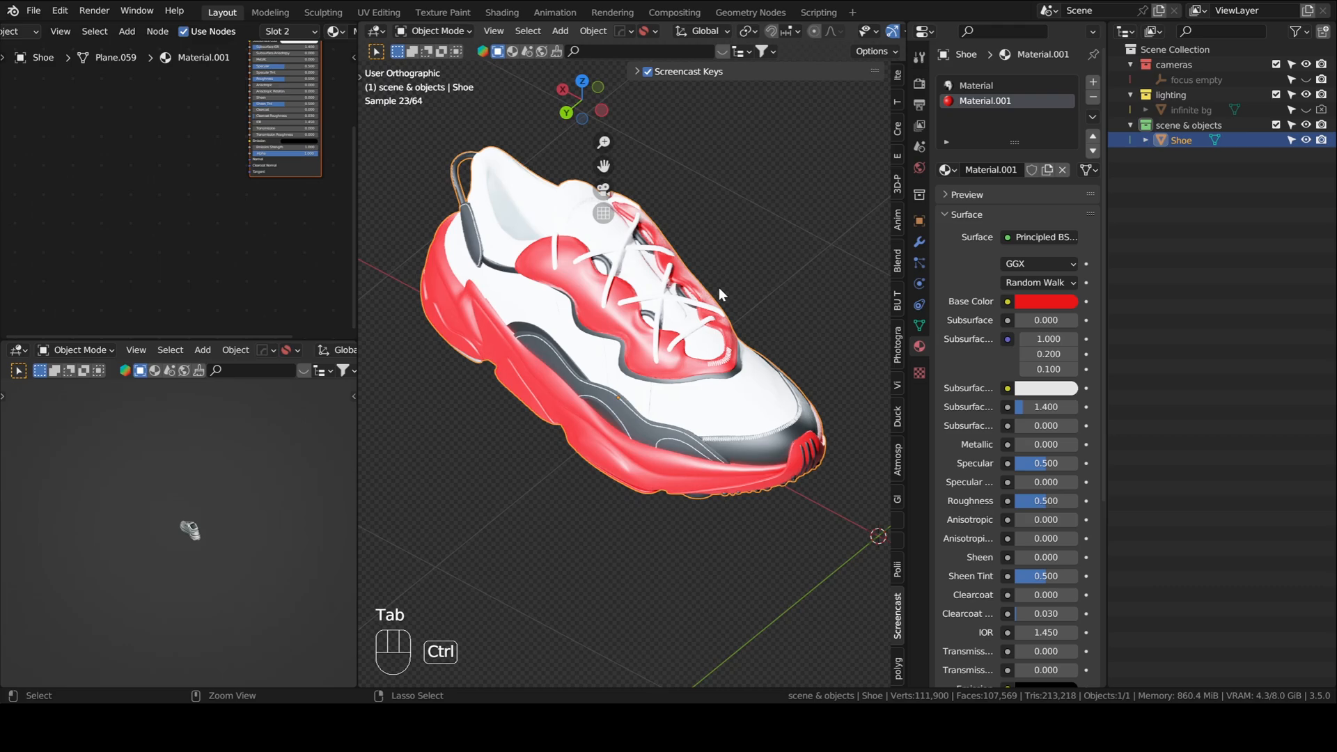
key("Tab")
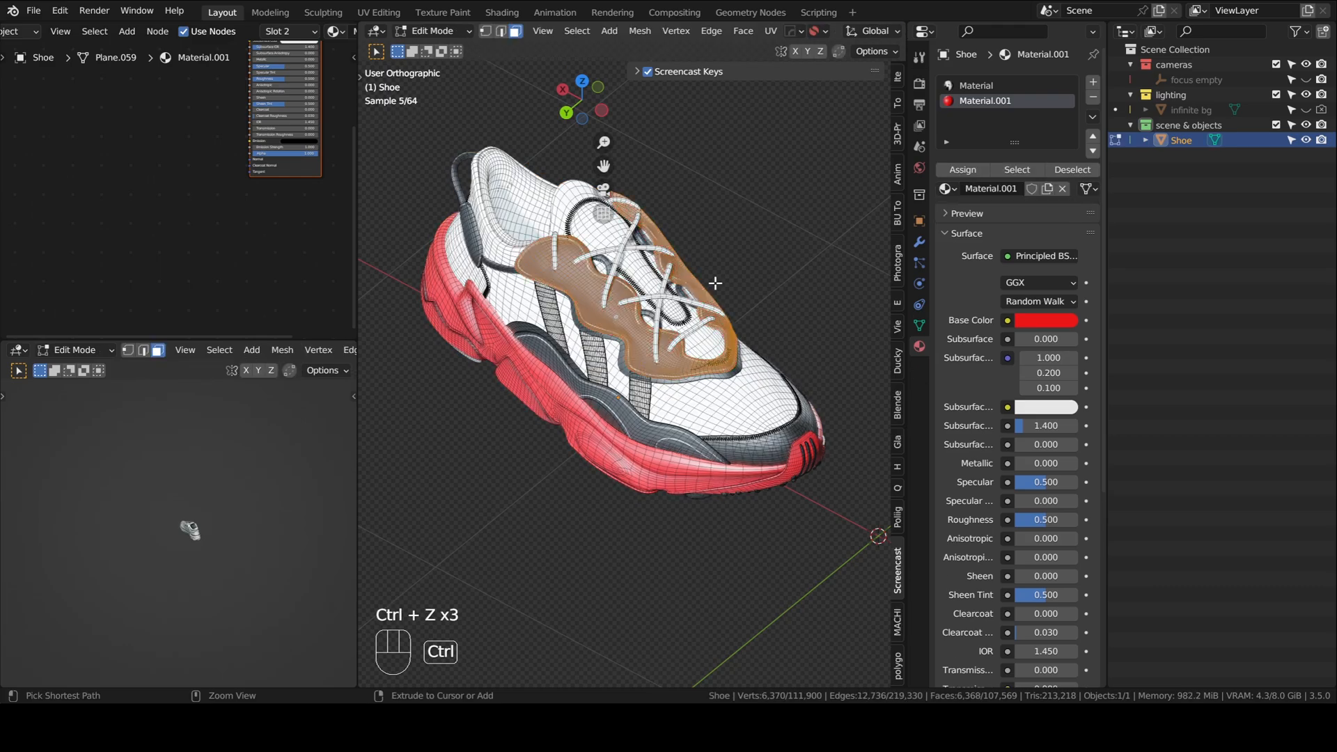
key("Tab")
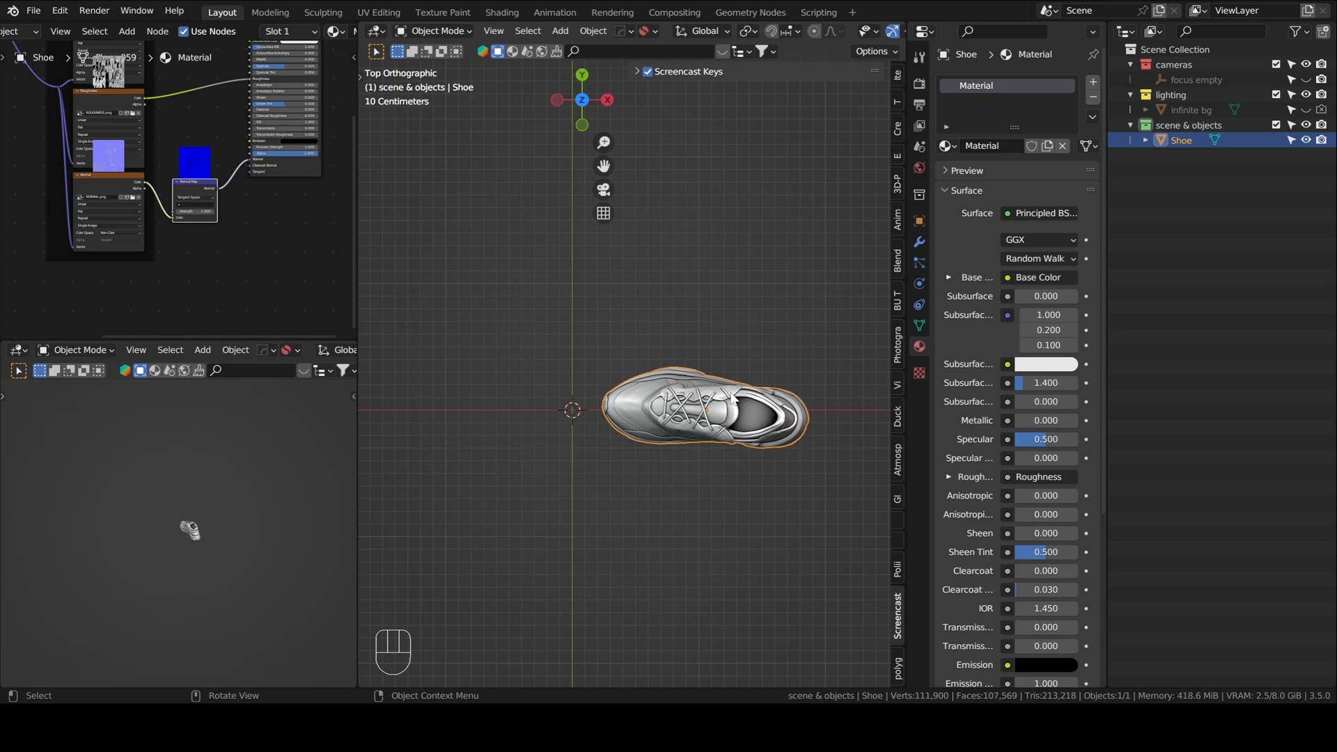
Trackball-rotate the shoe onto its side and apply all its transforms
key("r")
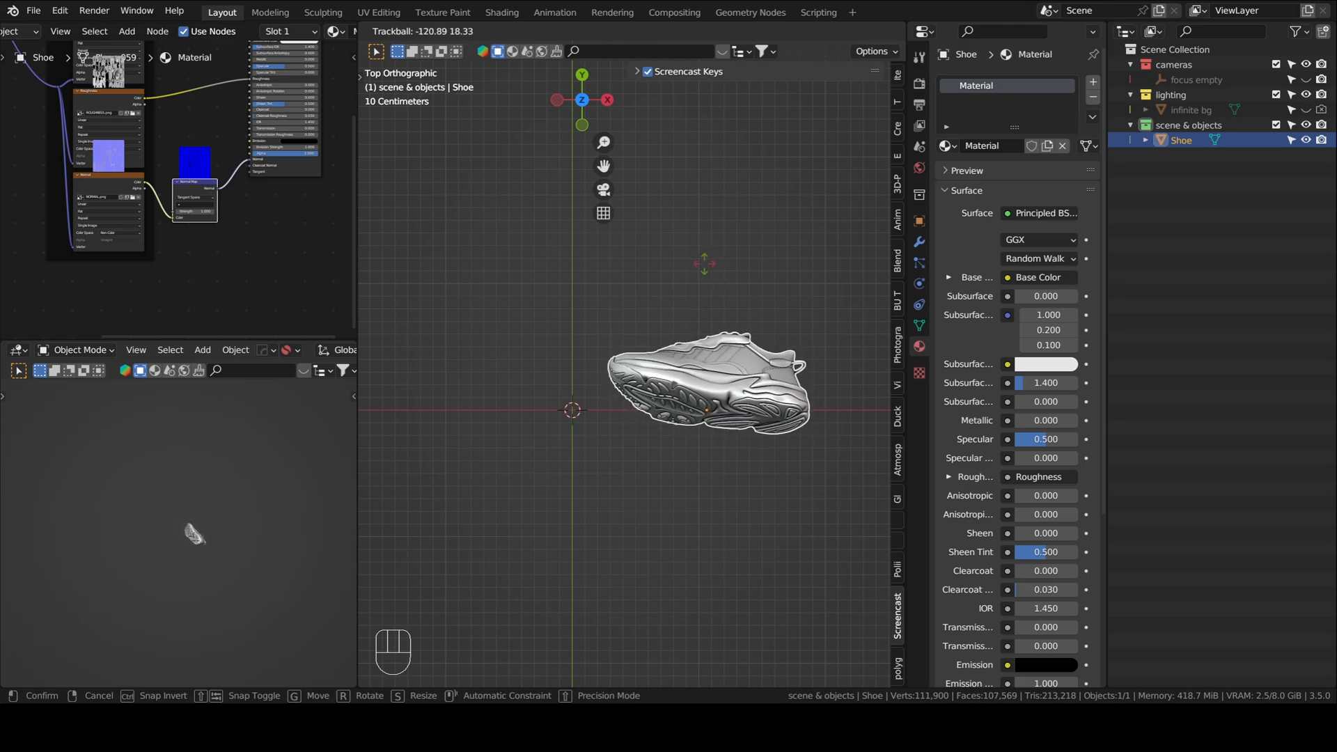
left_click(708, 382)
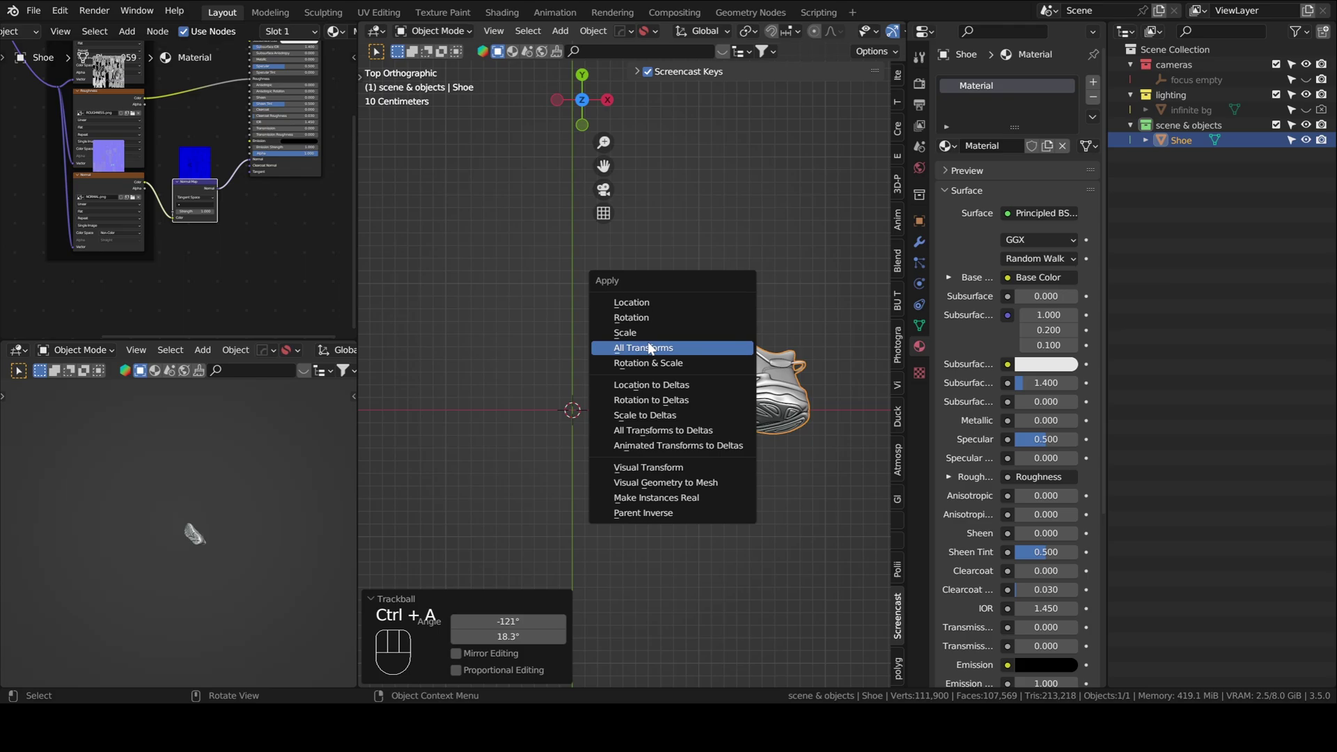
left_click(643, 347)
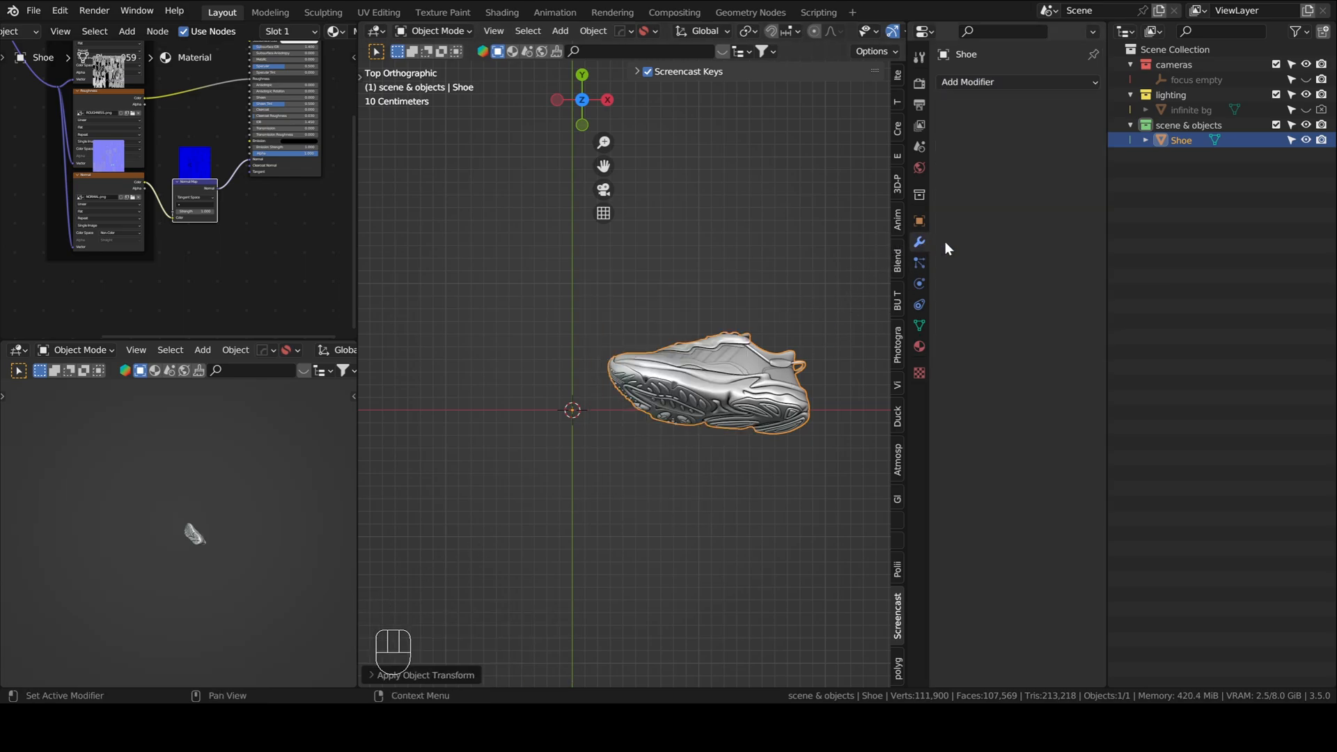
Add an Array modifier to the shoe with Relative Offset off and Object Offset on
left_click(1002, 81)
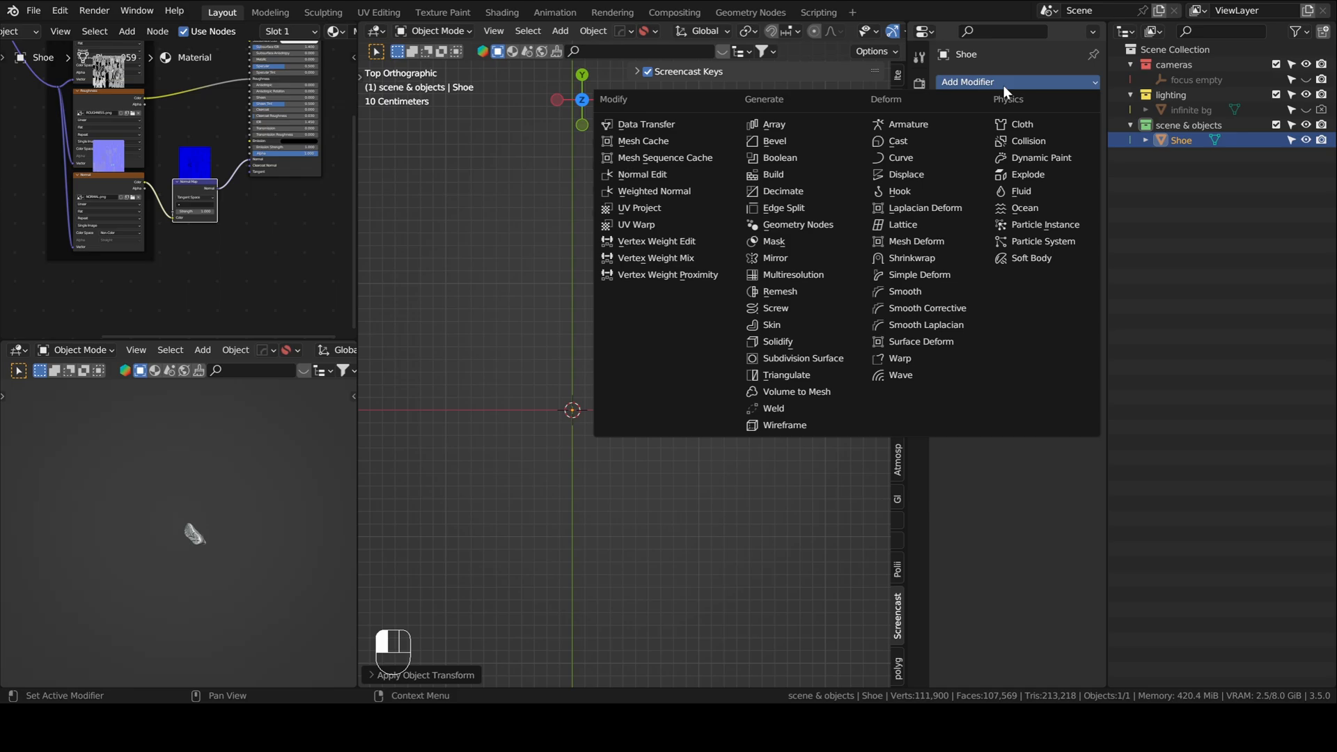
mouse_move(802, 358)
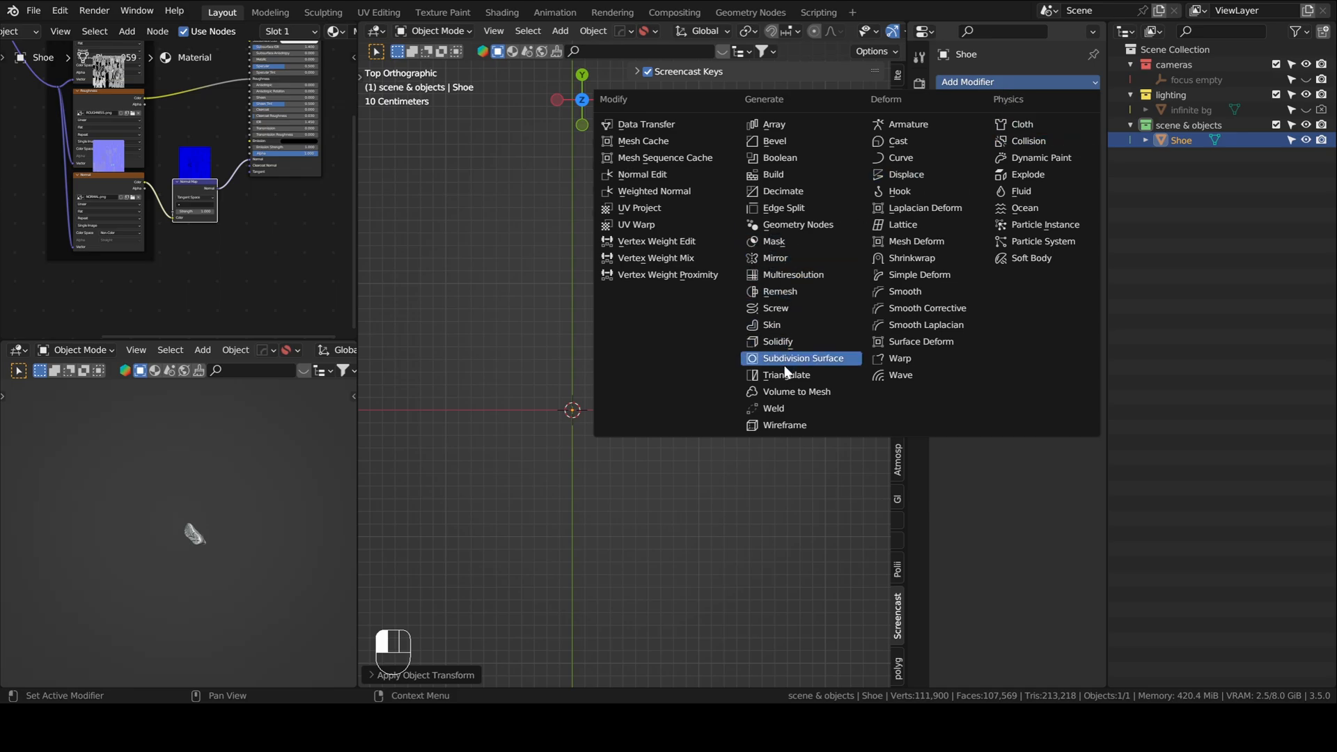
mouse_move(779, 124)
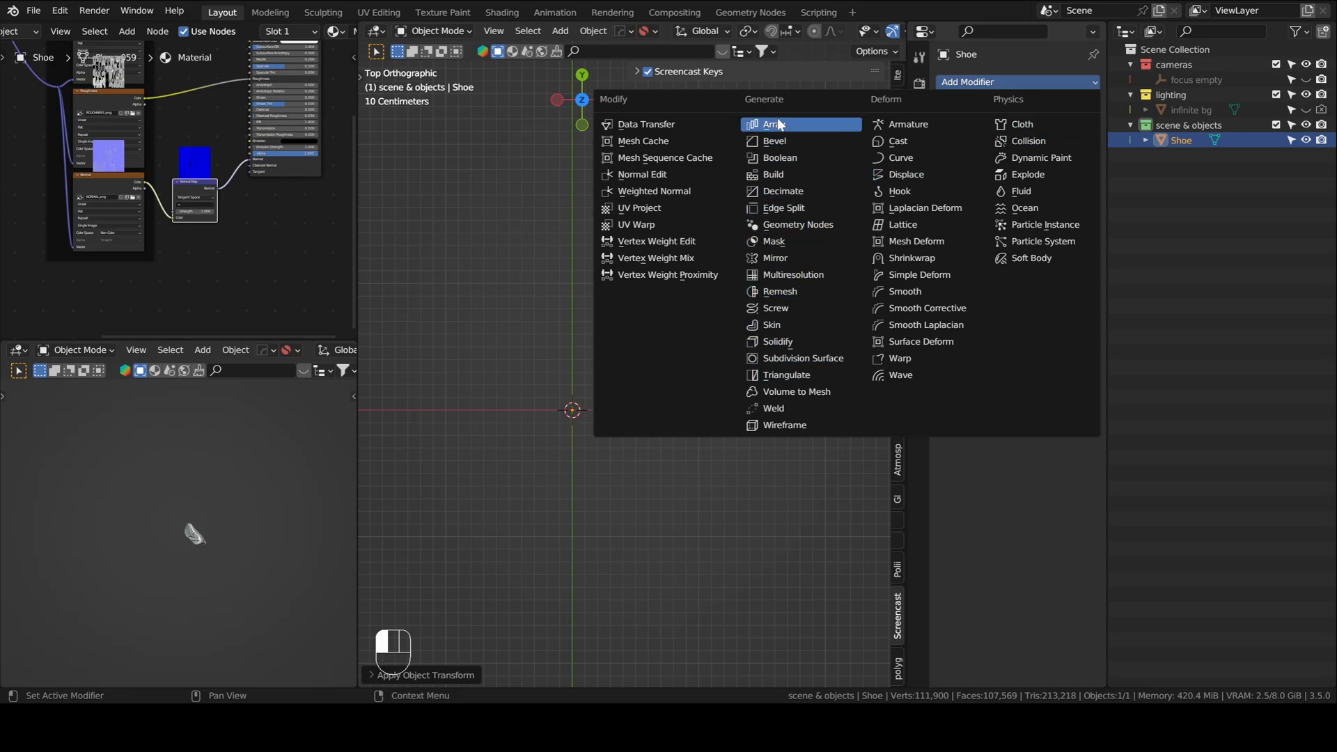
left_click(772, 124)
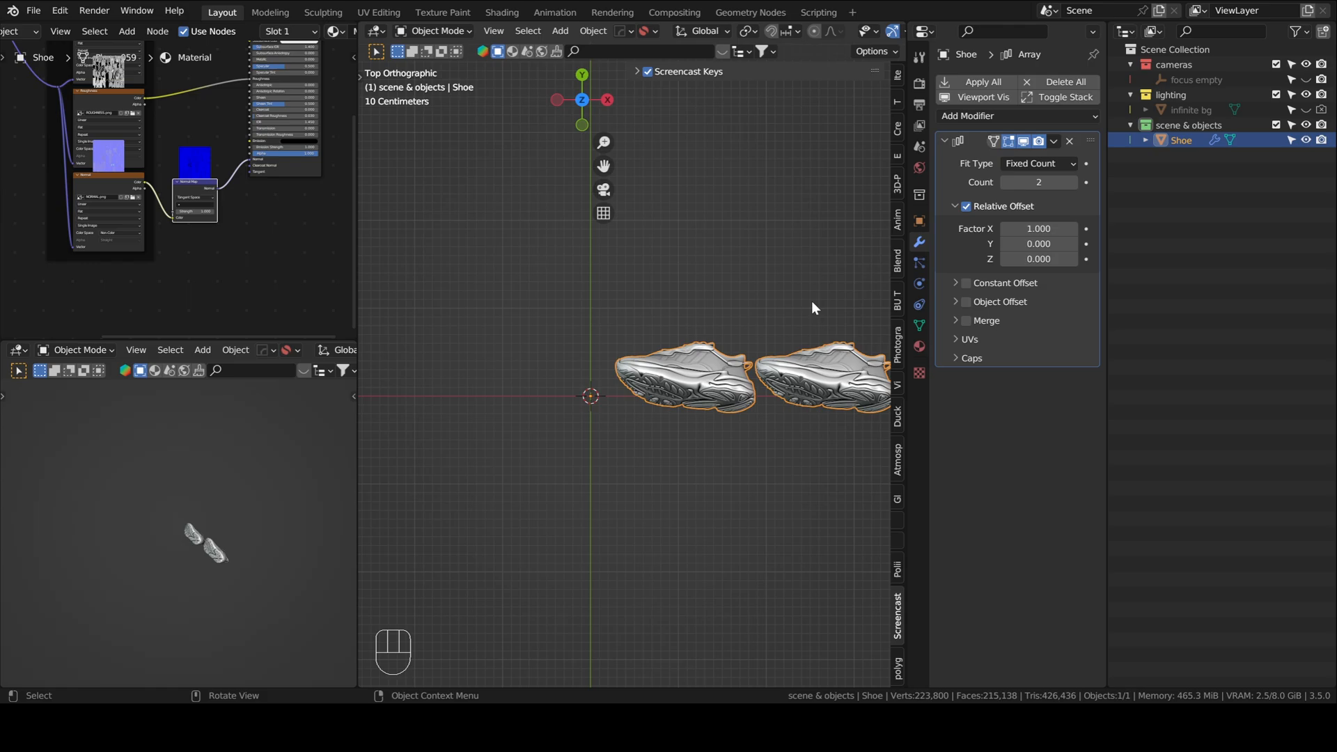
left_click(964, 206)
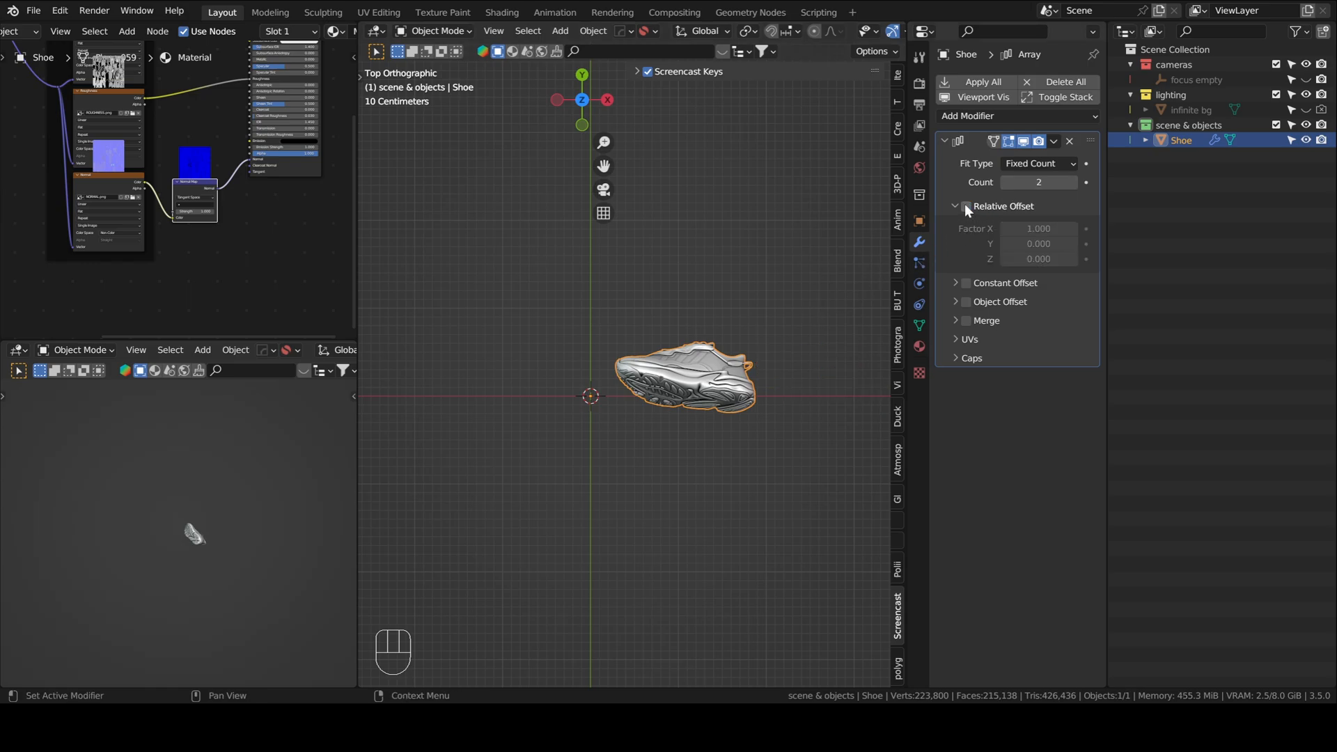
left_click(965, 302)
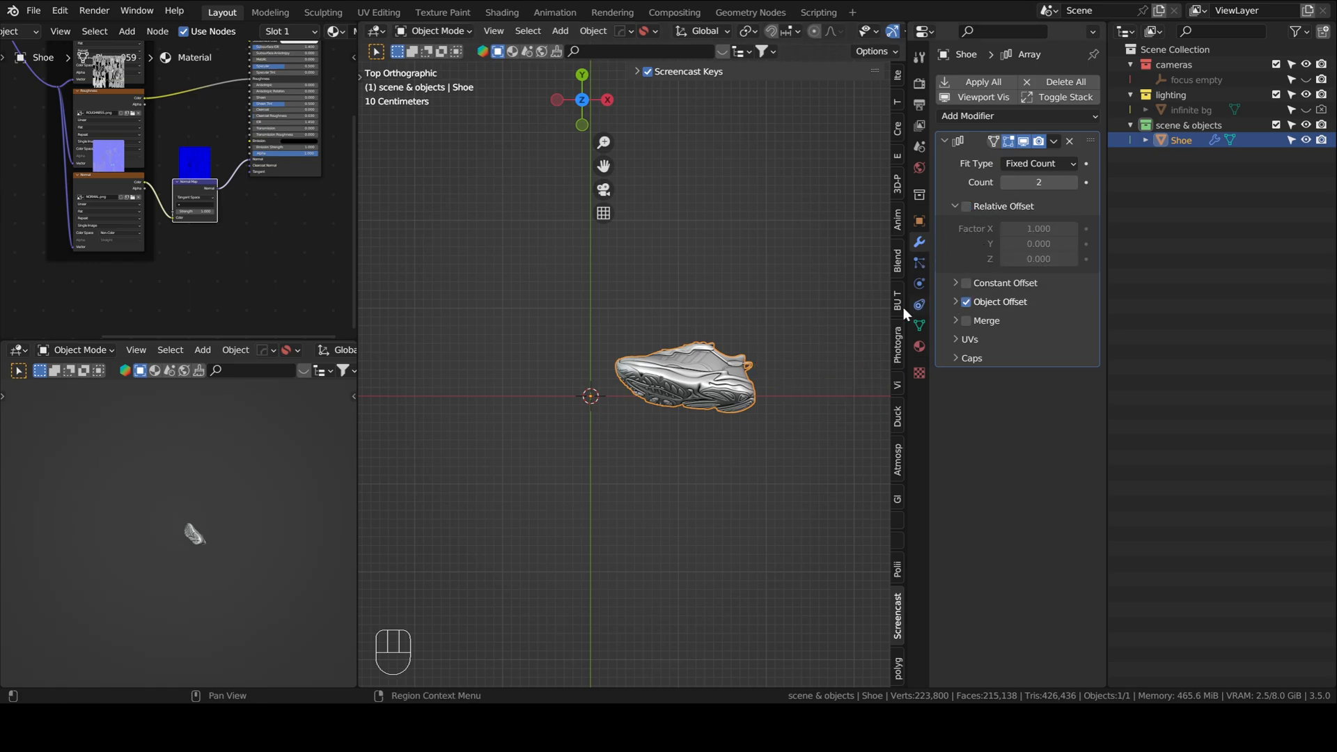
left_click(956, 301)
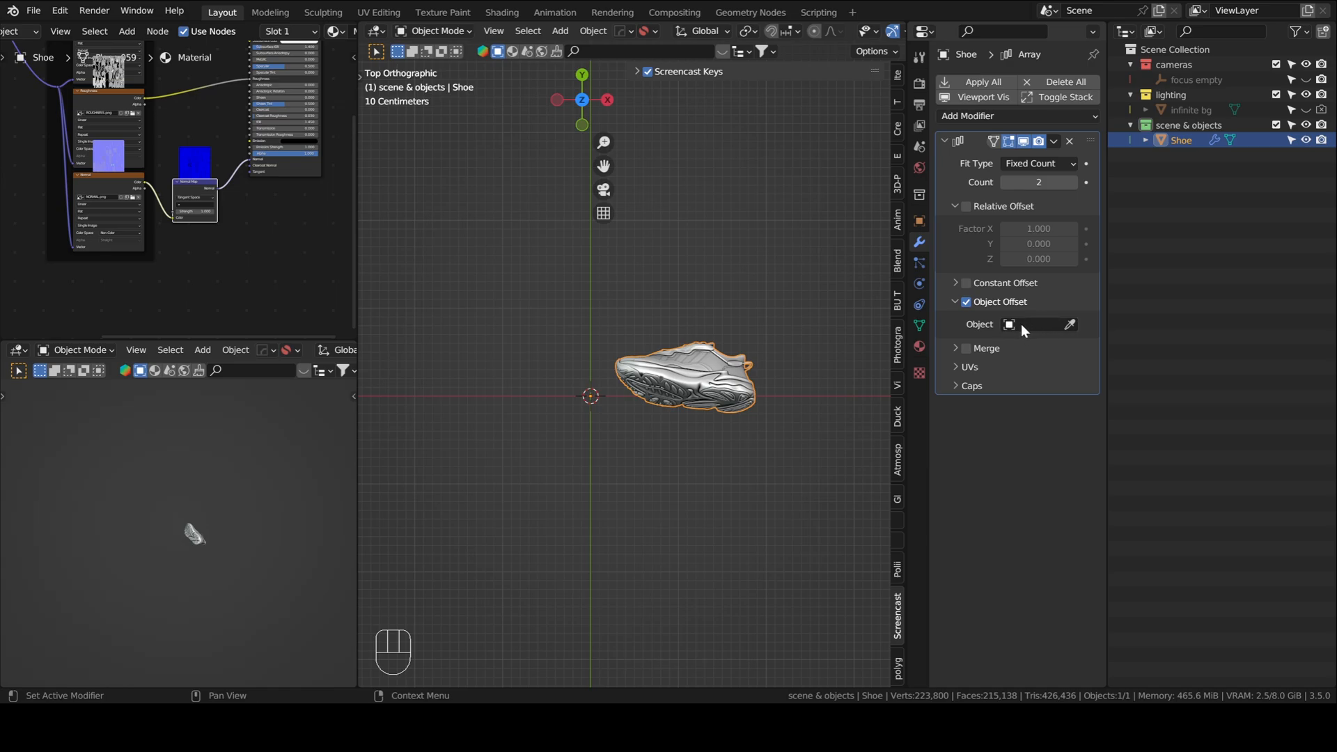
mouse_move(1023, 328)
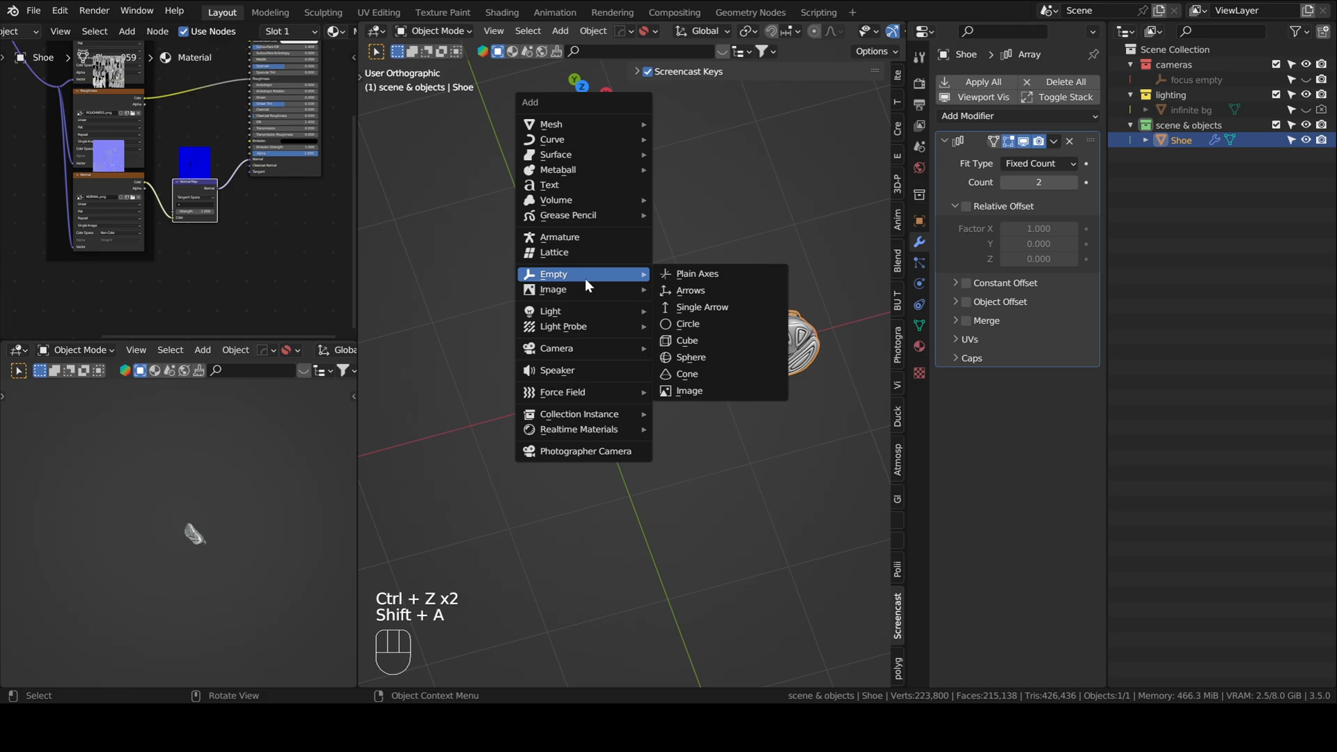
Add a Plain Axes empty at the origin, re-enable Object Offset, and select the Empty
left_click(697, 274)
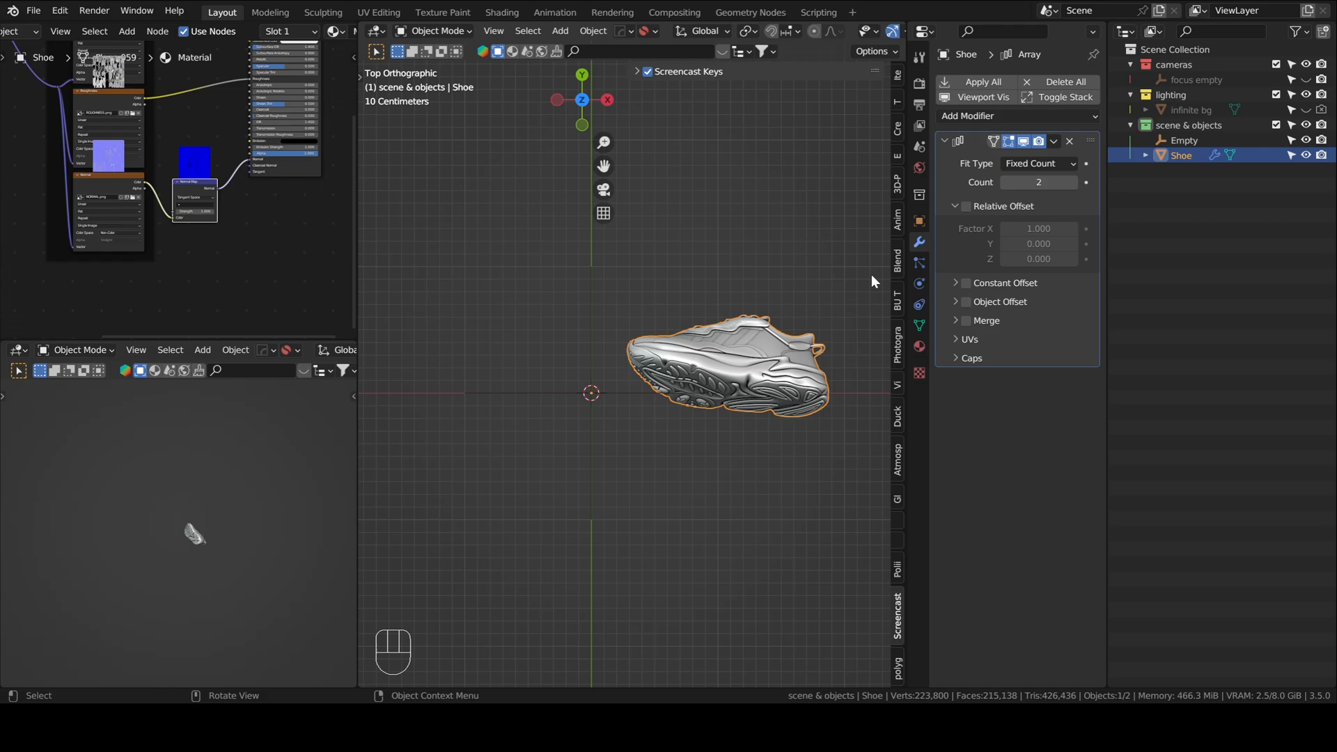
left_click(965, 302)
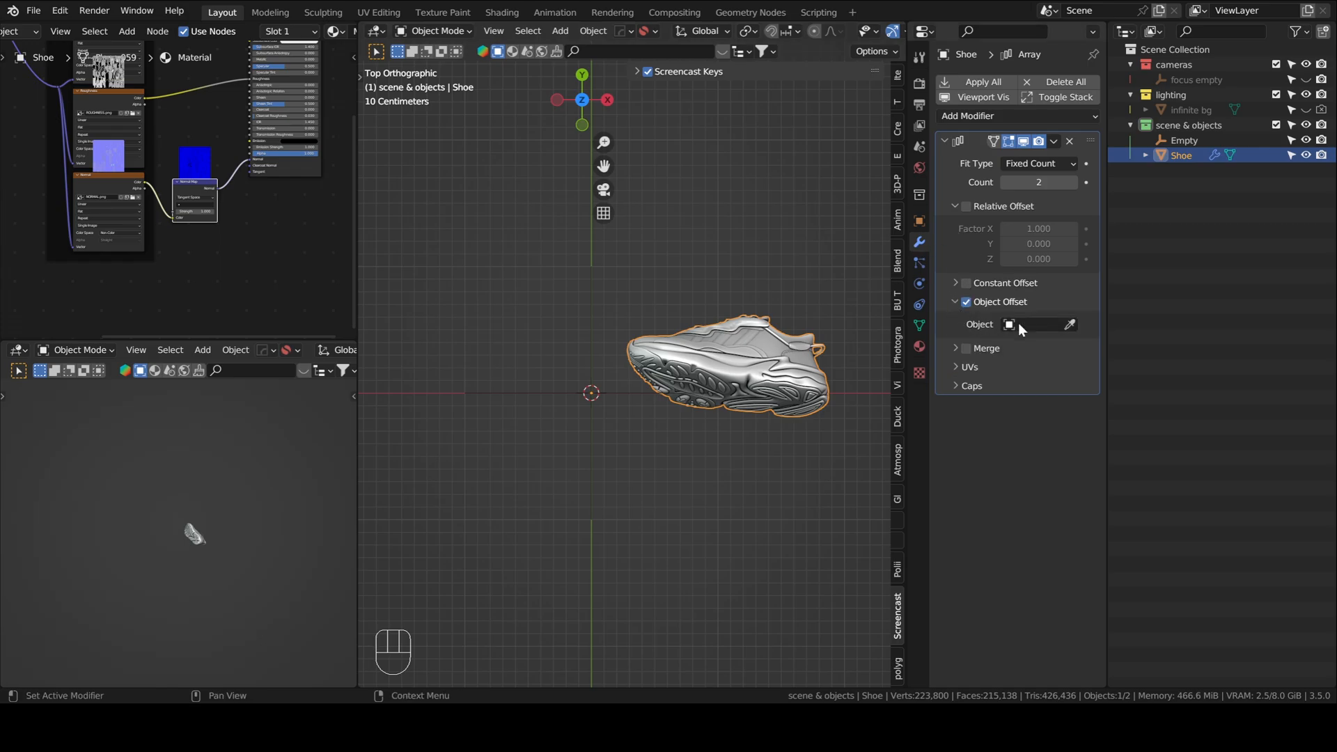
left_click(1038, 325)
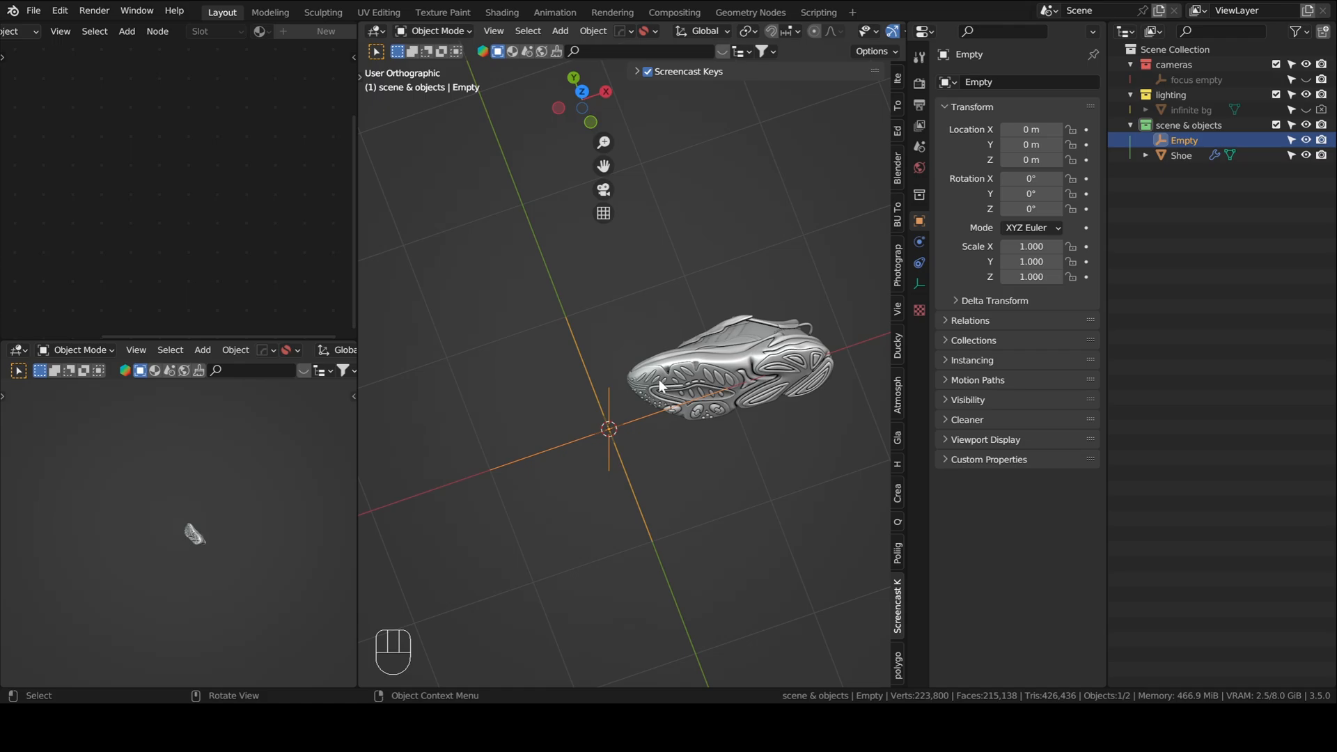
Rotate the Empty by a typed 360 value in Top view and raise the Array count to 5
key("r")
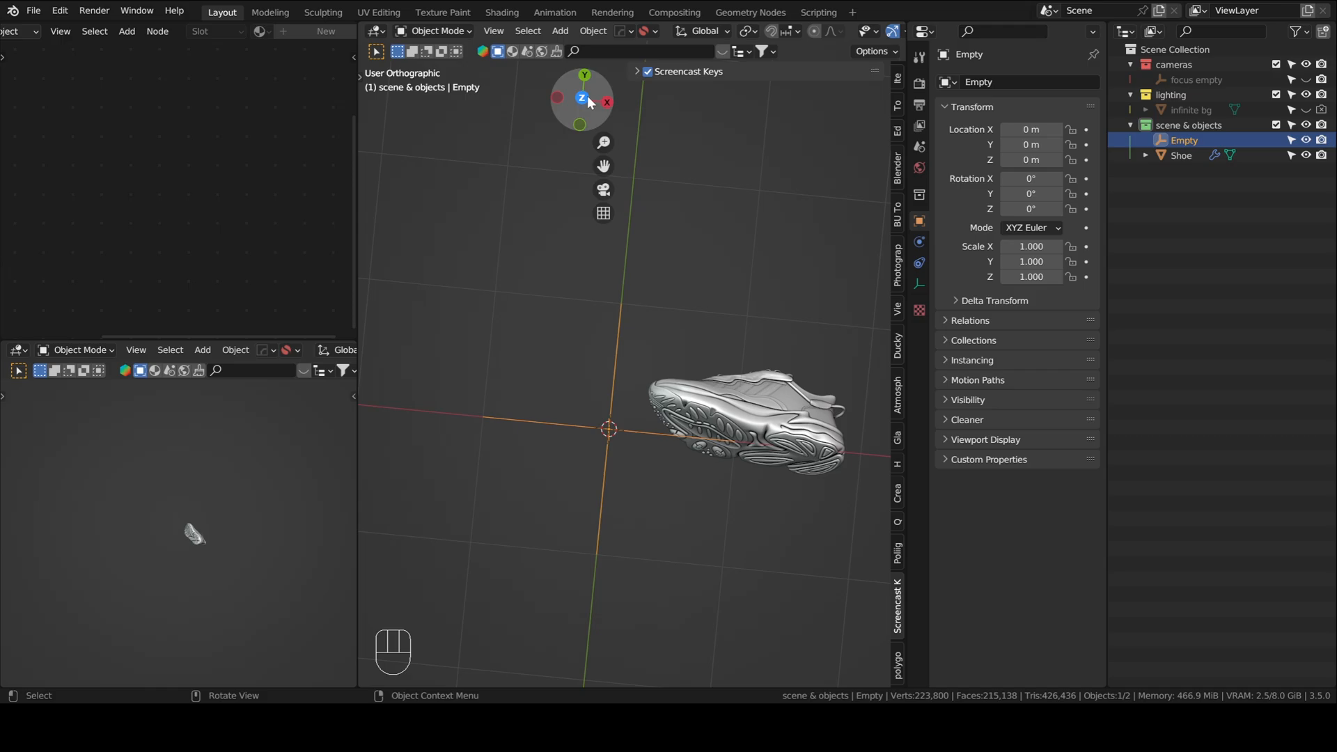
left_click(583, 98)
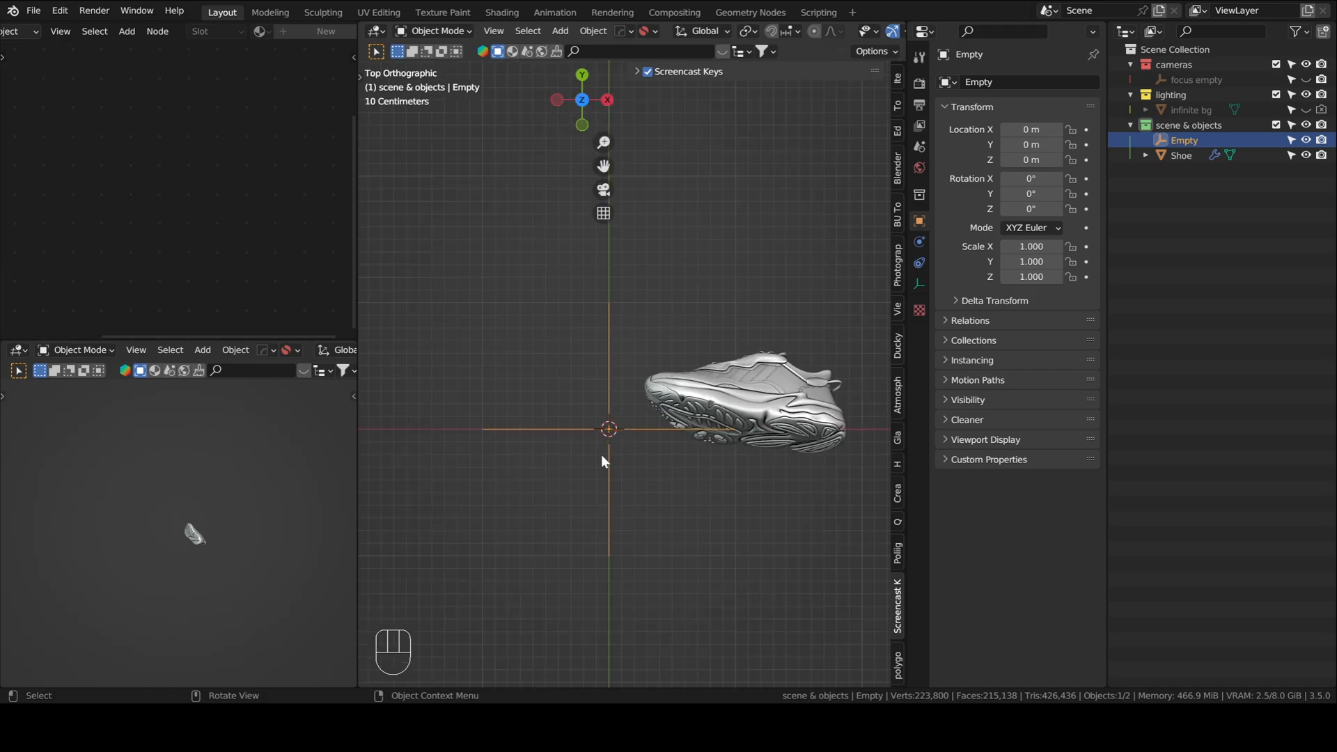
mouse_move(694, 421)
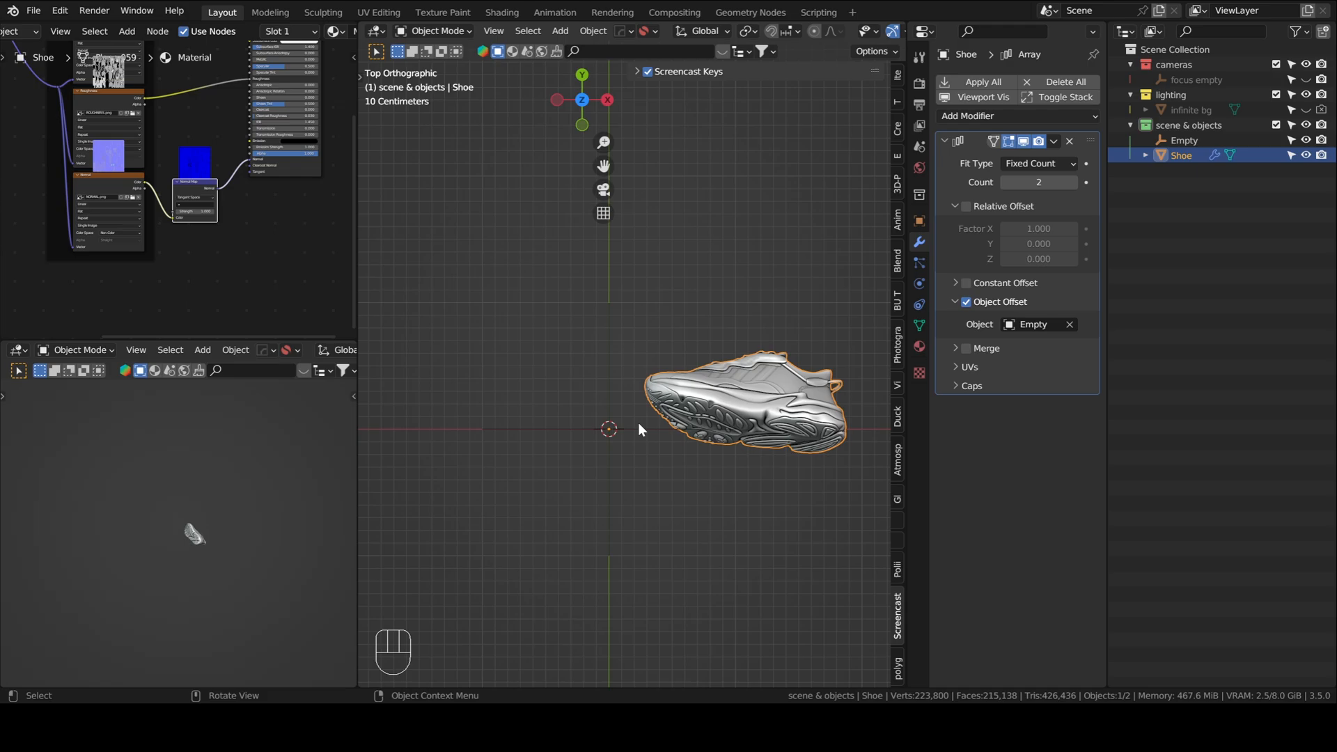
key("r")
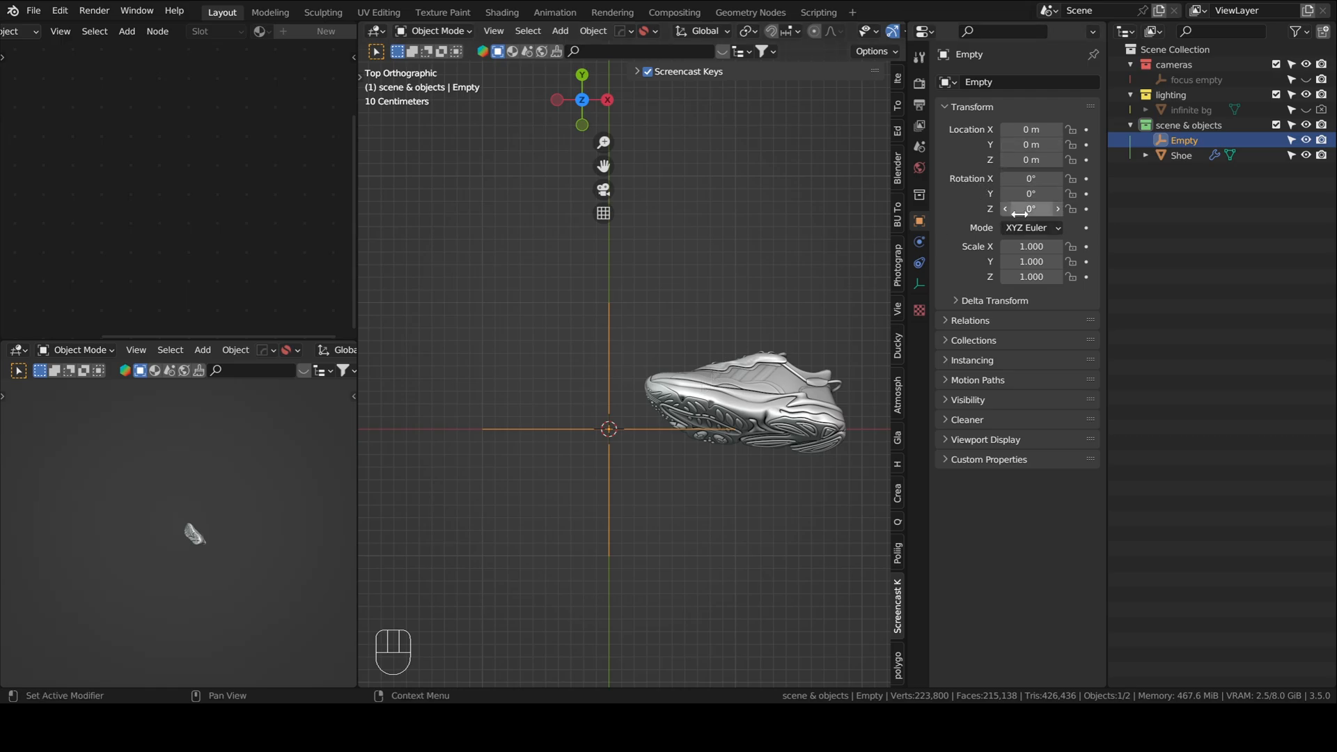
type("360")
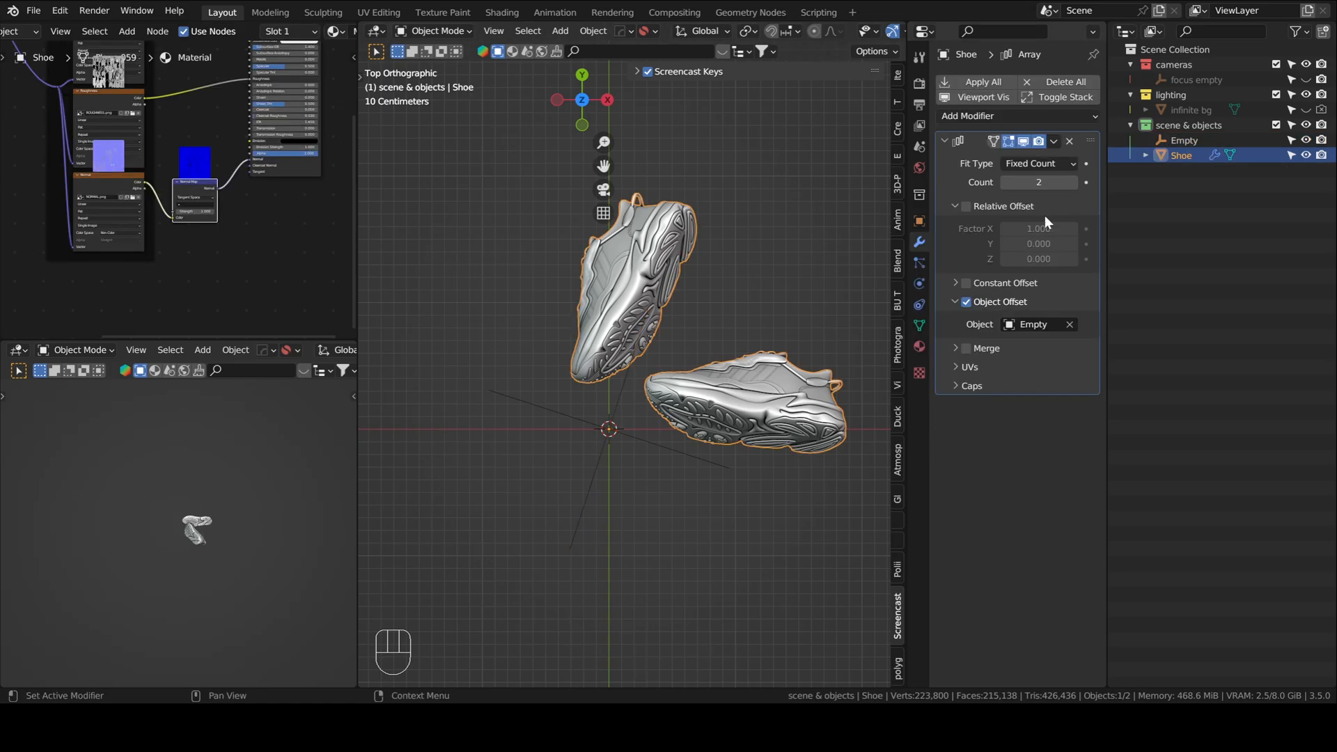
left_click(1069, 181)
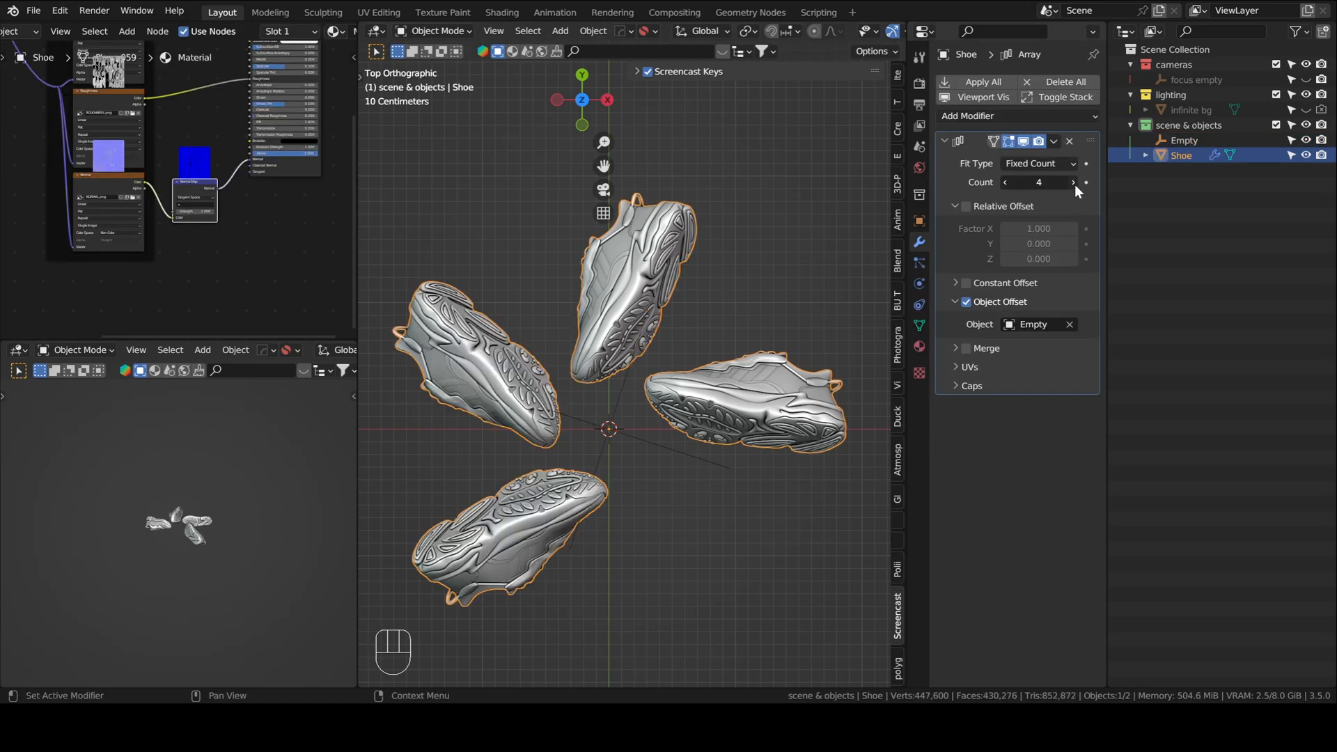
left_click(1071, 182)
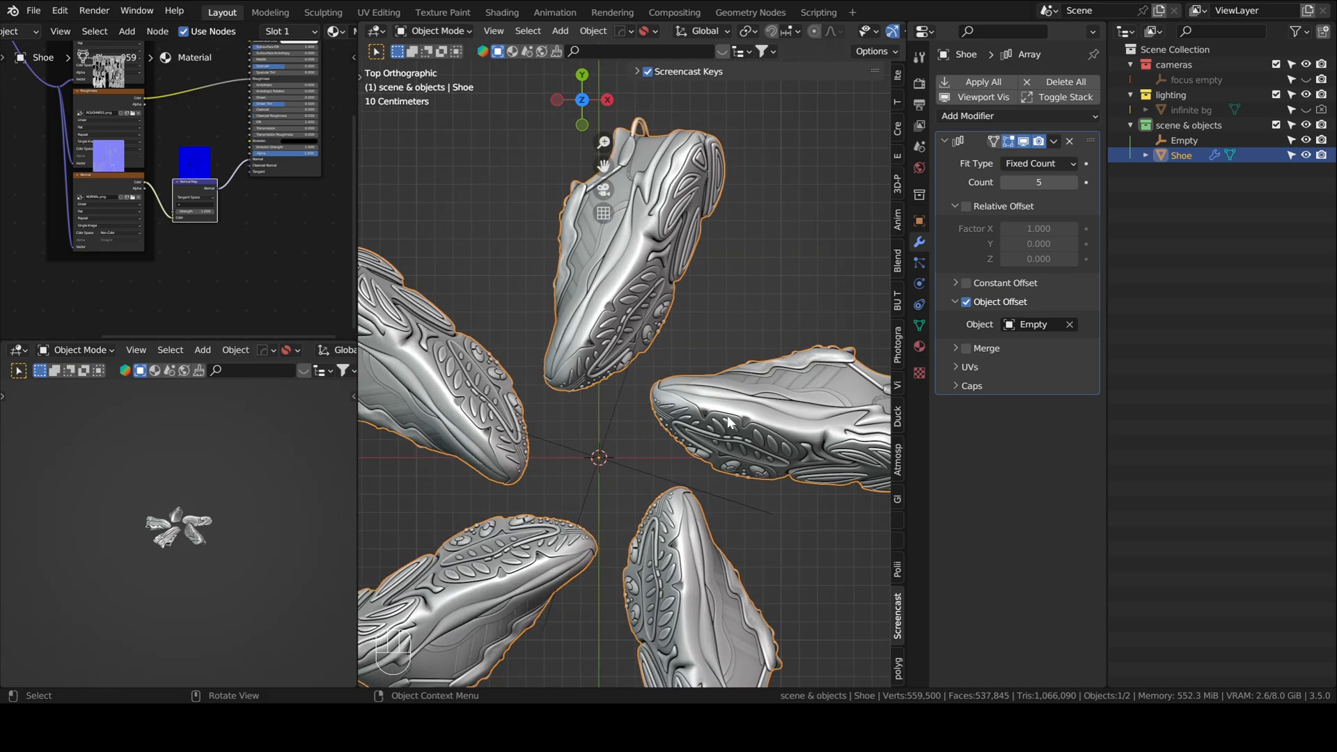
mouse_move(783, 427)
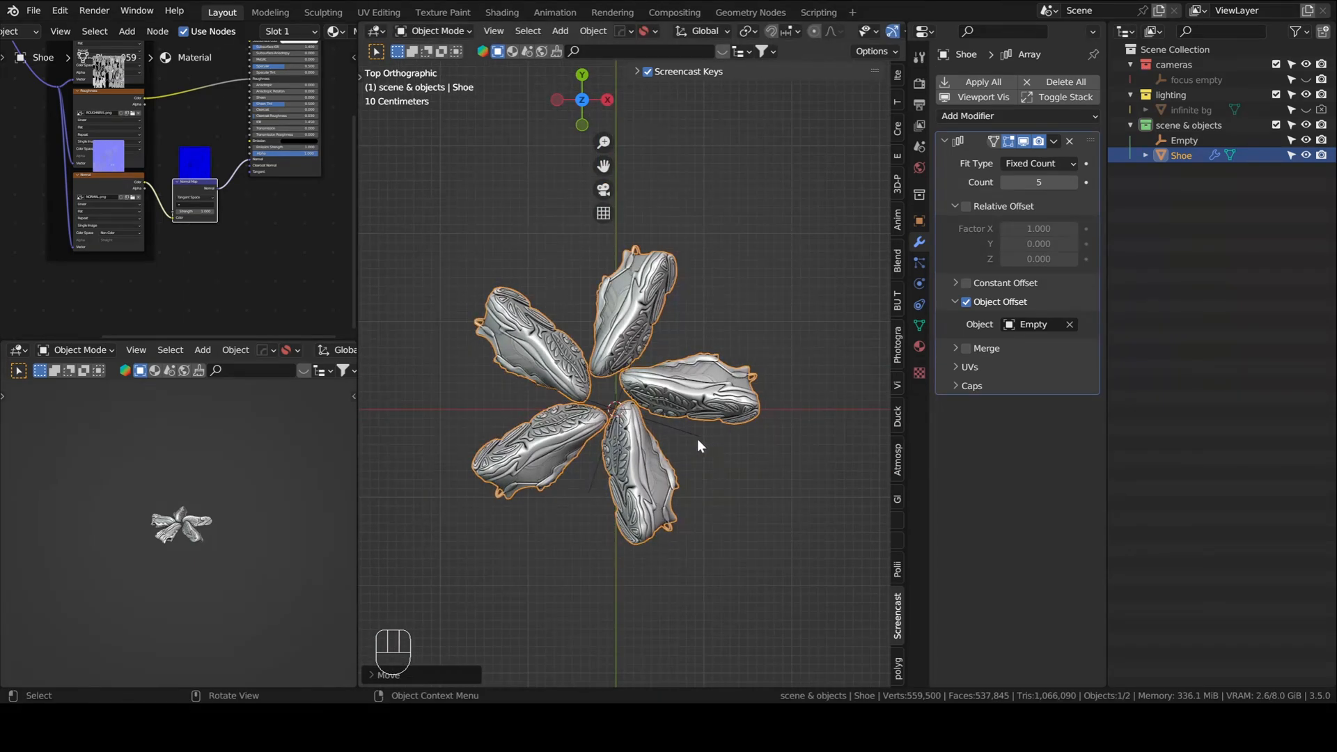
Move the shoe toward the origin to tighten the five-shoe ring, then orbit to check
key("g")
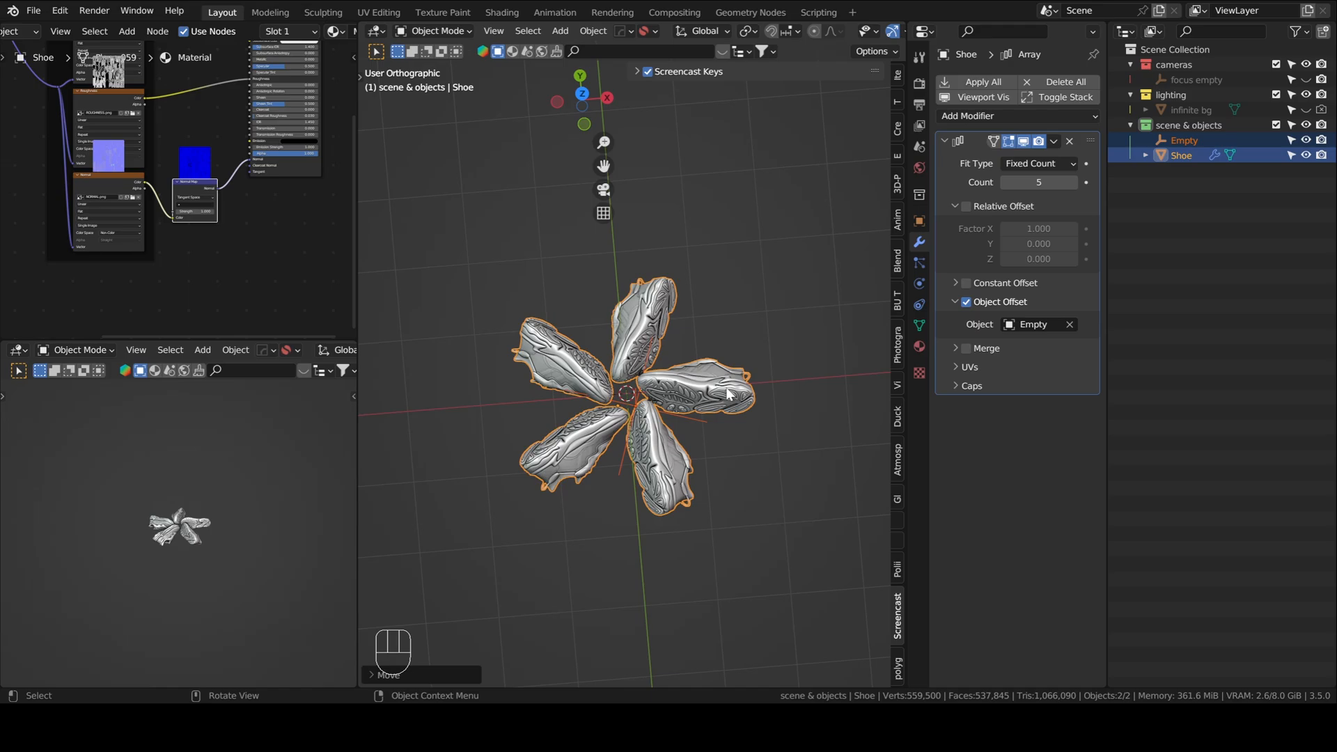
left_click_drag(725, 392, 610, 98)
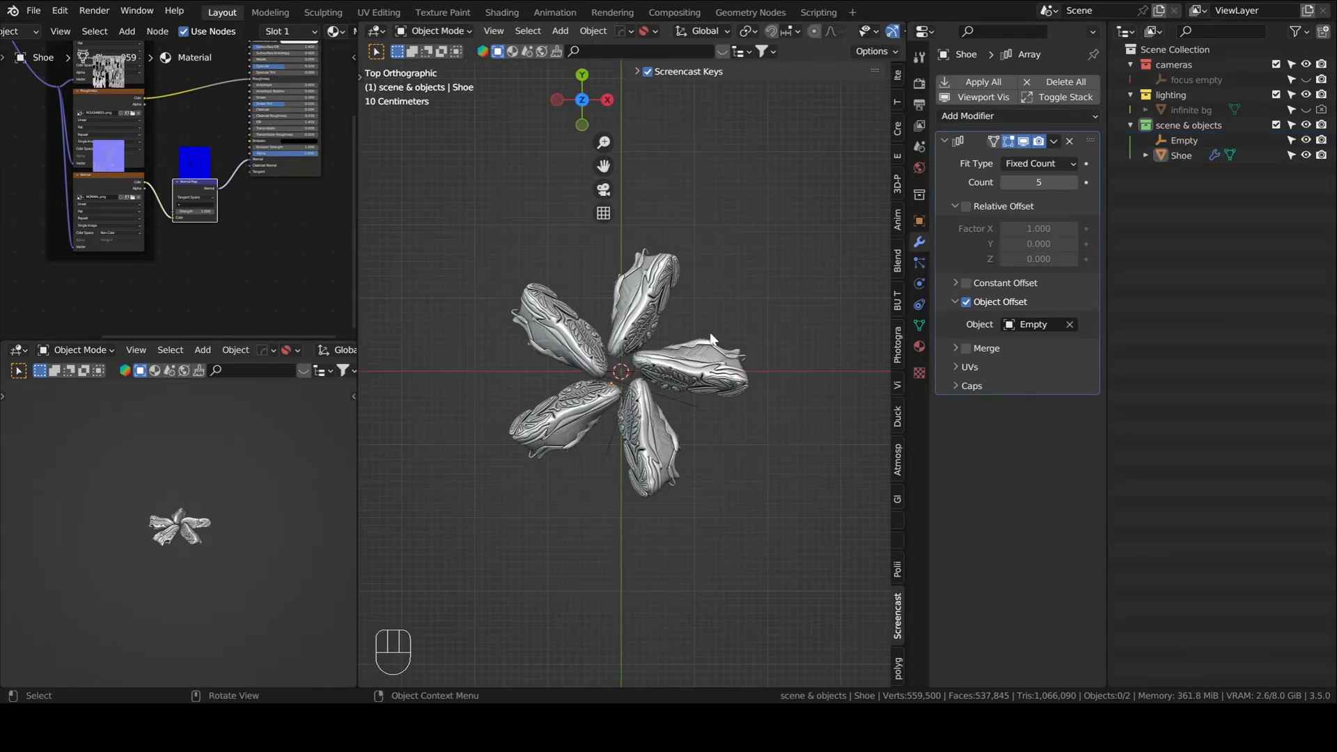
Add a camera, raise it vertically above the shoe ring, and look through it at 200 mm focal length
key("shift+a")
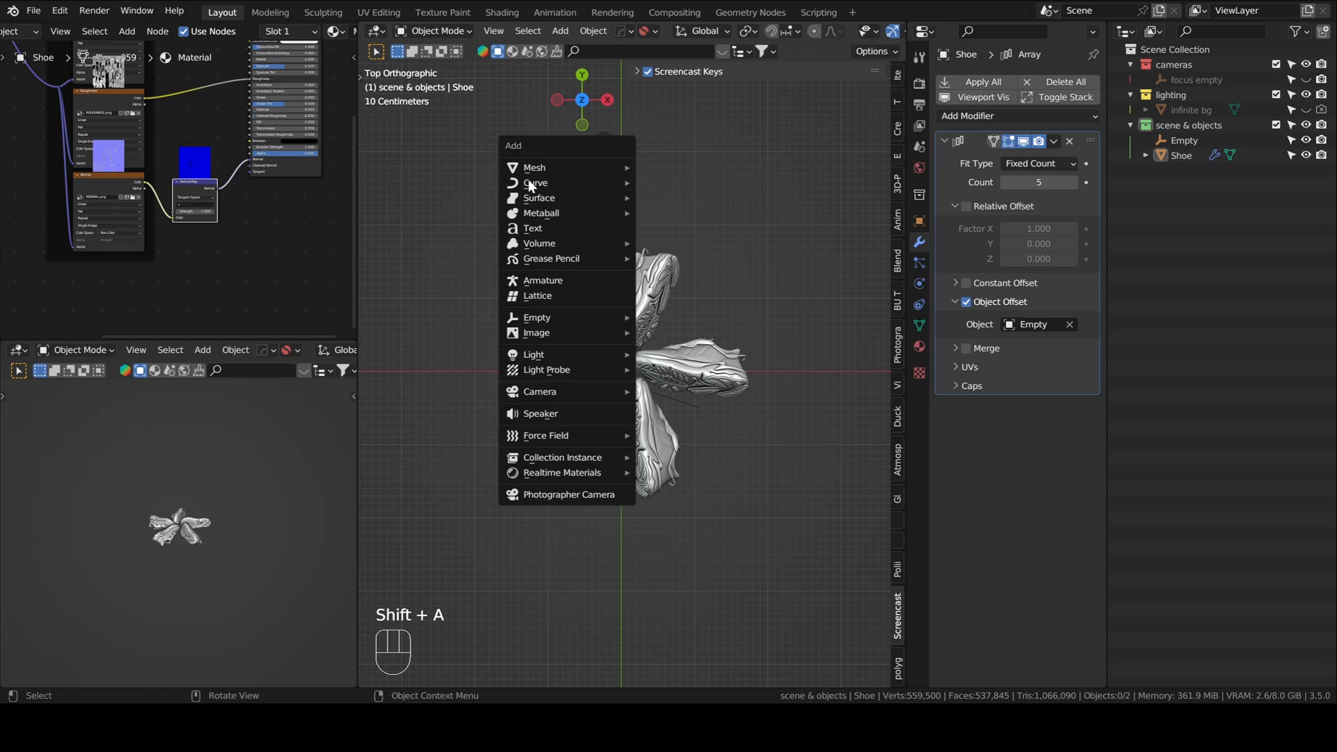
mouse_move(547, 402)
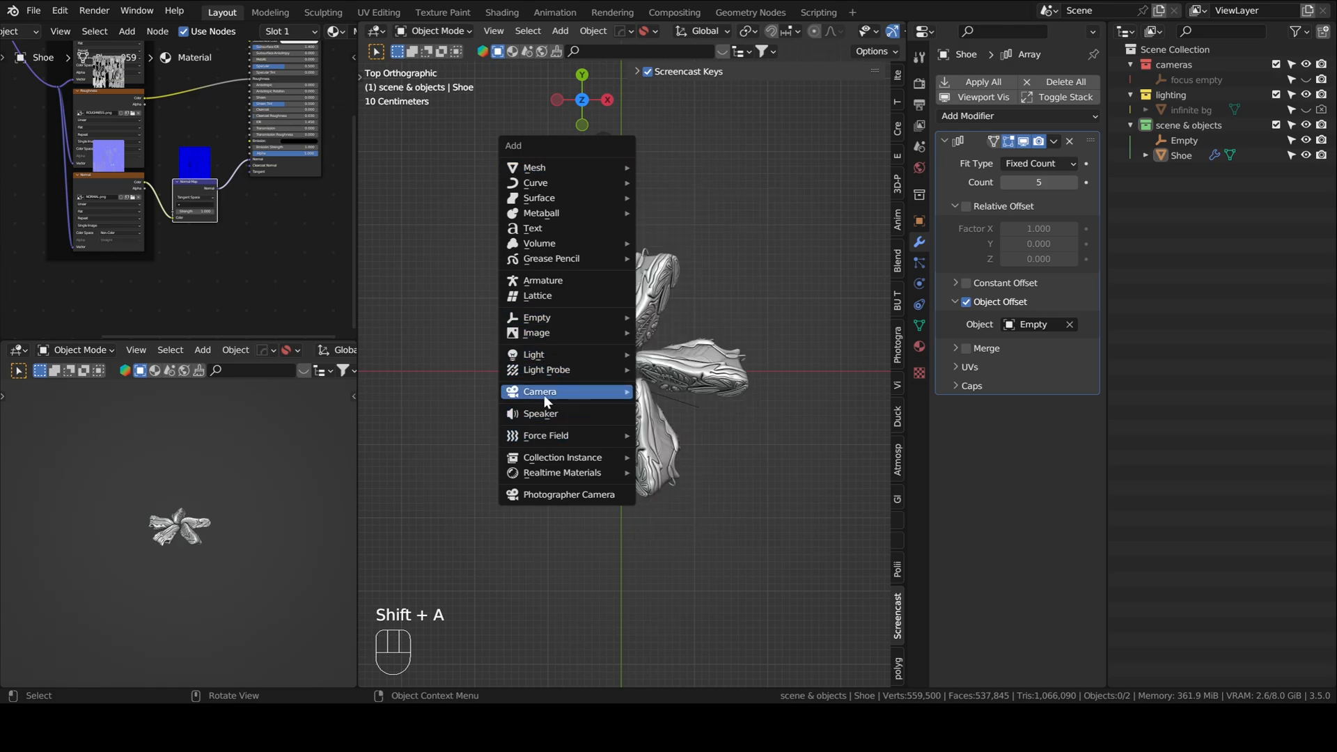
left_click(539, 392)
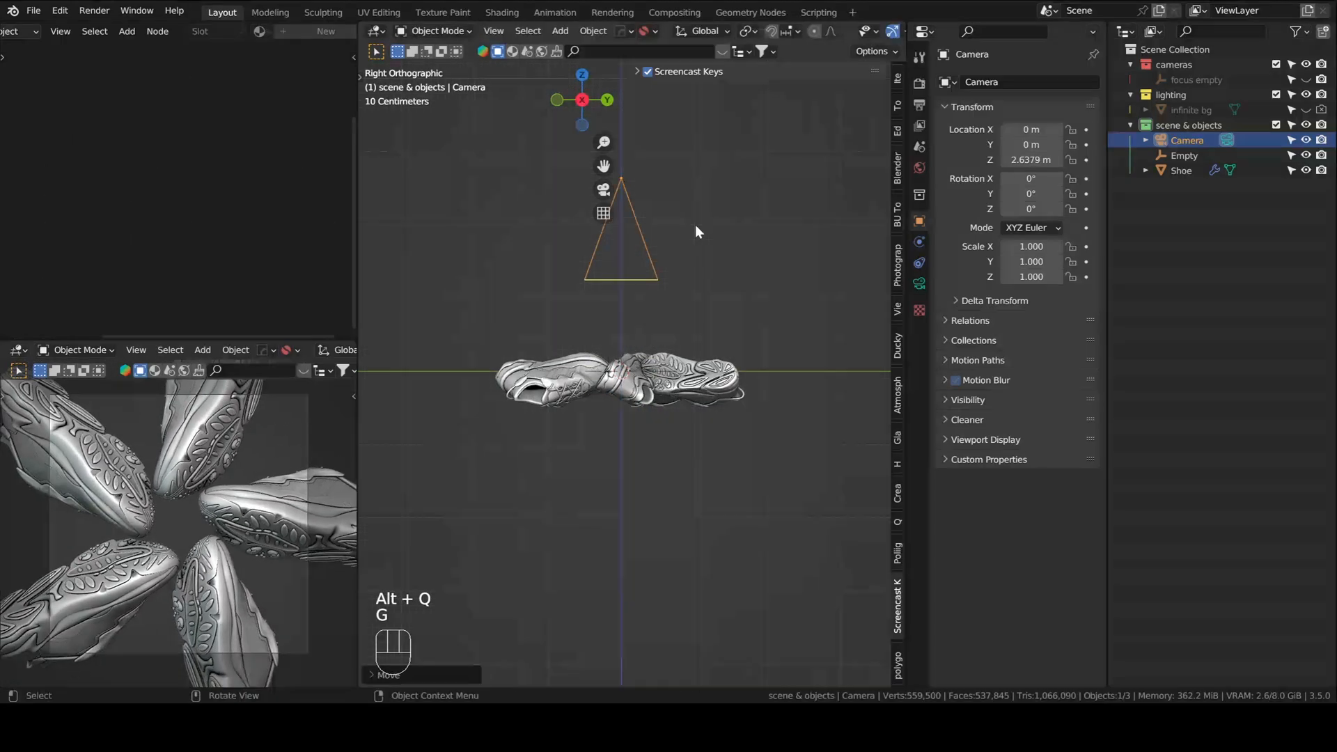
key("Z")
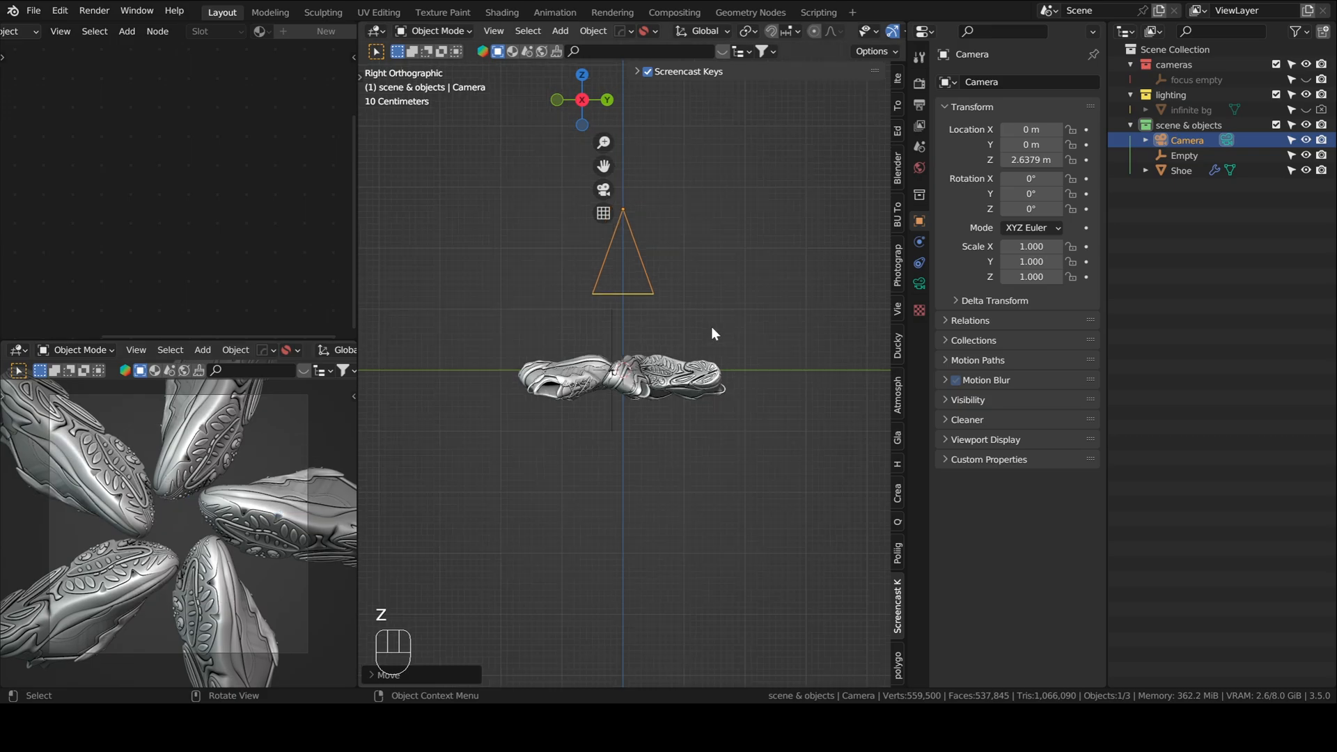
key("g")
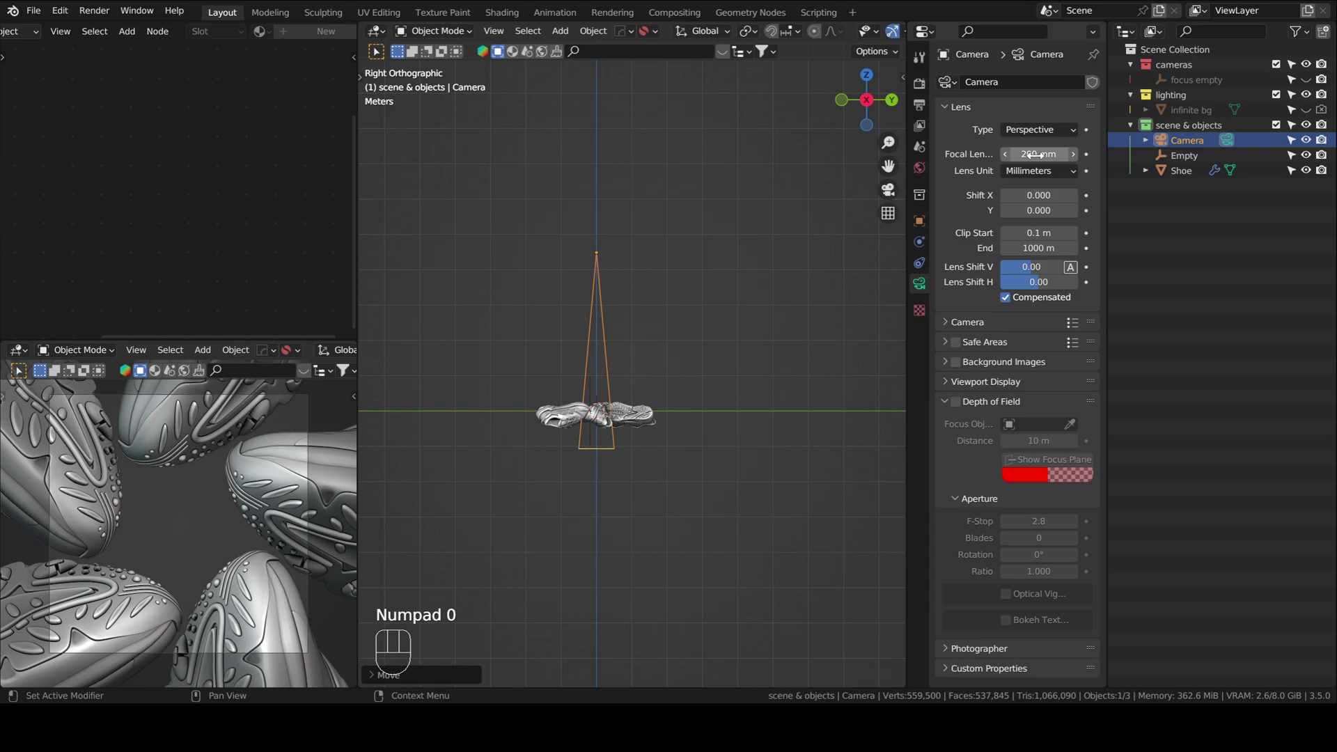
key("G")
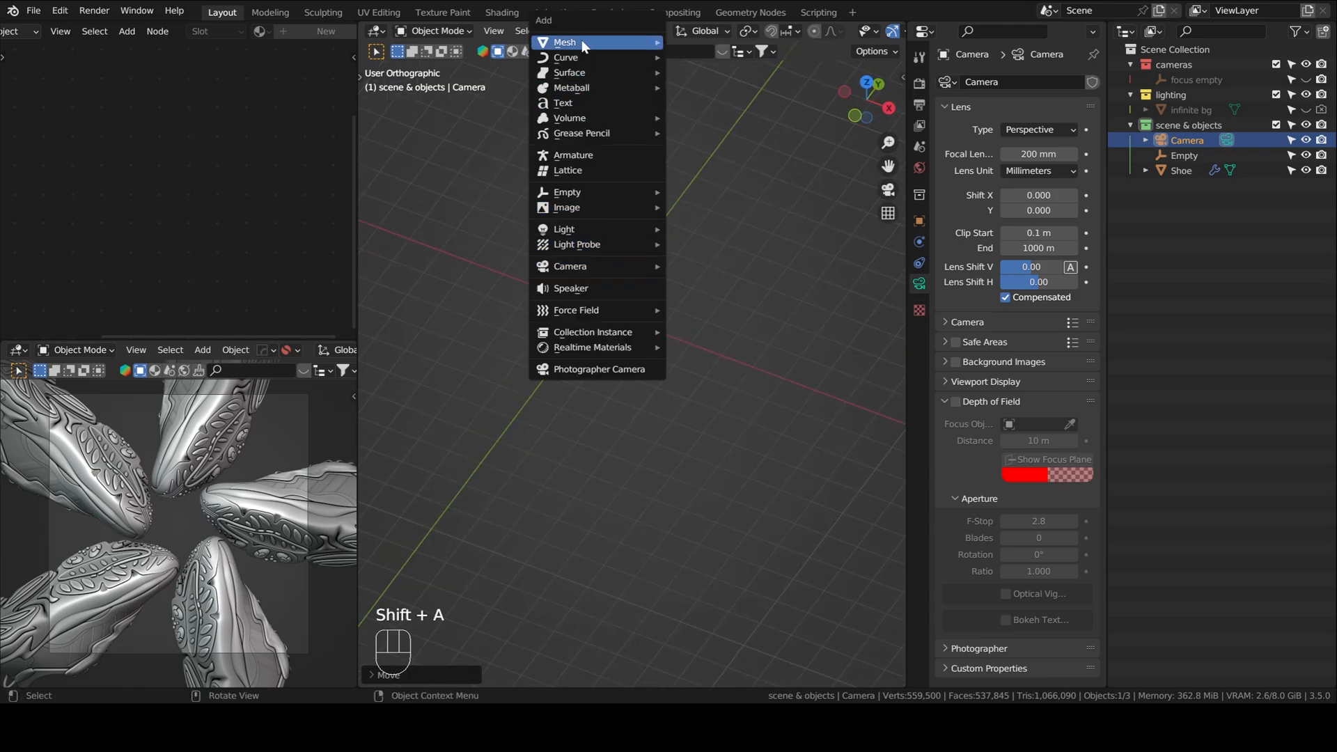
Add a floor plane under the shoes and set the world Surface Strength to 0
left_click(566, 44)
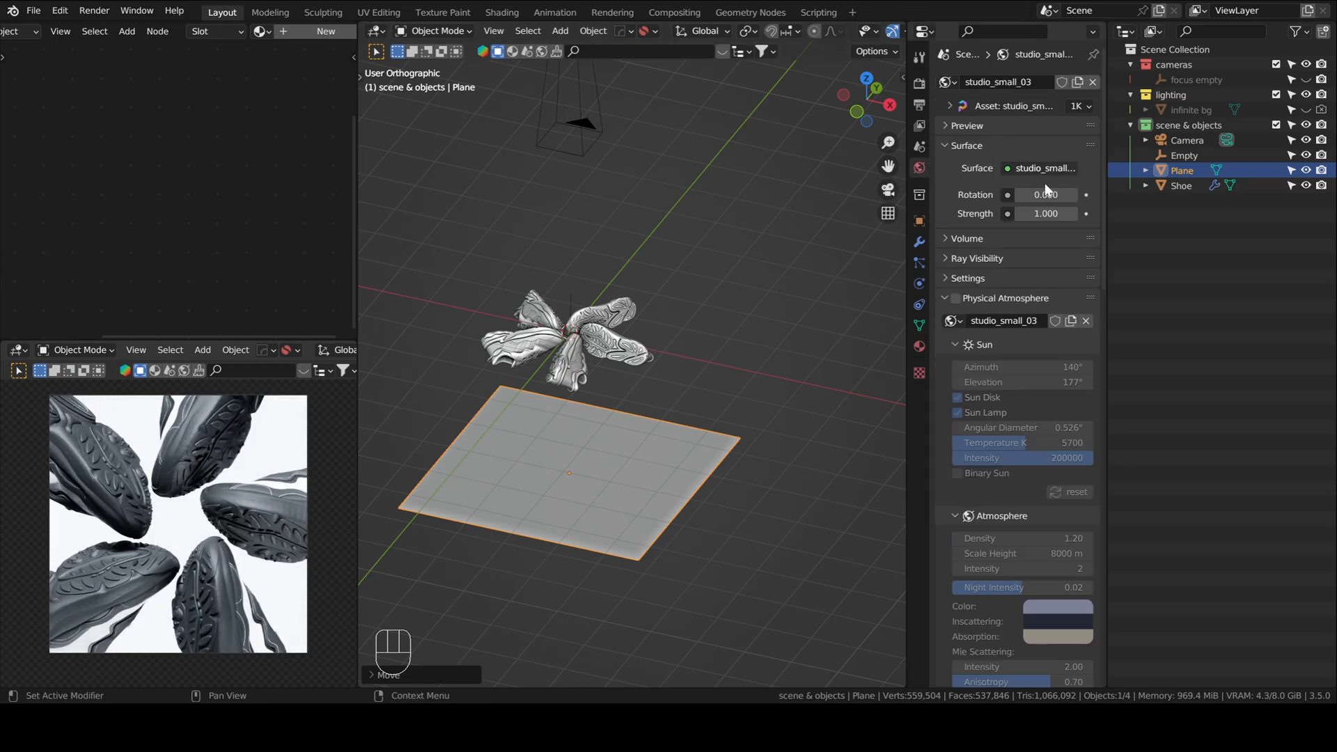
double_click(1045, 213)
type("0.000")
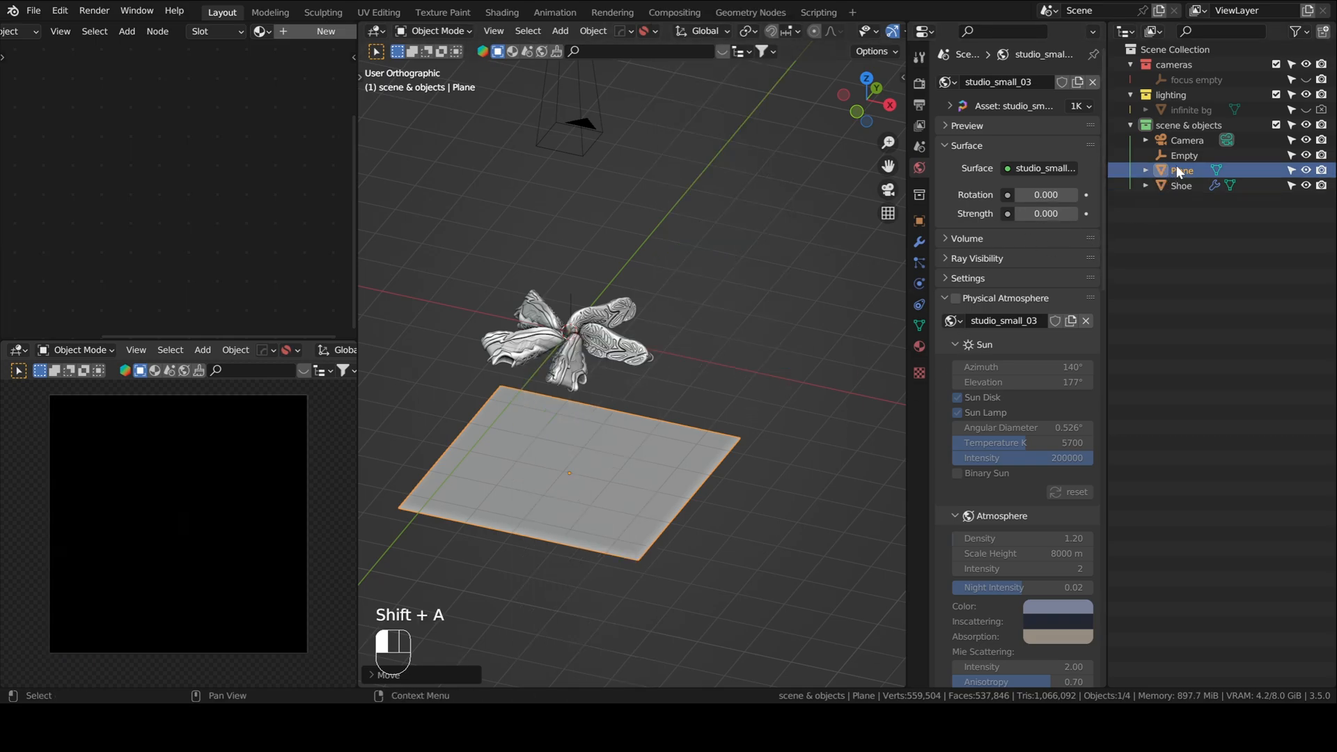
Rename the plane to 'background', then add an area light moved vertically and rotated into position
left_click(1187, 79)
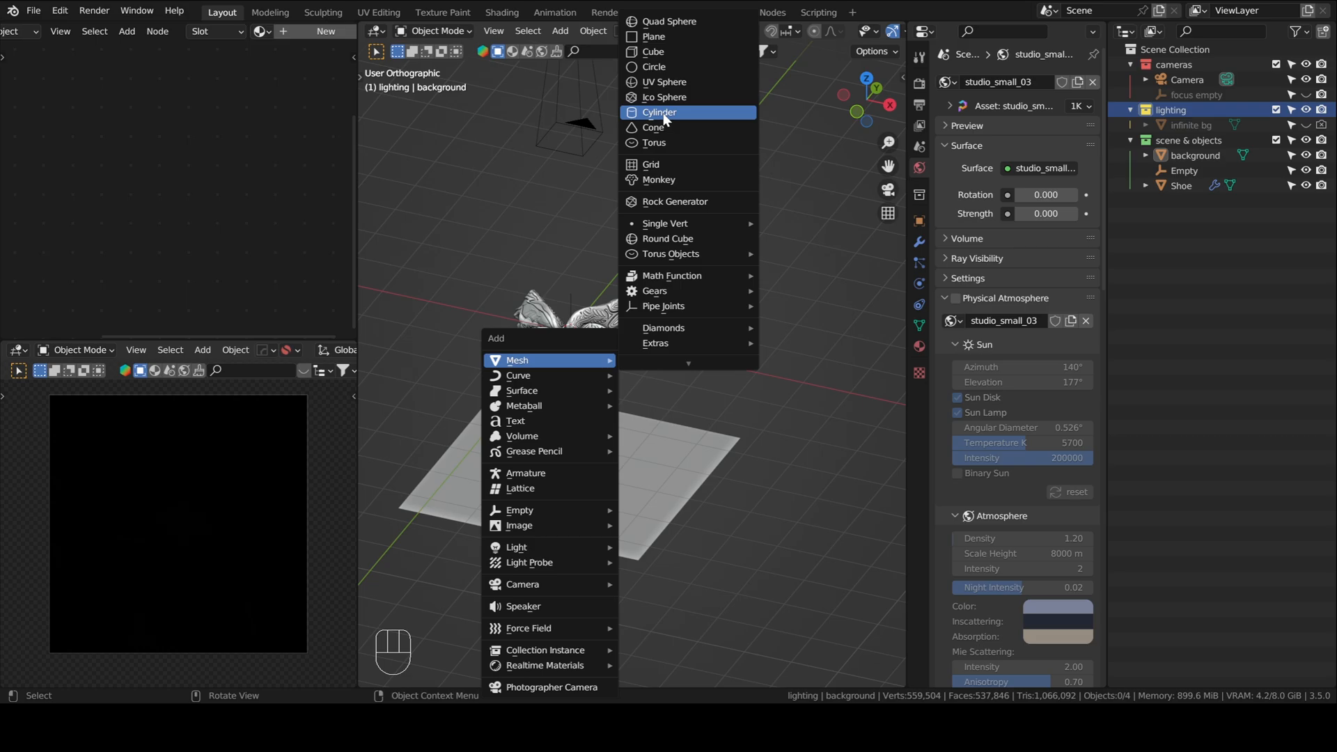
mouse_move(532, 530)
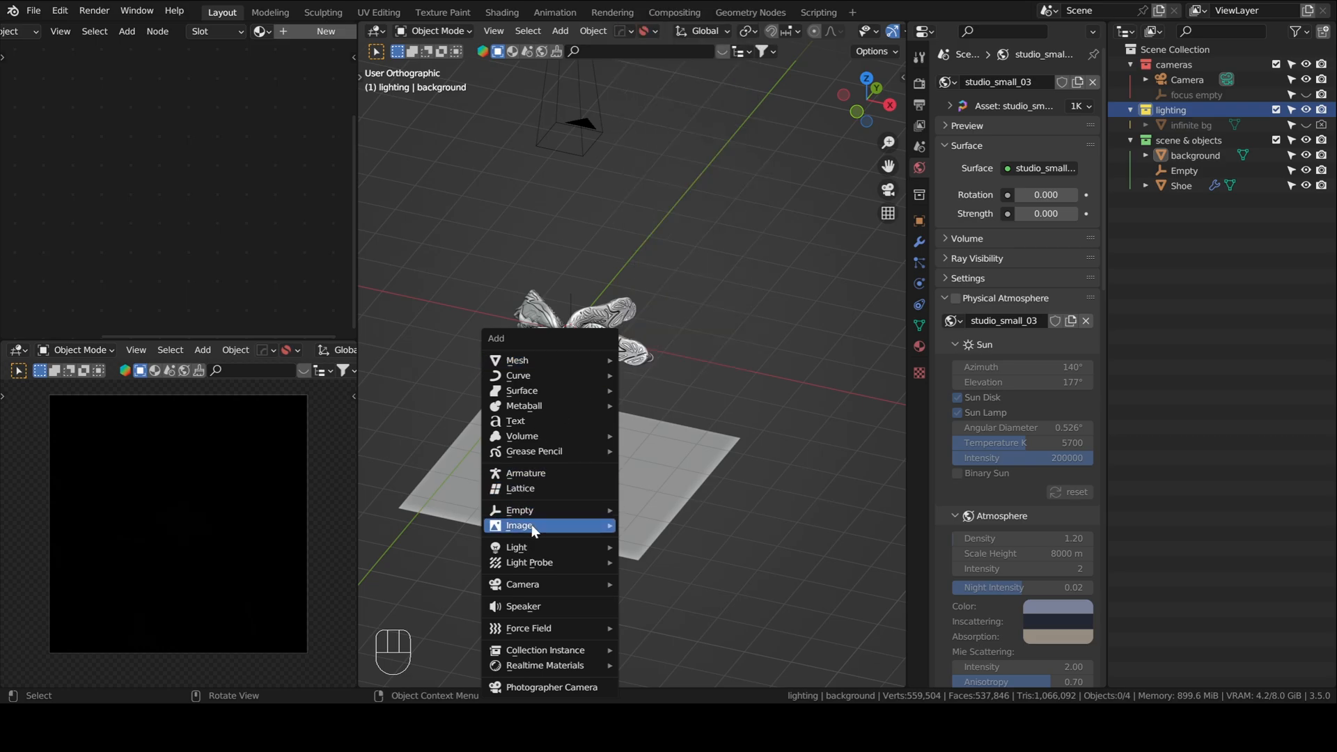
mouse_move(517, 547)
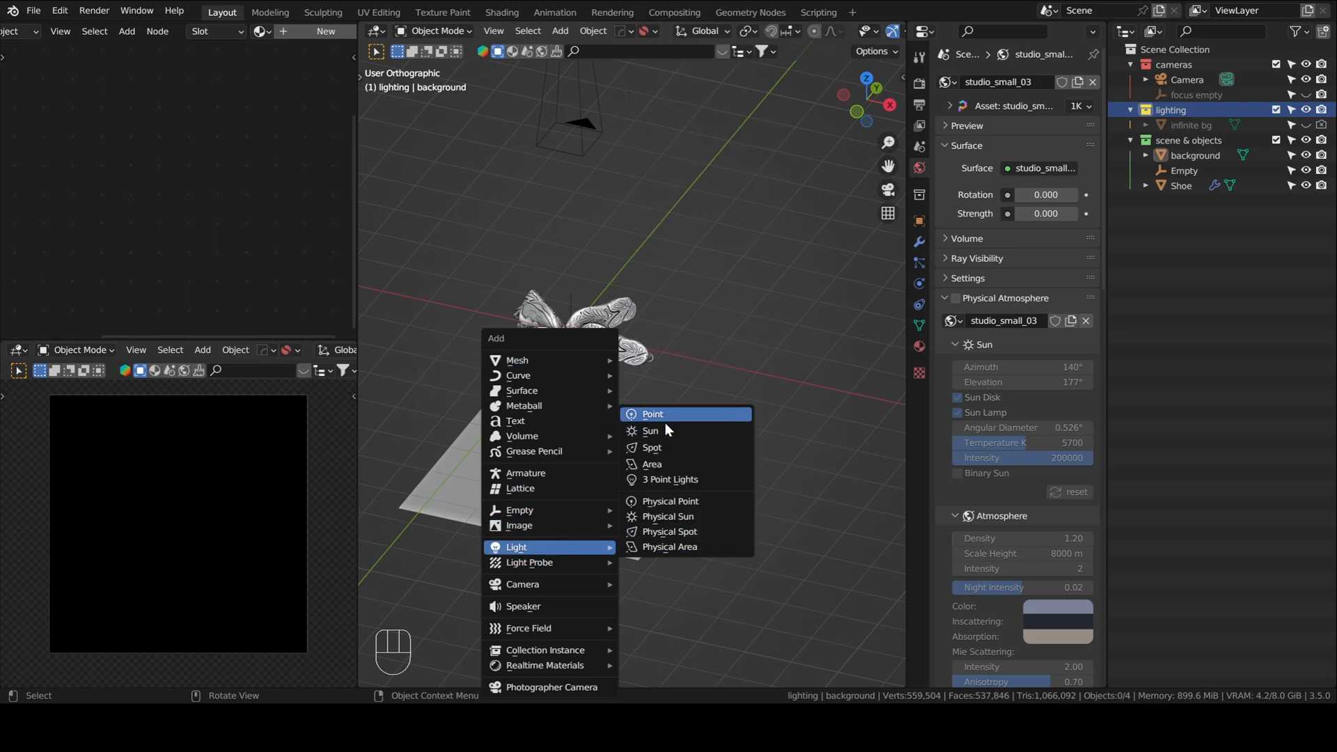
left_click(652, 464)
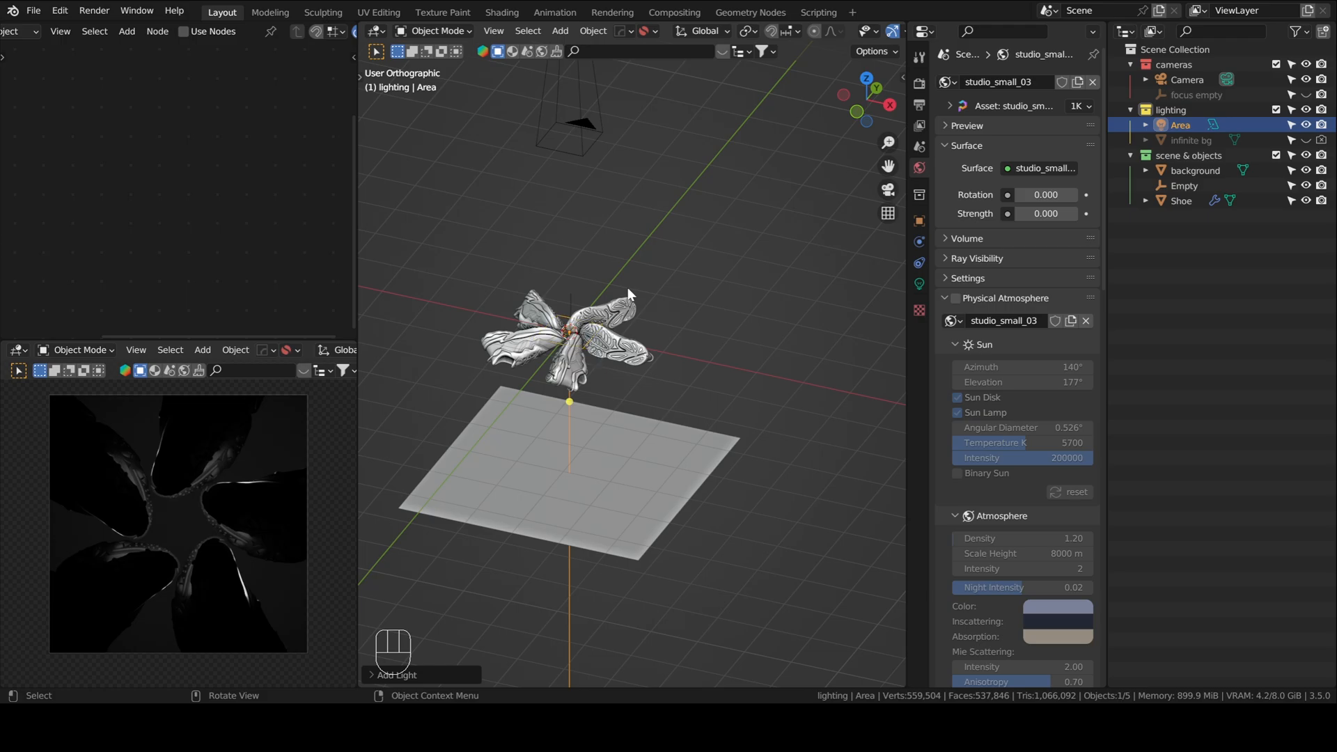
key("g")
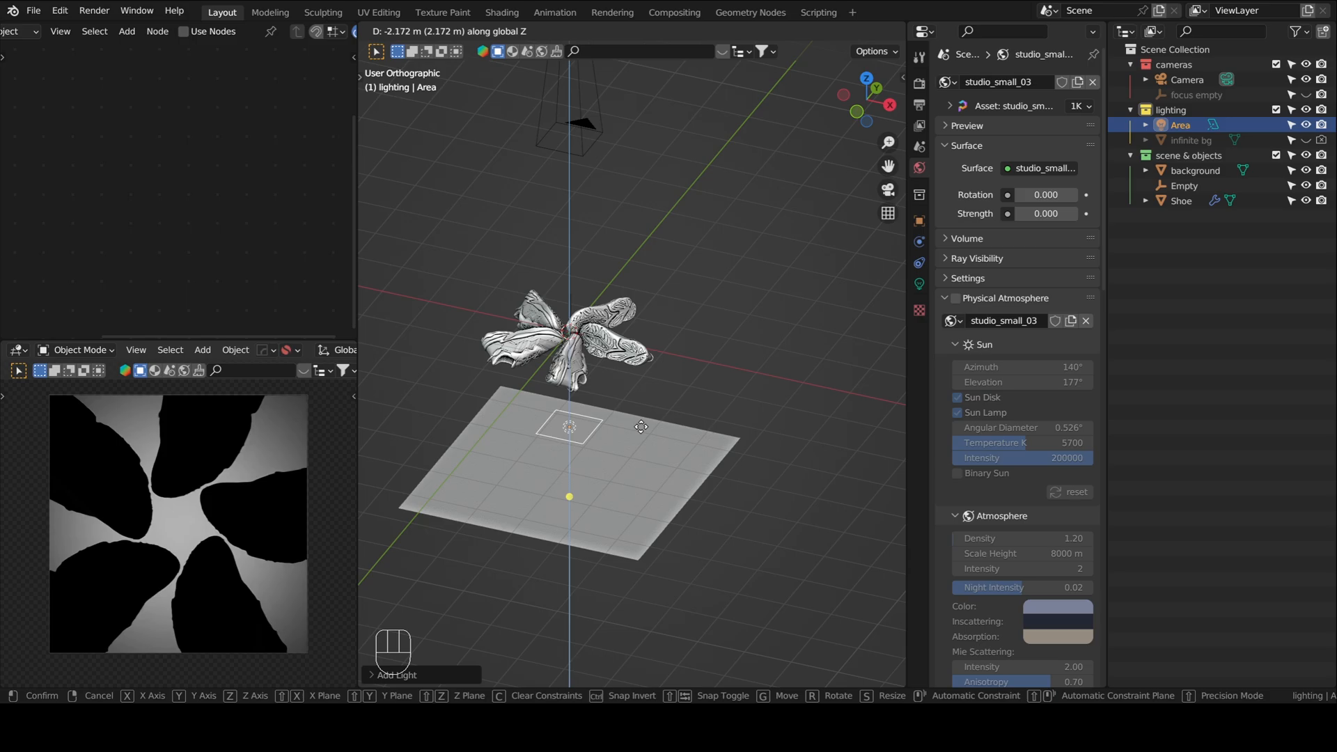
key("r")
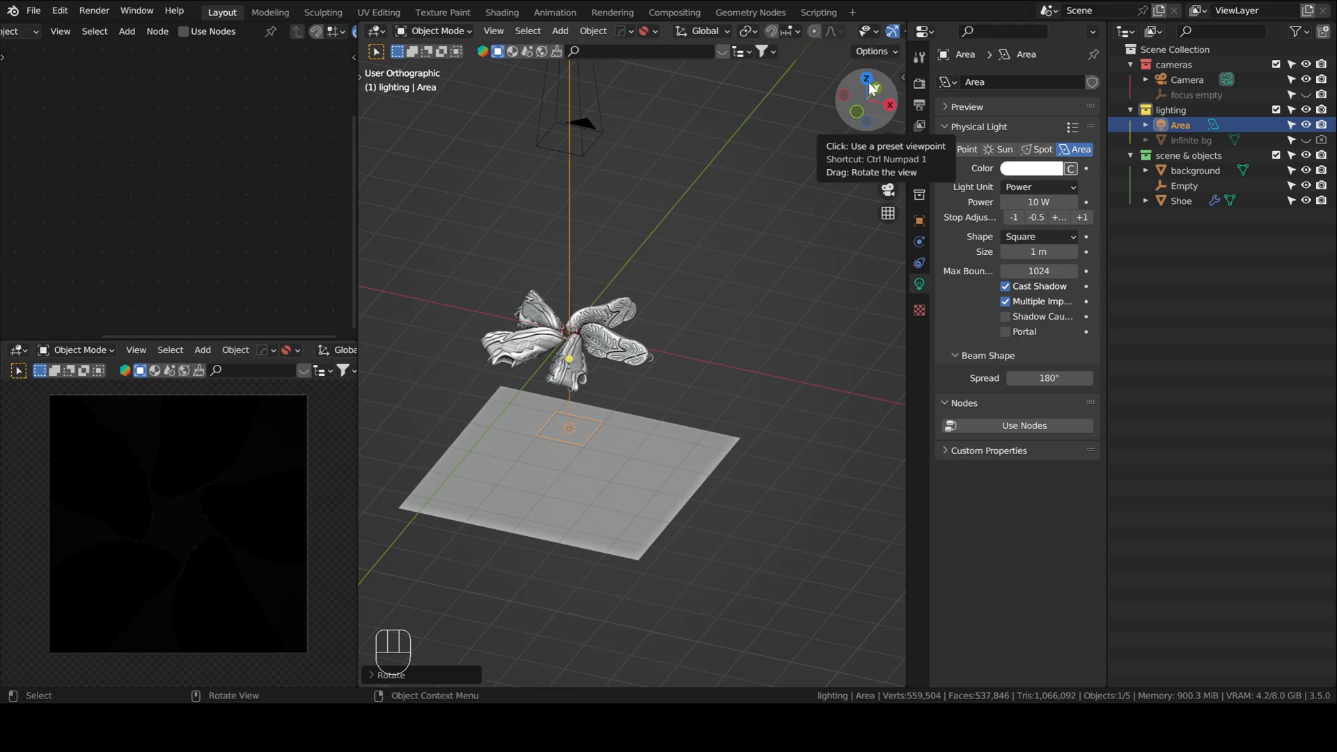
Set the area light's power to 640 W and its spread to 114°
left_click(868, 77)
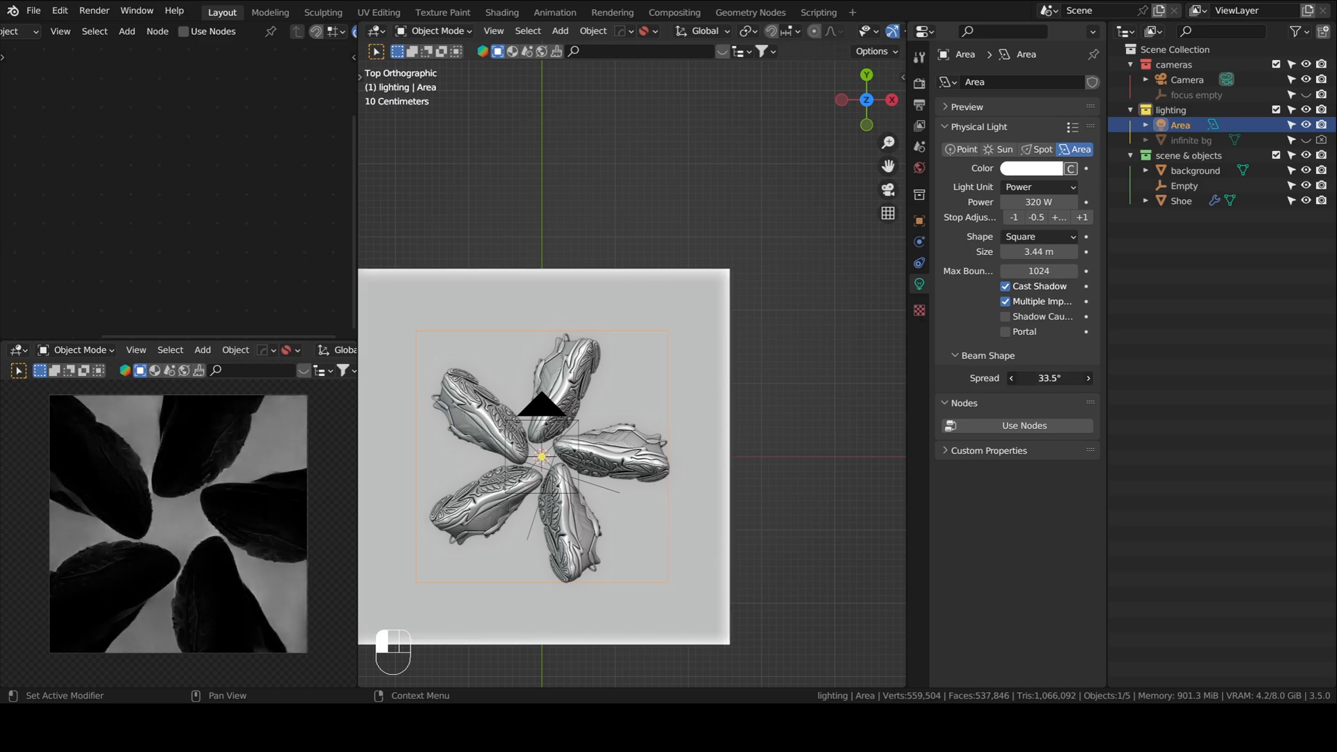
left_click_drag(1023, 378, 1074, 377)
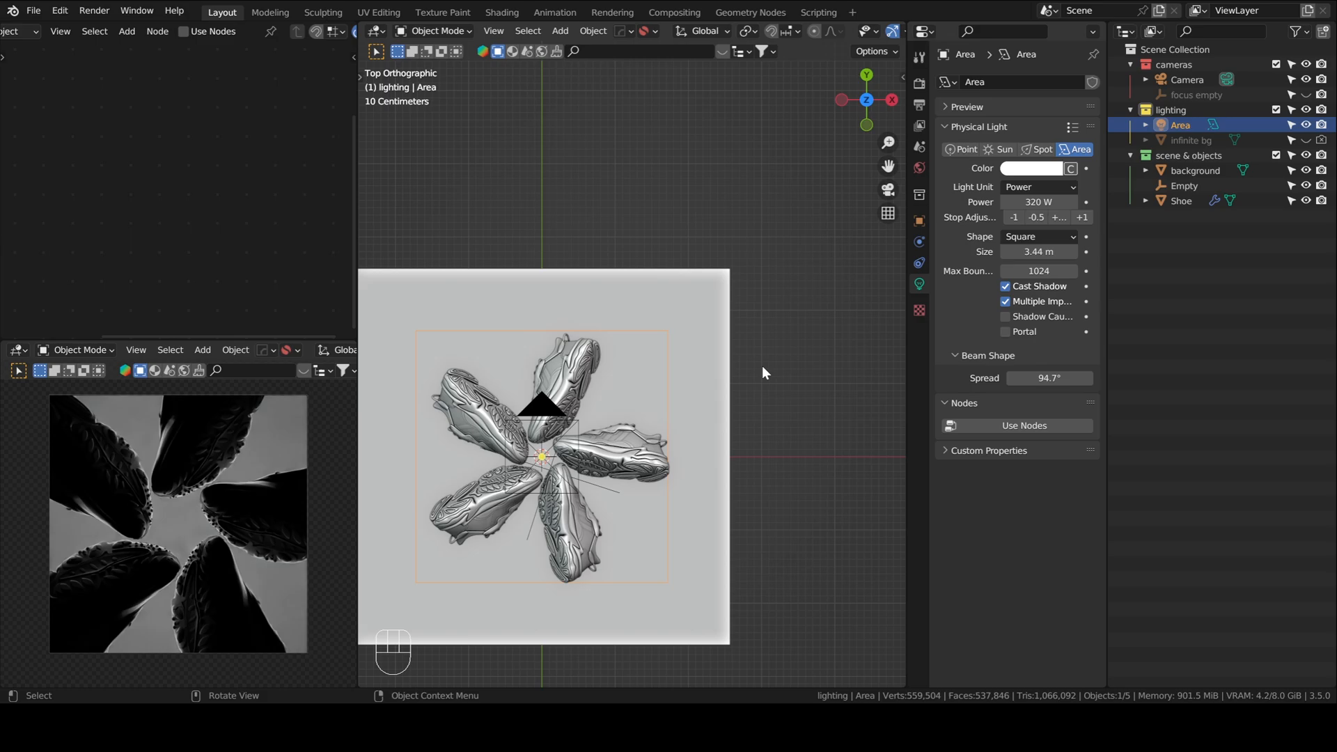
mouse_move(174, 422)
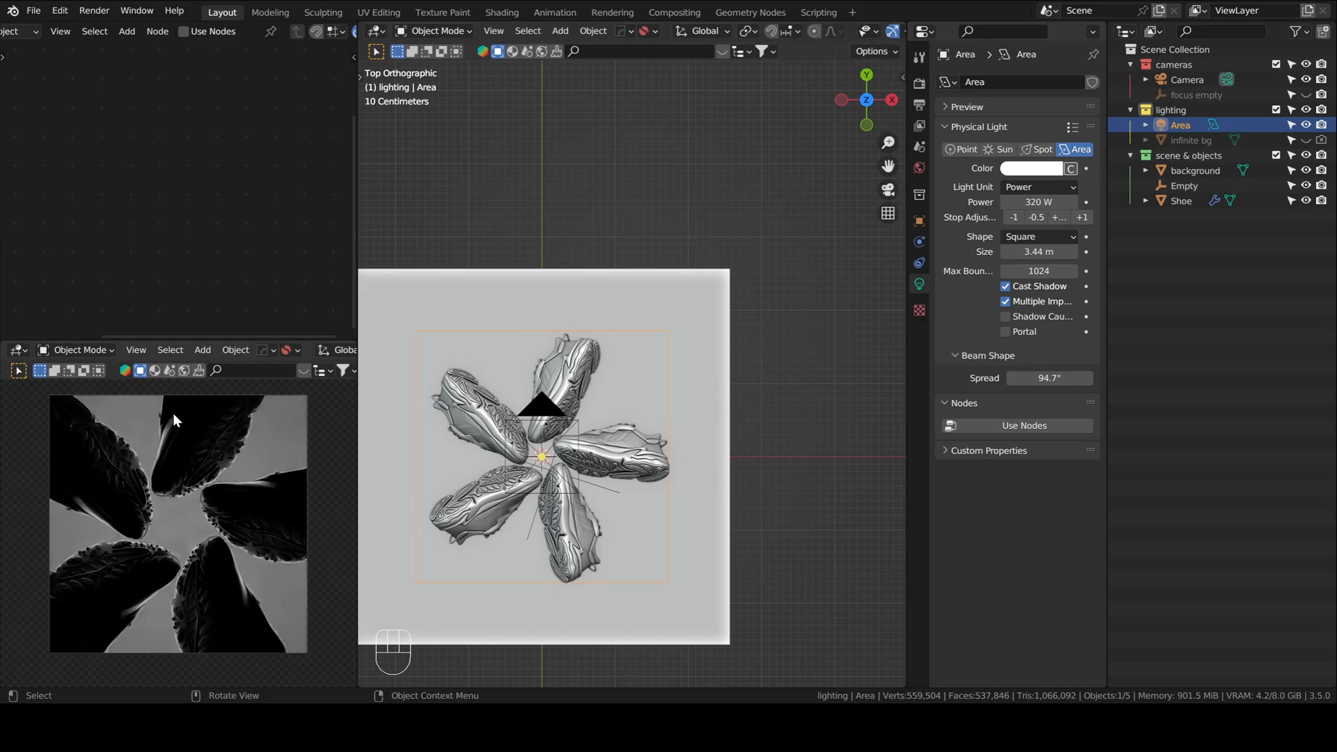
left_click(1082, 217)
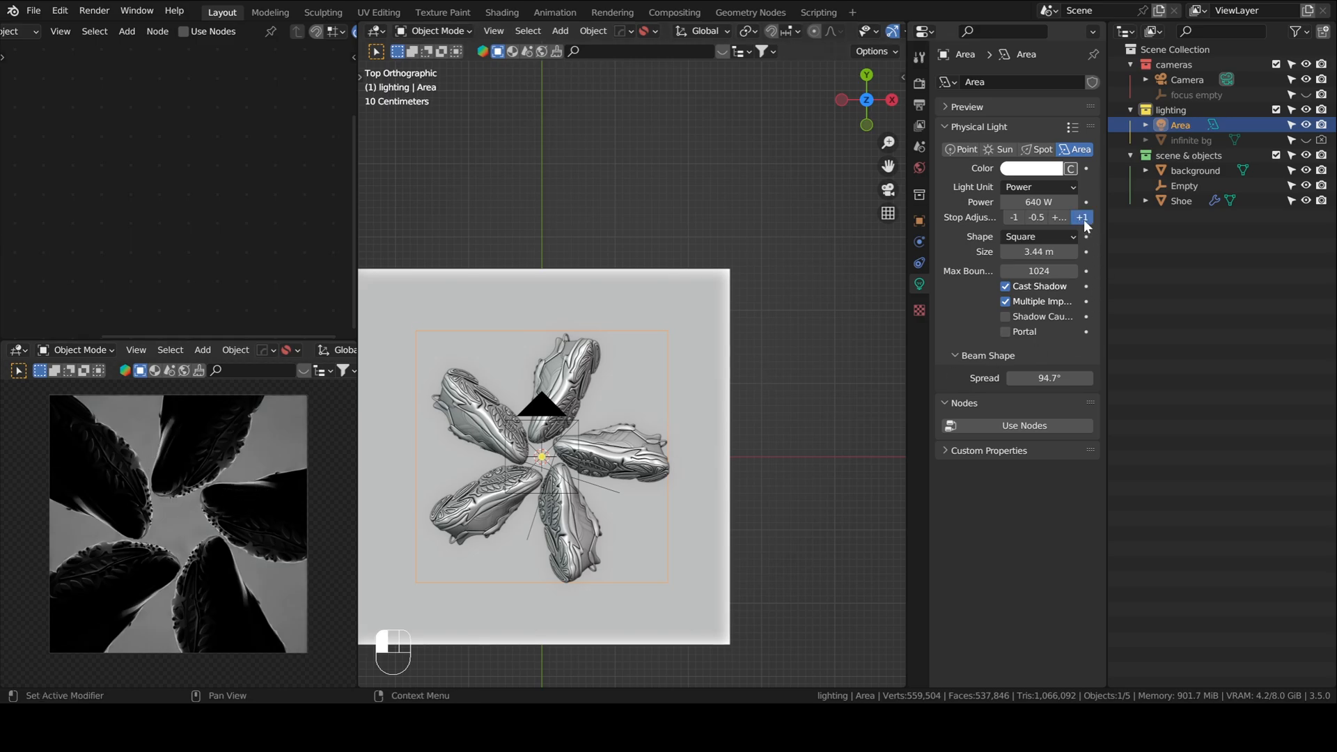
left_click(1082, 218)
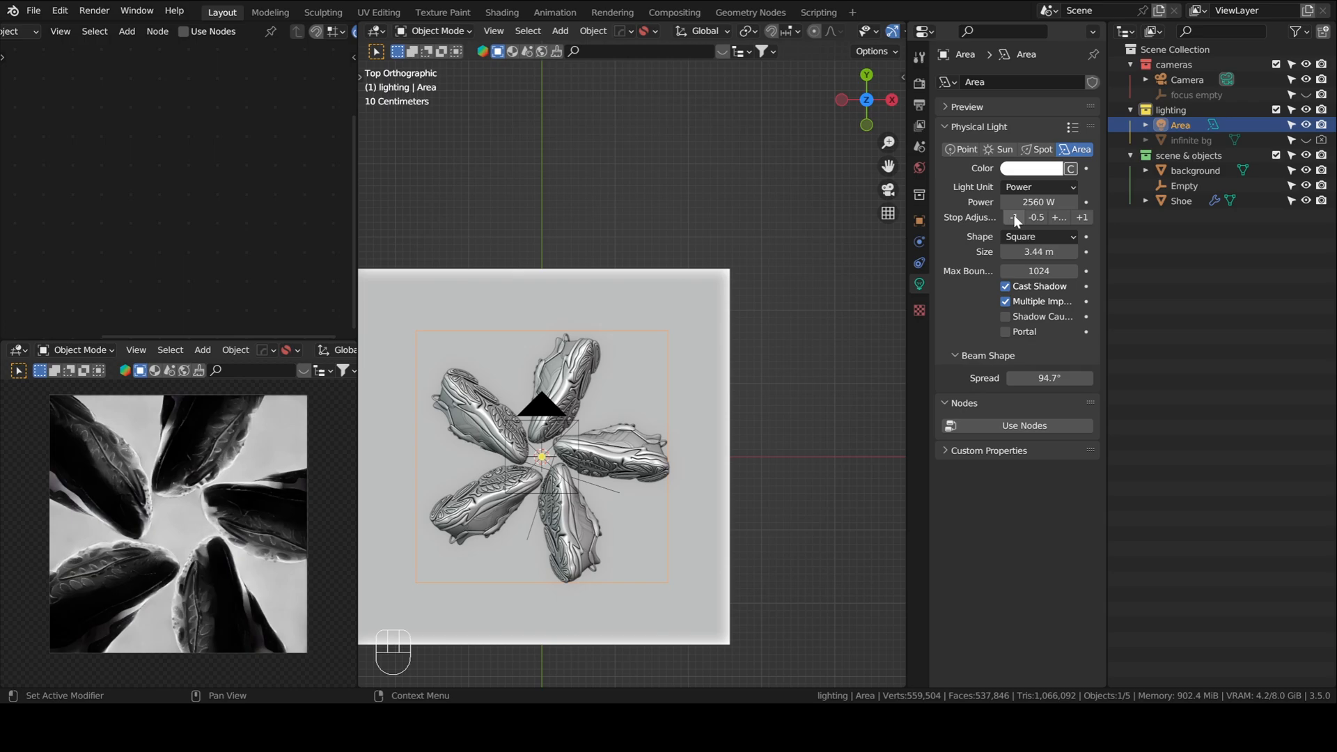
left_click(1013, 217)
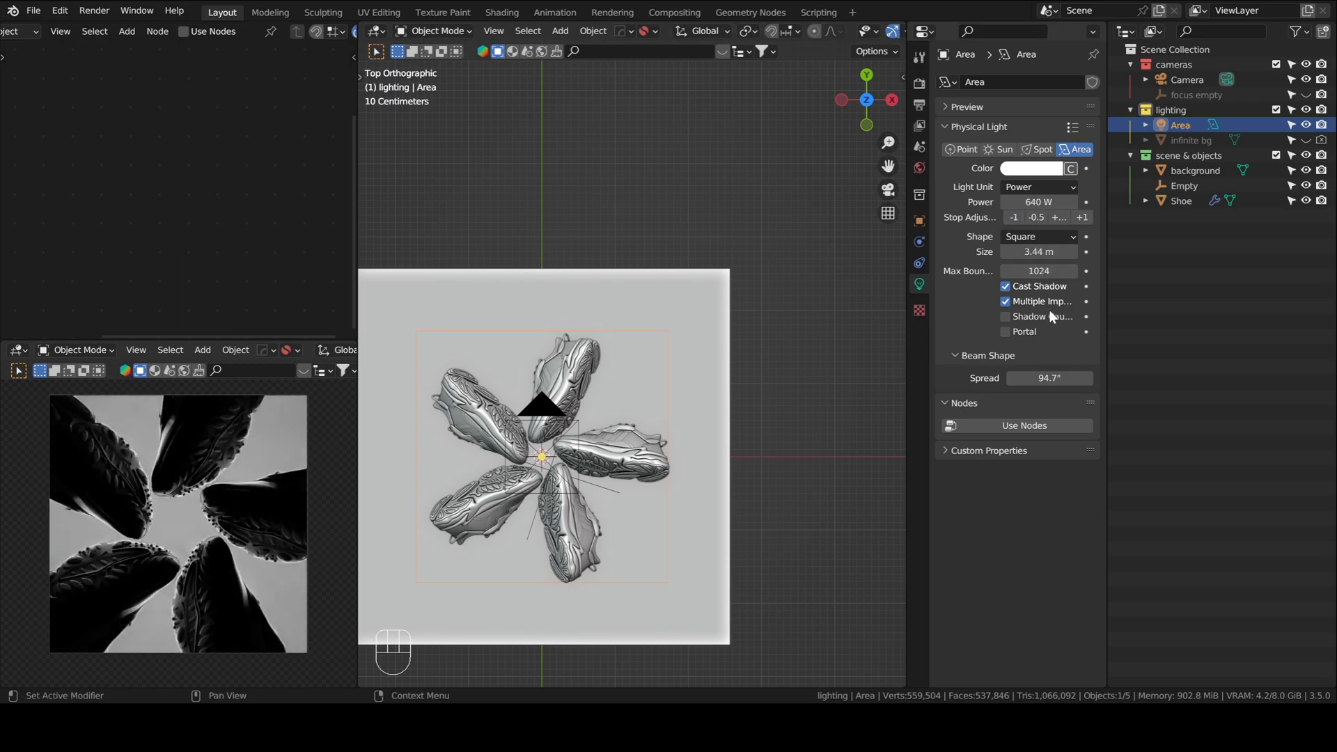
left_click_drag(1075, 377, 1015, 377)
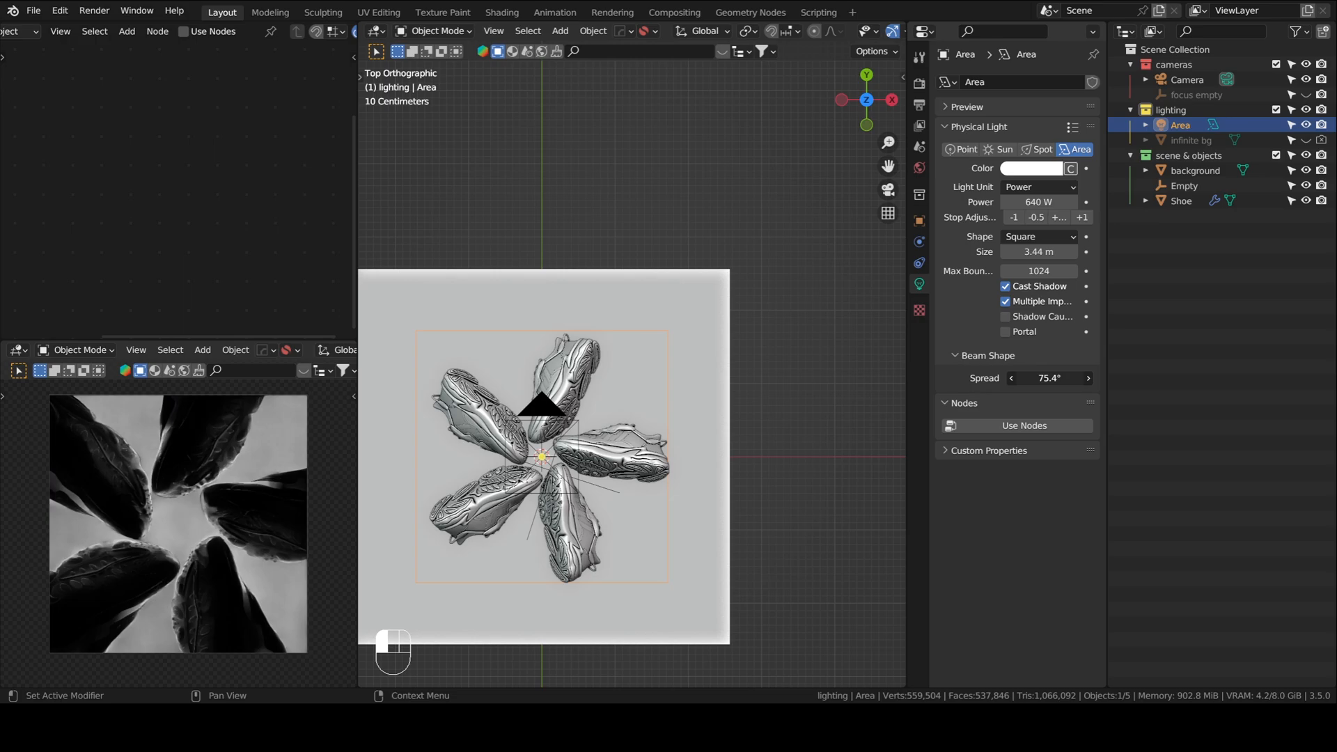
left_click_drag(1057, 378, 1083, 378)
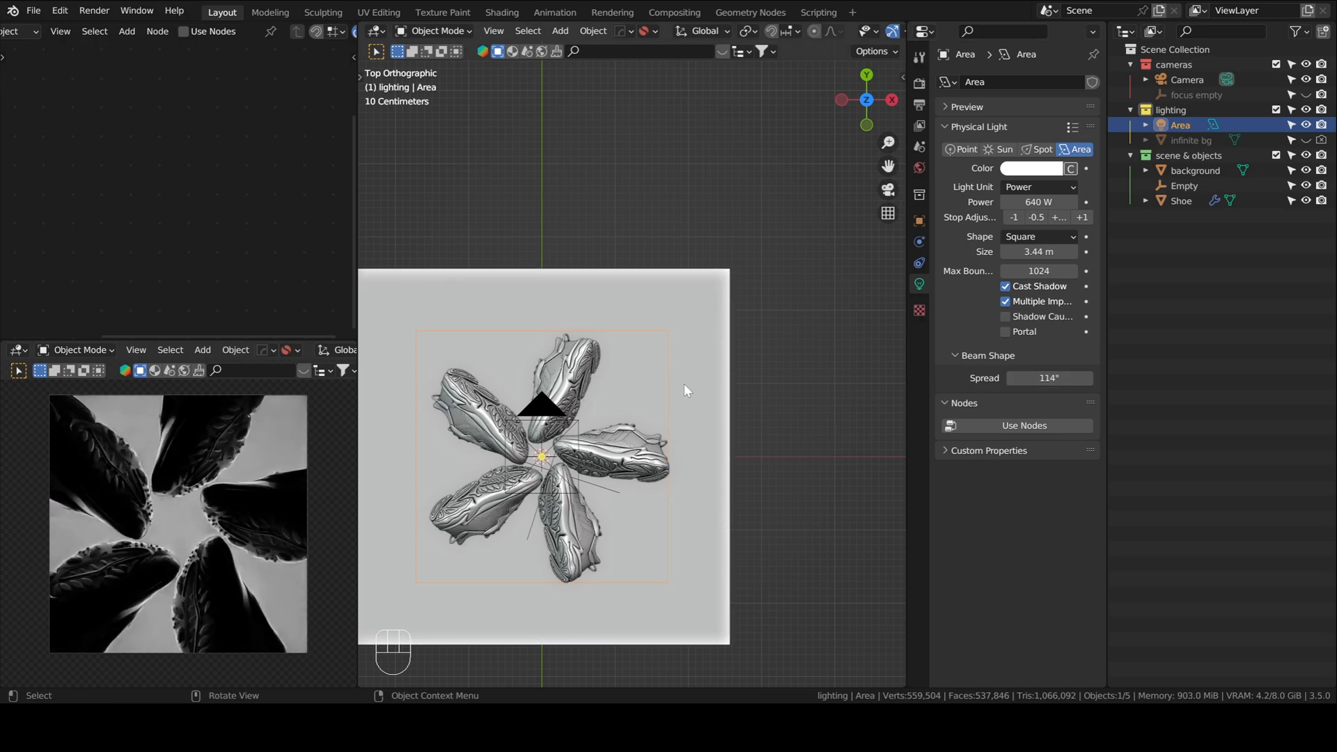
left_click_drag(1038, 250, 1074, 251)
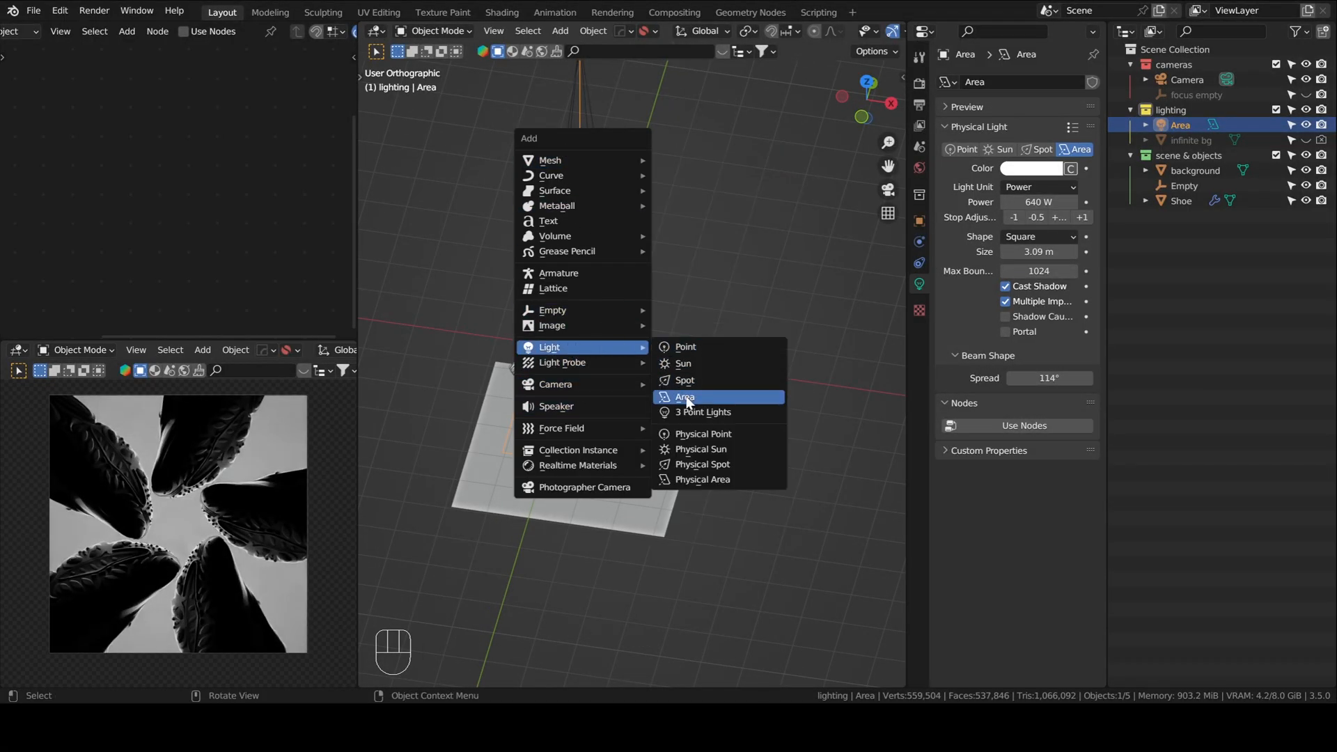
Add a new area light named 'main light' and rename the original light 'rim light'
left_click(684, 397)
type("rim light")
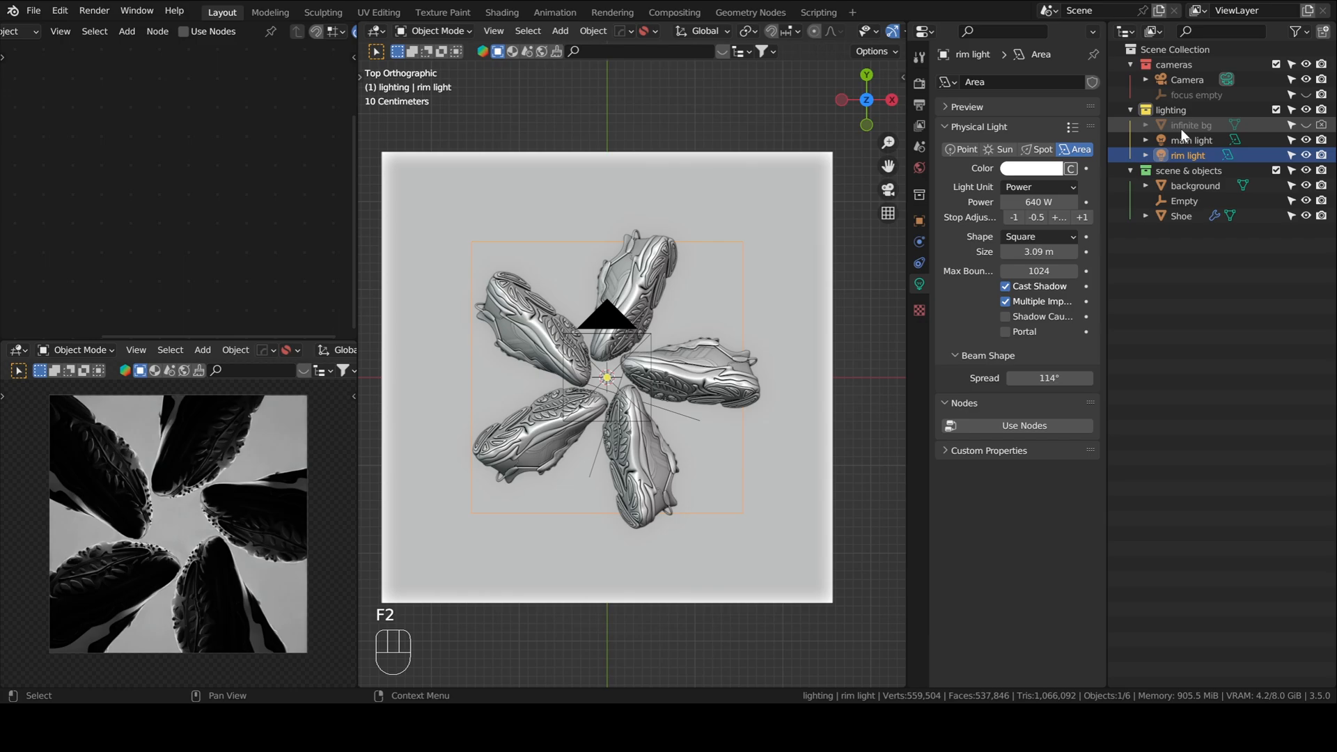
left_click(1189, 140)
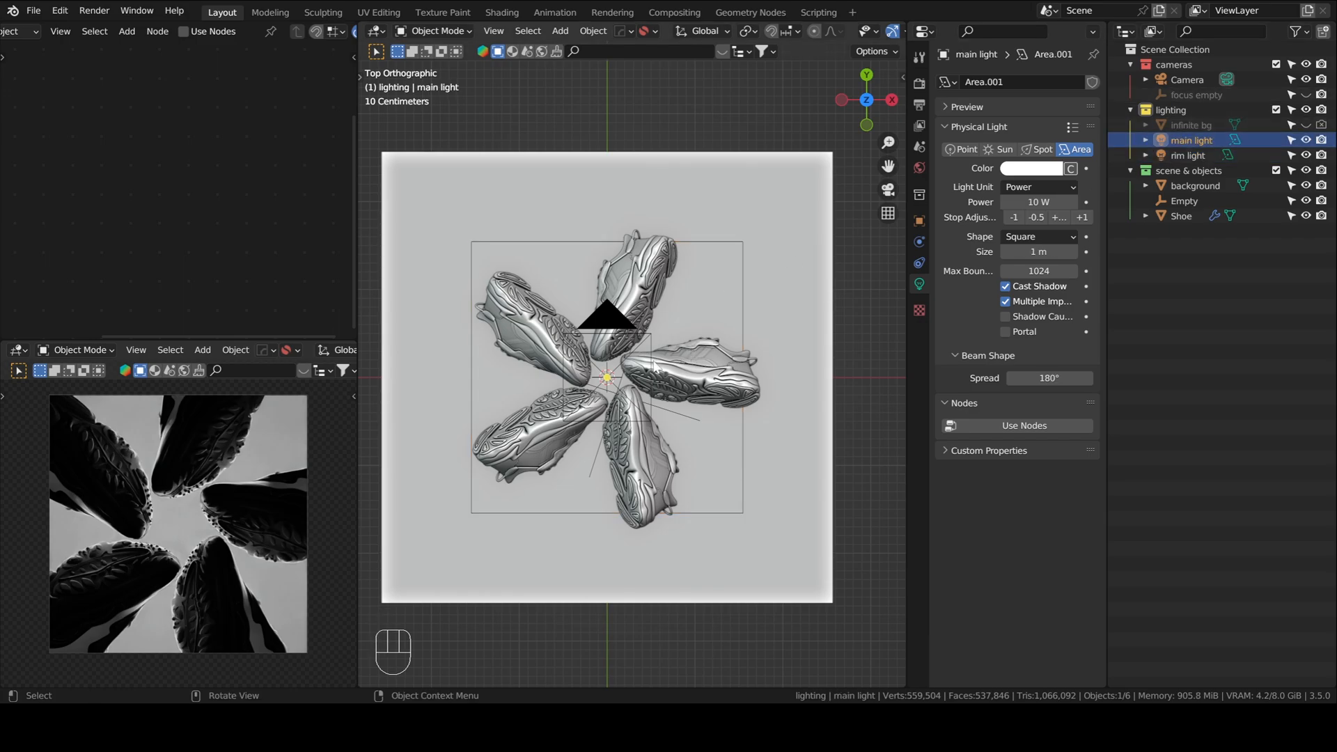
mouse_move(648, 367)
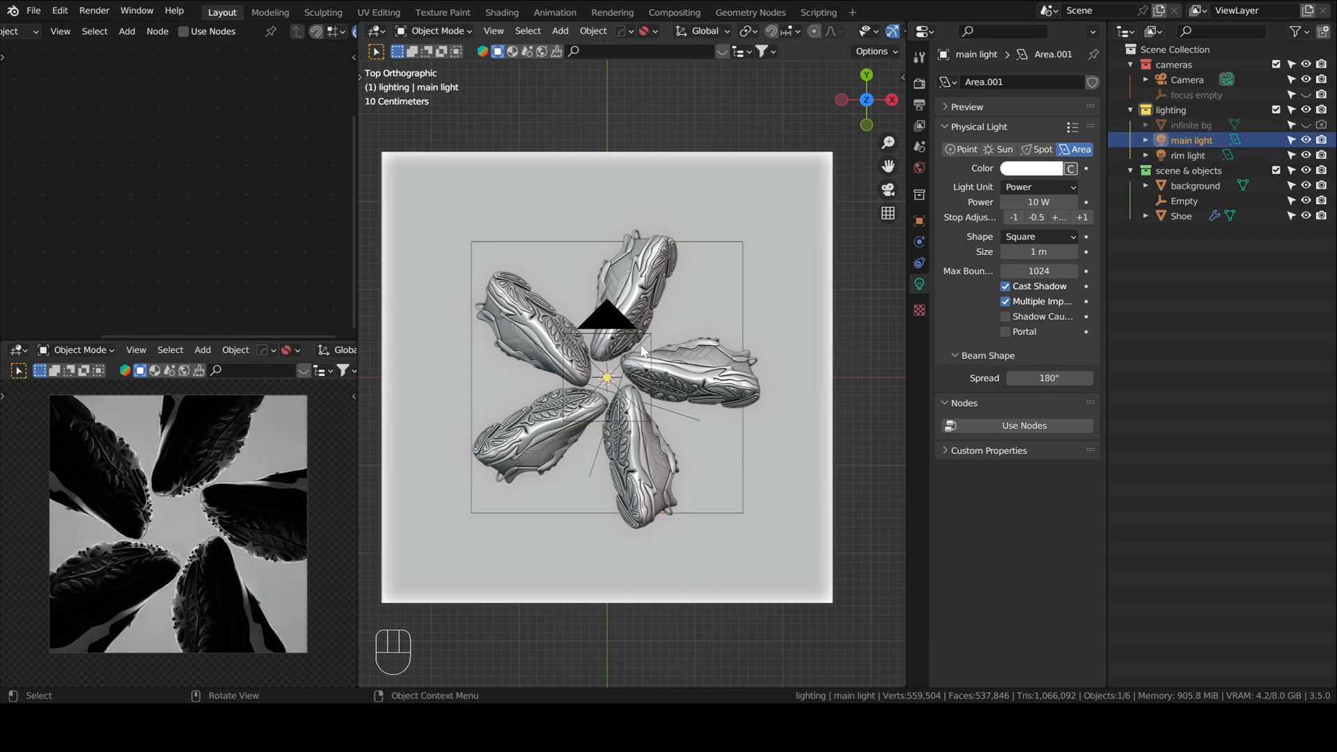
Move the main light over the upper-left shoe
left_click(1188, 80)
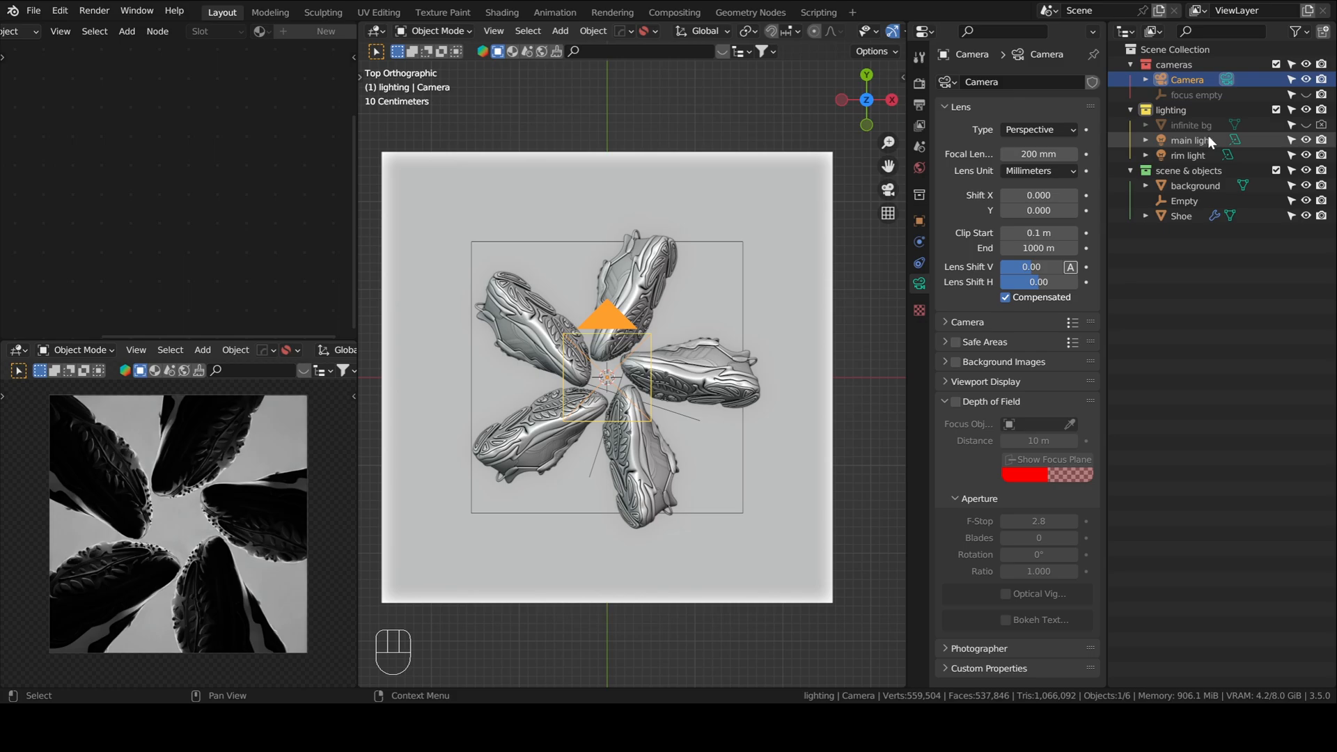
left_click(1186, 140)
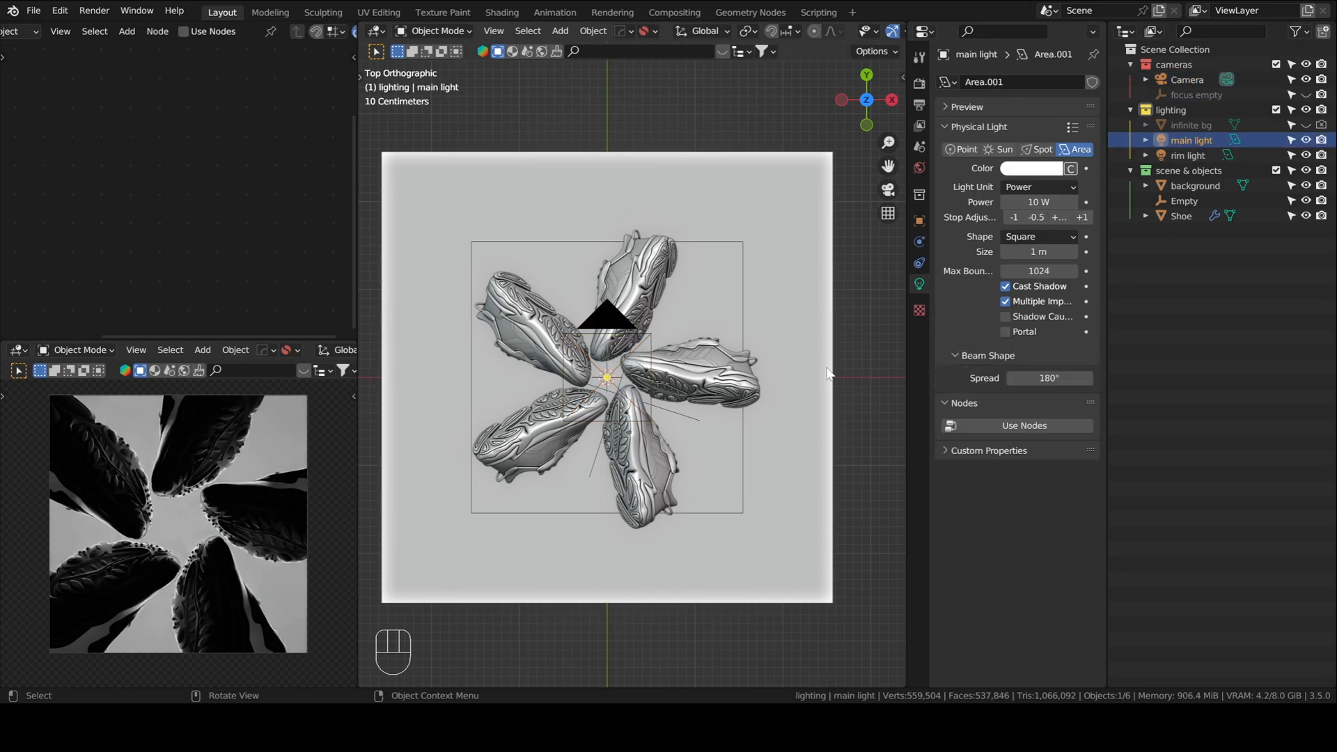
mouse_move(805, 366)
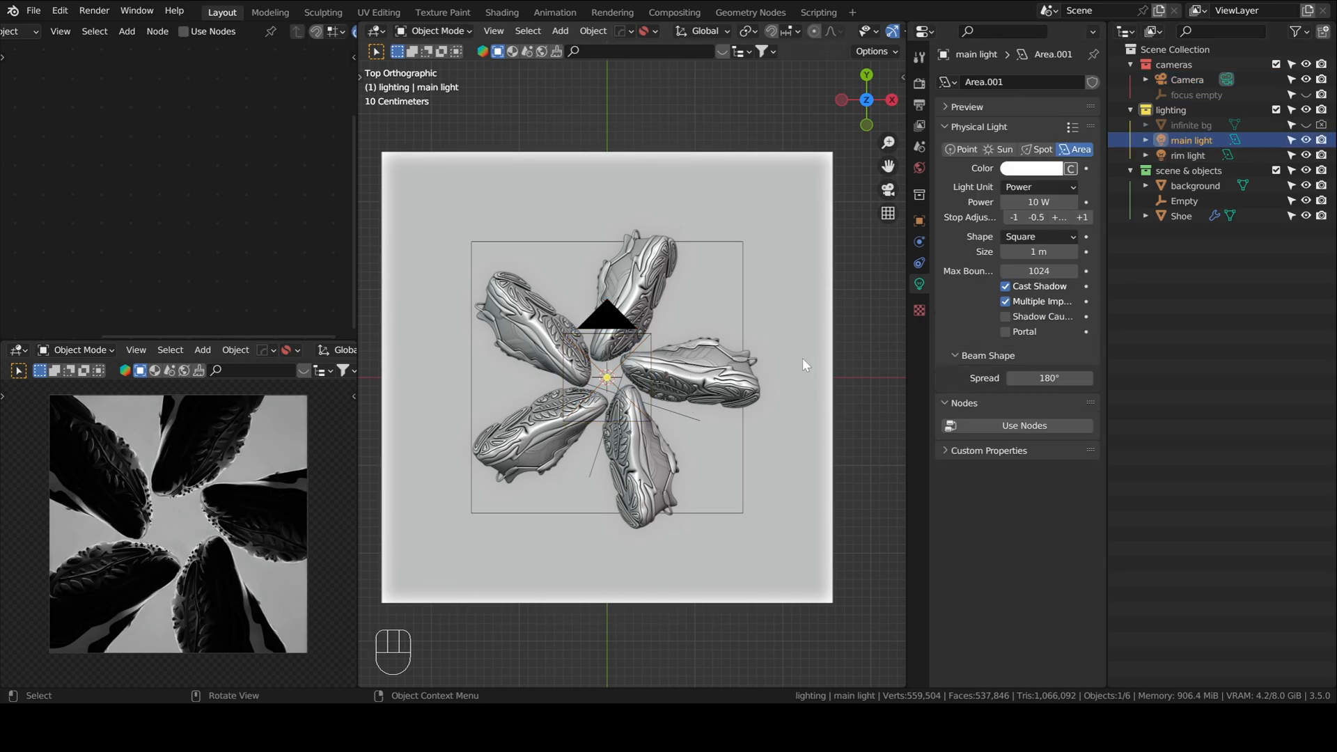
key("g")
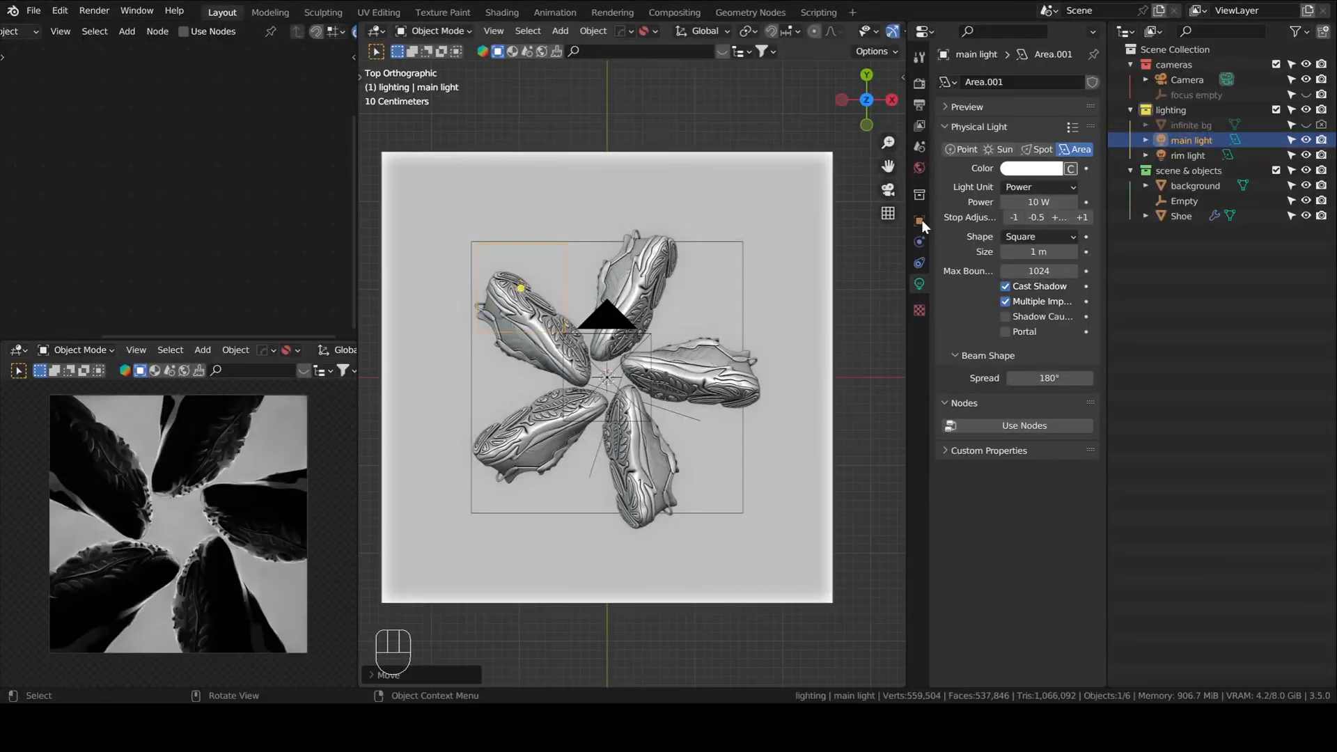
left_click(1082, 217)
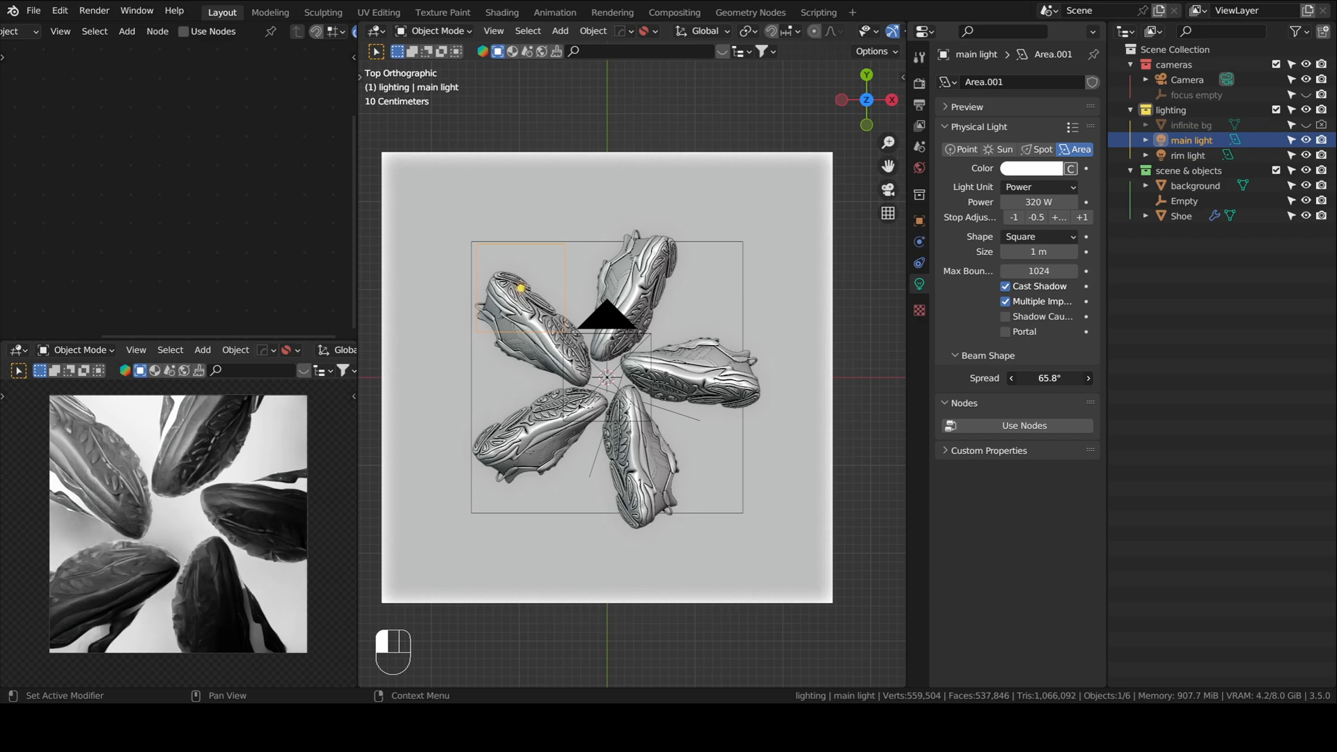
Set the main light to 40 W power, 0.69 m size and 50.9° spread
left_click_drag(1049, 378, 998, 378)
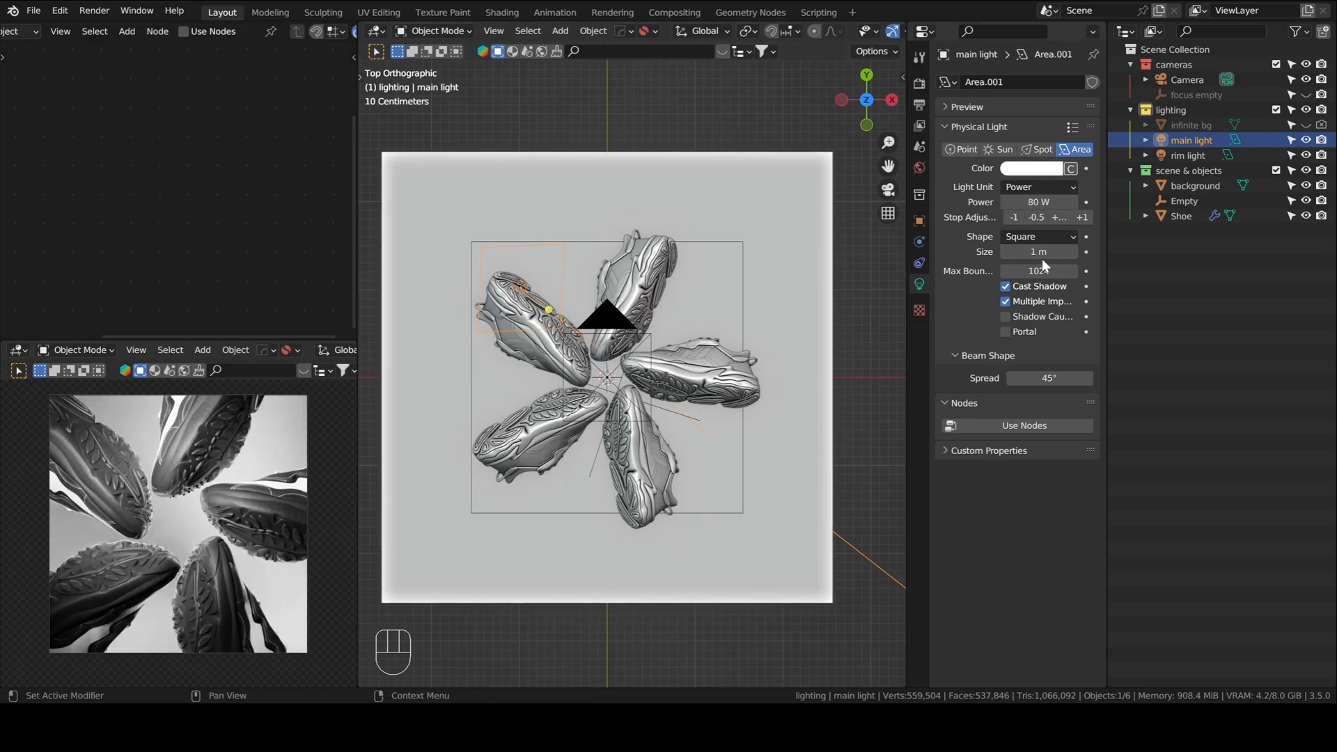
left_click(1014, 218)
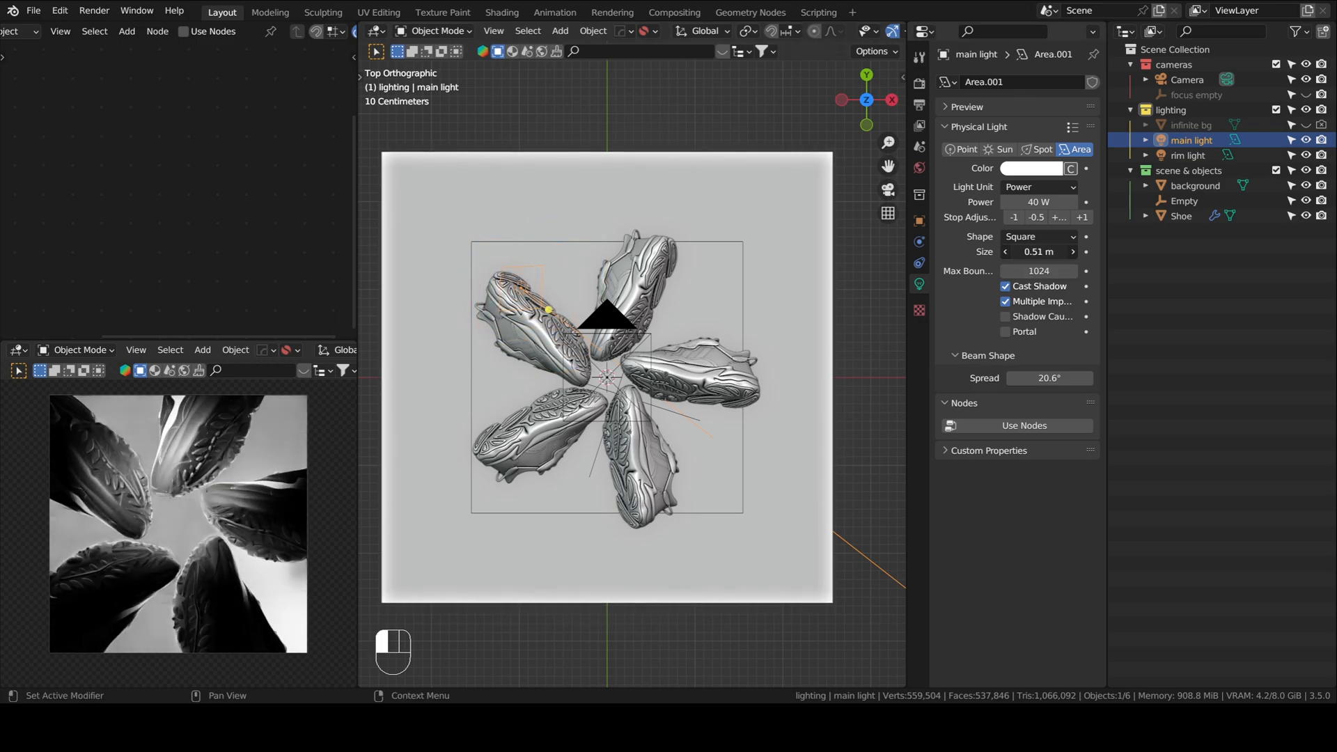
left_click_drag(1014, 250, 1066, 250)
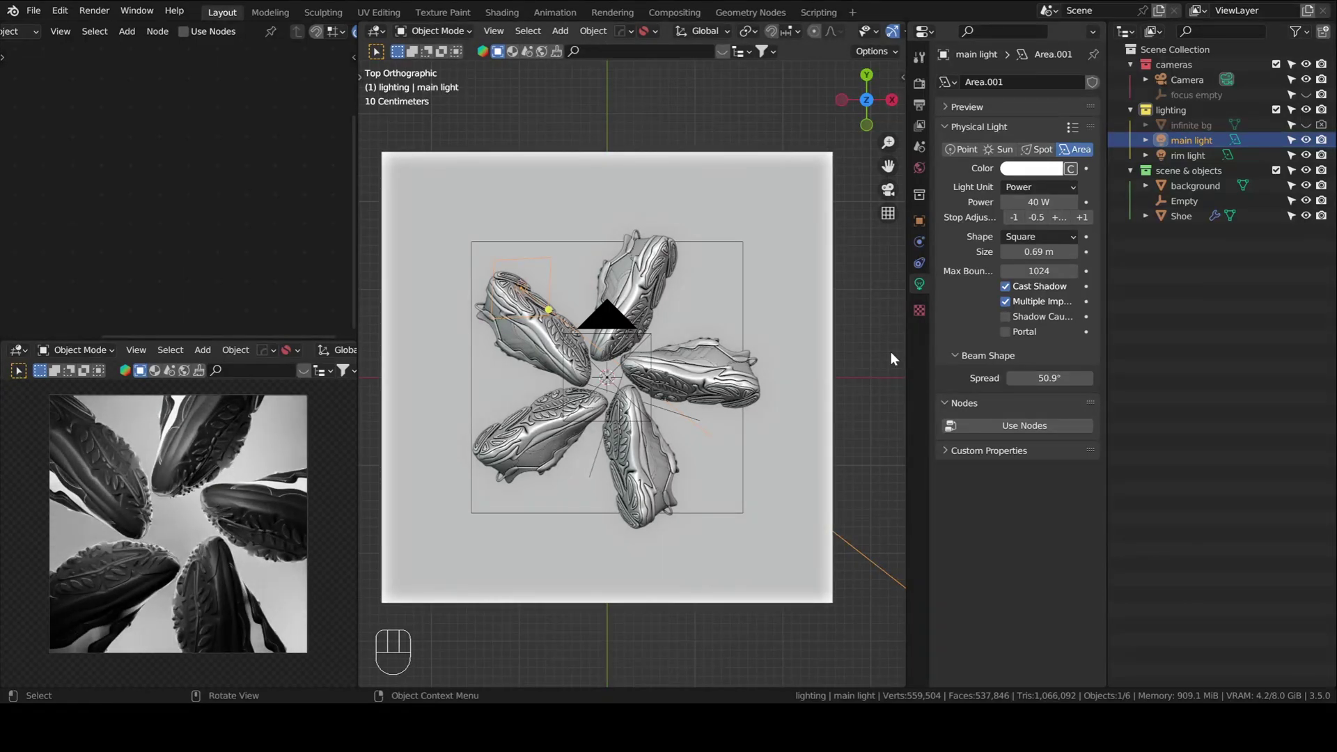
left_click(1013, 218)
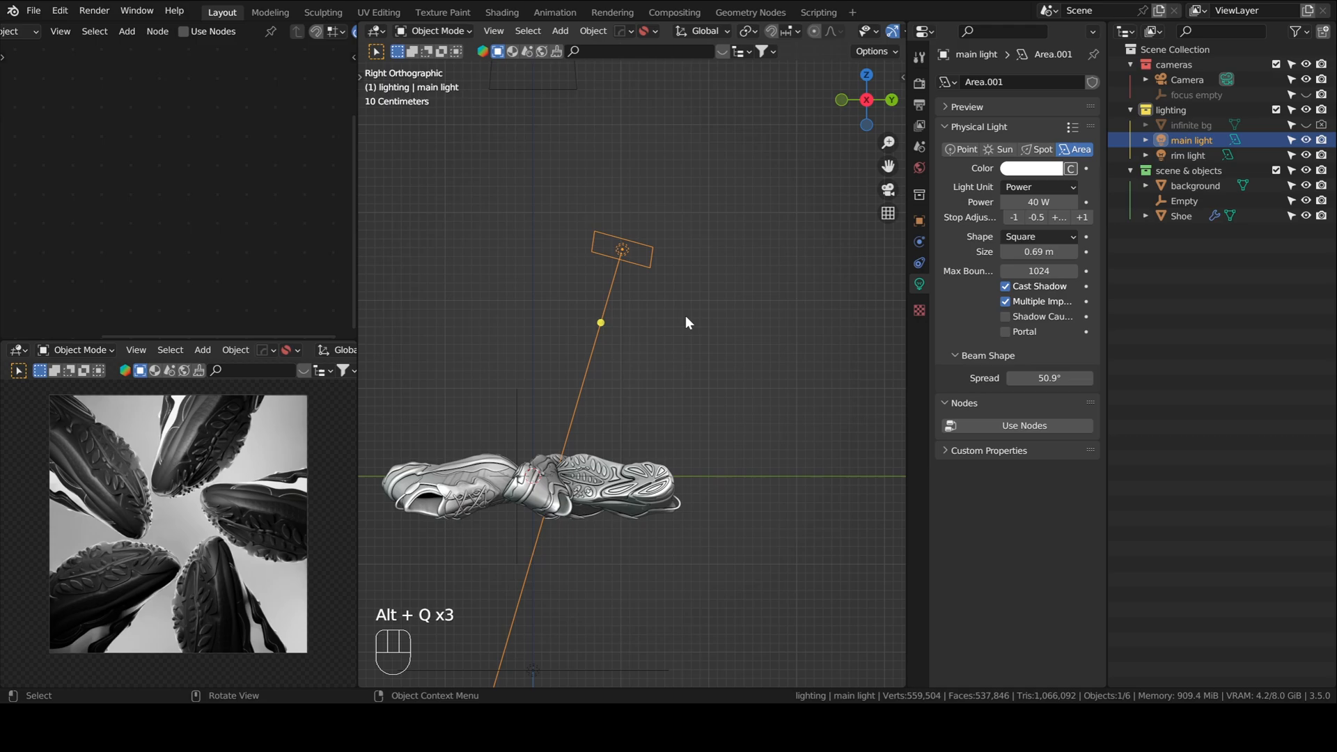
Pull the main light higher above the shoe ring along its downward aim line
key("g")
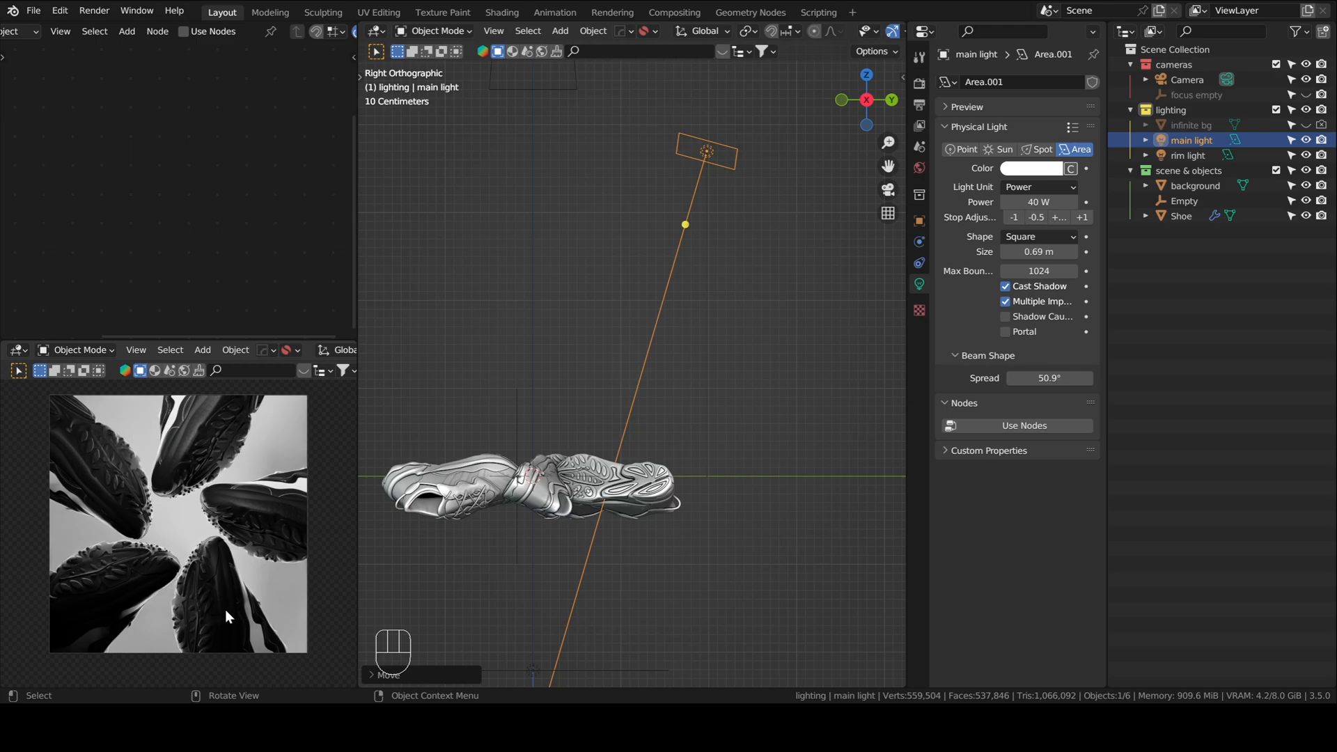
mouse_move(903, 352)
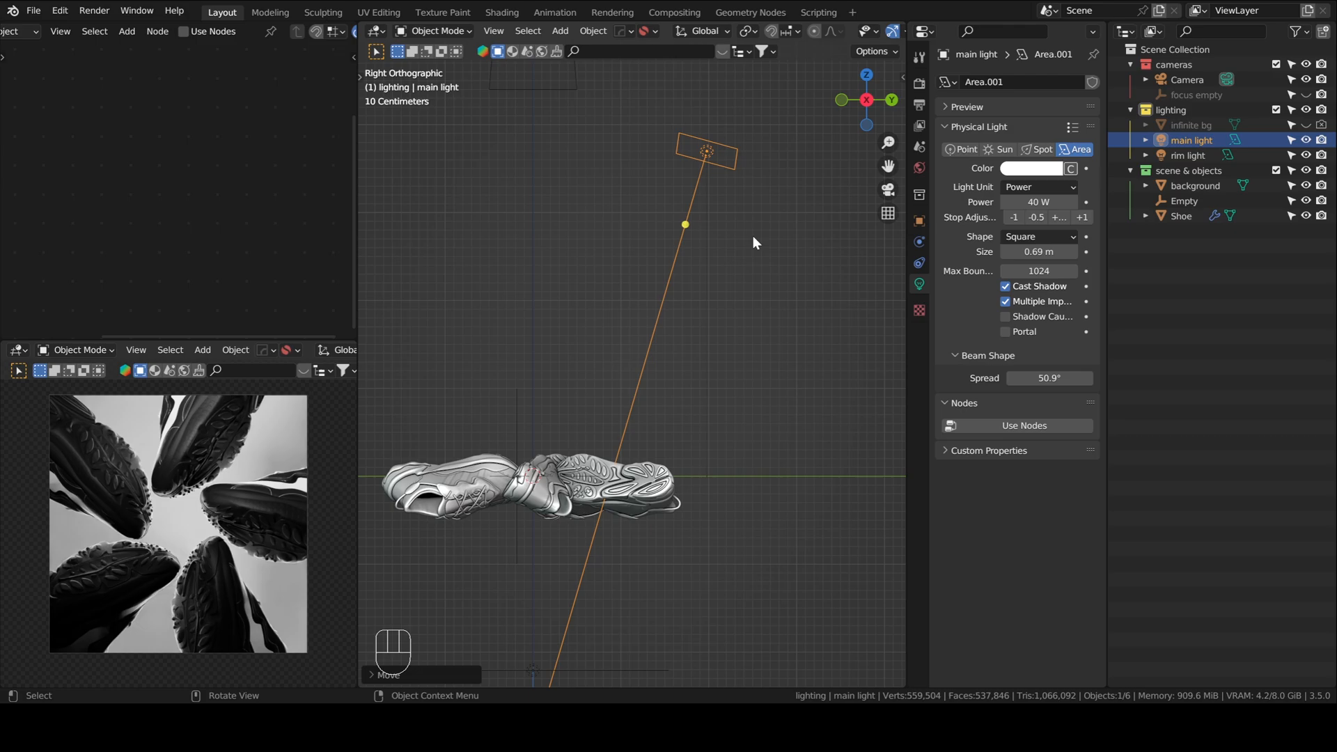
mouse_move(873, 83)
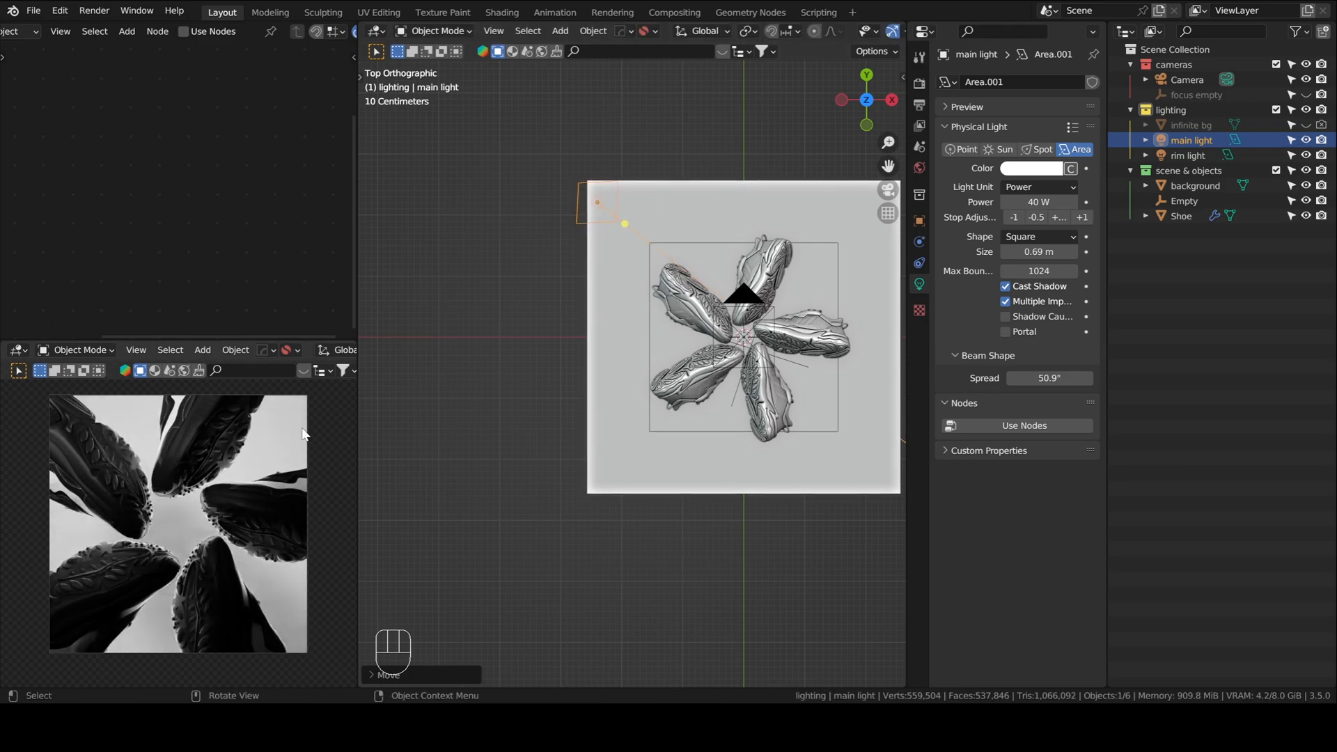
mouse_move(78, 460)
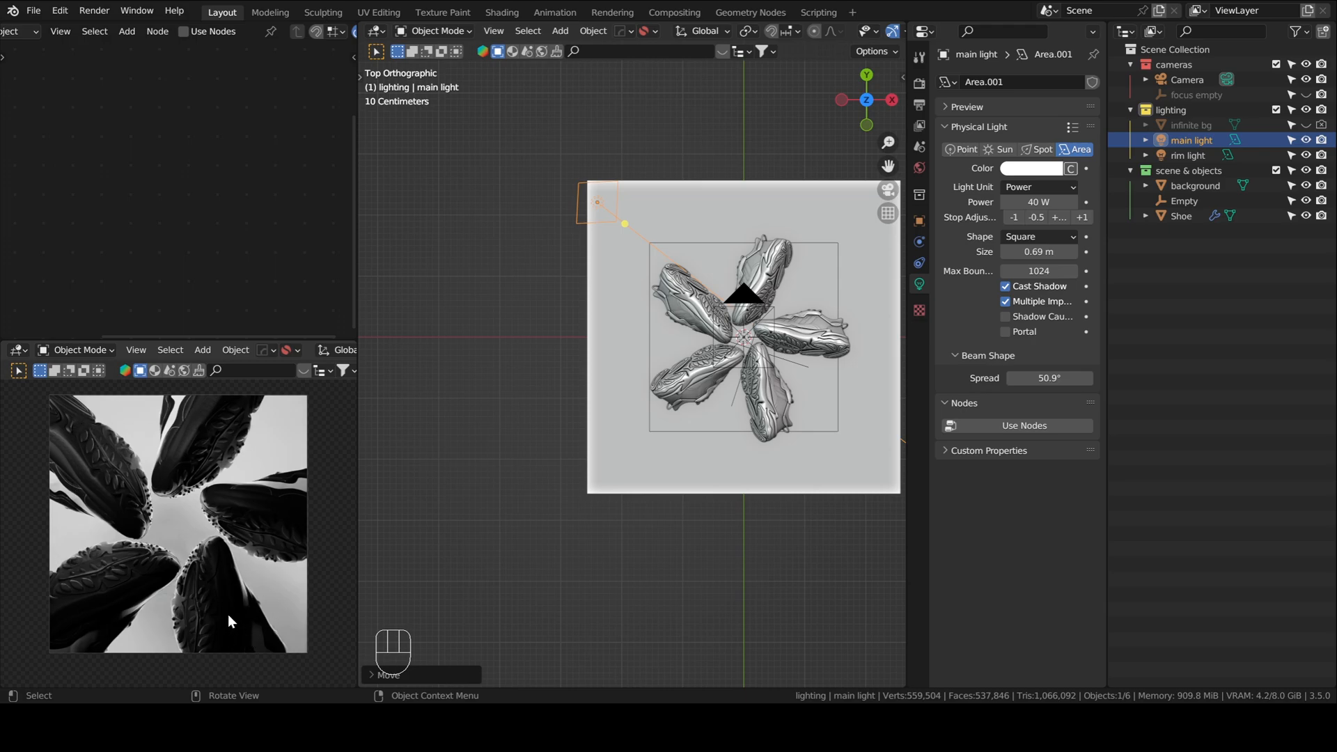
mouse_move(239, 613)
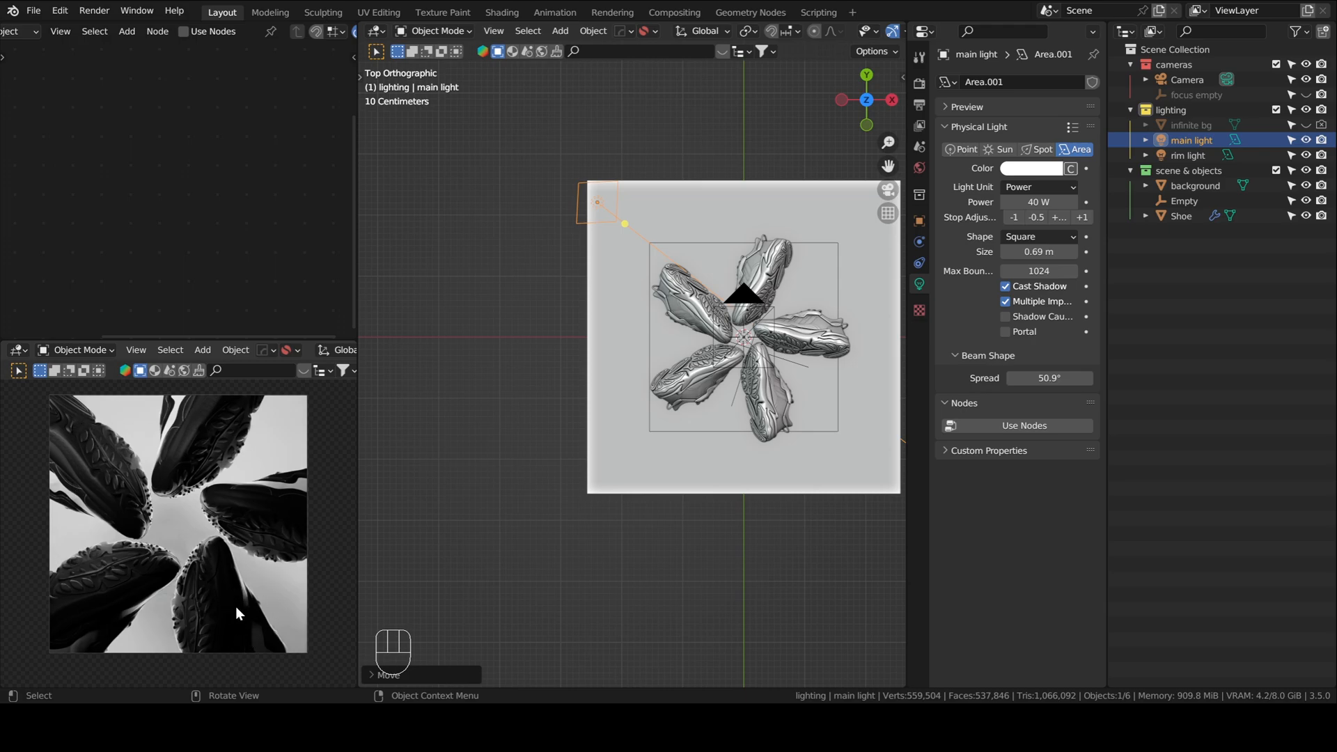
mouse_move(101, 488)
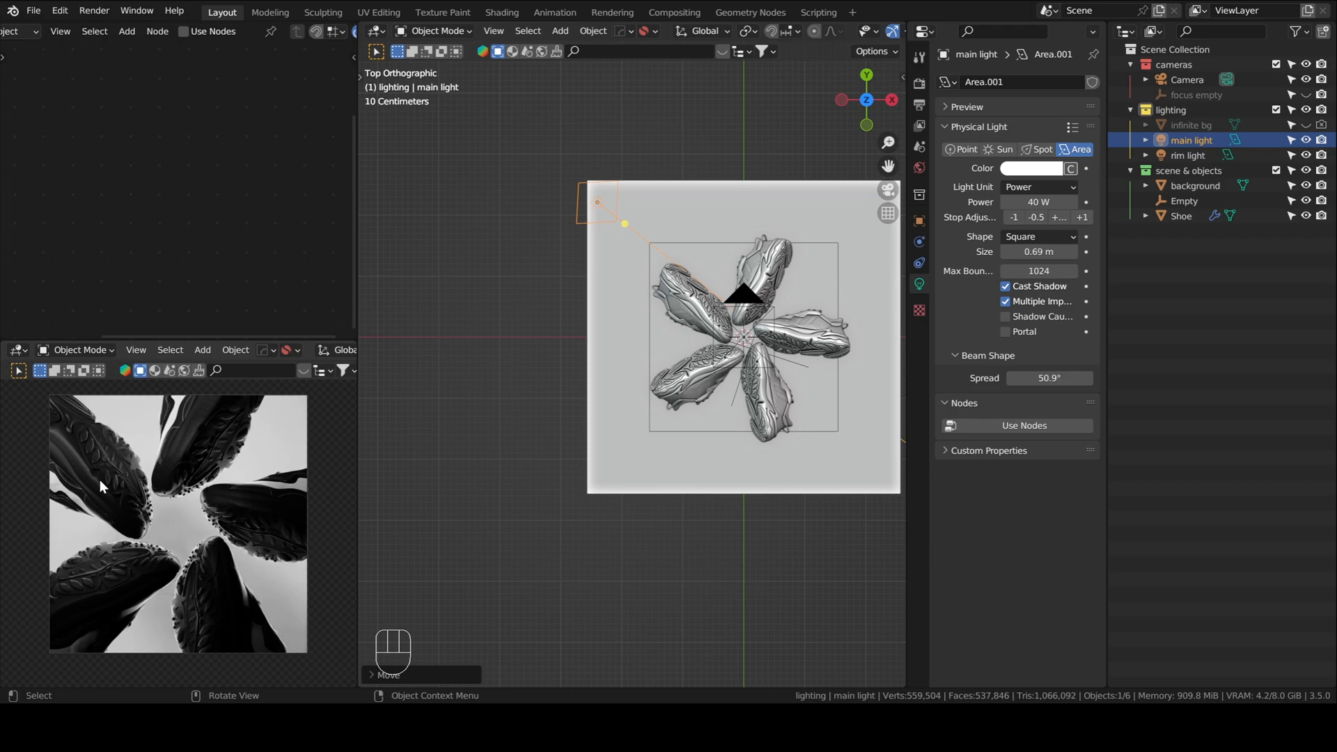
mouse_move(268, 574)
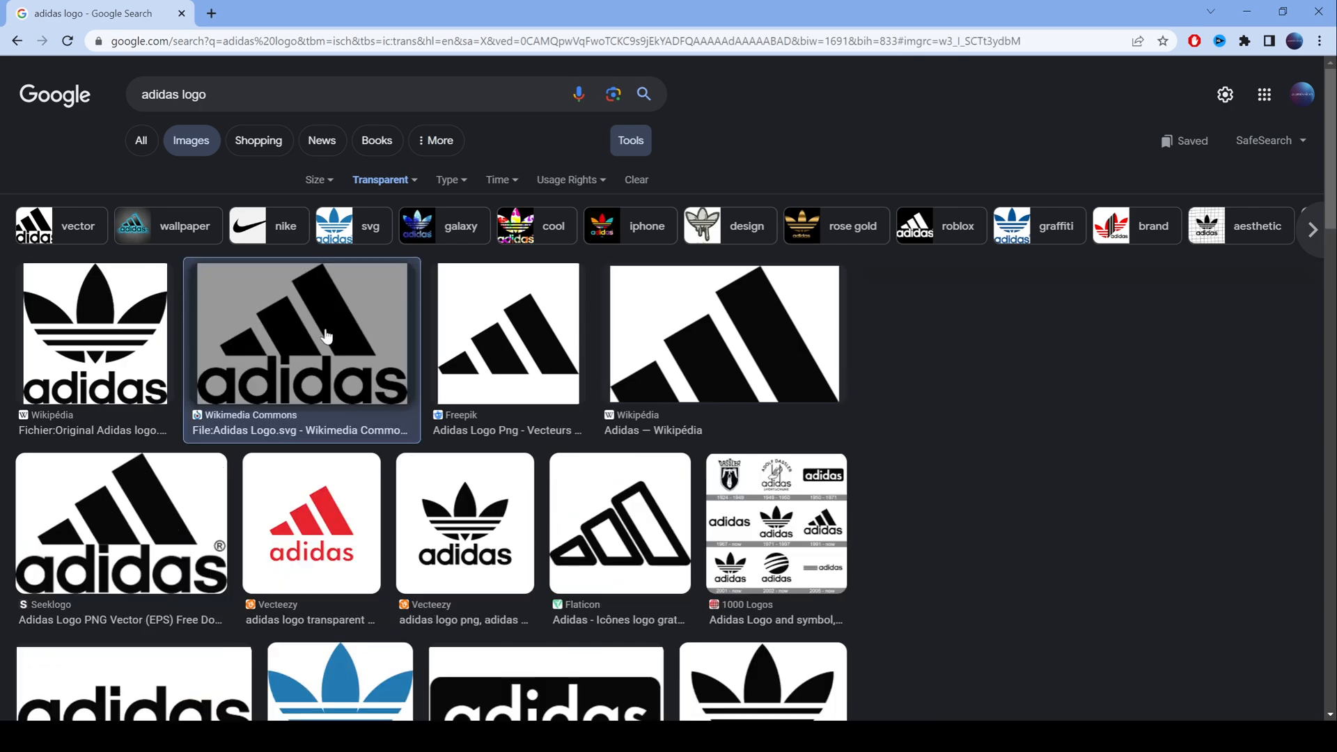
Preview the Wikimedia Commons Adidas Logo.svg from the 'adidas logo' image results
left_click(326, 336)
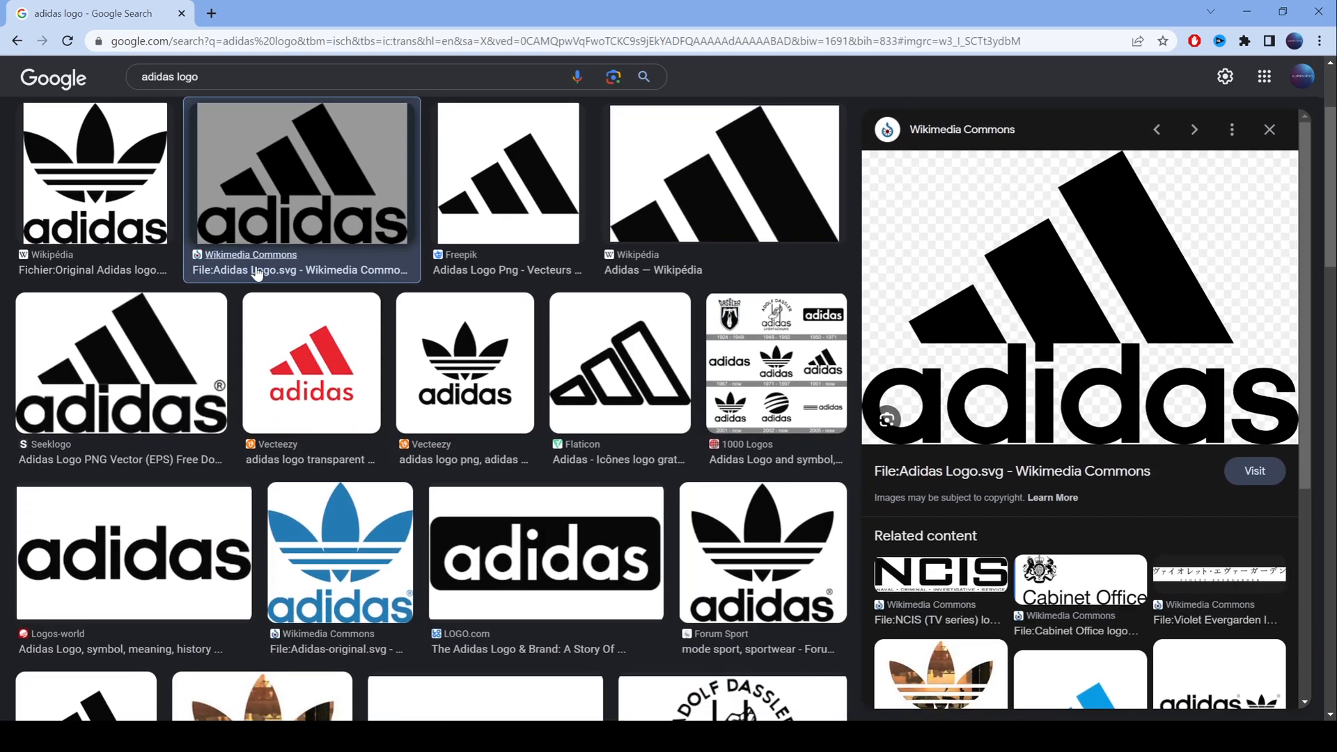
mouse_move(1090, 350)
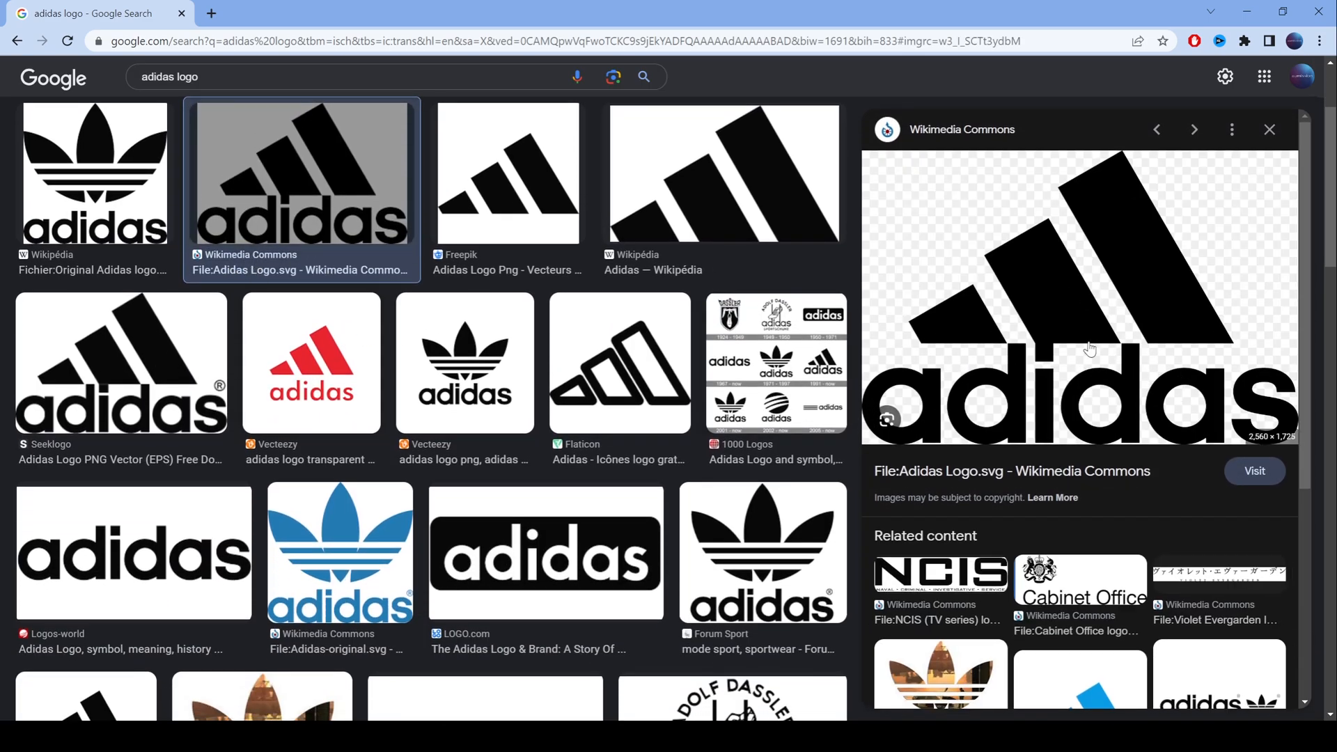
mouse_move(1108, 379)
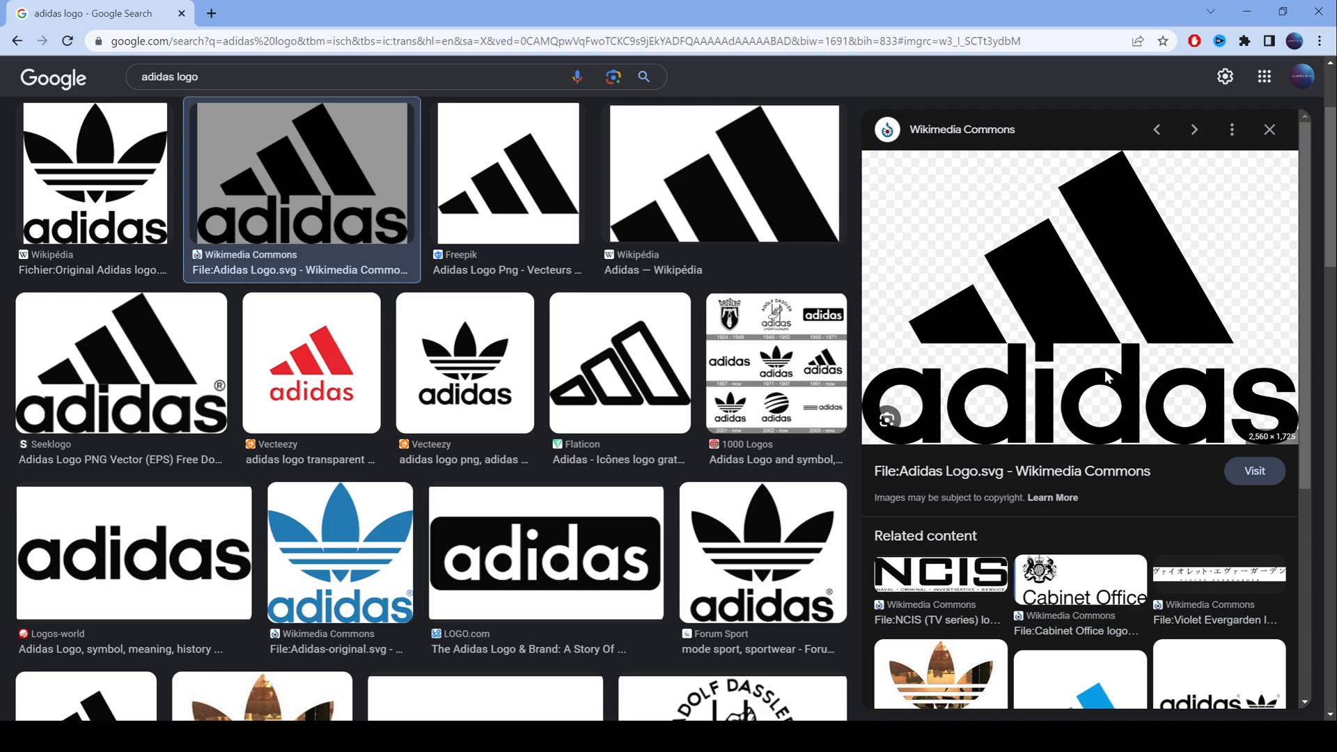
mouse_move(976, 246)
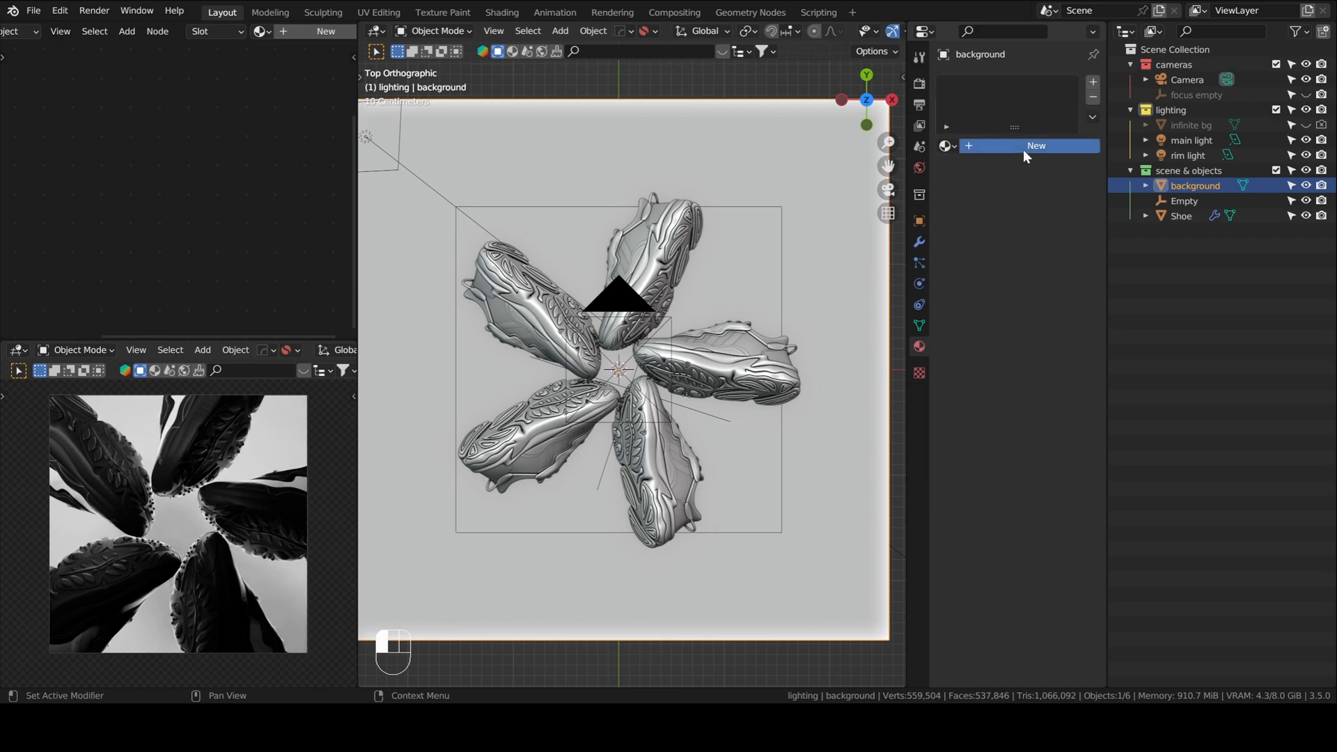
Create a new material named 'bg' on the background plane
left_click(1036, 145)
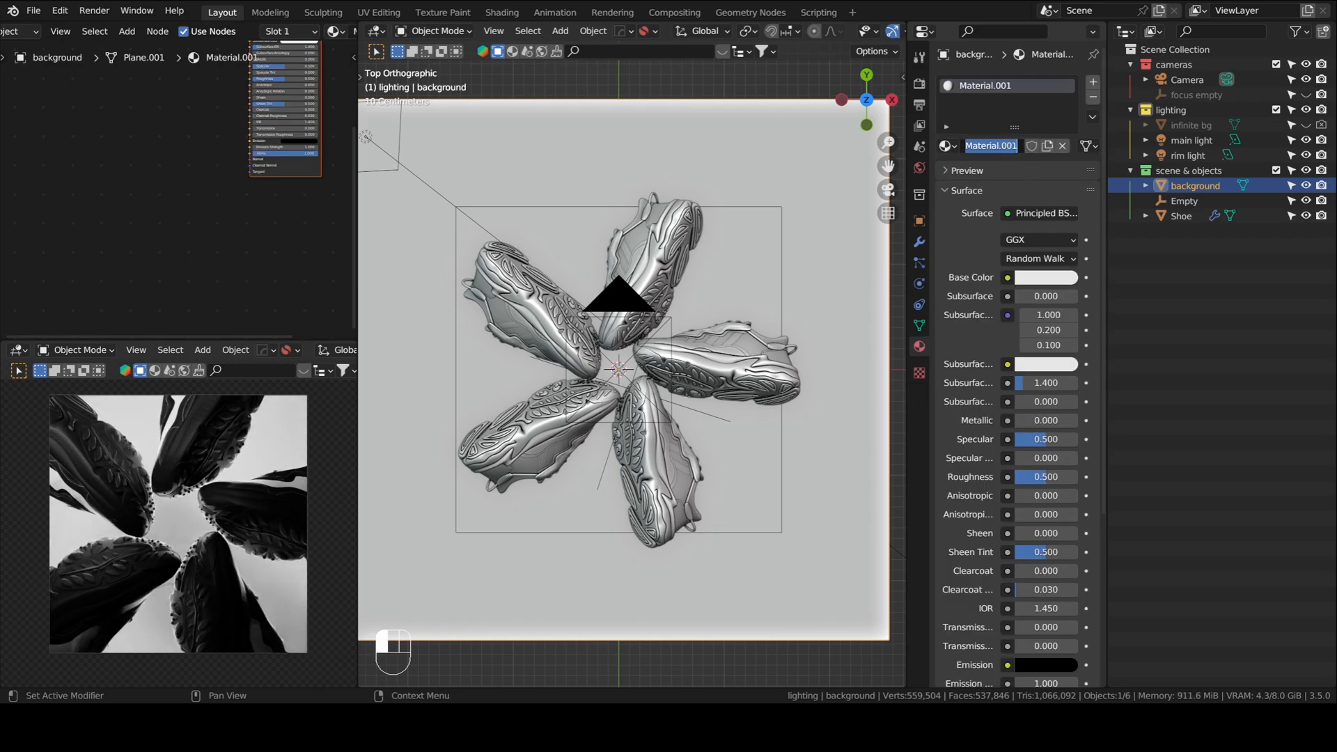
type("bg")
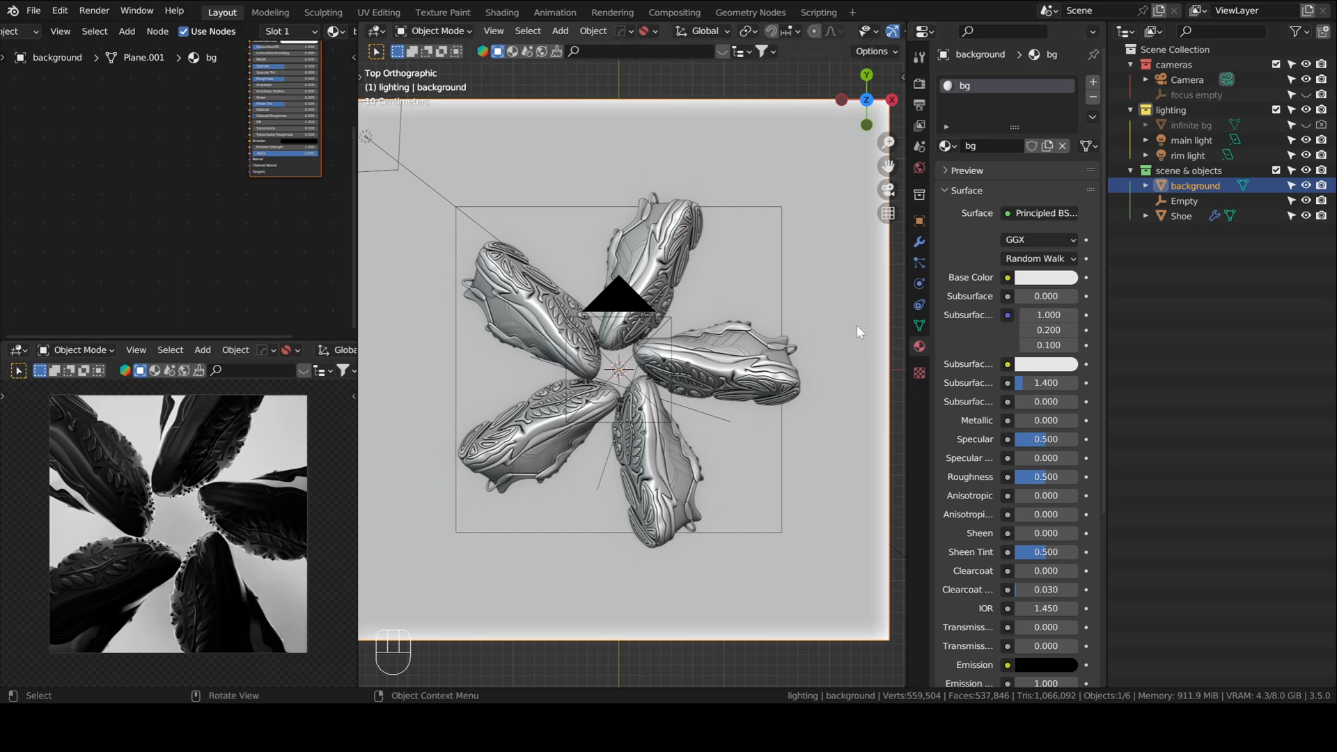
left_click(1046, 277)
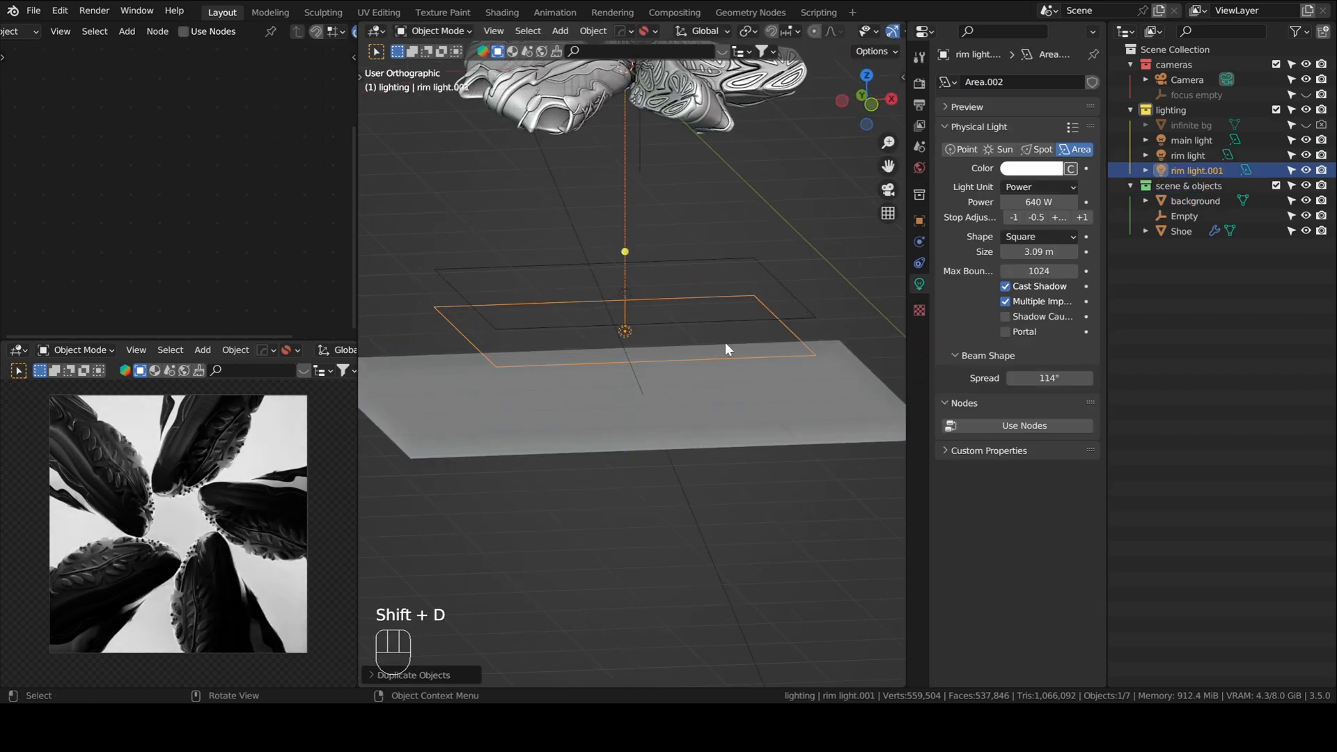
Duplicate the rim light as 'bg light', rotated and moved to shine onto the background plane
key("r")
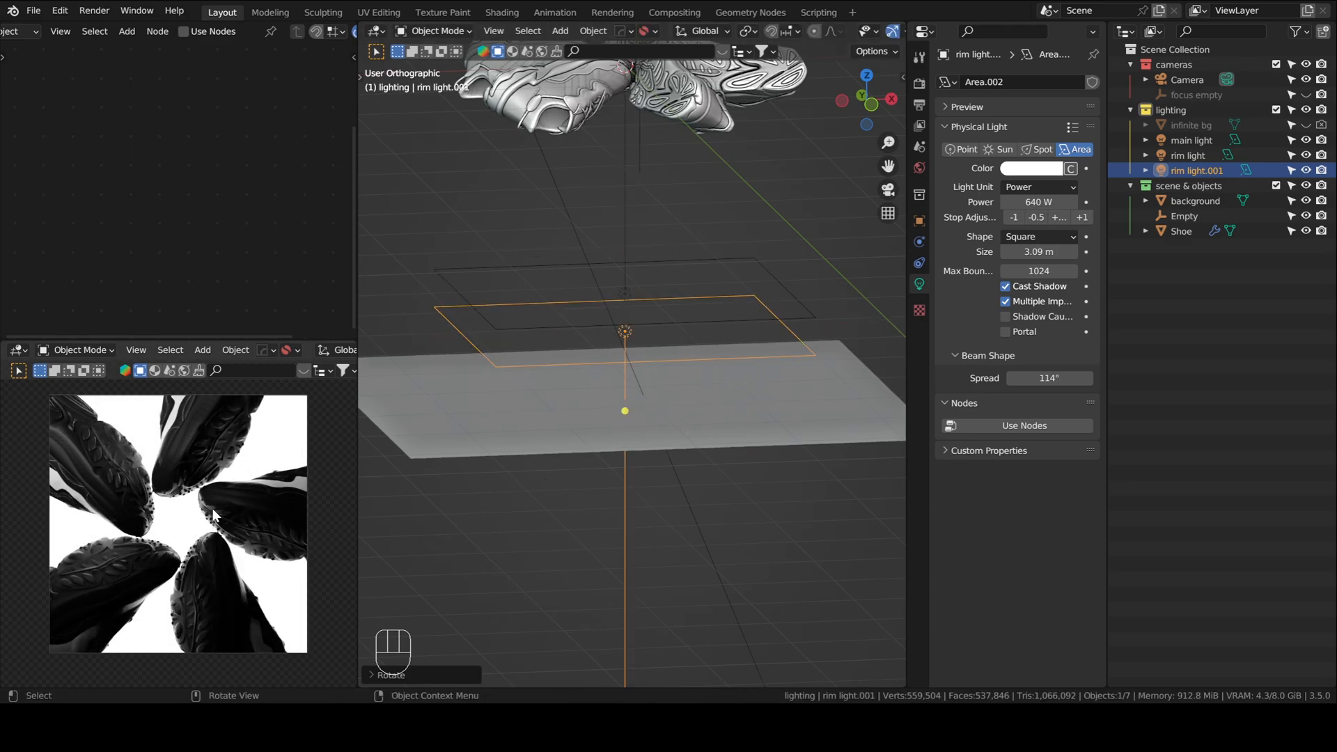
key("g")
type("bg light")
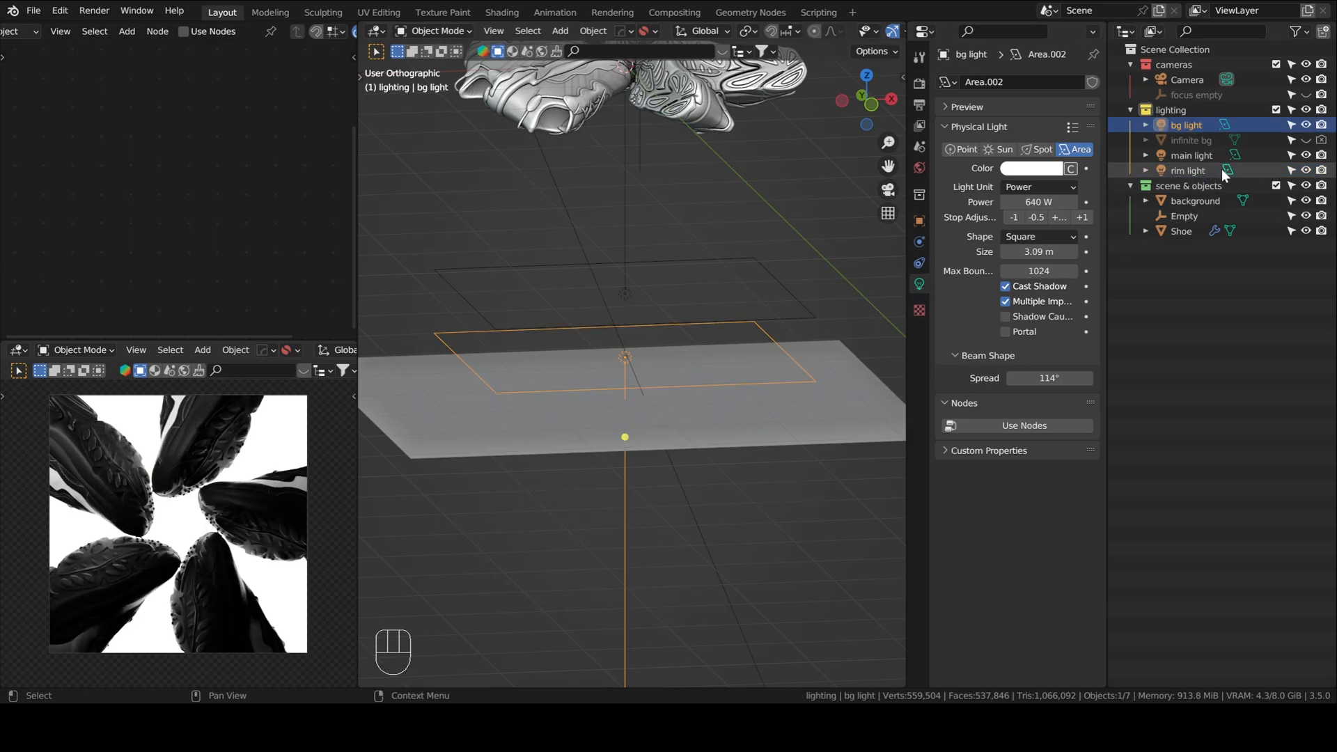
key("KP_7")
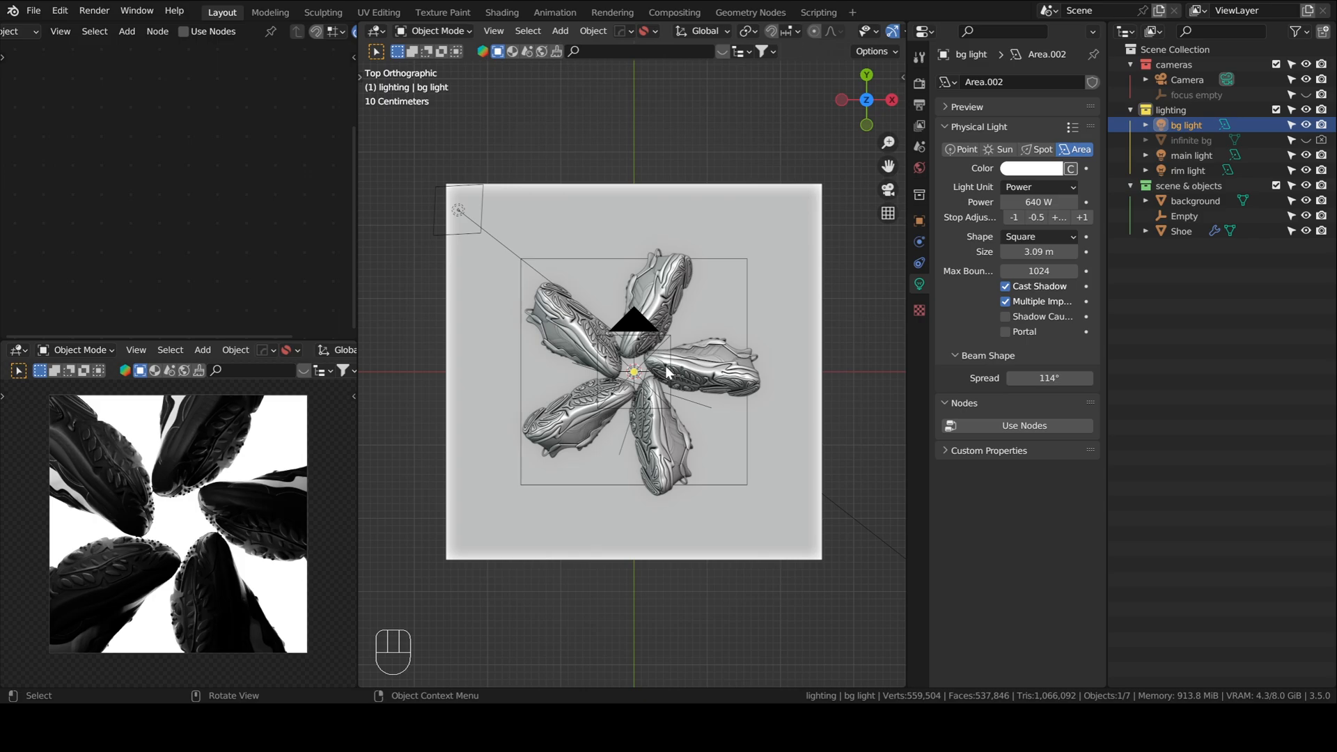
mouse_move(289, 236)
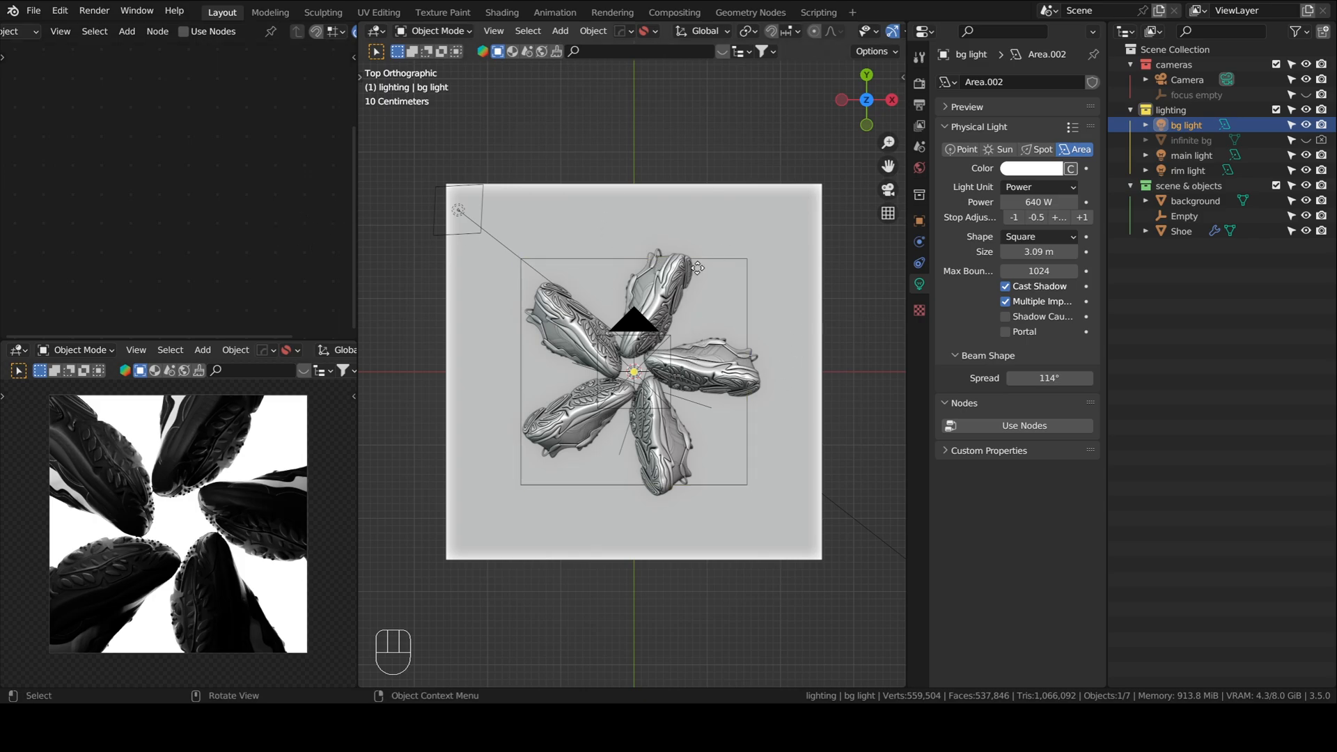
left_click(59, 11)
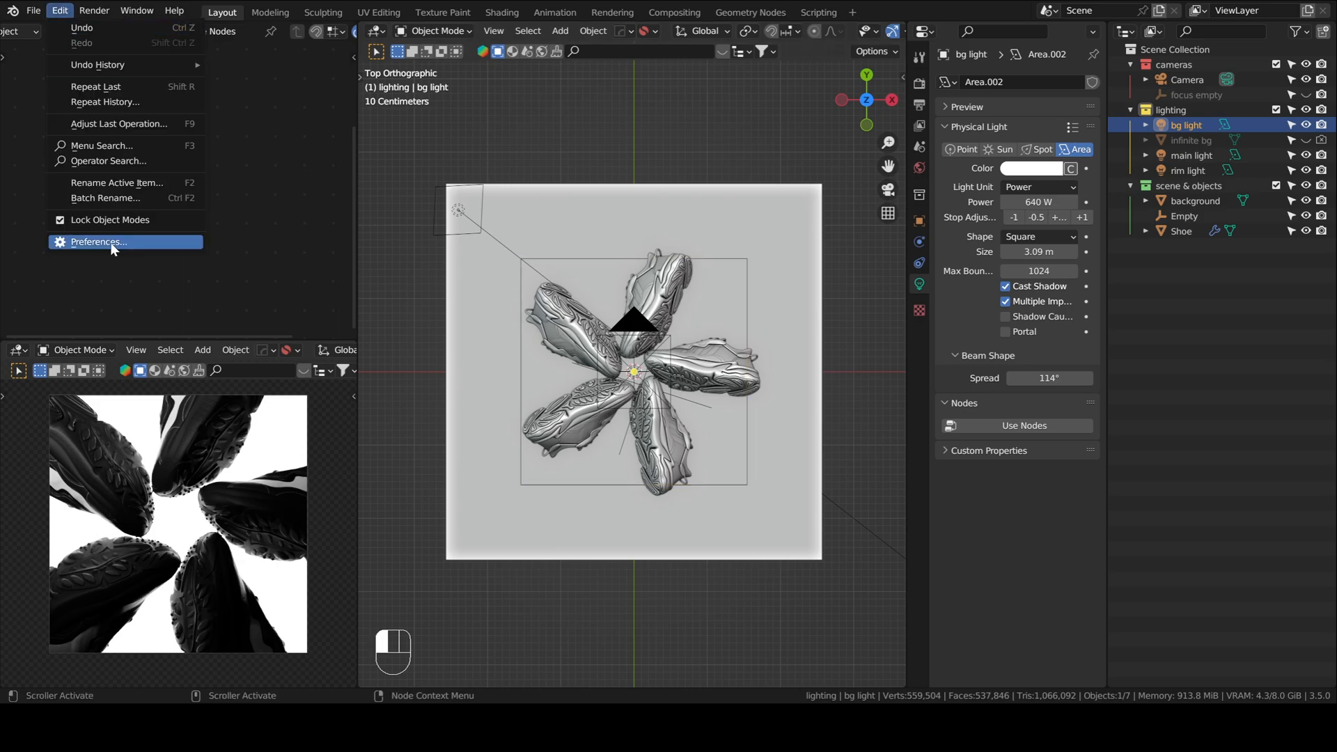
Enable the Import Images as Planes add-on and choose the Adidas logo PNG to import
left_click(98, 242)
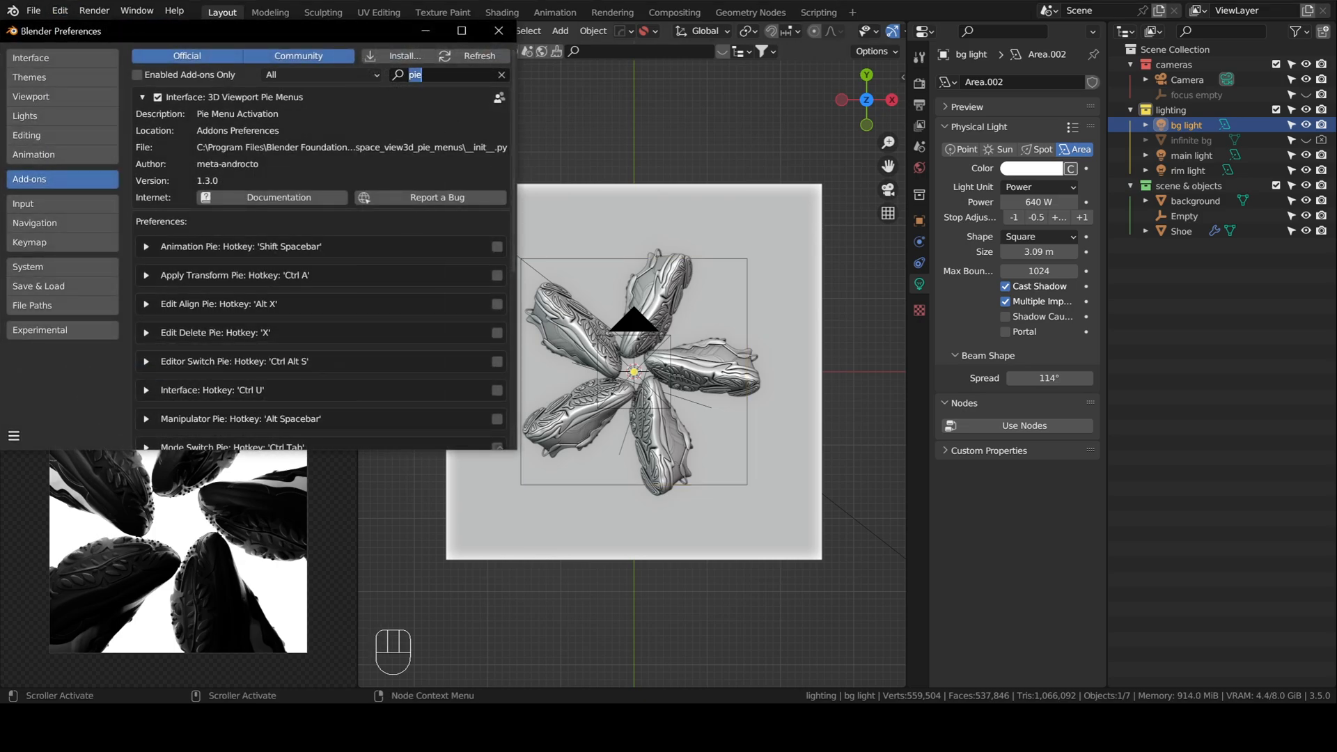
type("image")
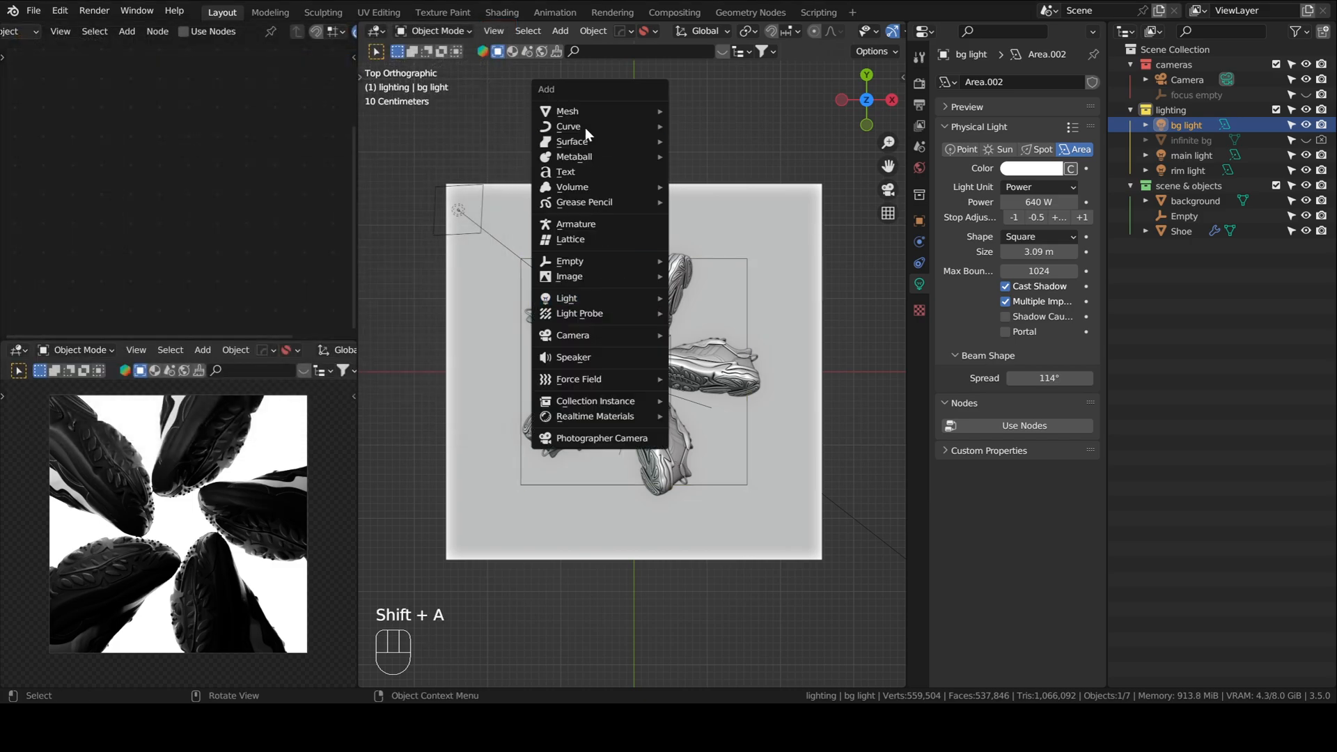
mouse_move(587, 276)
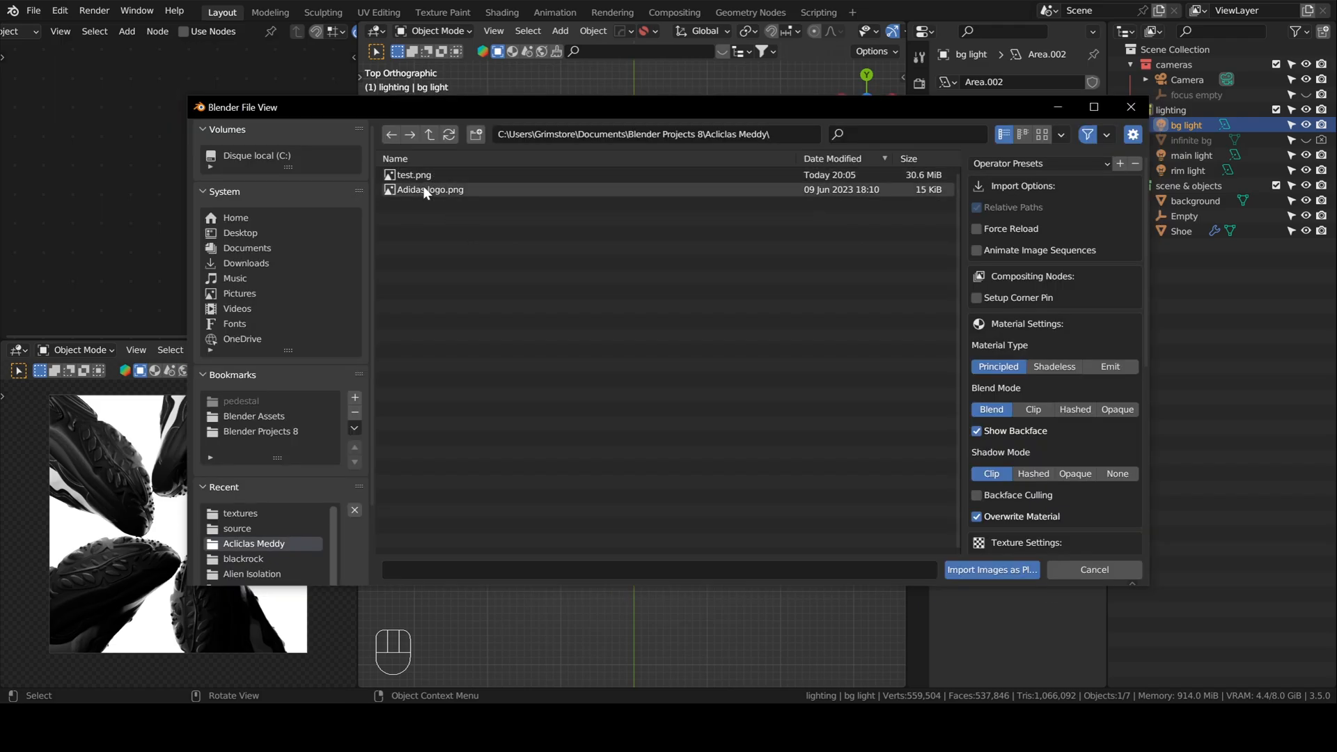
left_click(992, 569)
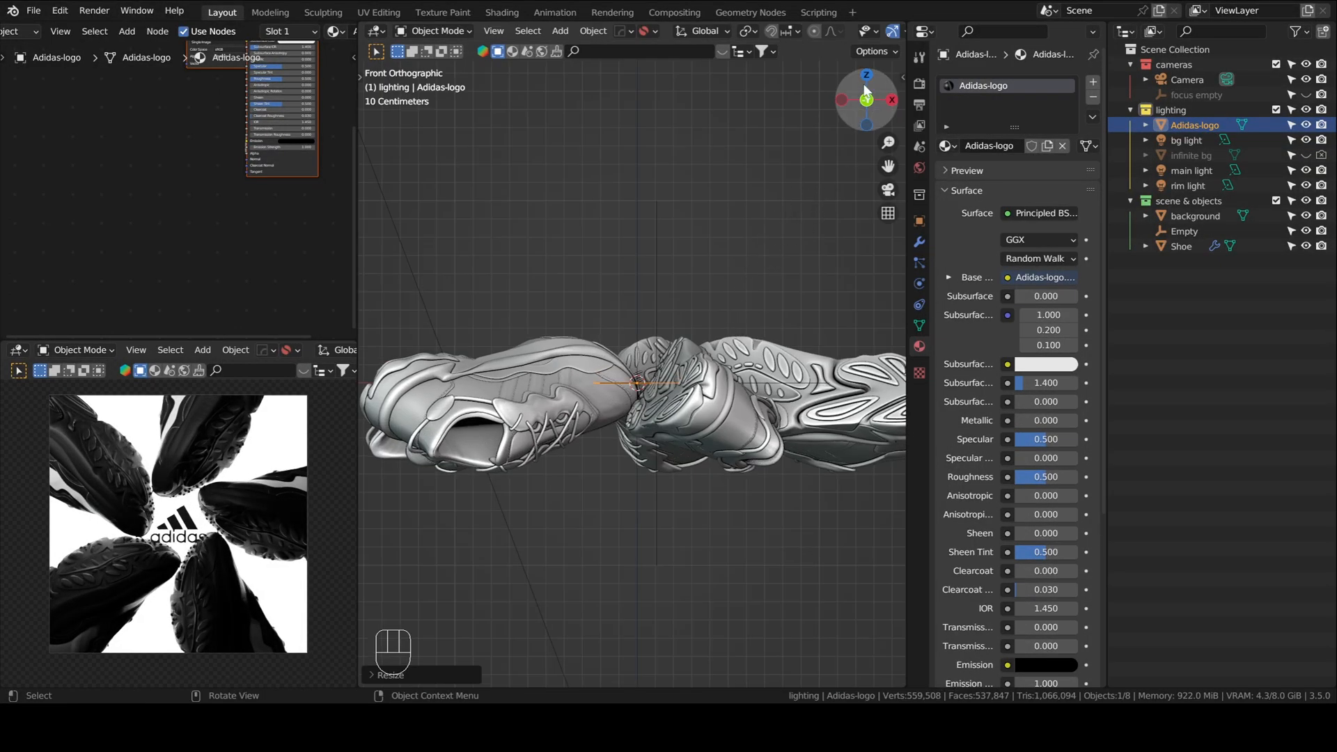
Scale the Adidas logo plane down and move it to the centre of the shoe ring
key("s")
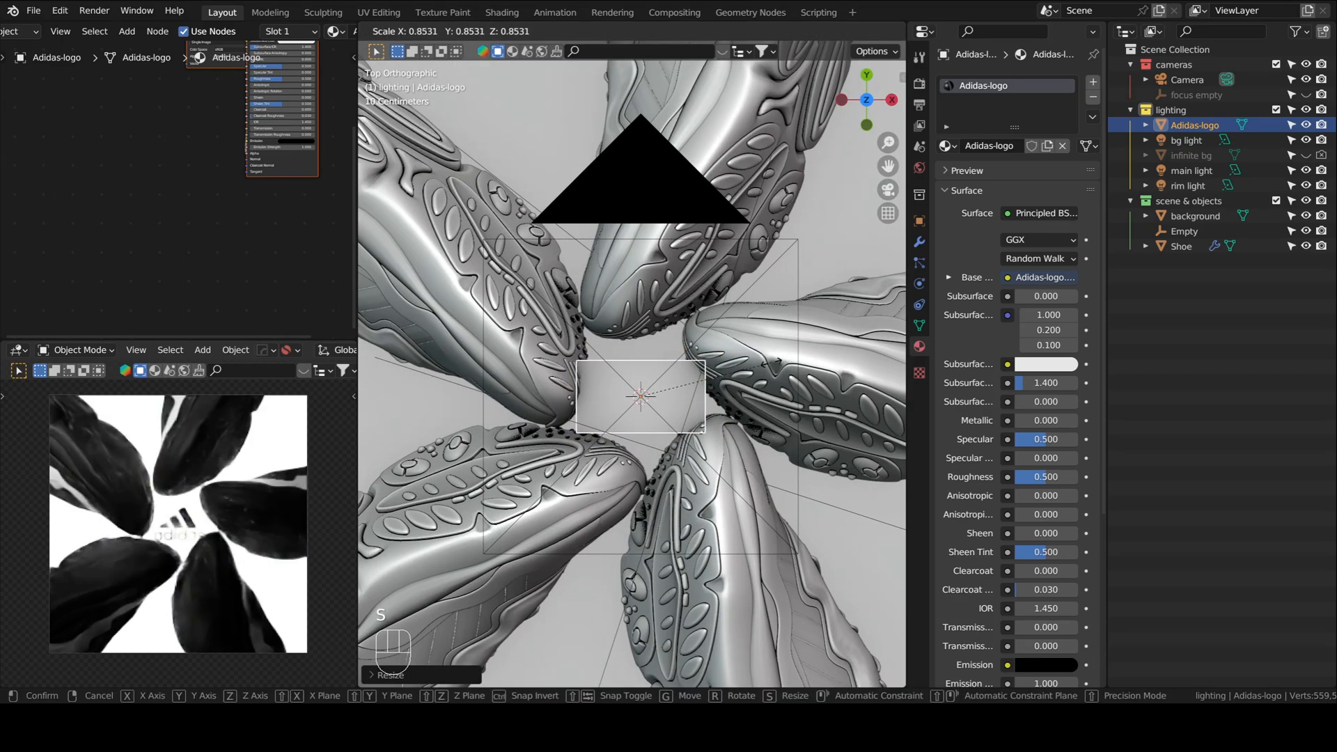
left_click(726, 429)
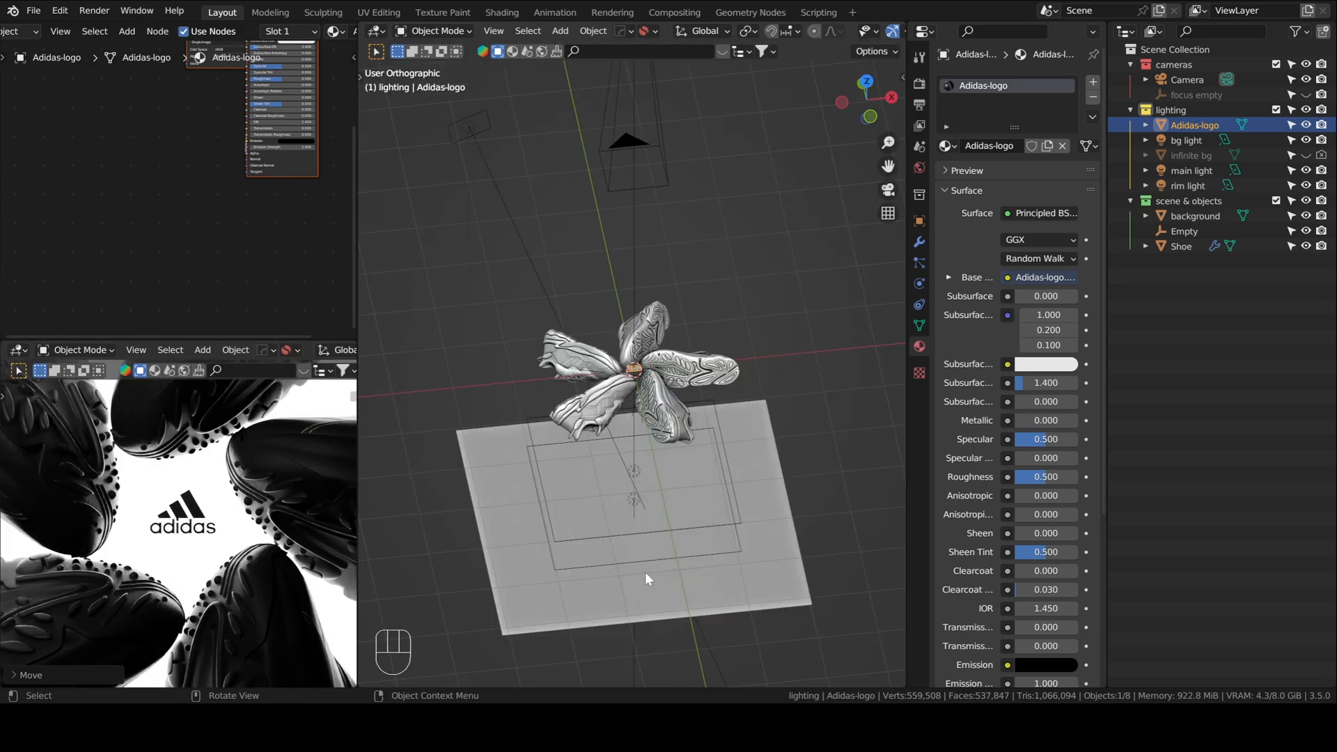
left_click(1189, 140)
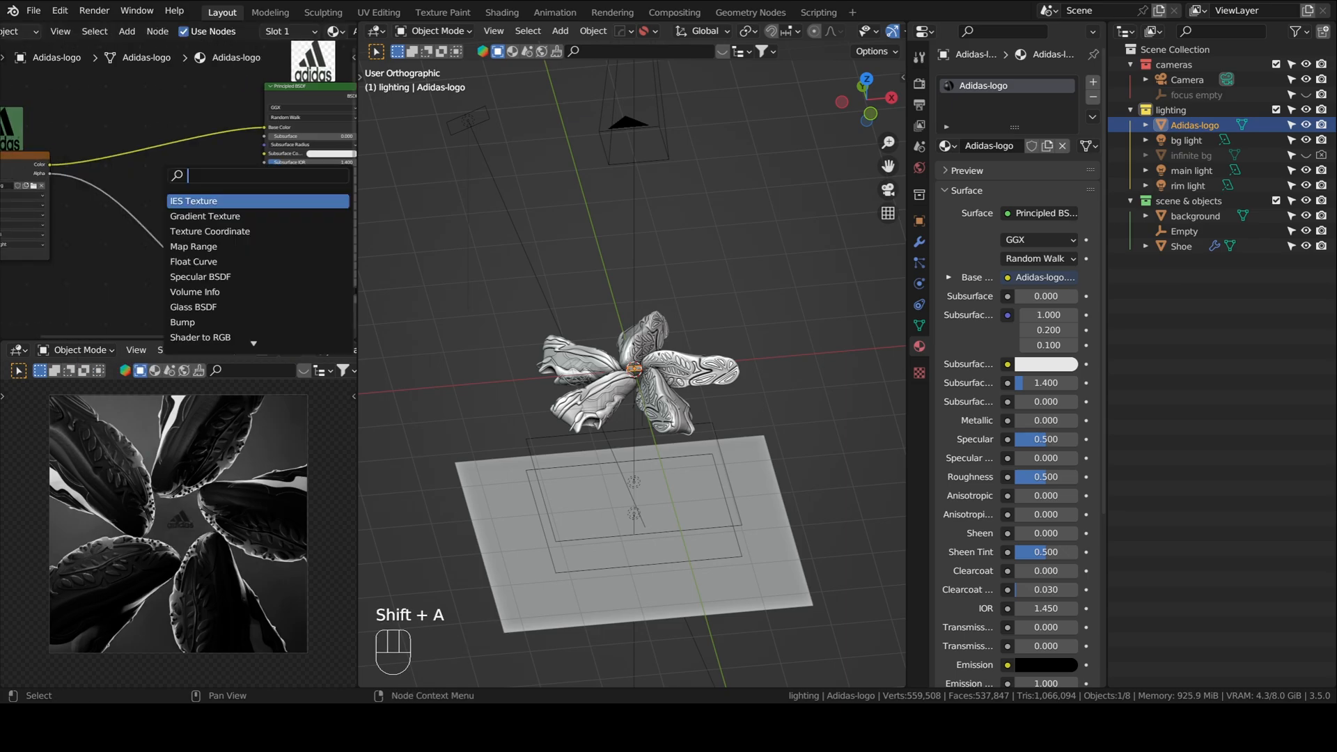
Add an Invert node between the logo's image texture color and the Principled BSDF base color
type("inver")
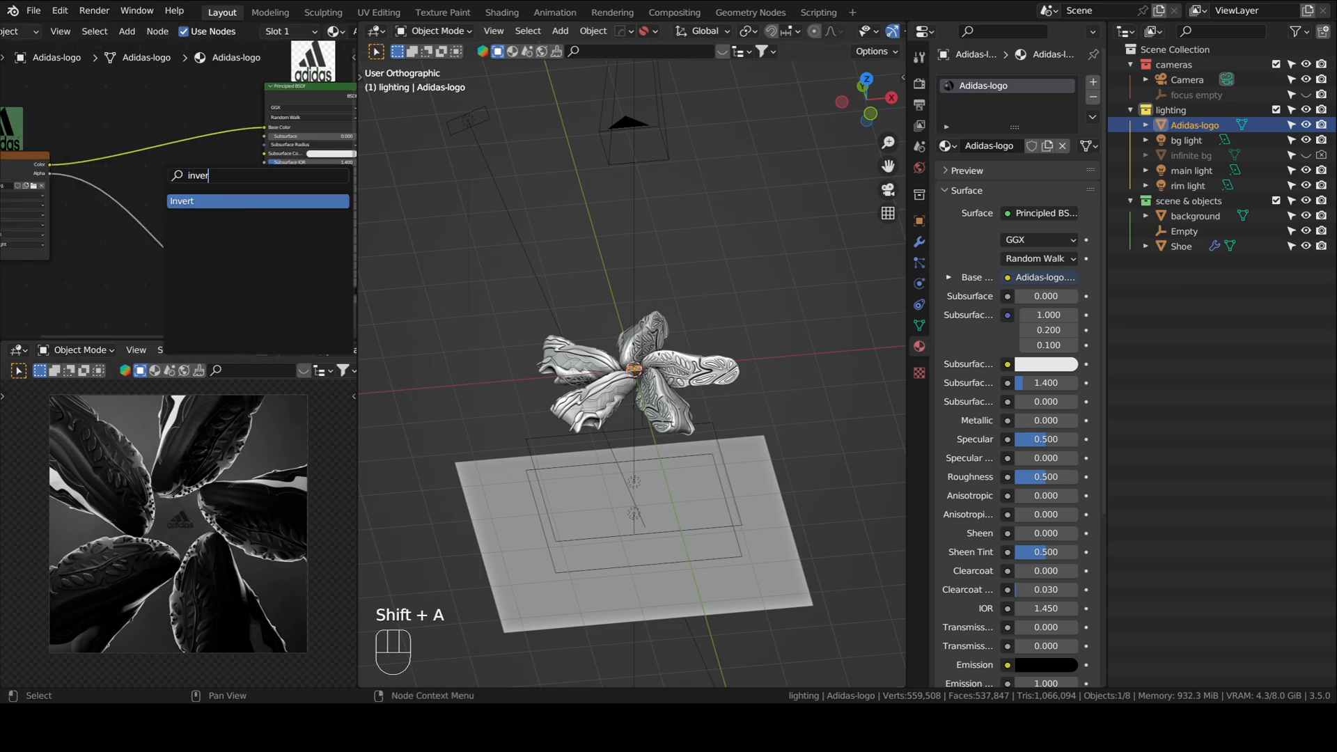
left_click(182, 201)
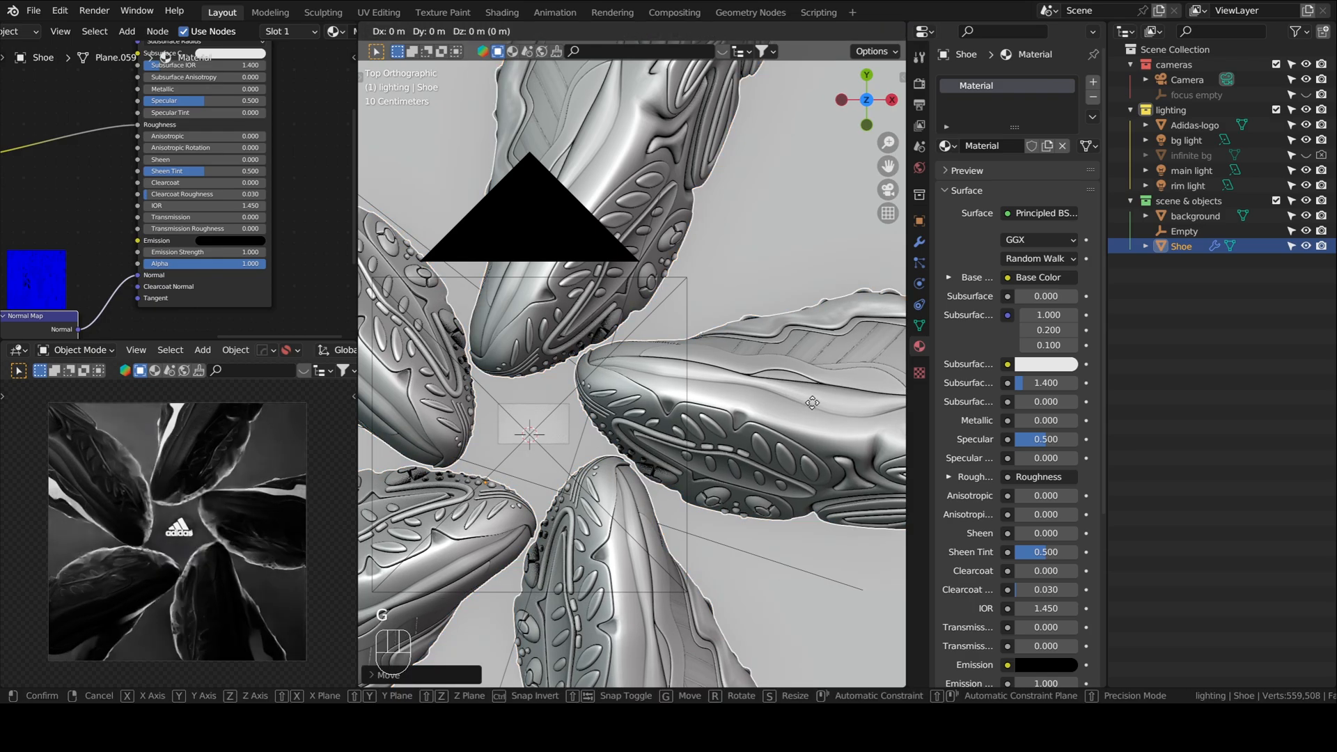
Set the background plane's bg material Base Color to black and orbit around the plane
left_click(810, 402)
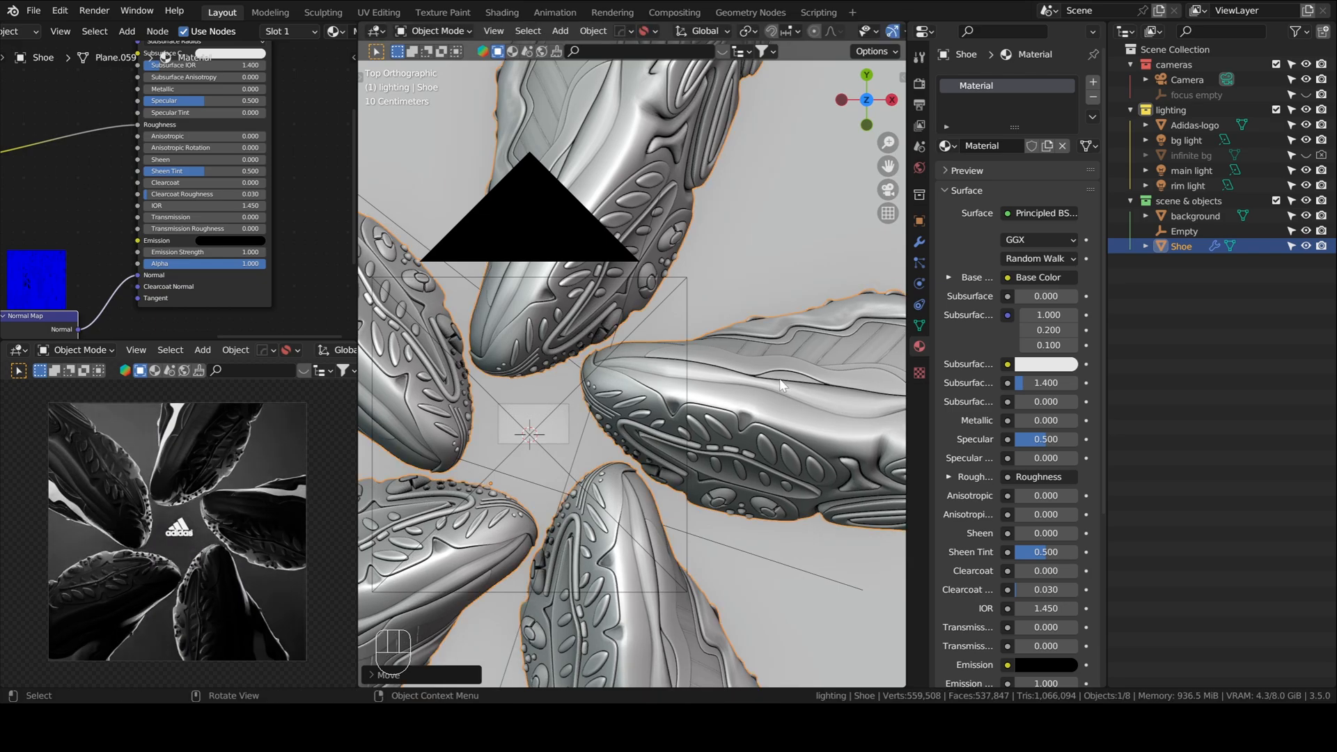
mouse_move(585, 359)
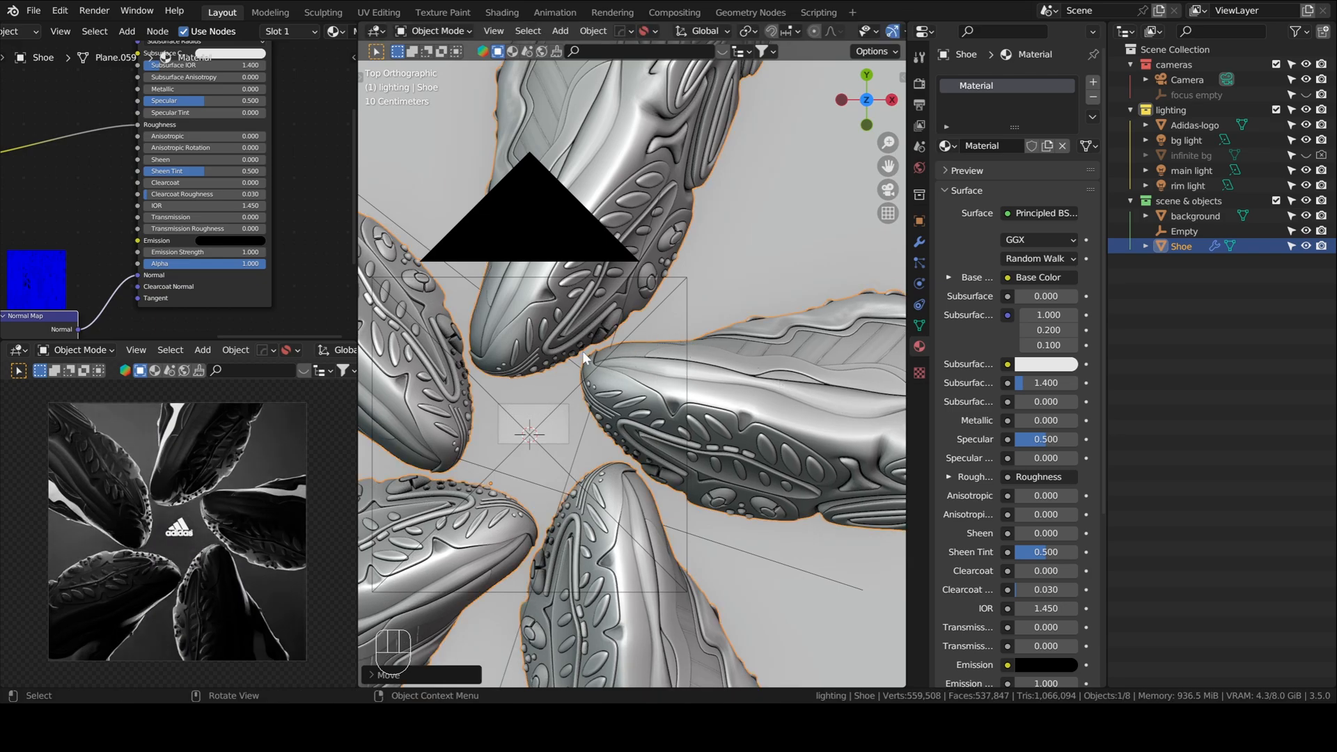
mouse_move(641, 369)
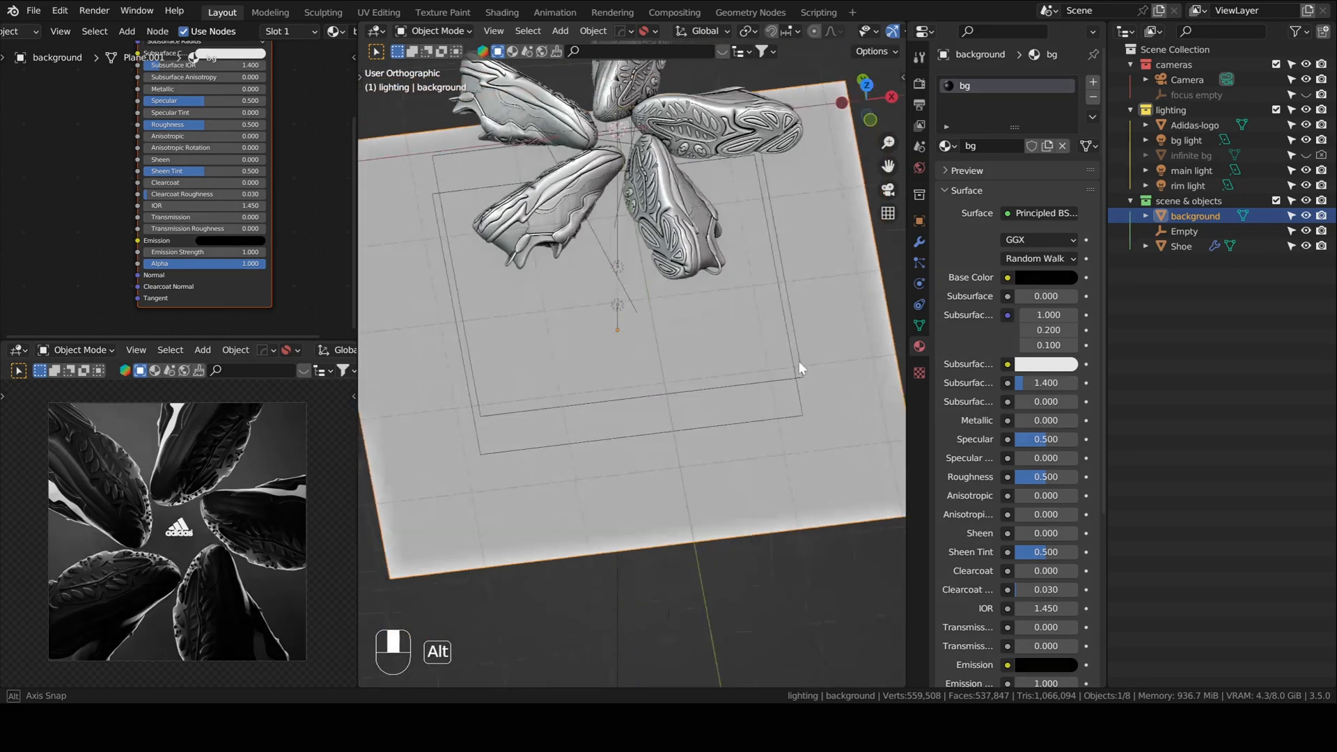
left_click_drag(800, 368, 512, 480)
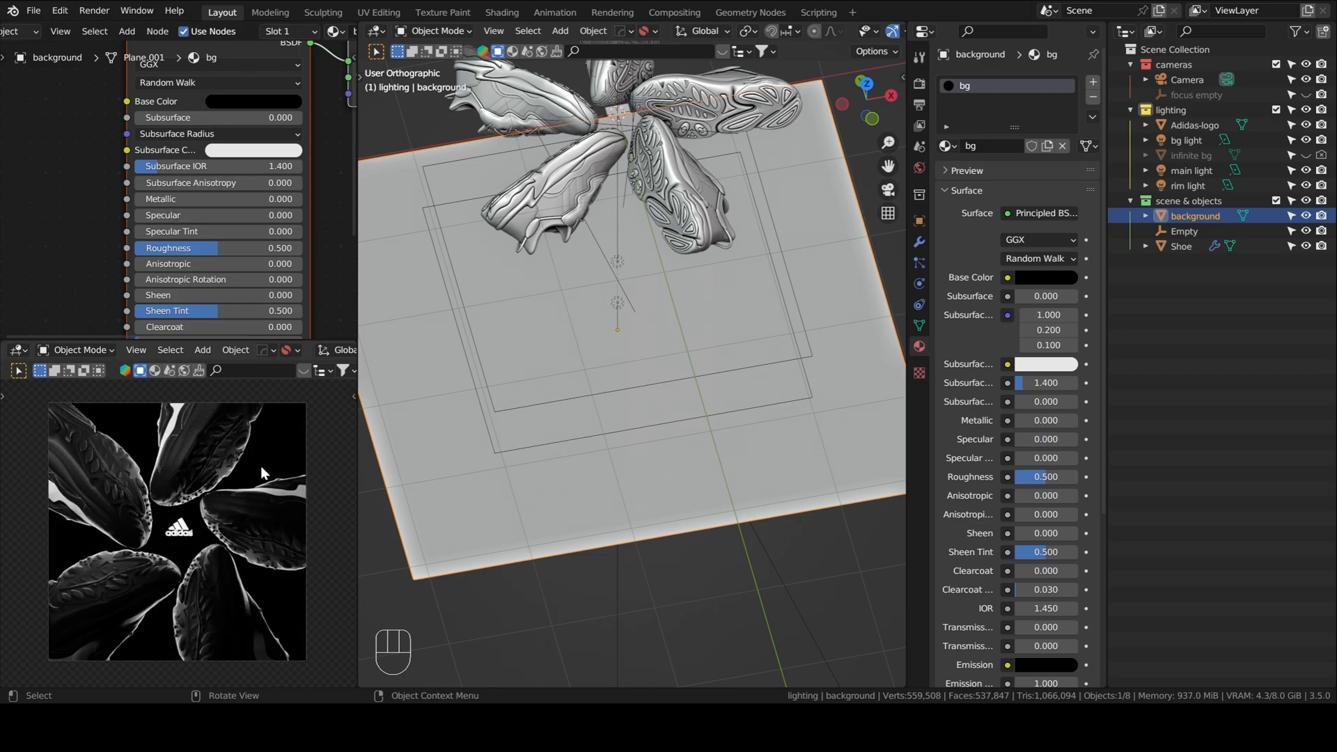
mouse_move(199, 534)
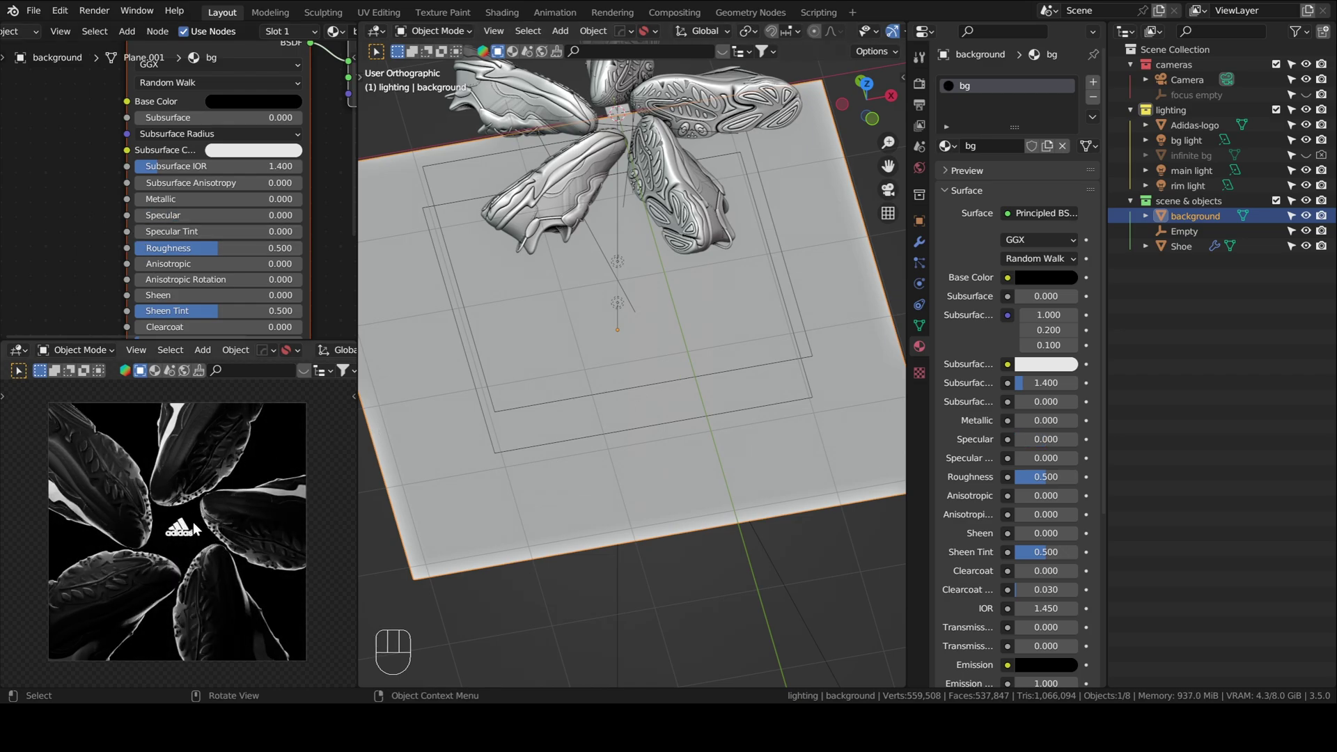
mouse_move(659, 322)
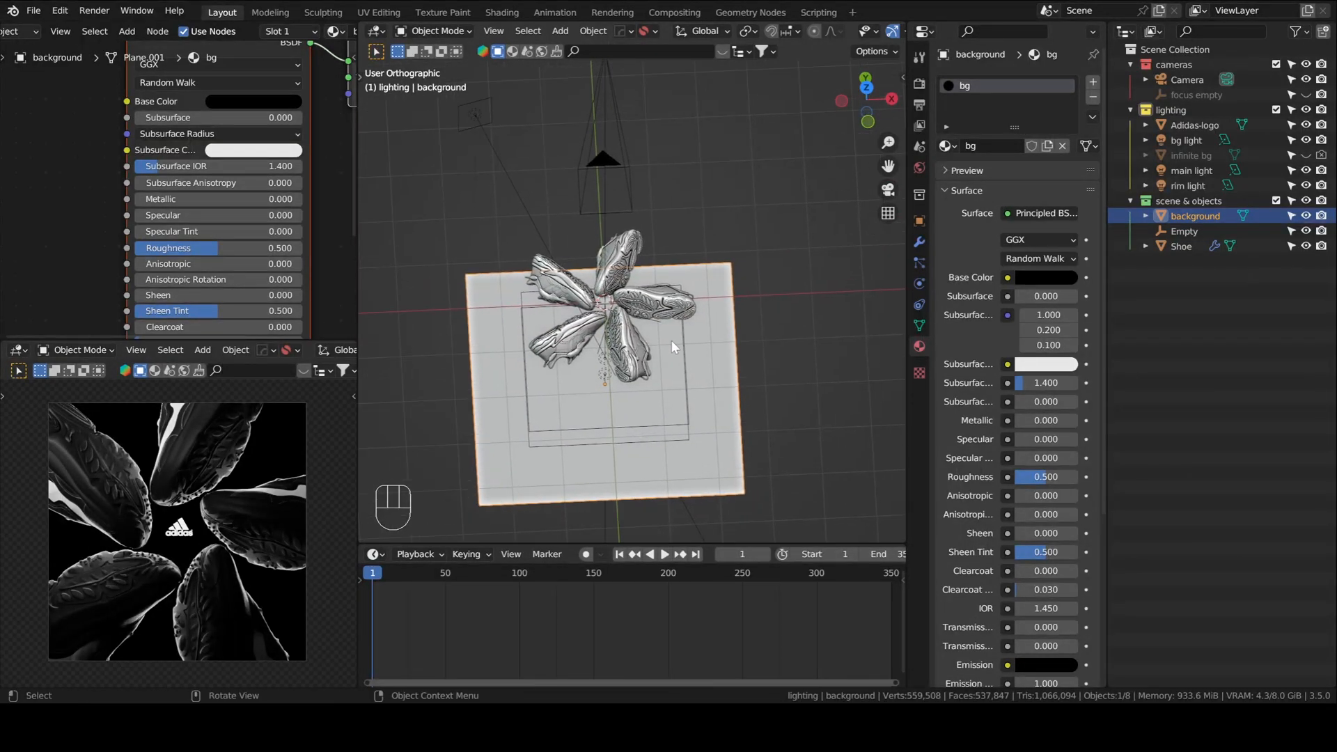
mouse_move(866, 92)
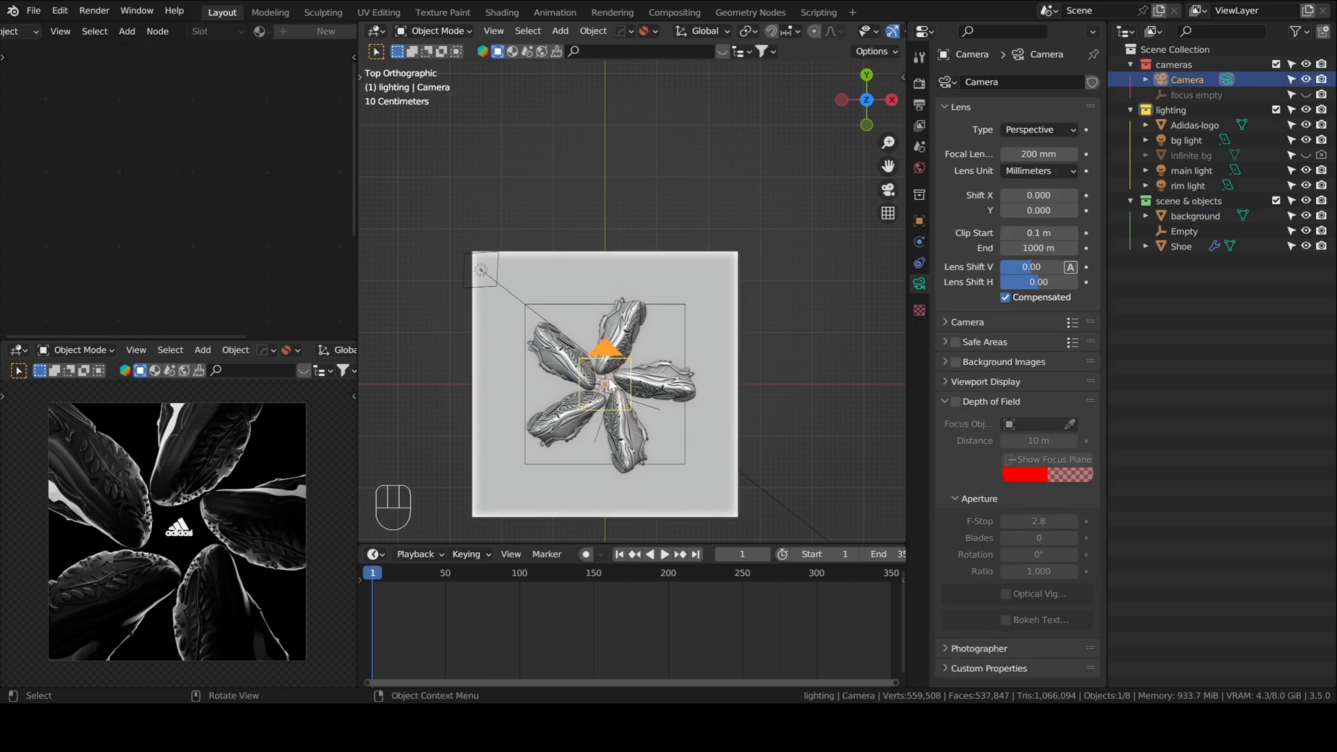
Set the frame rate to 30 fps with frame range 1–300, and go to frame 300
left_click(695, 555)
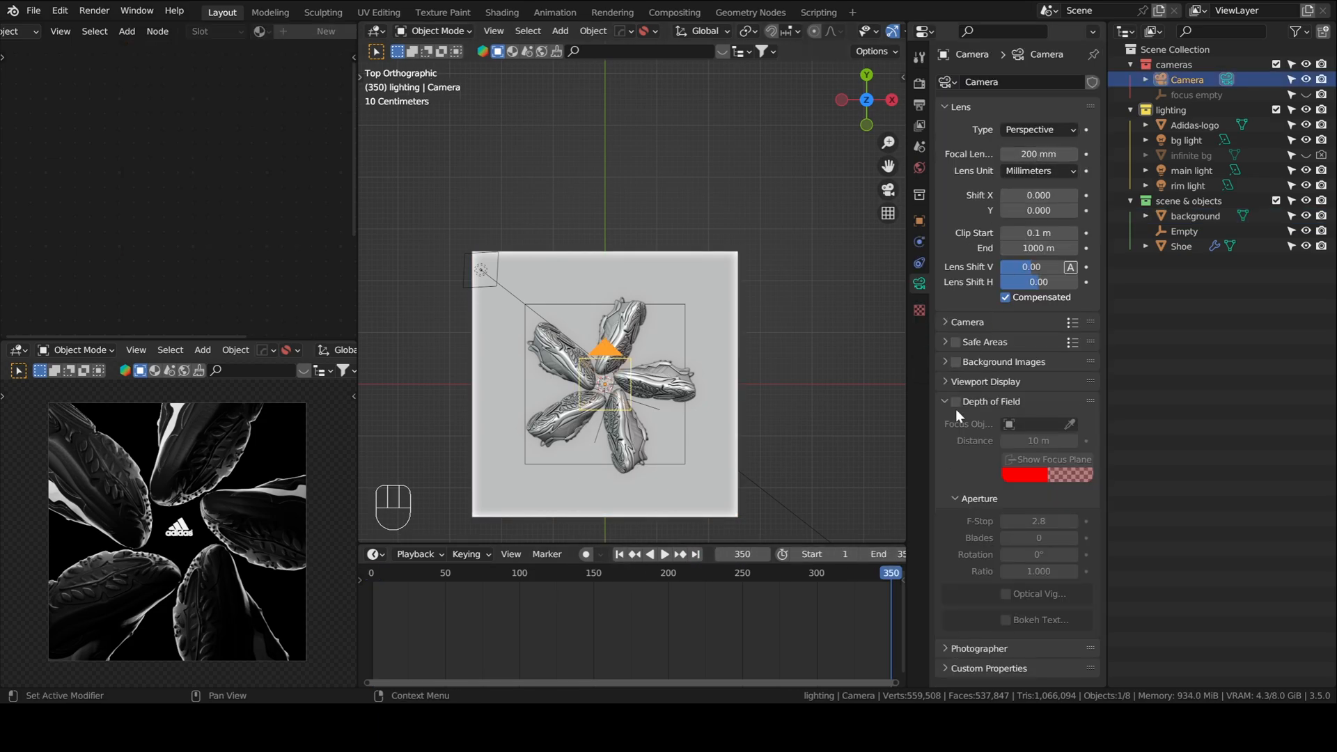
left_click(919, 125)
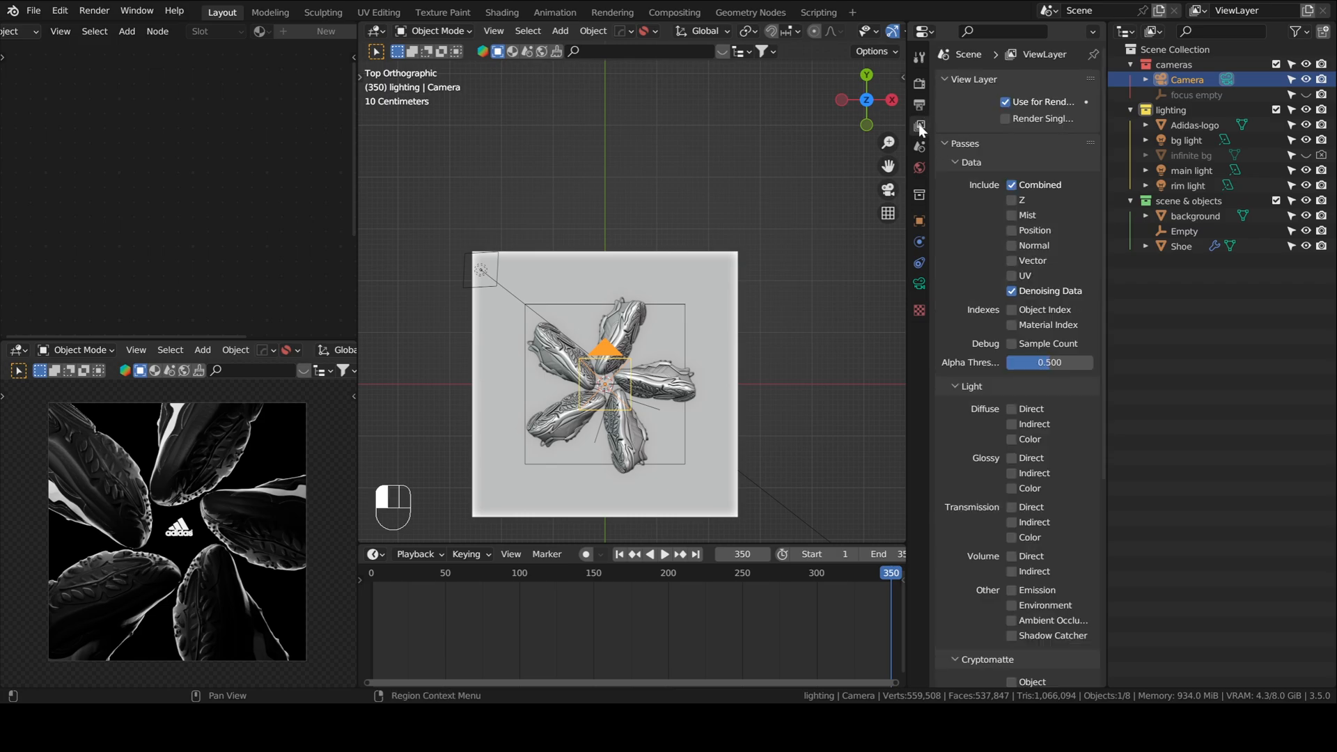
left_click(918, 123)
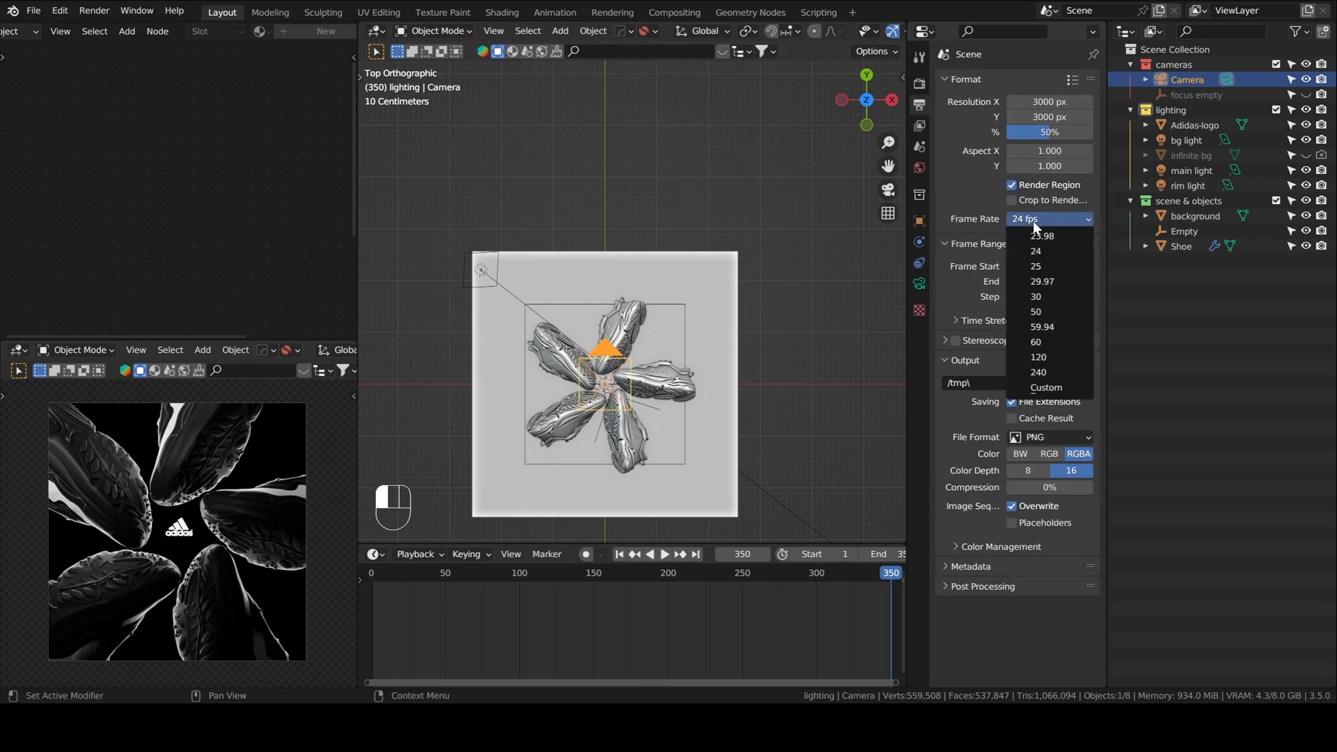
left_click(1035, 296)
type("300")
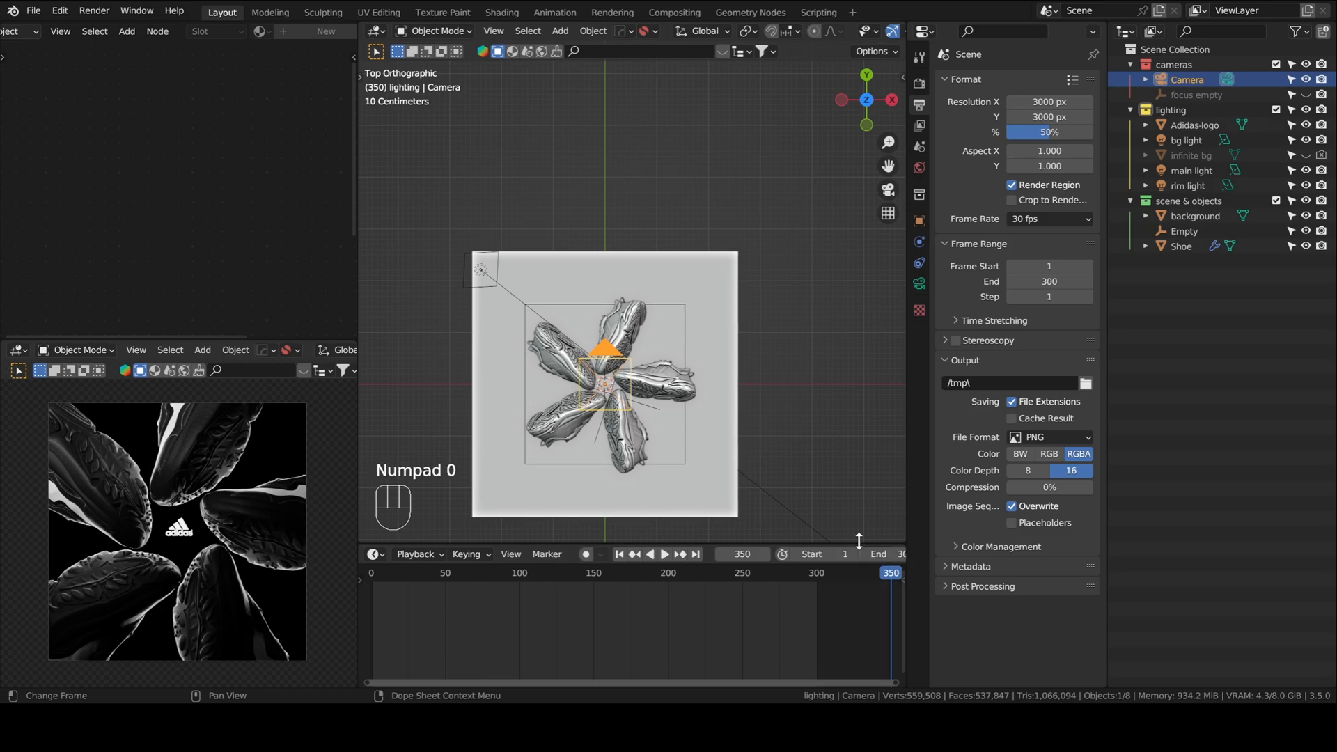
left_click(695, 555)
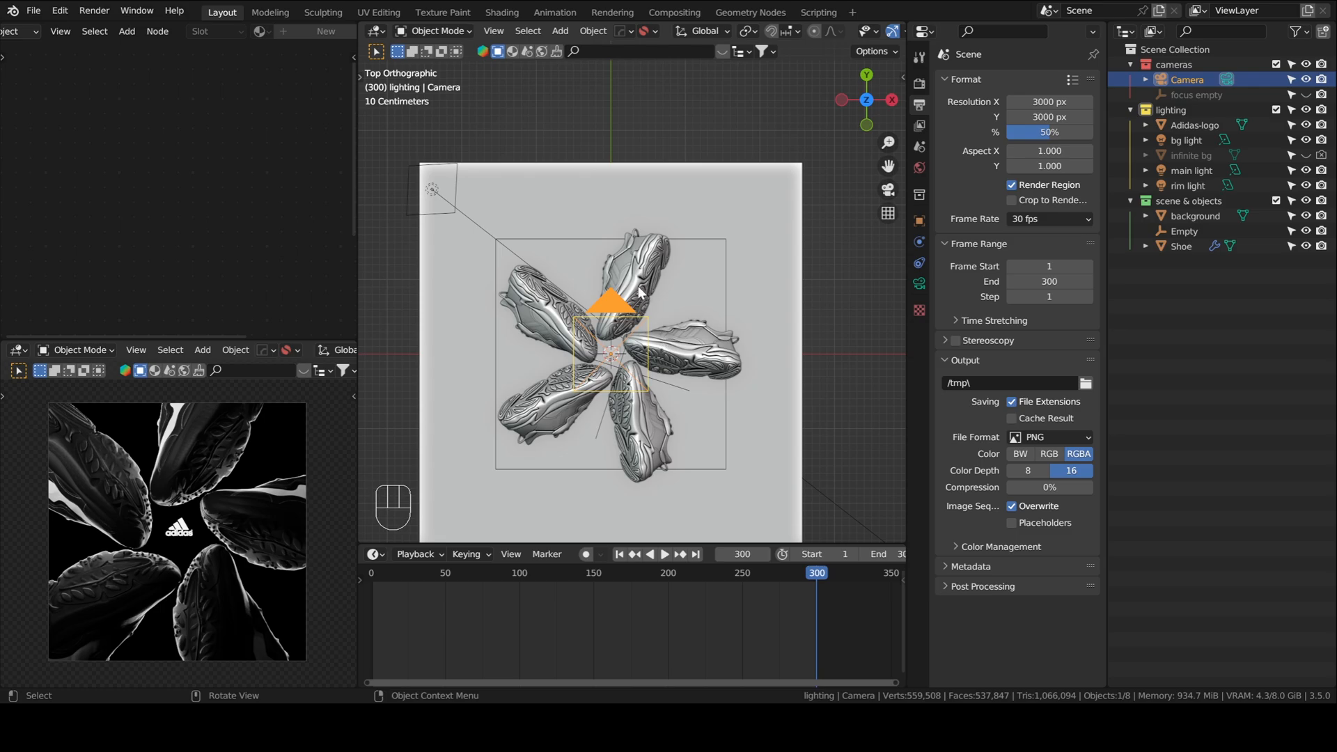
mouse_move(680, 278)
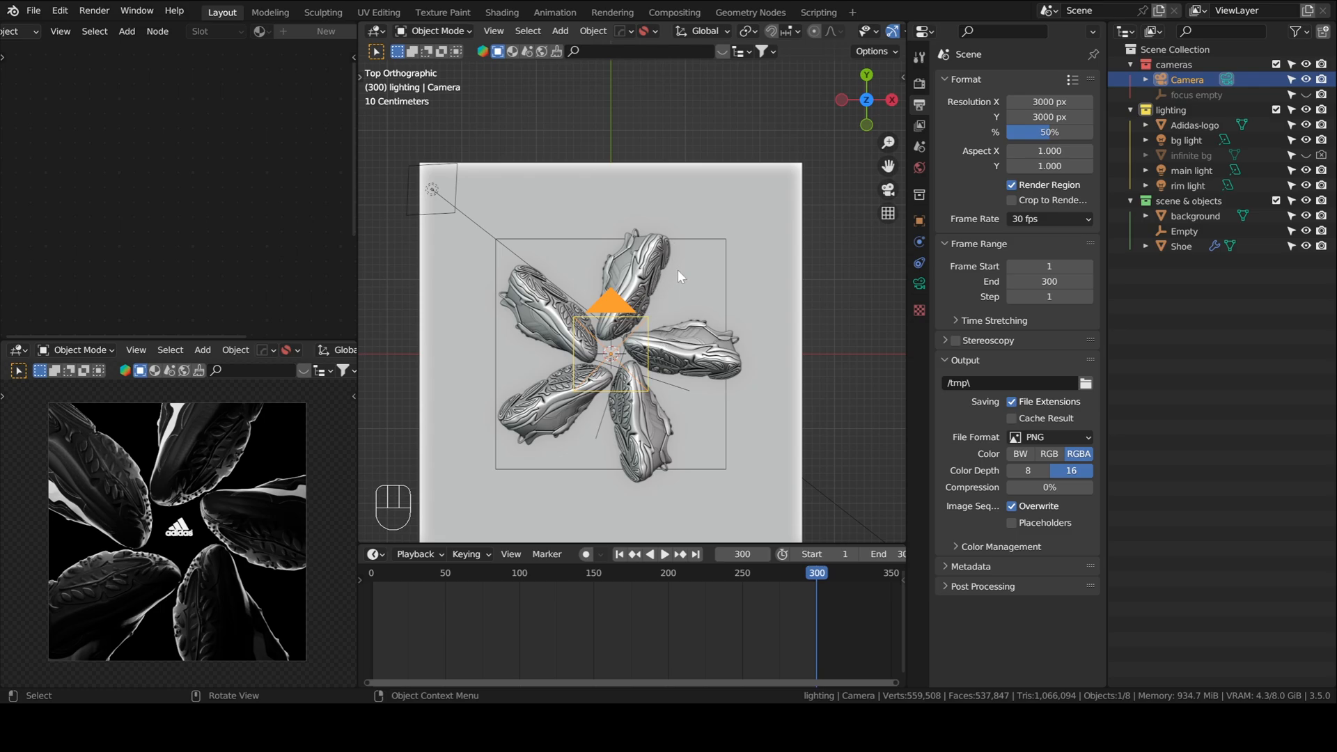
mouse_move(650, 296)
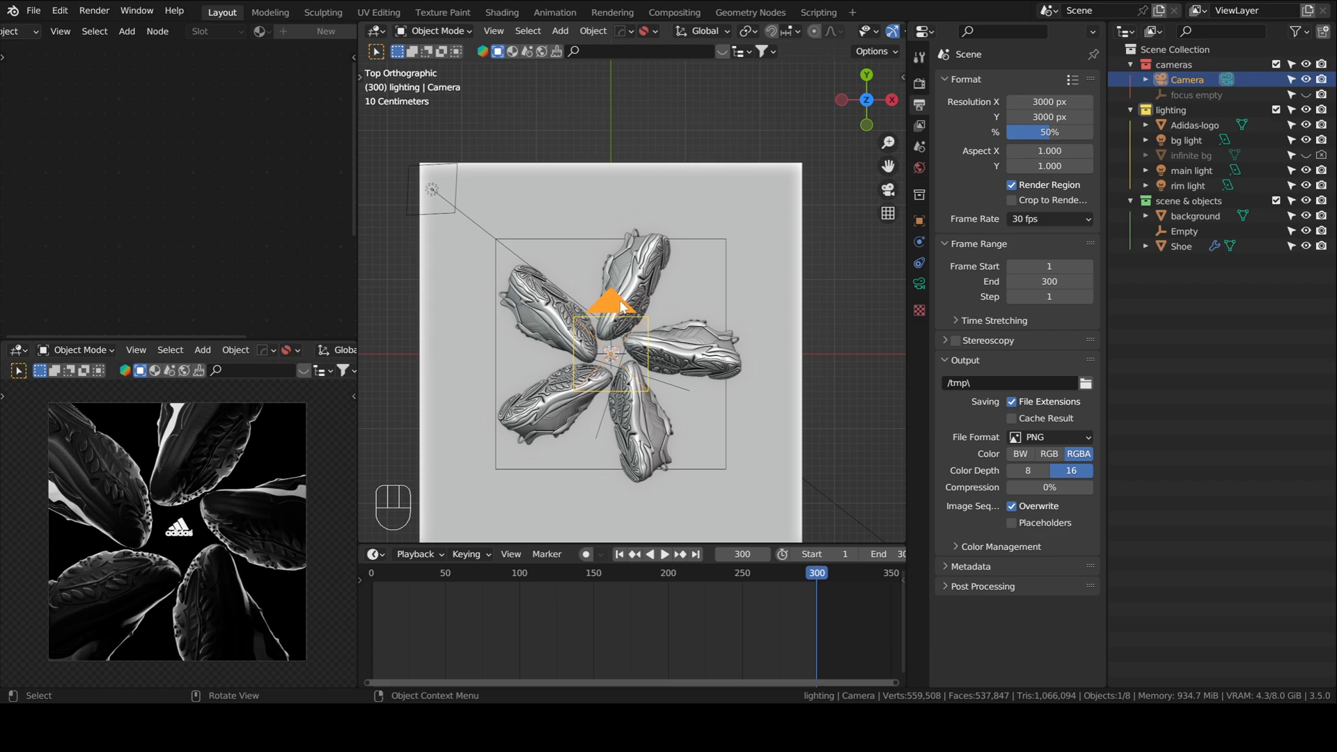
Key camera location and rotation at frame 300, then at frame 1 rotated 65° on Z
key("i")
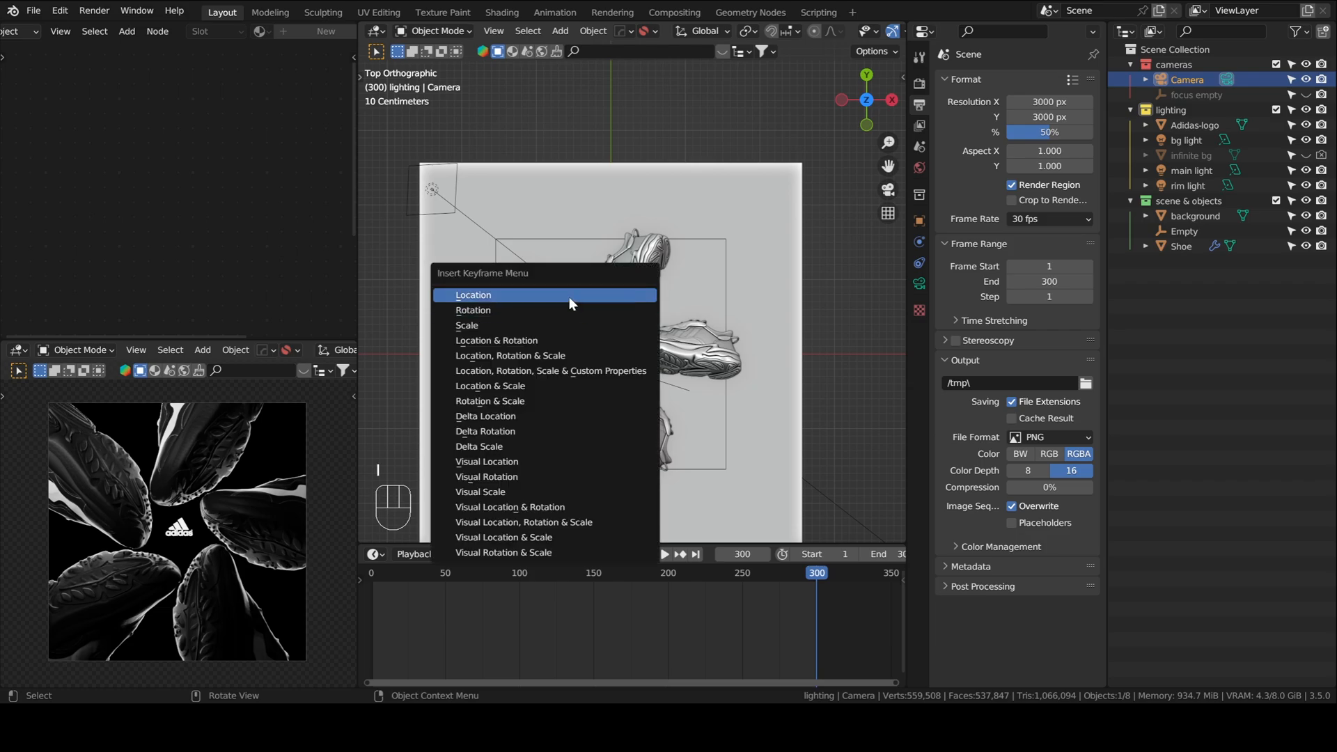
mouse_move(497, 340)
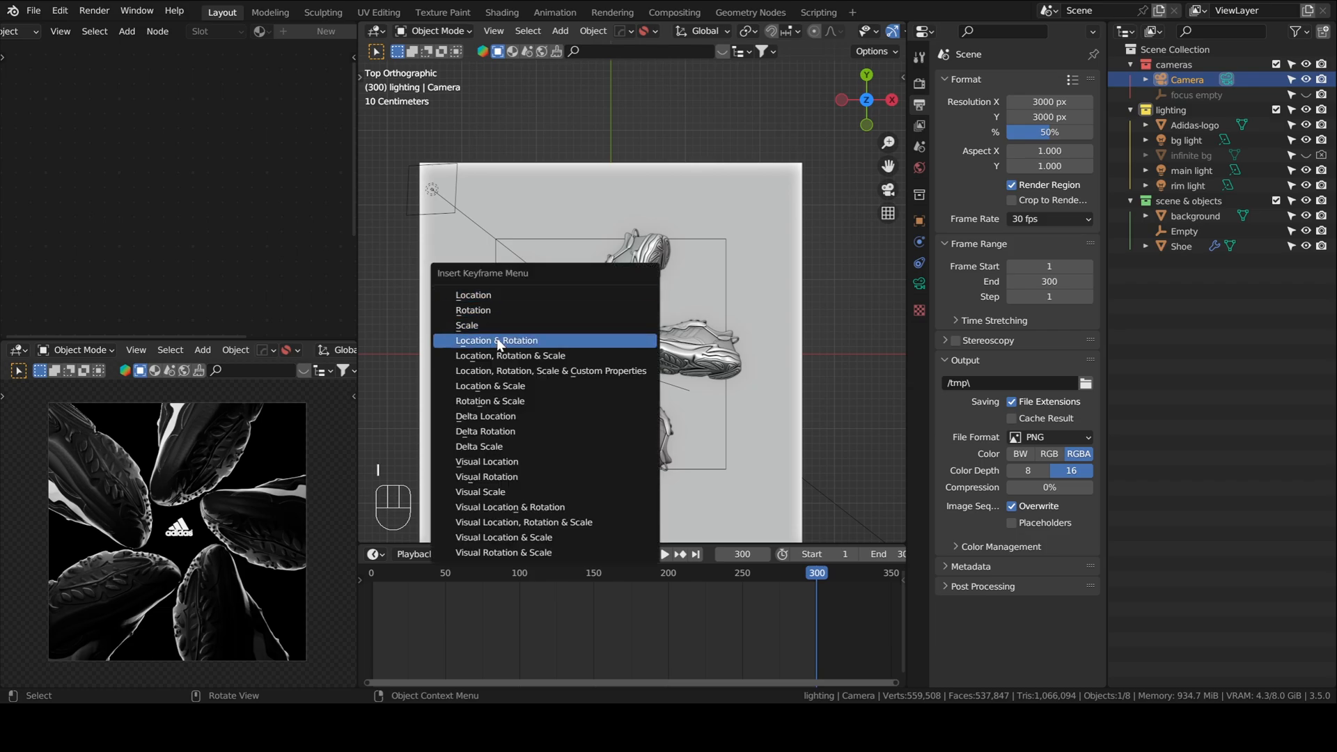
mouse_move(498, 342)
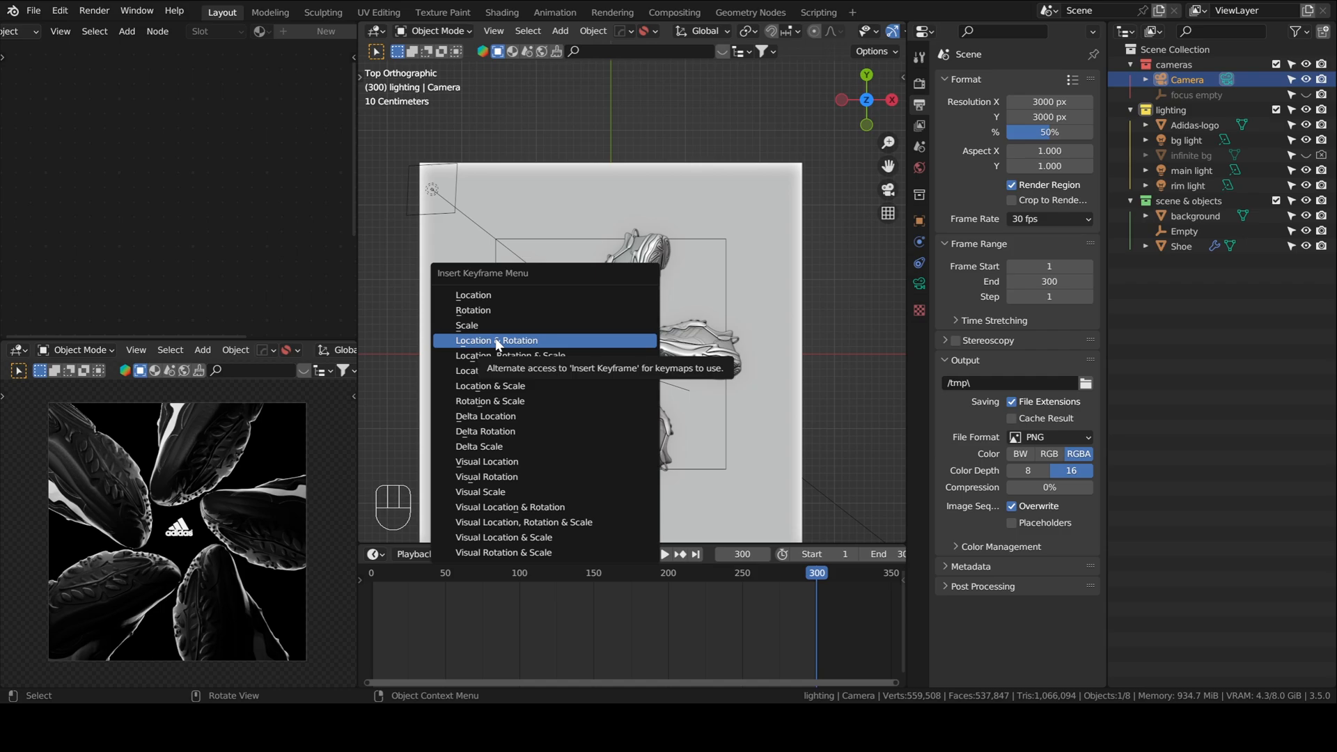
left_click(495, 341)
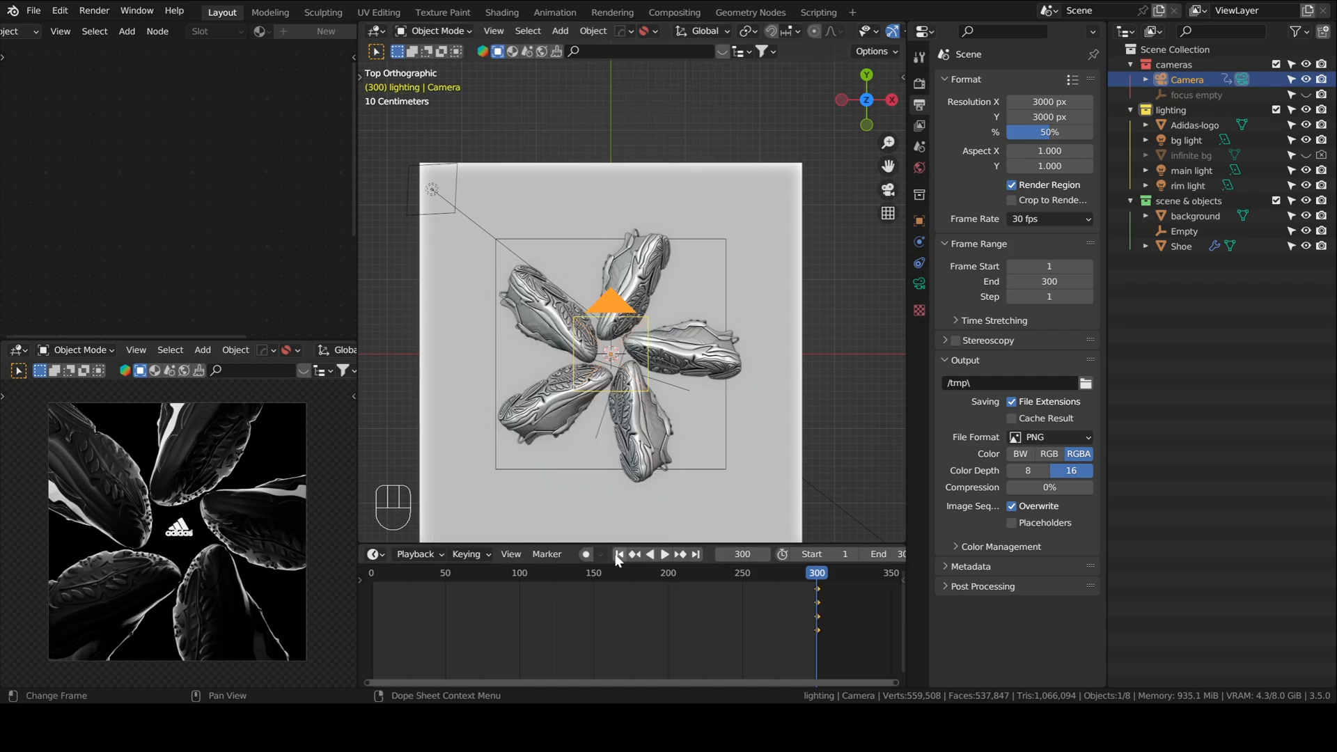
key("r")
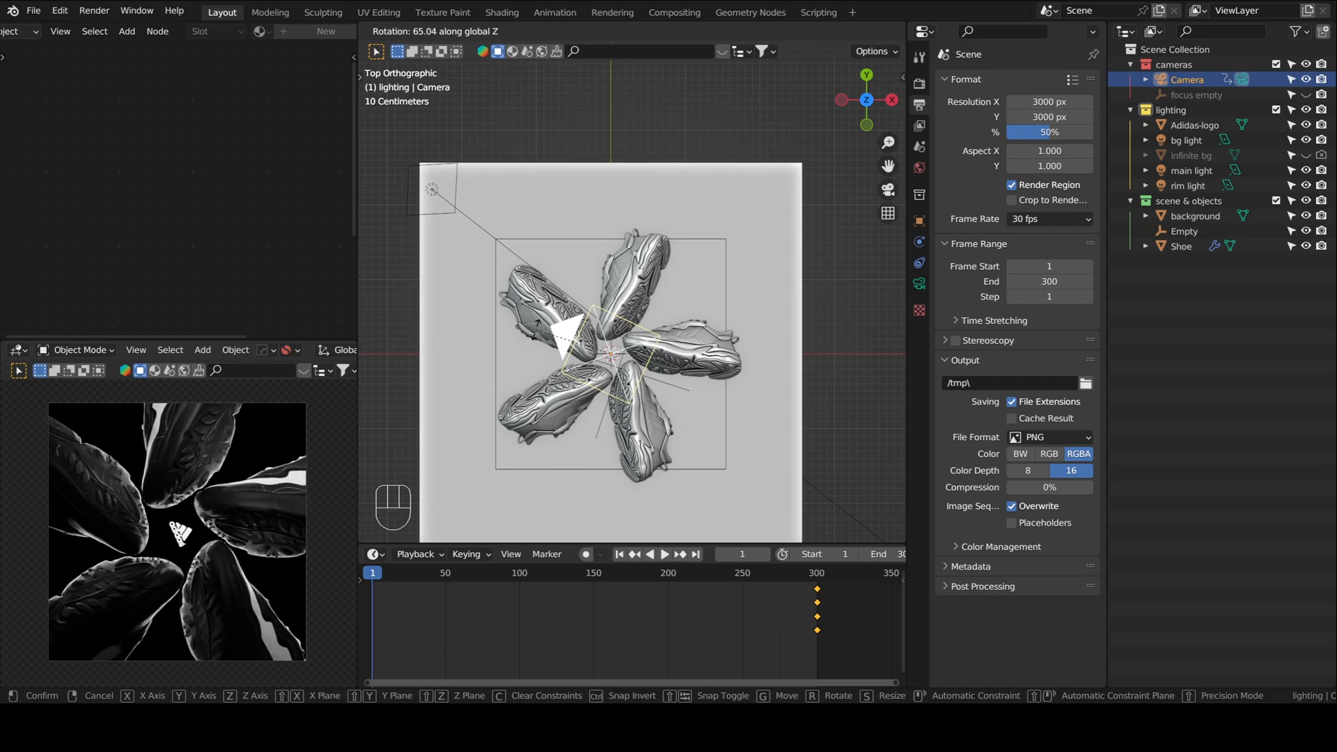
key("i")
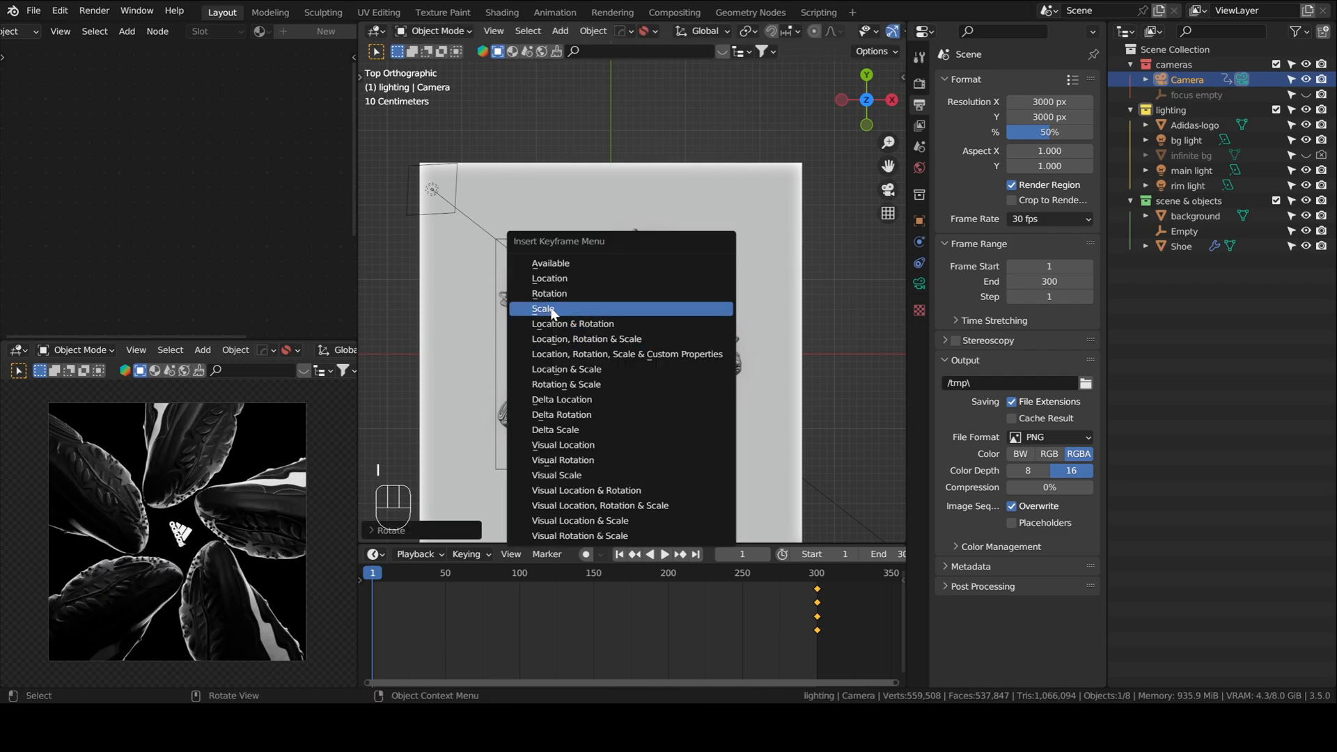
left_click(543, 308)
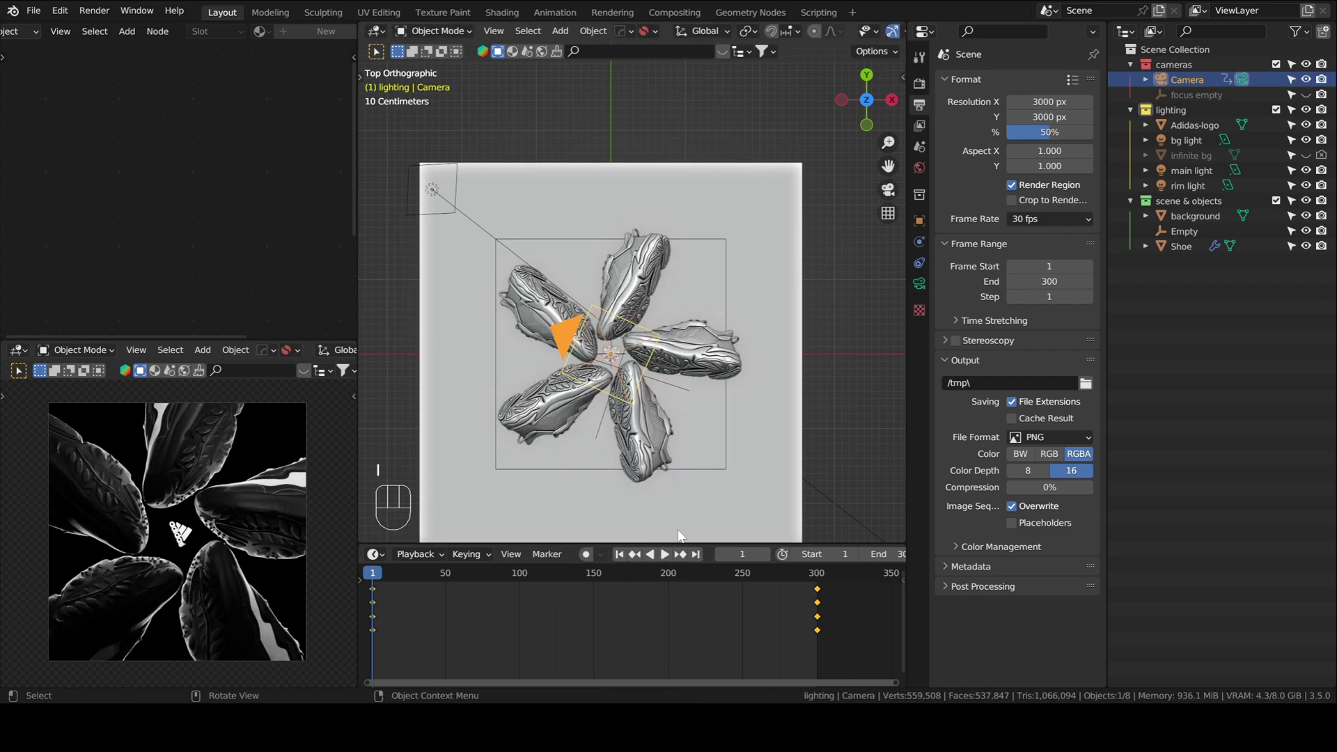
left_click(411, 573)
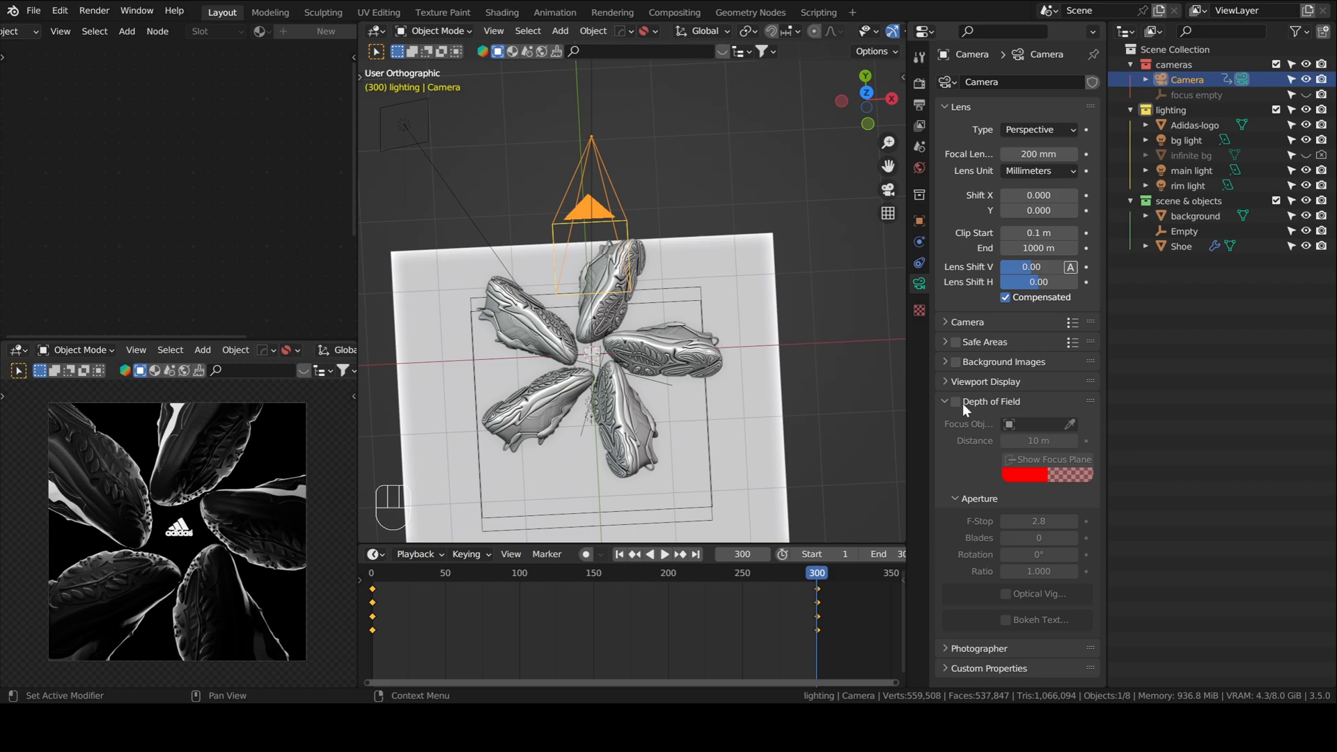
Enable camera depth of field focused on Adidas-logo at F-stop 0.5, then select the Empty
left_click(955, 402)
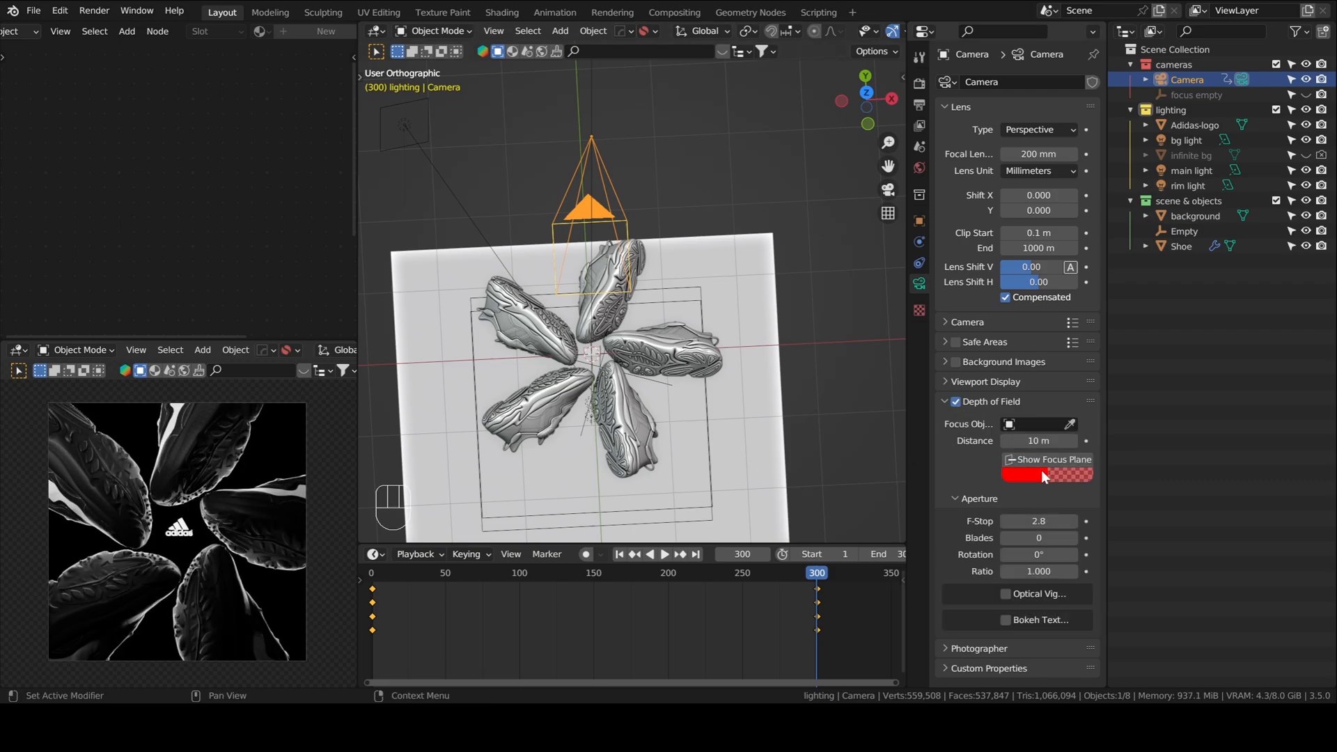
mouse_move(1069, 424)
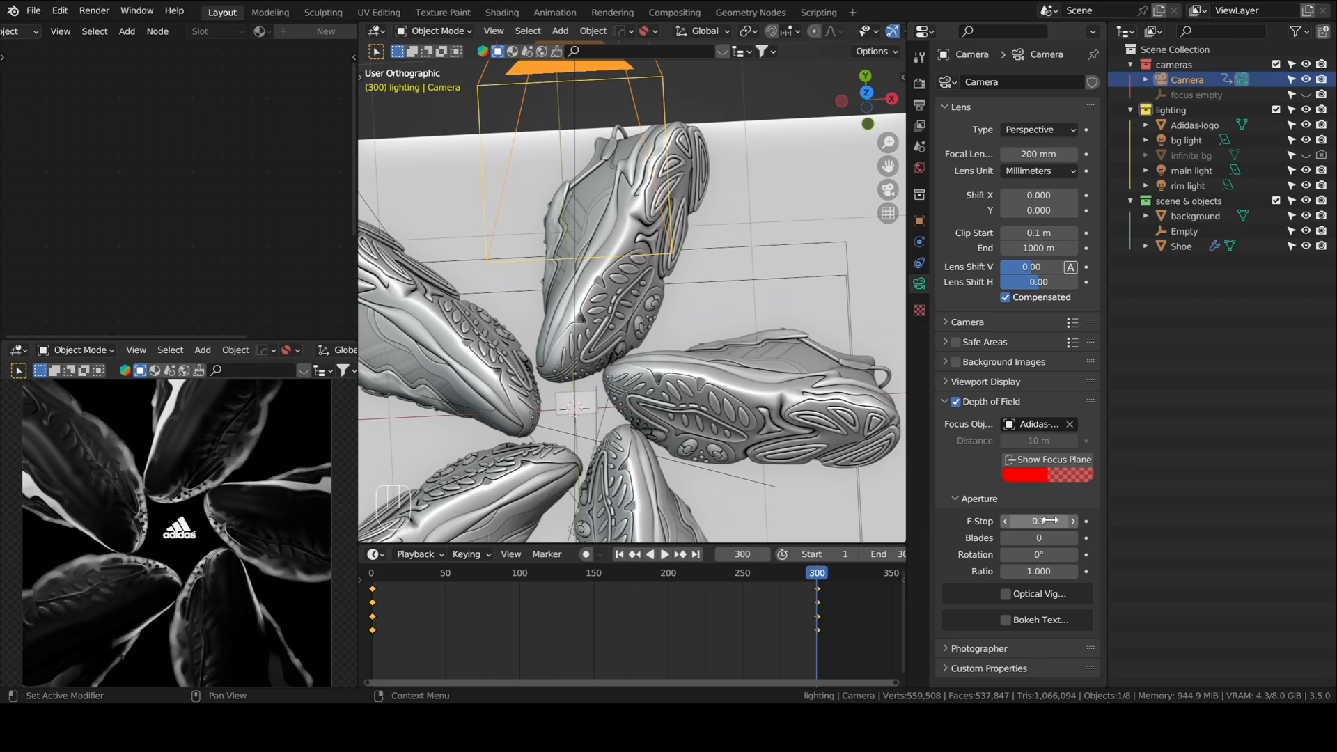
left_click(1073, 521)
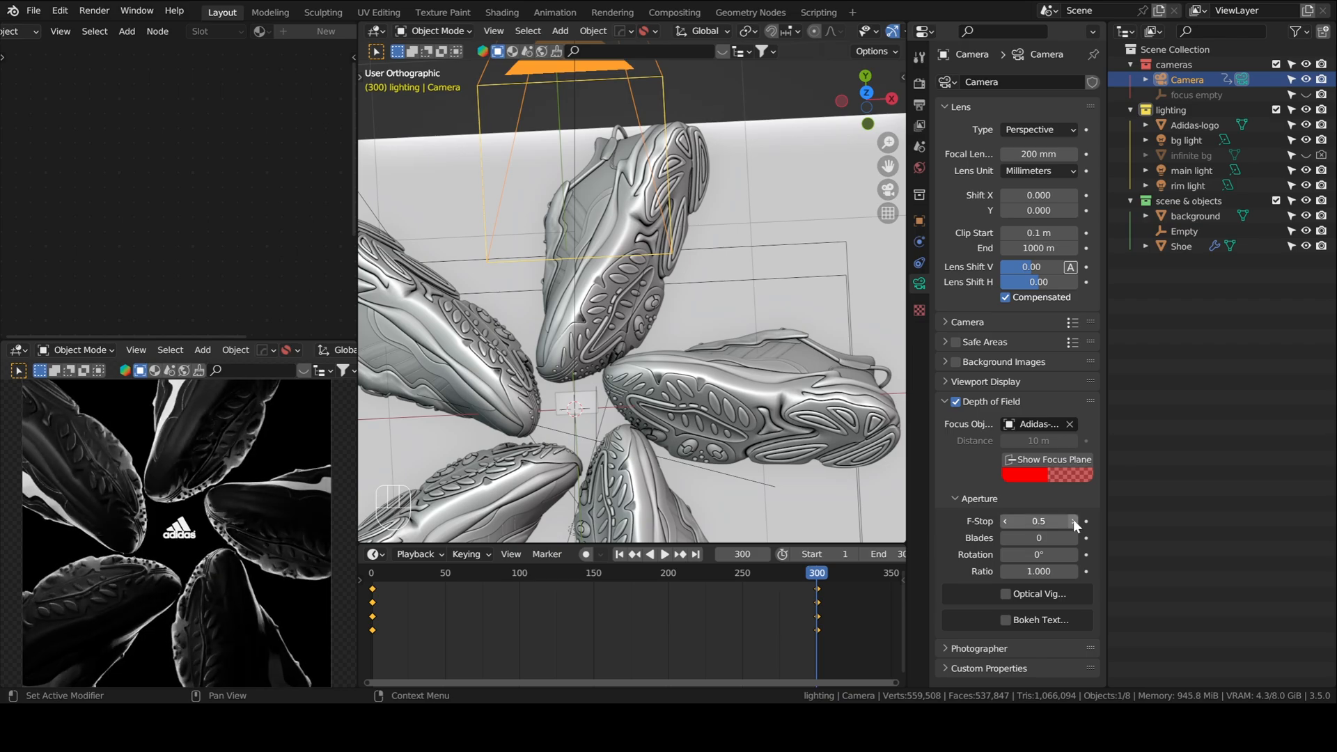
mouse_move(1069, 523)
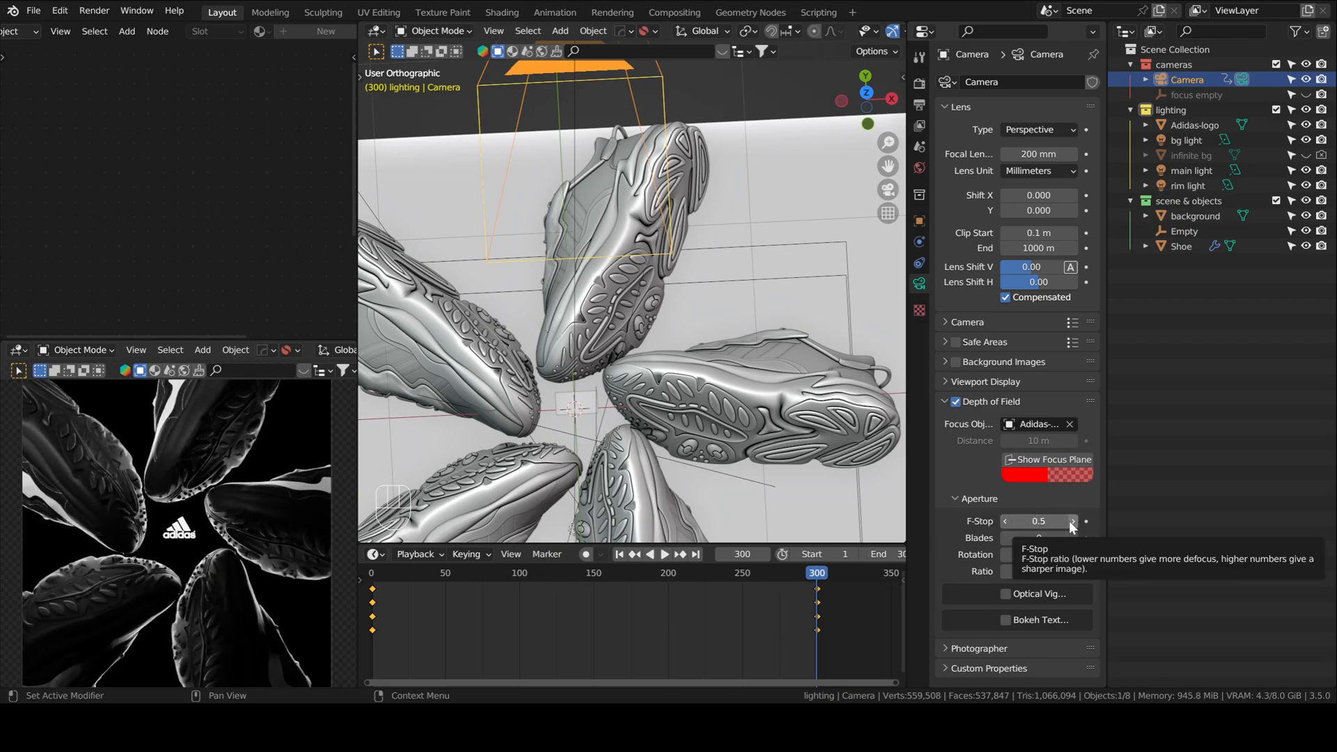
left_click(1073, 521)
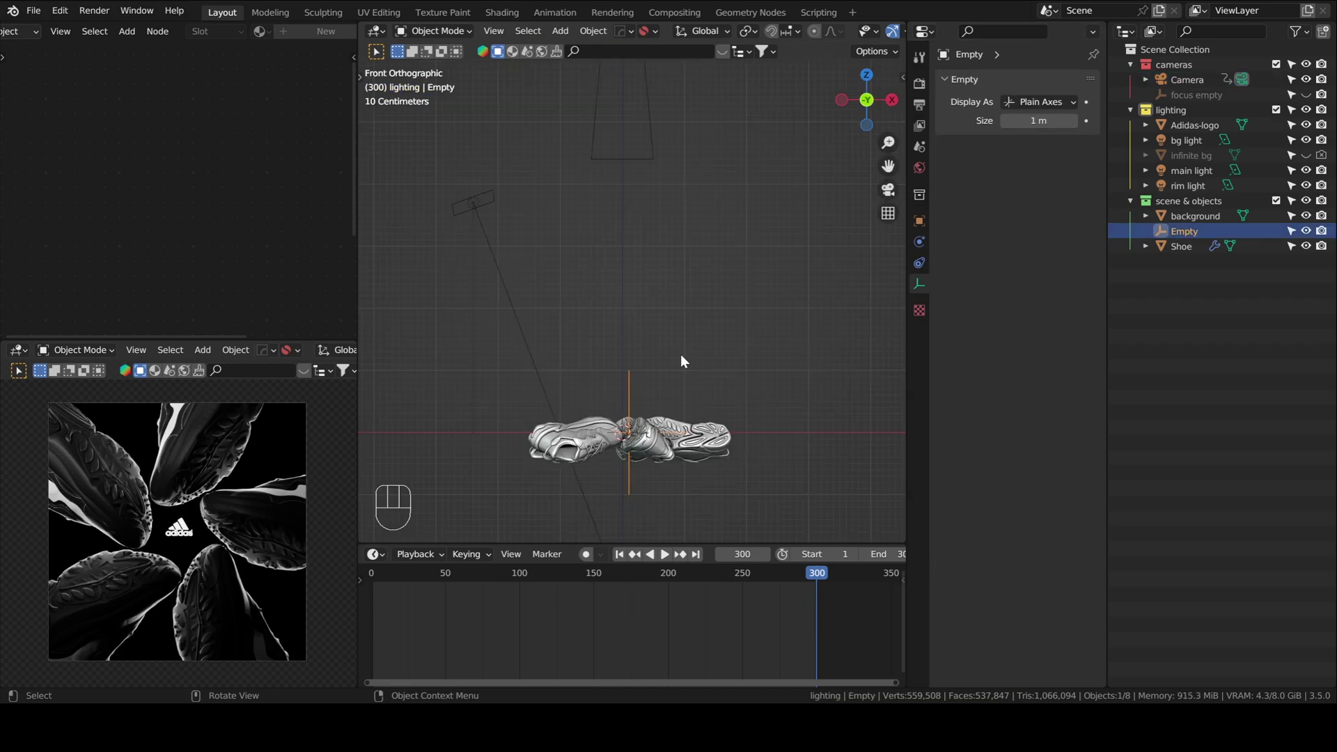
Key the Empty's location and rotation at frame 300, then twist it and key frame 1
key("g")
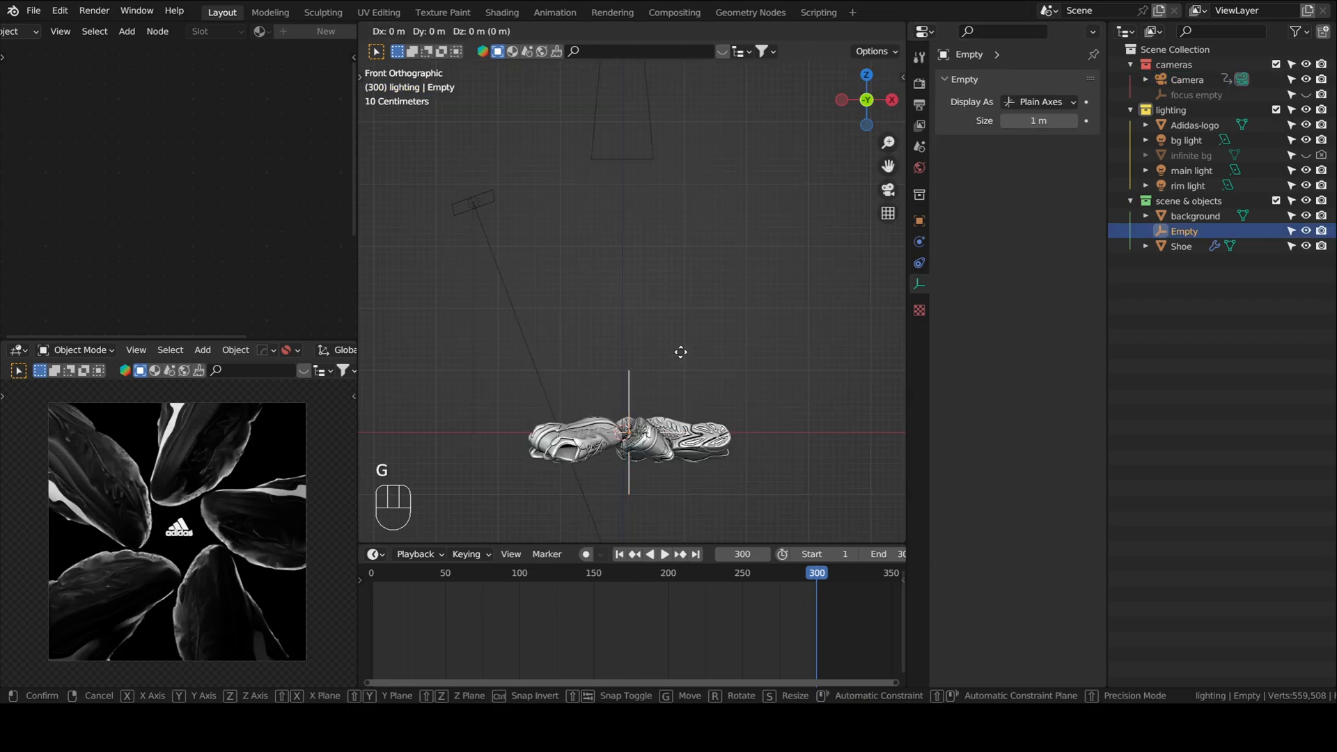
key("z")
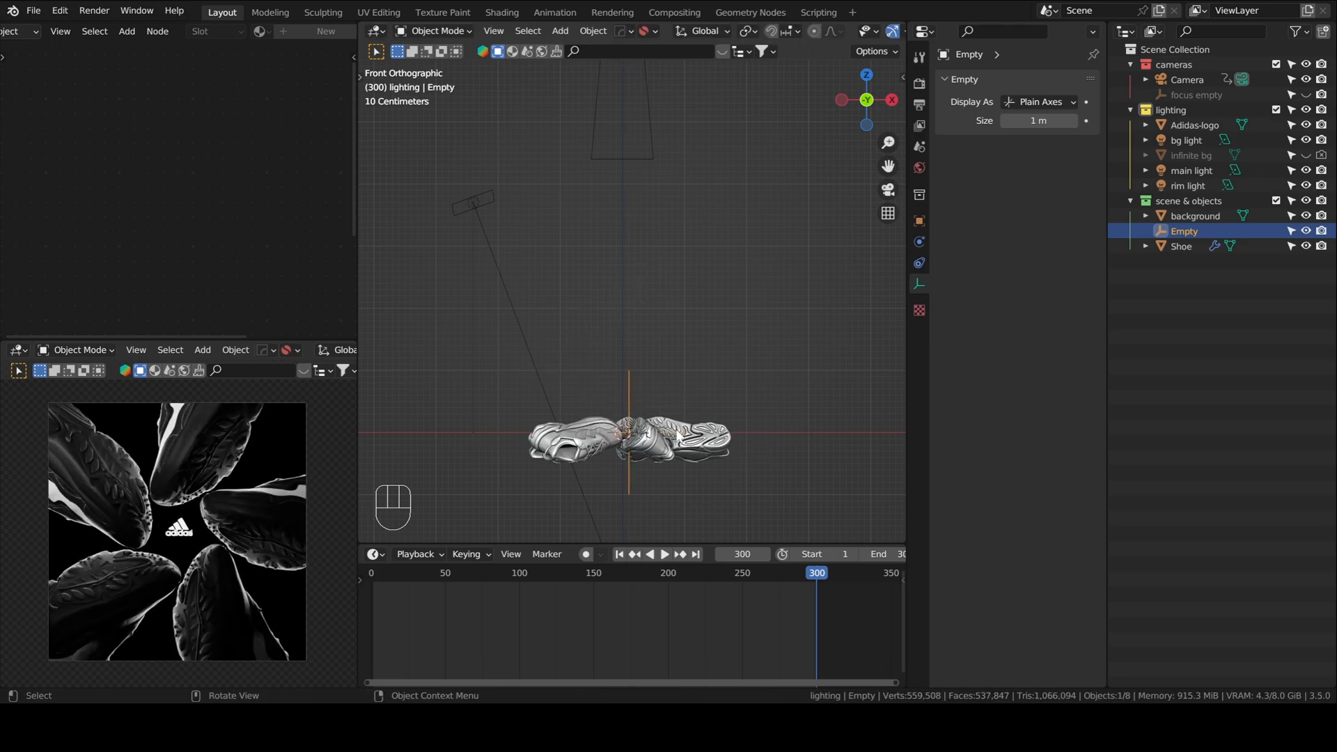
mouse_move(764, 500)
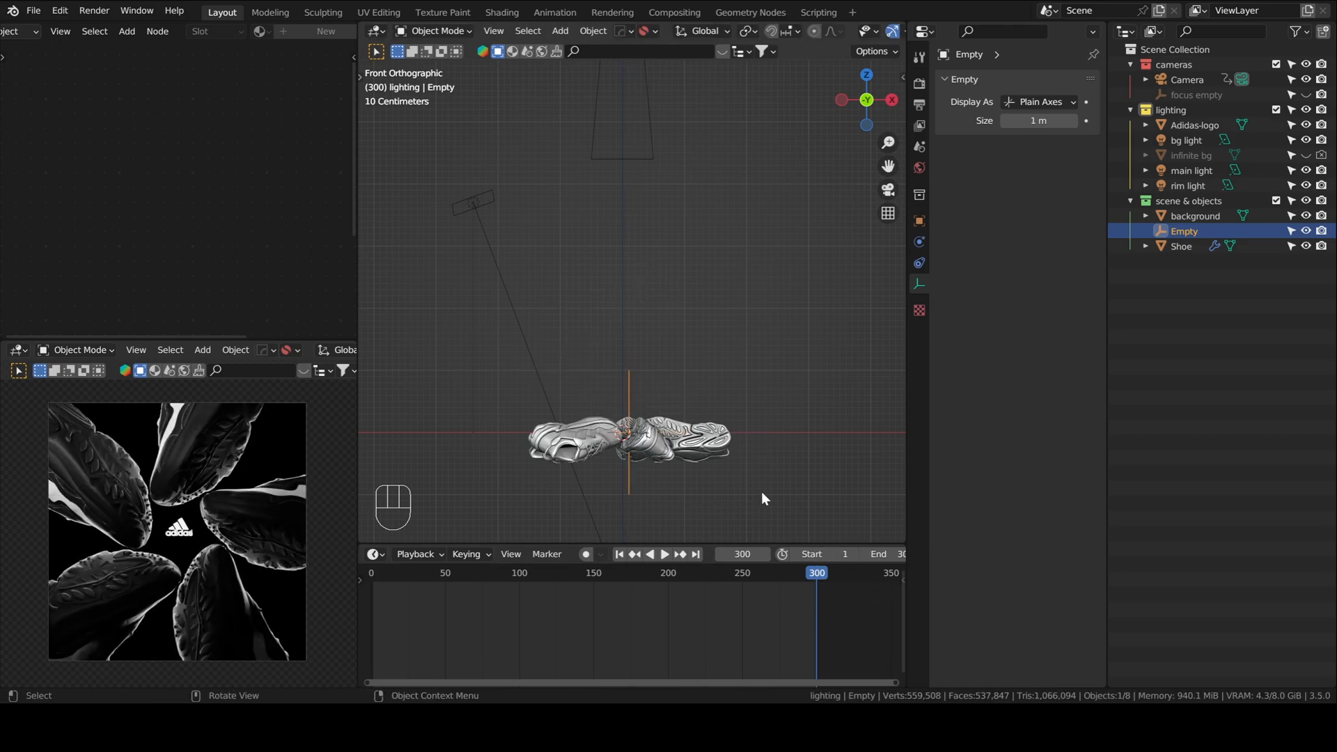
key("I")
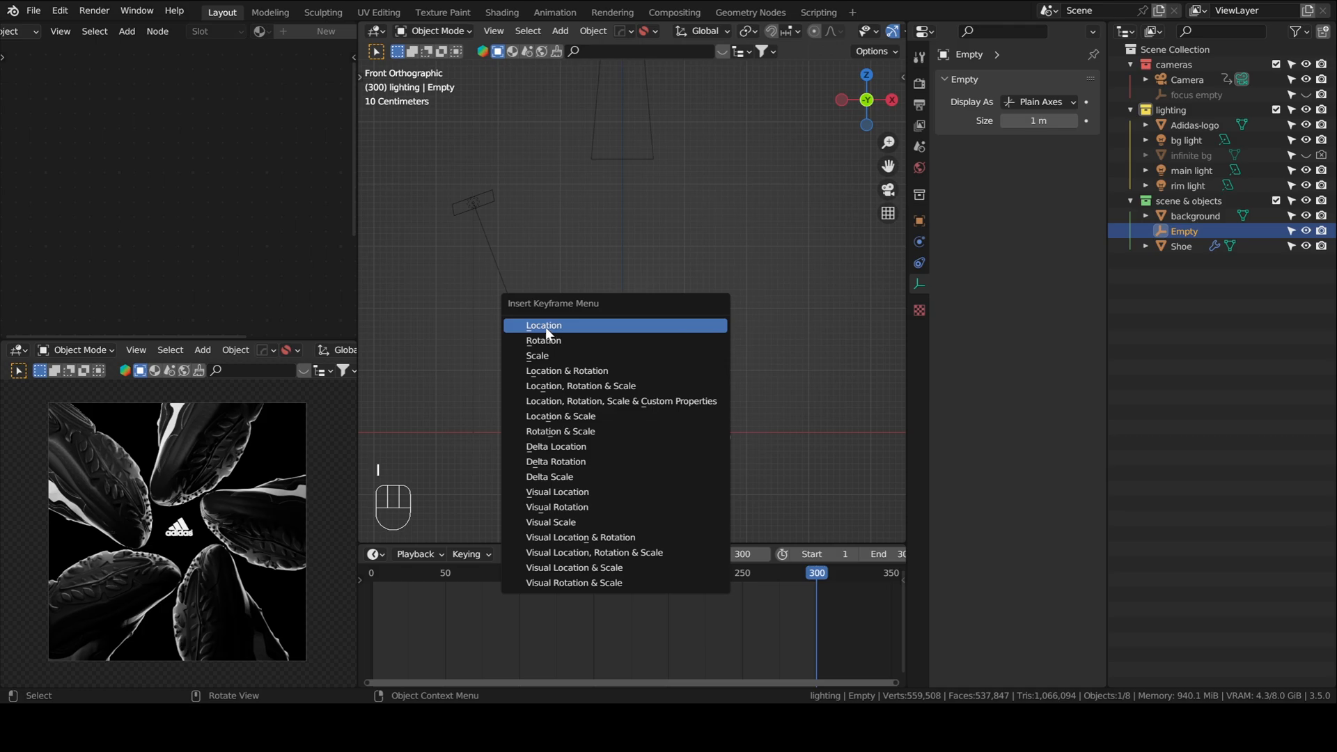
mouse_move(567, 370)
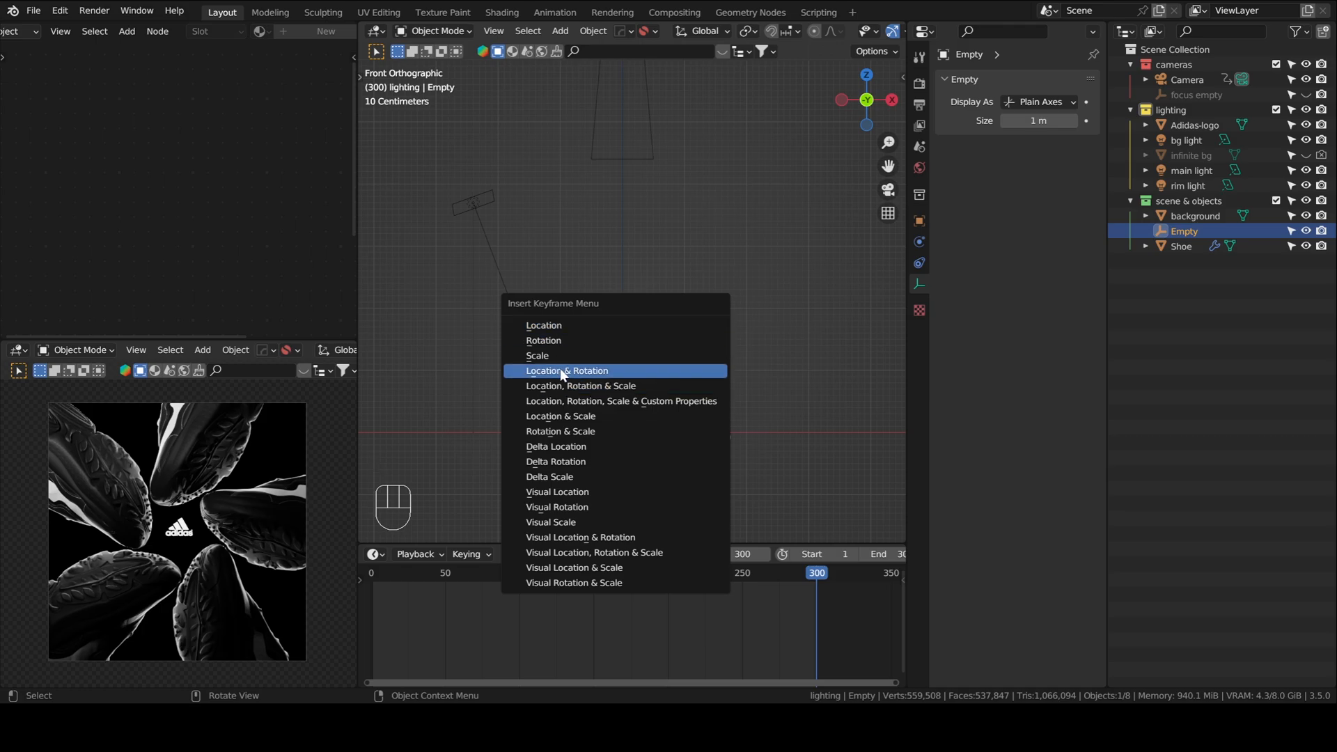
left_click(566, 371)
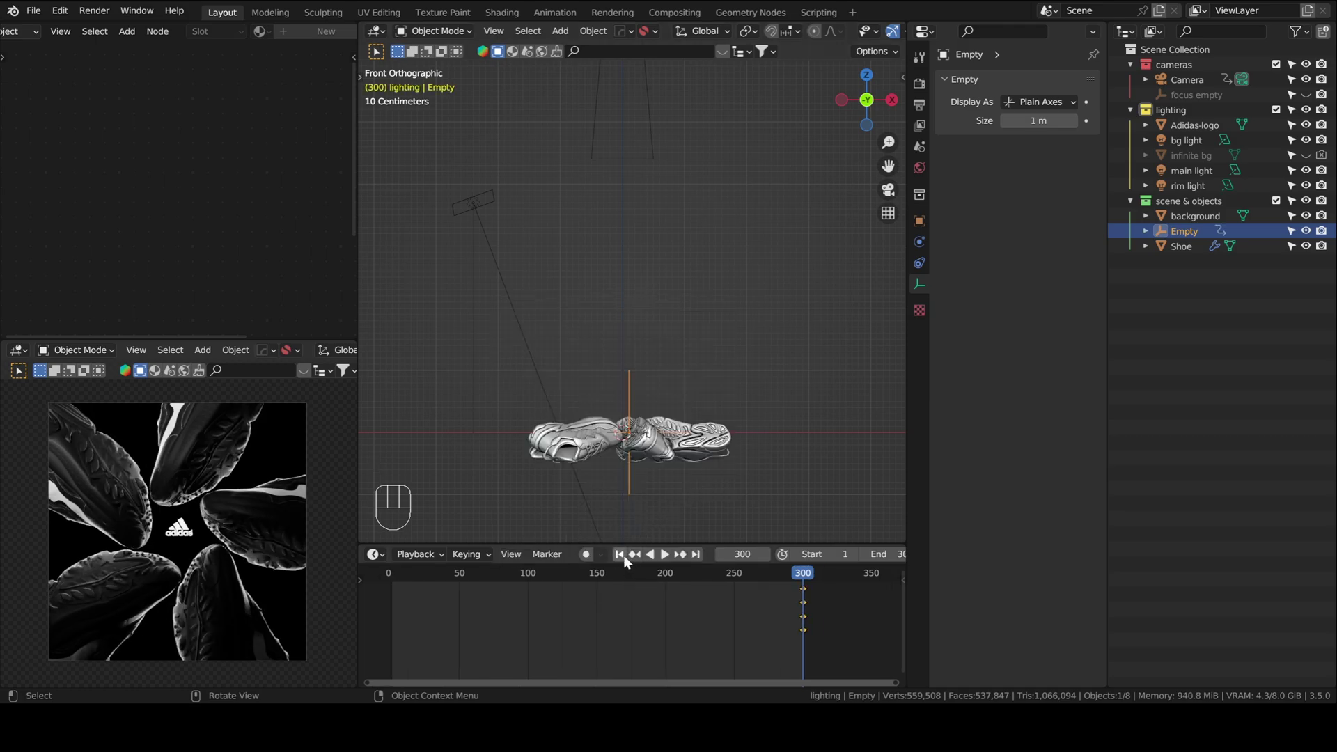
left_click(619, 554)
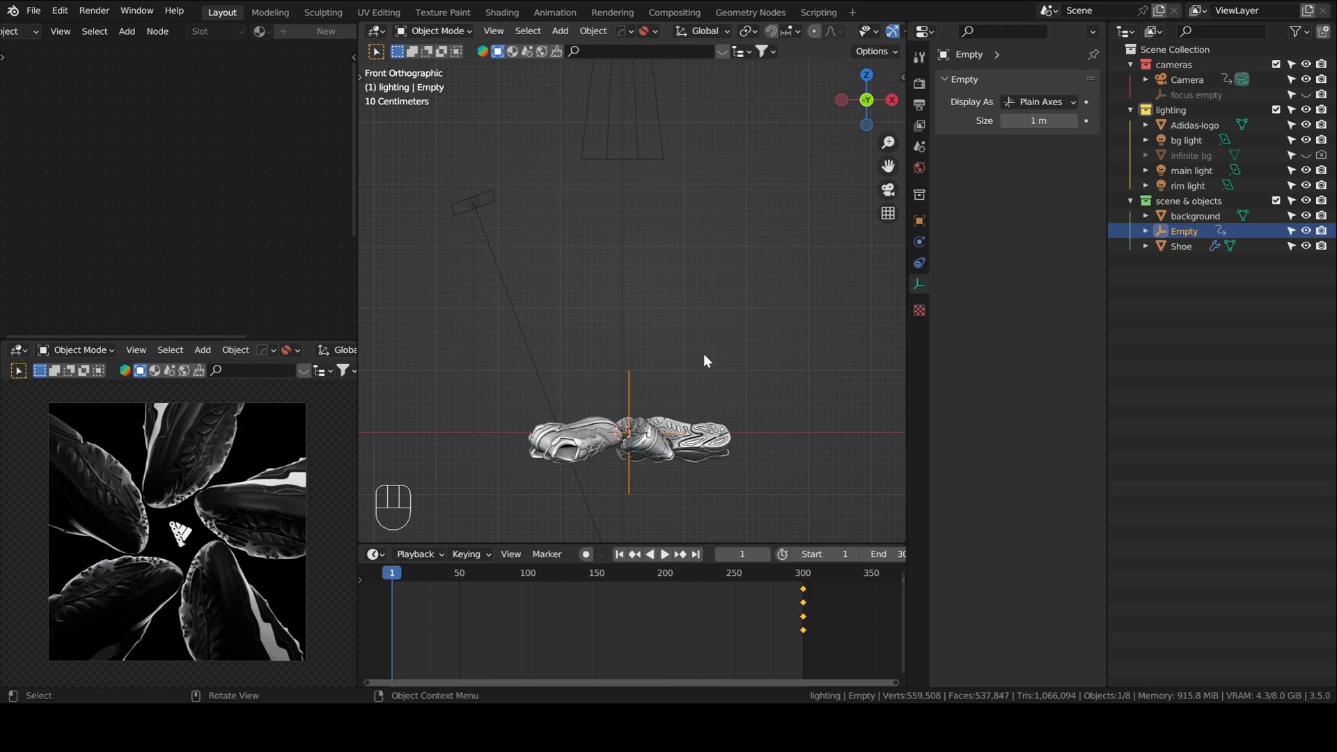
key("g")
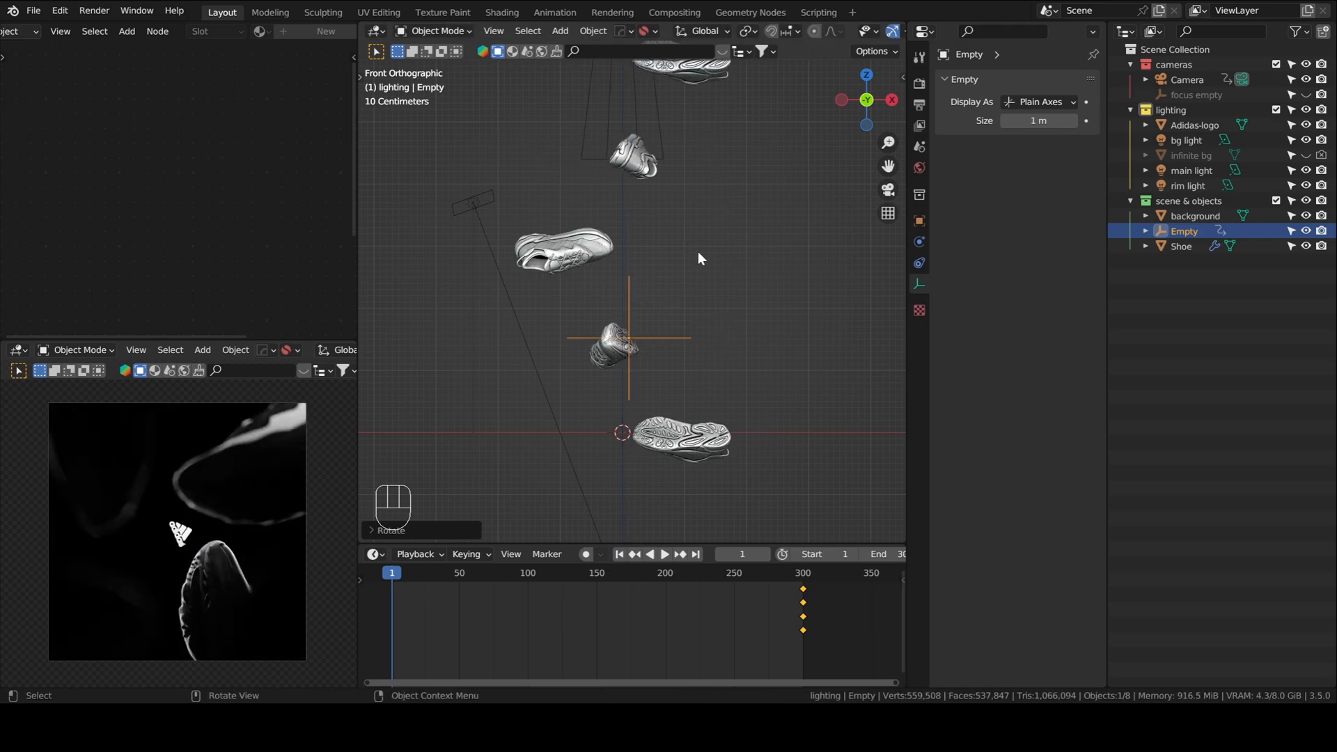
key("I")
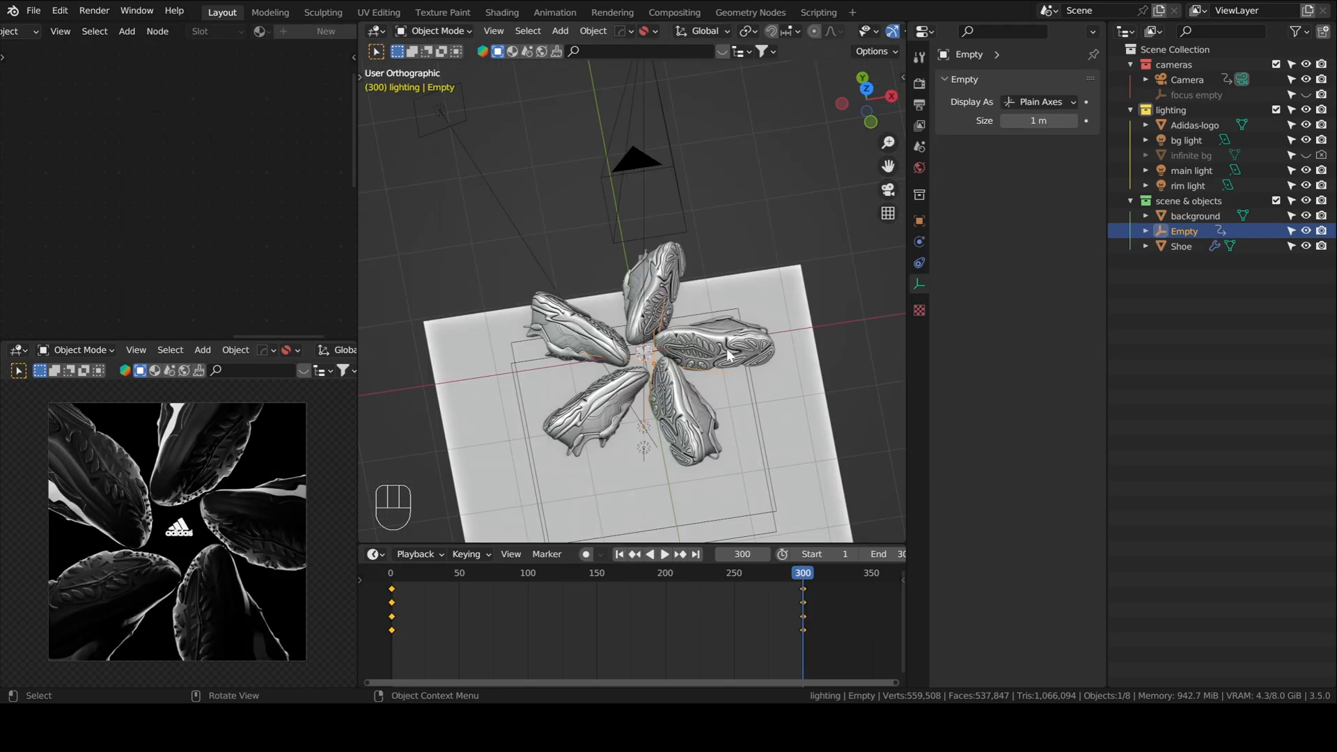
Select the Shoe ring, then the Empty, then Adidas-logo for keyframing at frames 270 and 300
left_click(1181, 246)
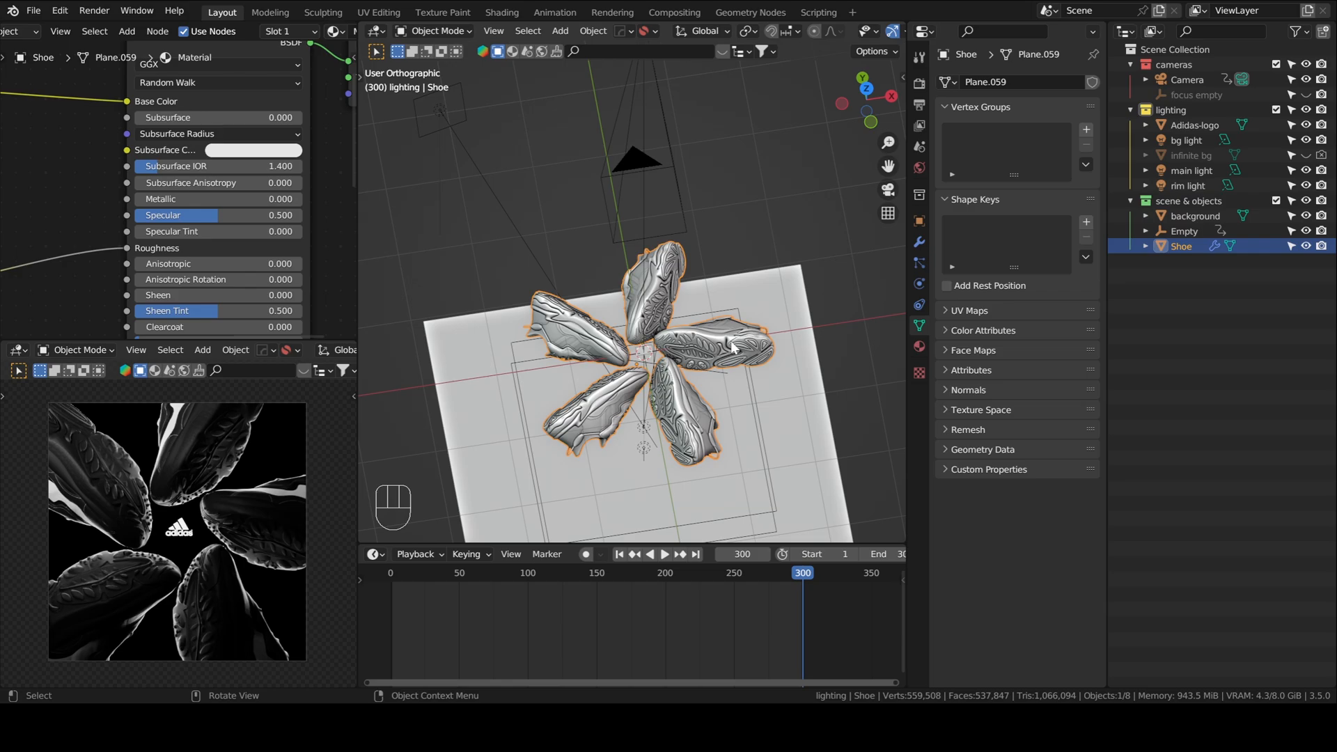
mouse_move(722, 363)
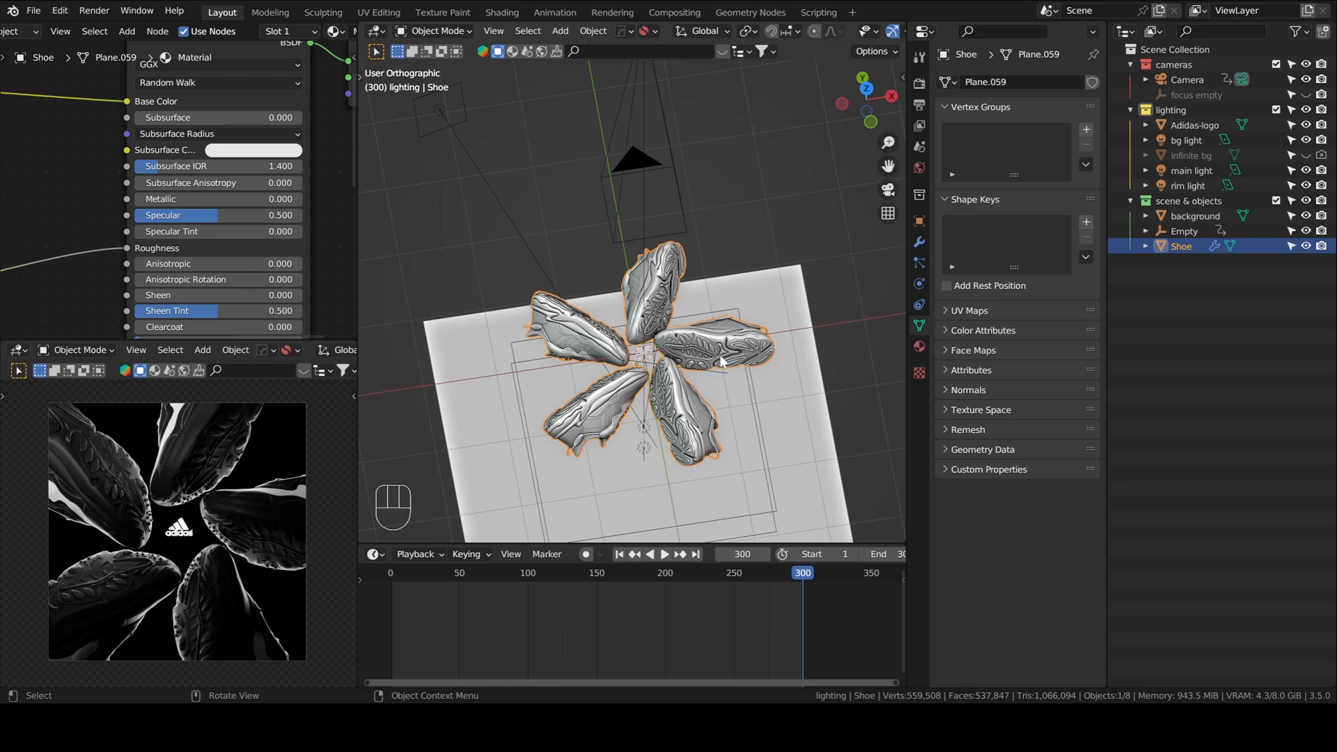
mouse_move(742, 396)
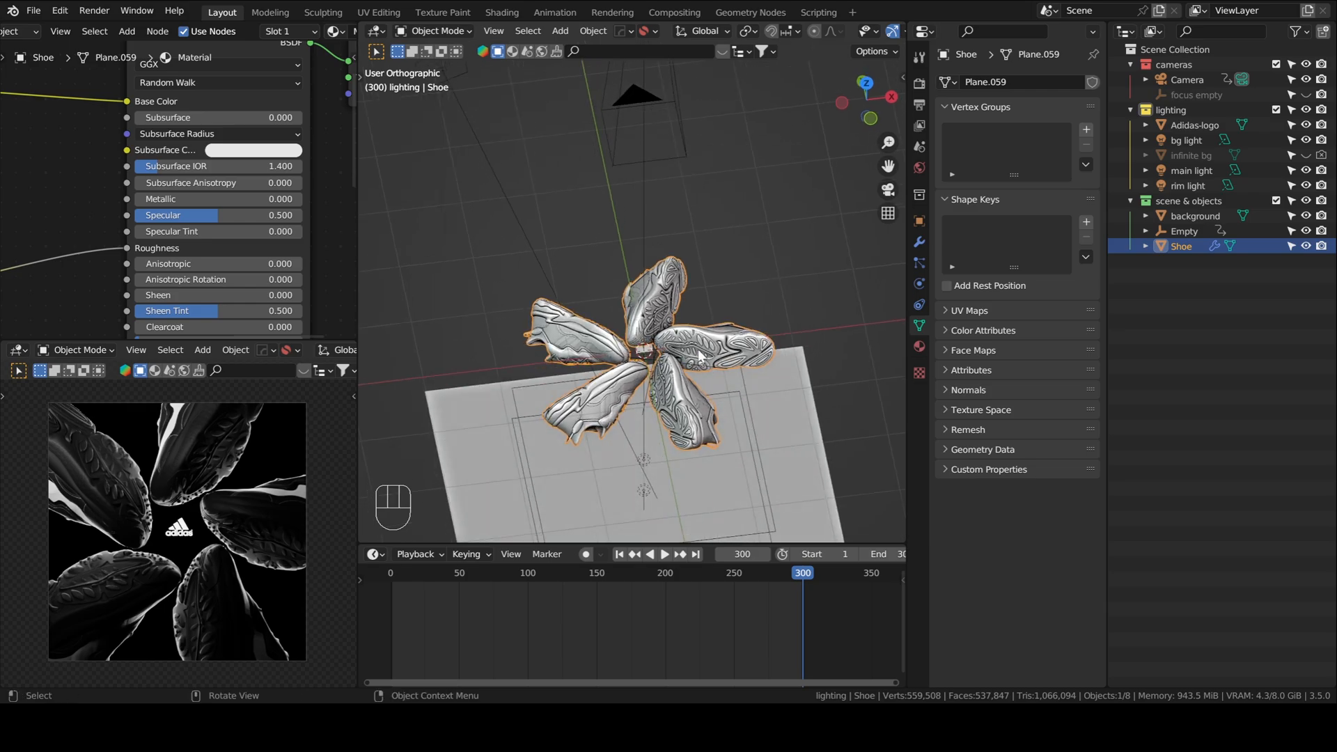
left_click(1184, 231)
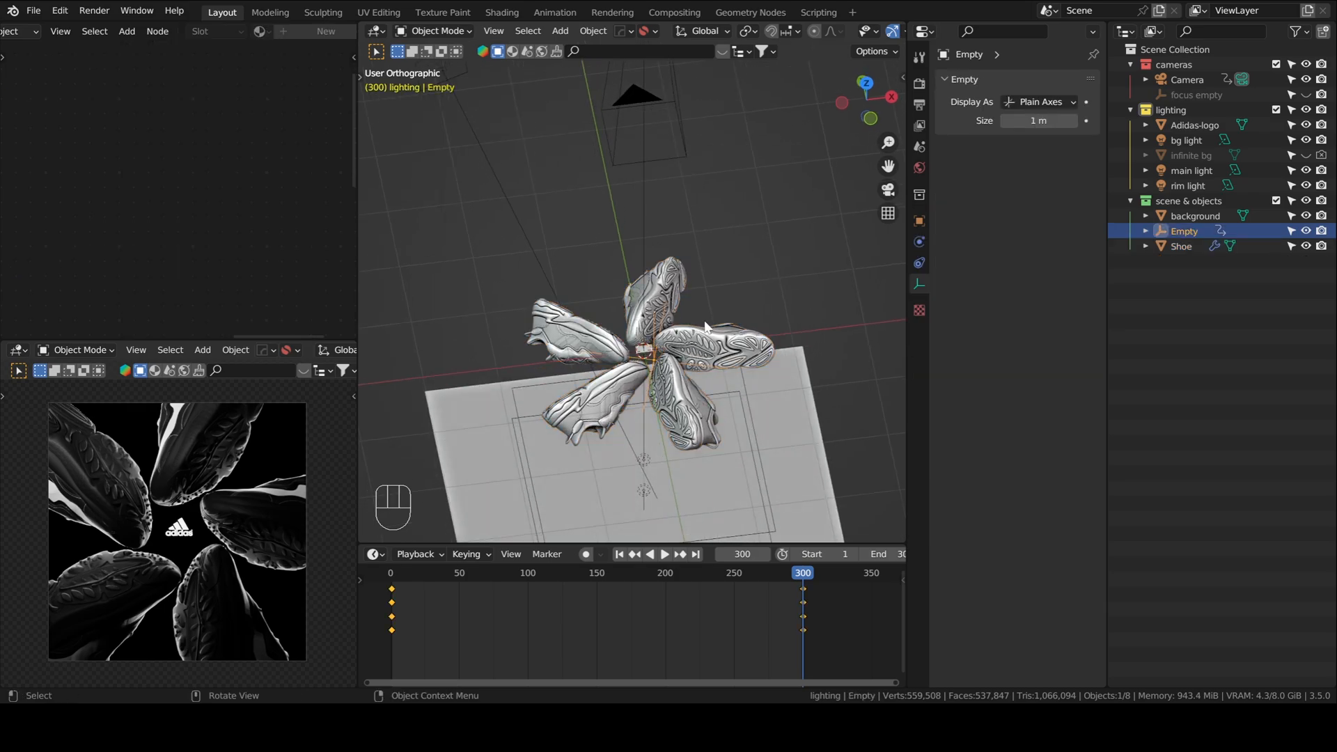
mouse_move(714, 367)
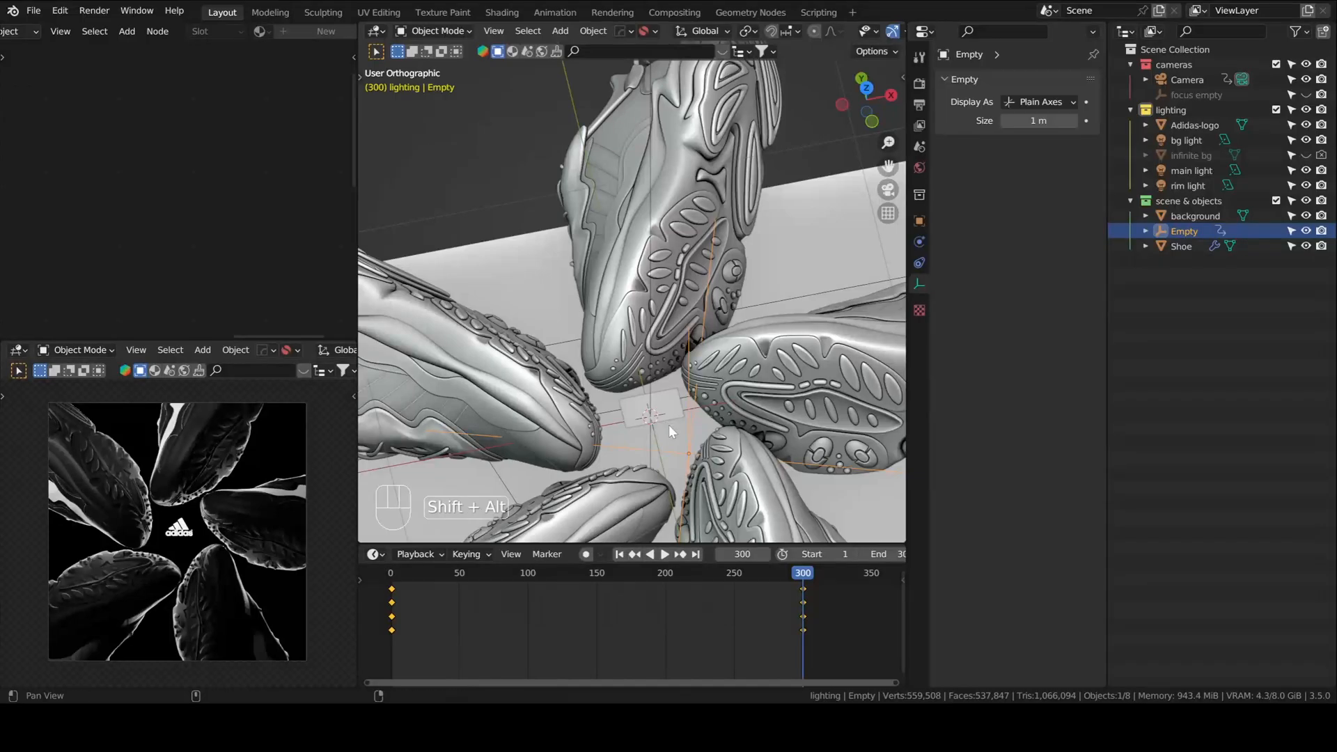
left_click(1194, 125)
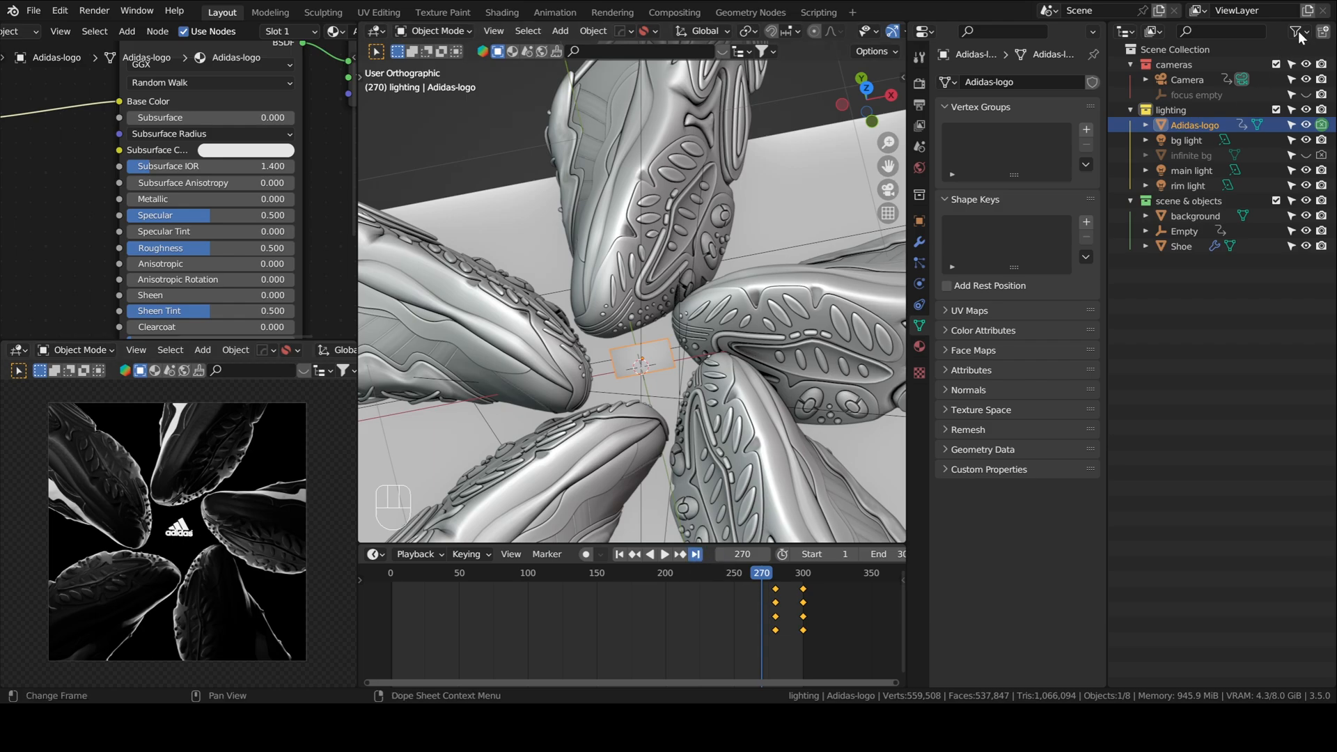
Show the Outliner disable toggles, then key the logo hidden at frame 1 and visible at 274
left_click(1297, 32)
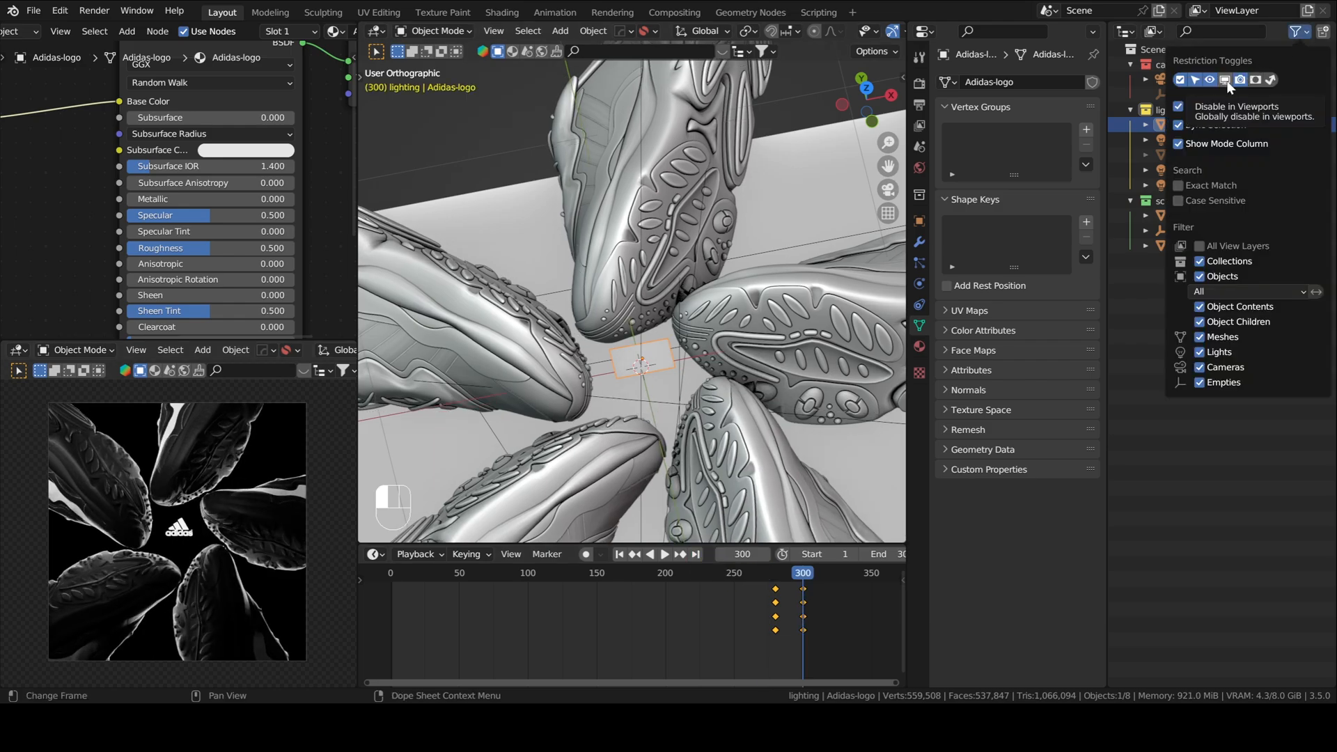
left_click(1228, 79)
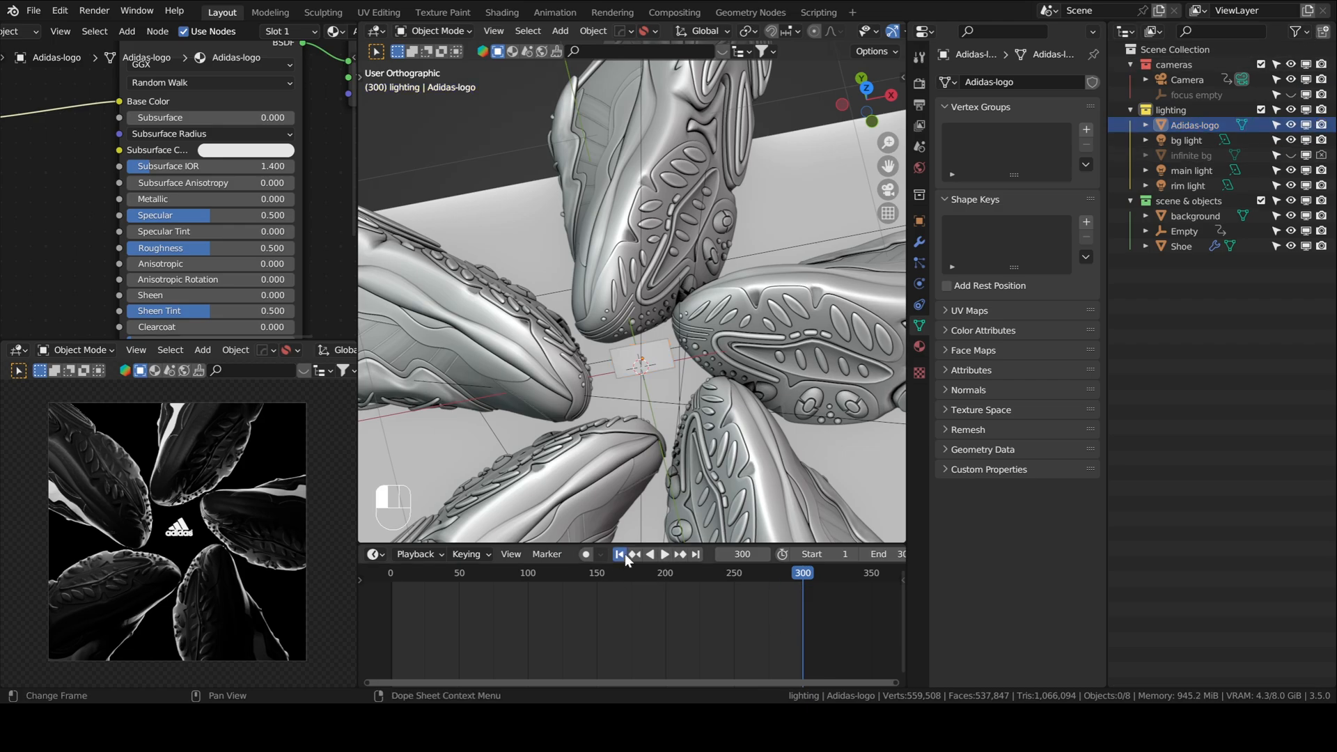
left_click(620, 555)
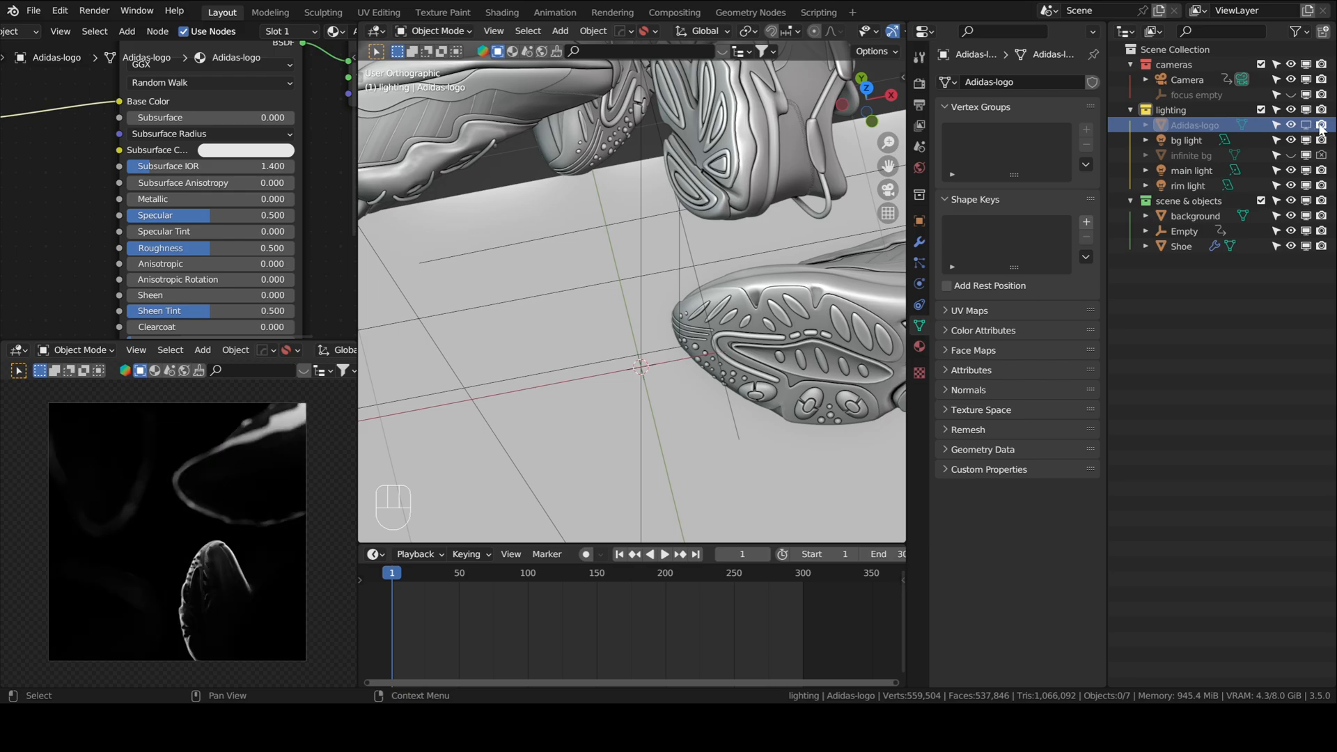
mouse_move(1305, 125)
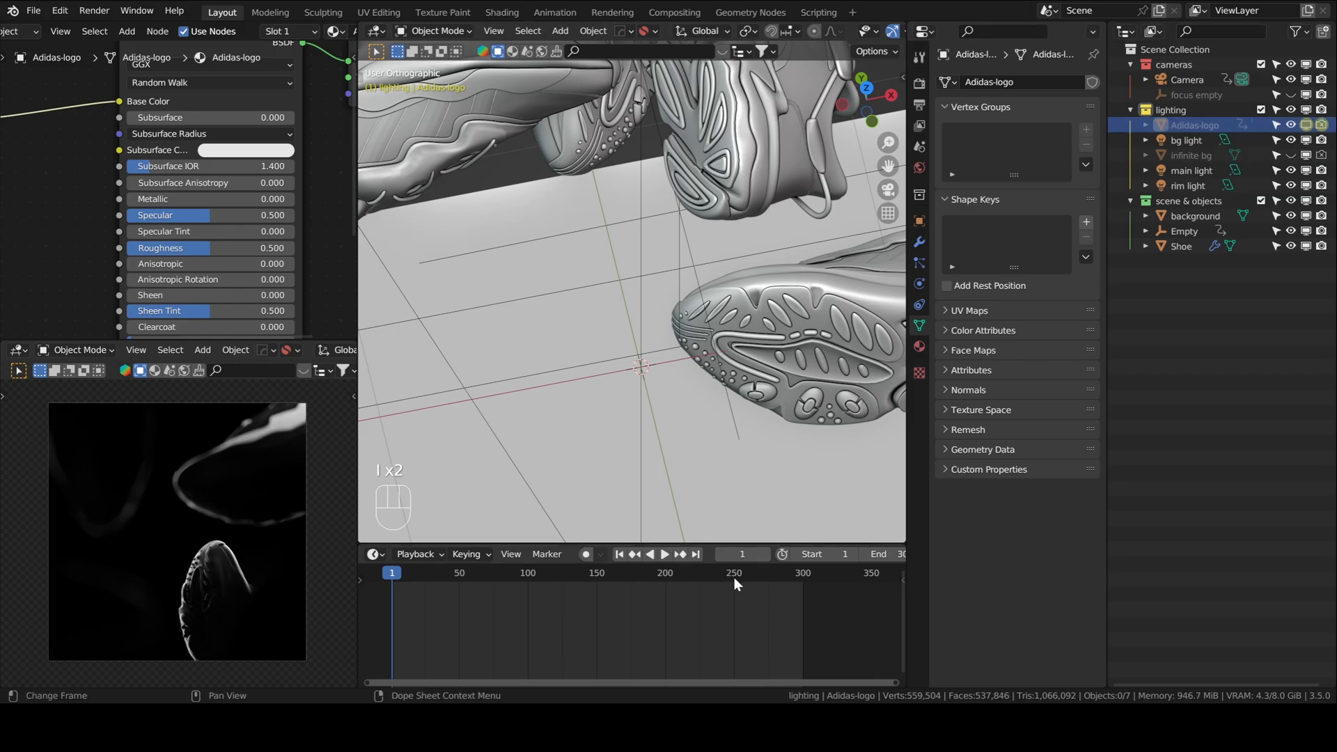
mouse_move(780, 594)
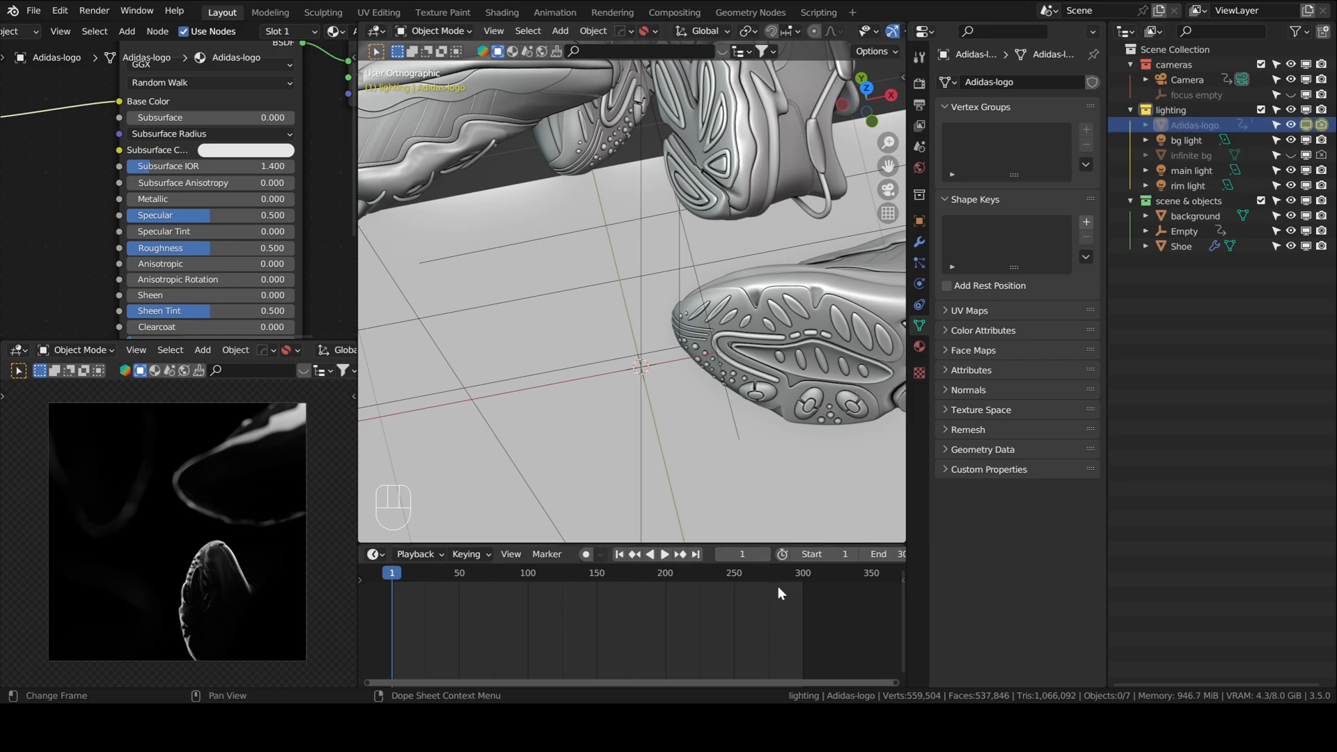
left_click(767, 572)
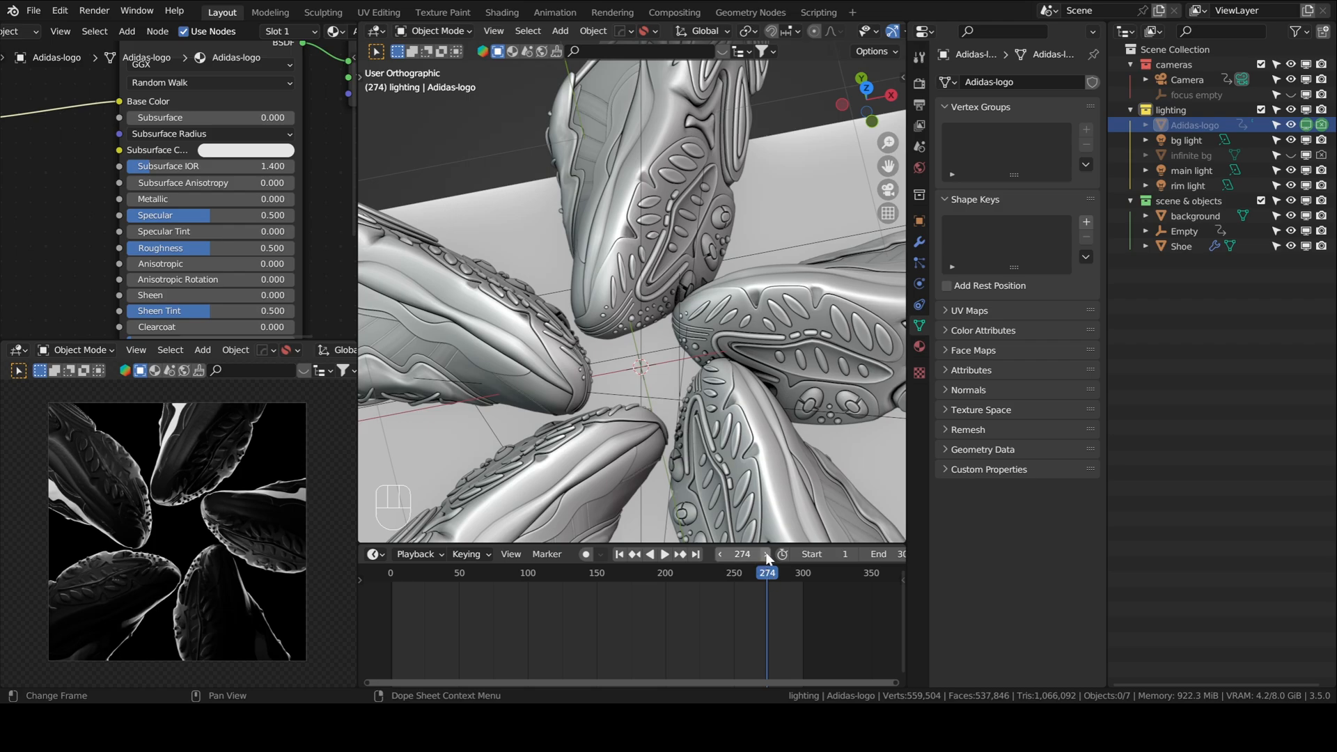
left_click(767, 554)
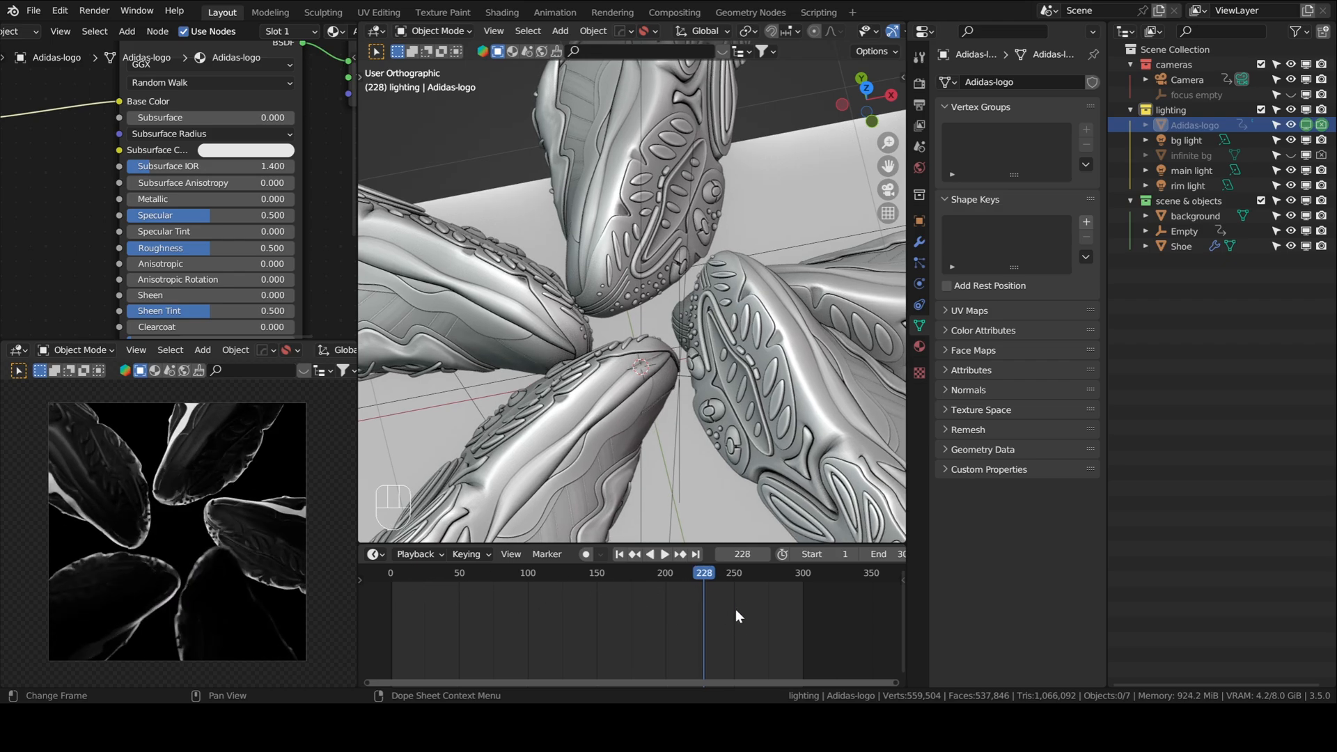
mouse_move(730, 594)
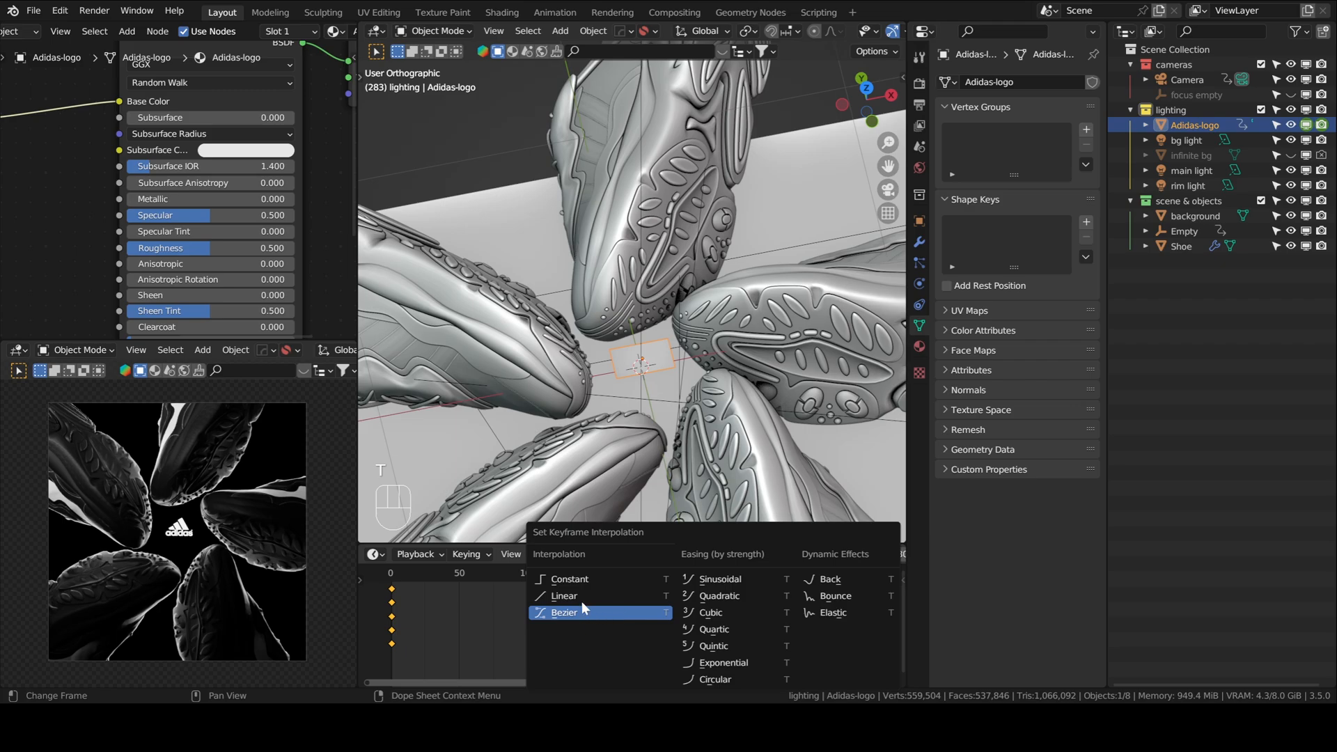
mouse_move(570, 580)
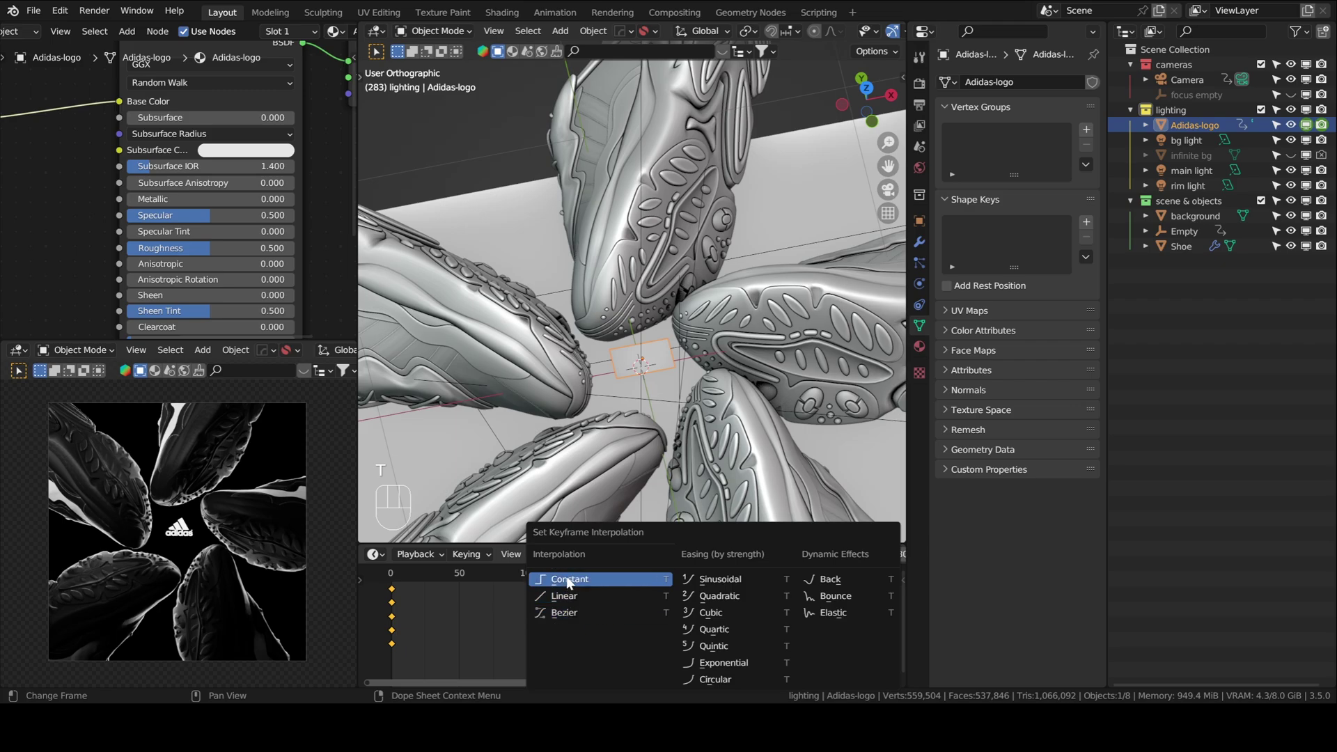
Set the logo keys to Constant interpolation and the Empty's twist keys to Bezier
left_click(570, 578)
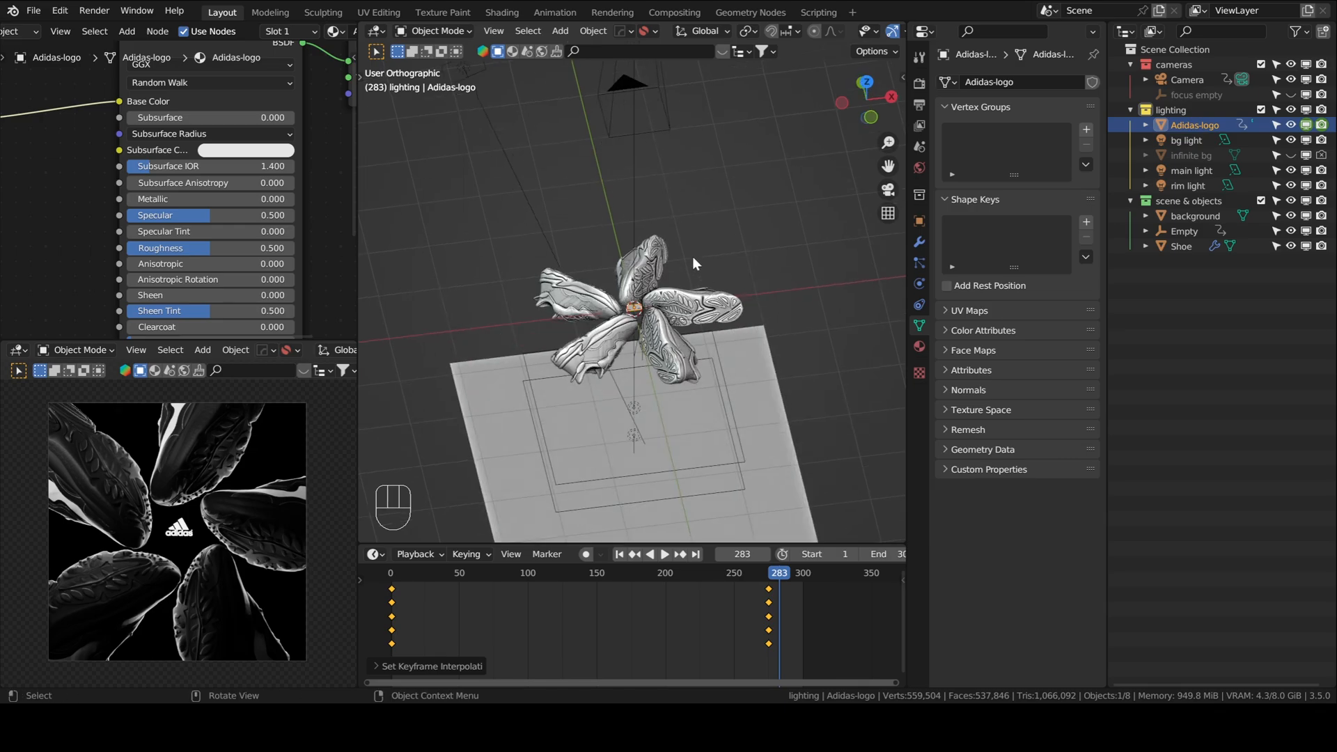
left_click(1180, 246)
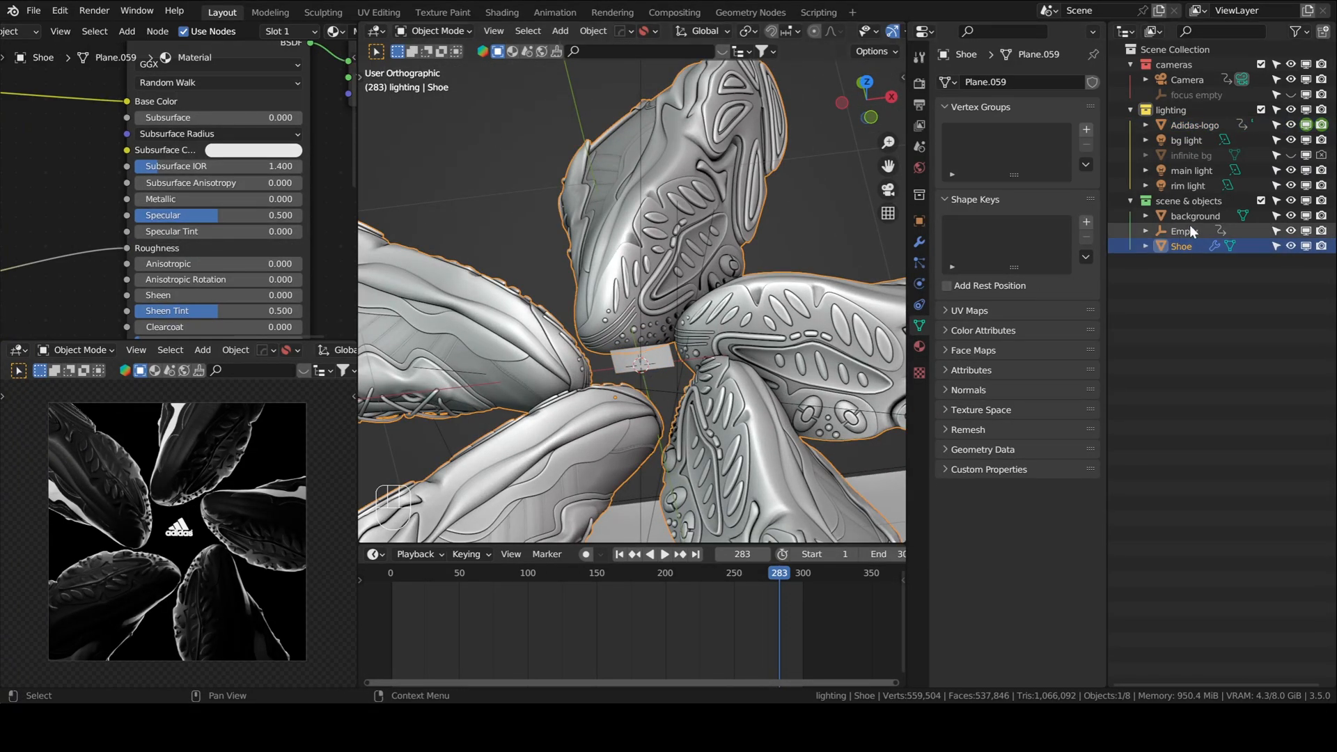
left_click(1182, 231)
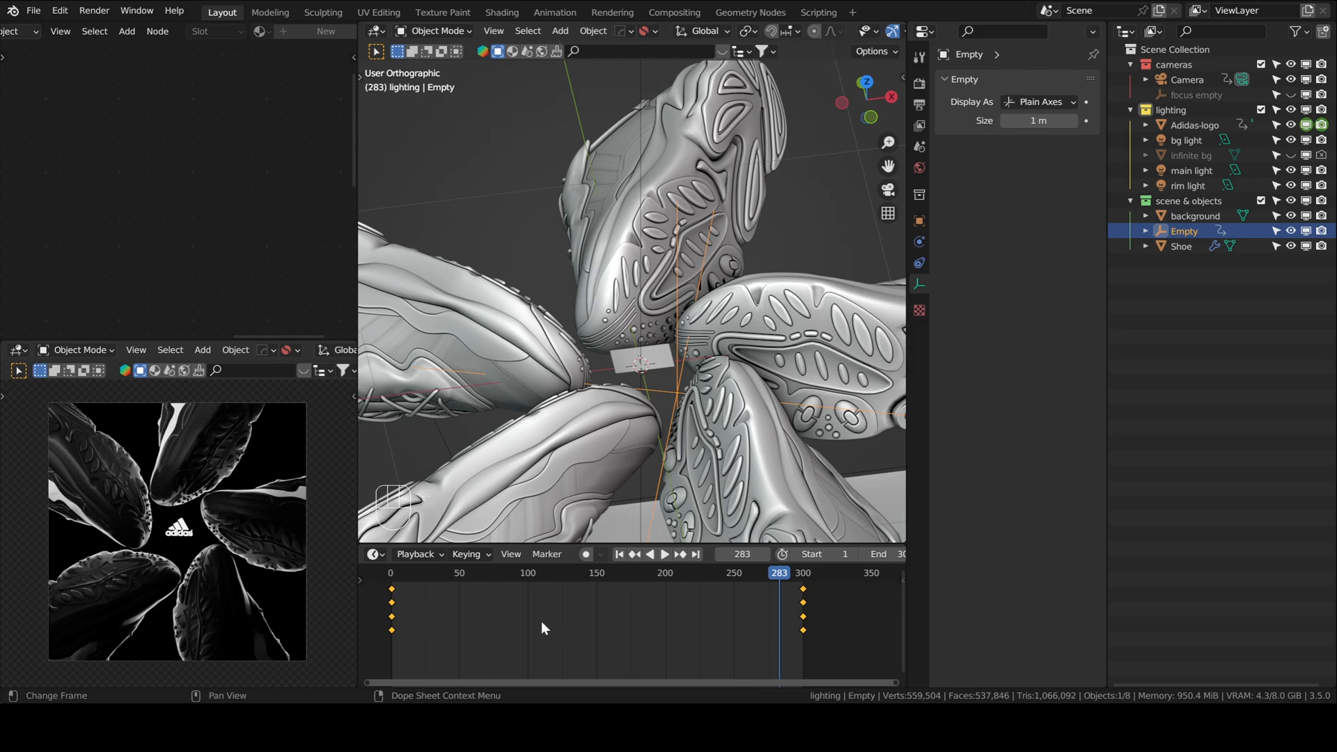
mouse_move(557, 635)
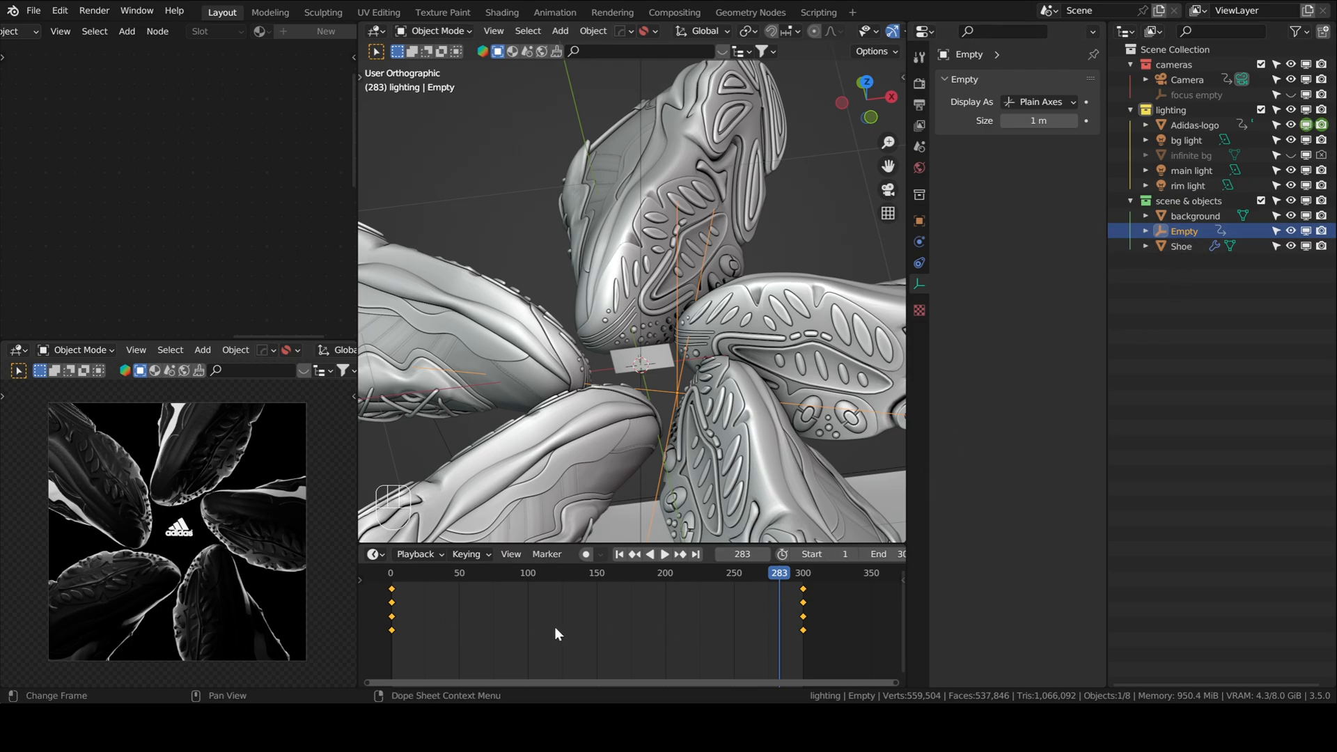
mouse_move(555, 620)
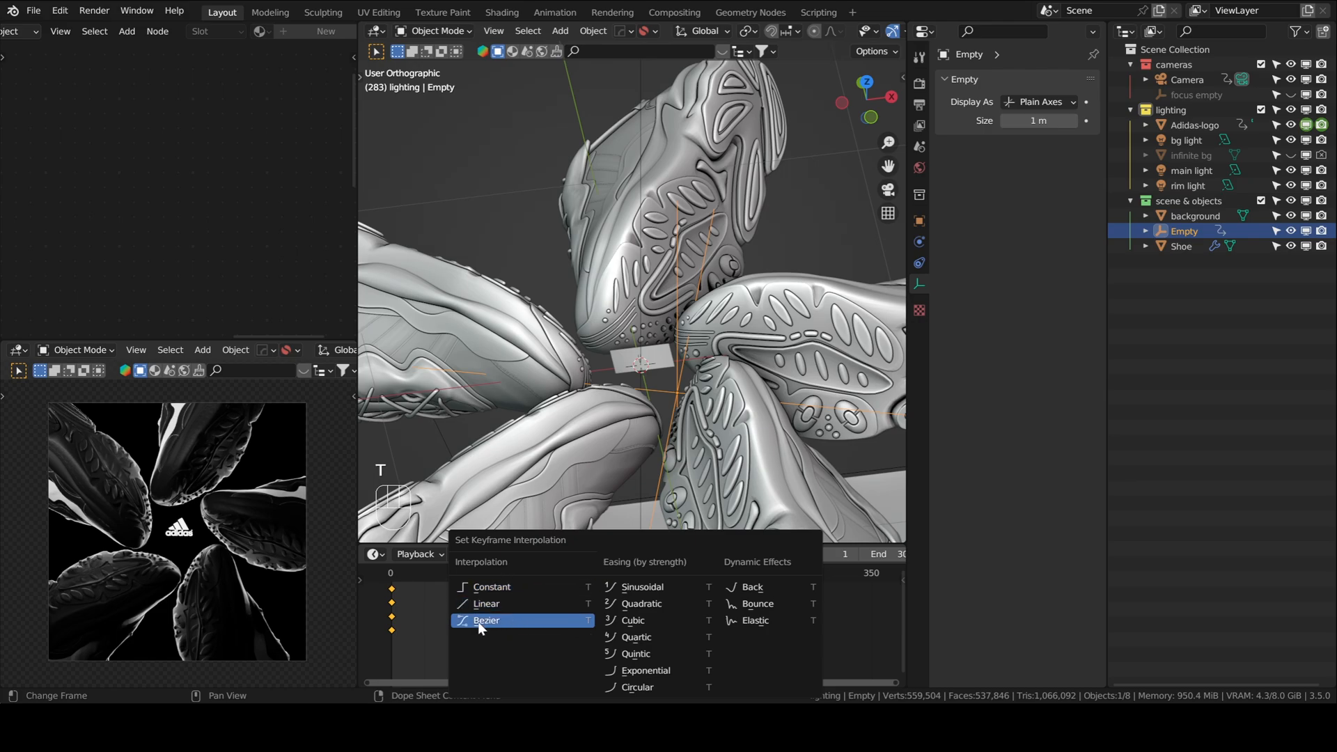
left_click(488, 620)
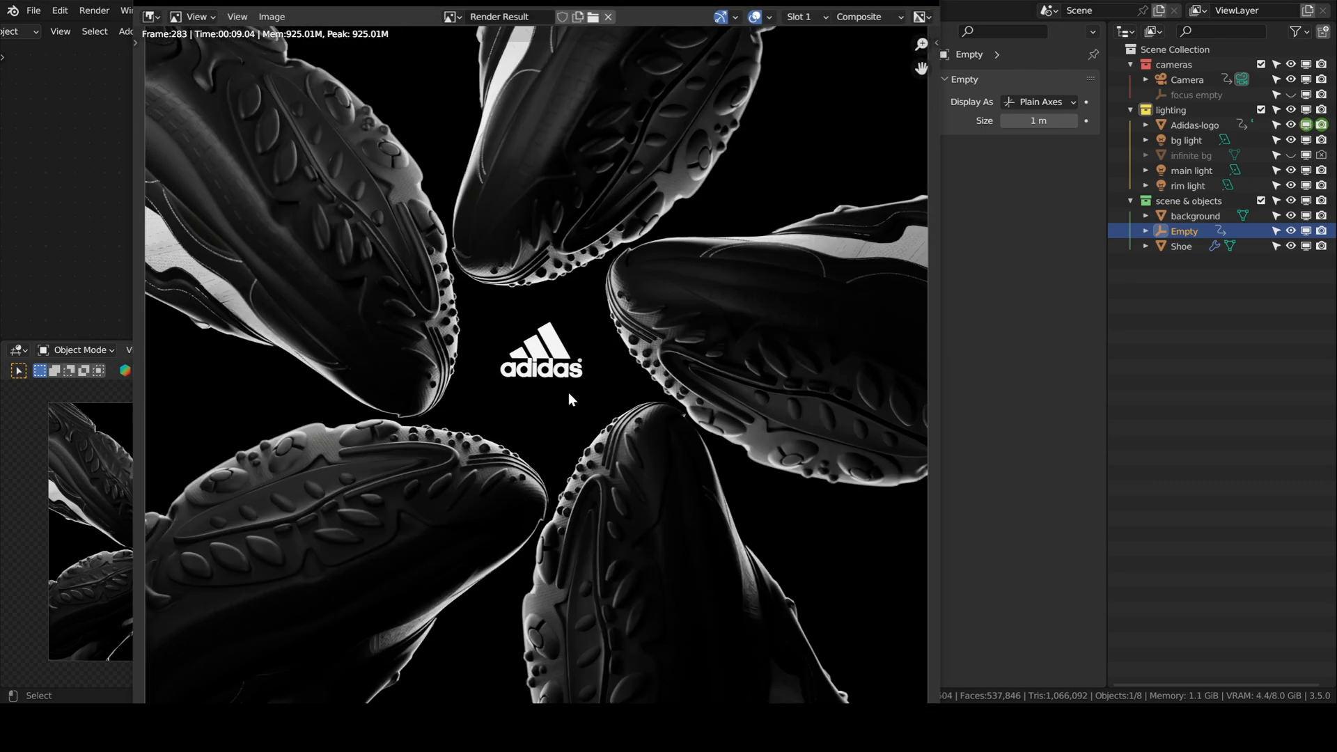
Close the frame-283 render preview and switch to the Compositing workspace
left_click(221, 11)
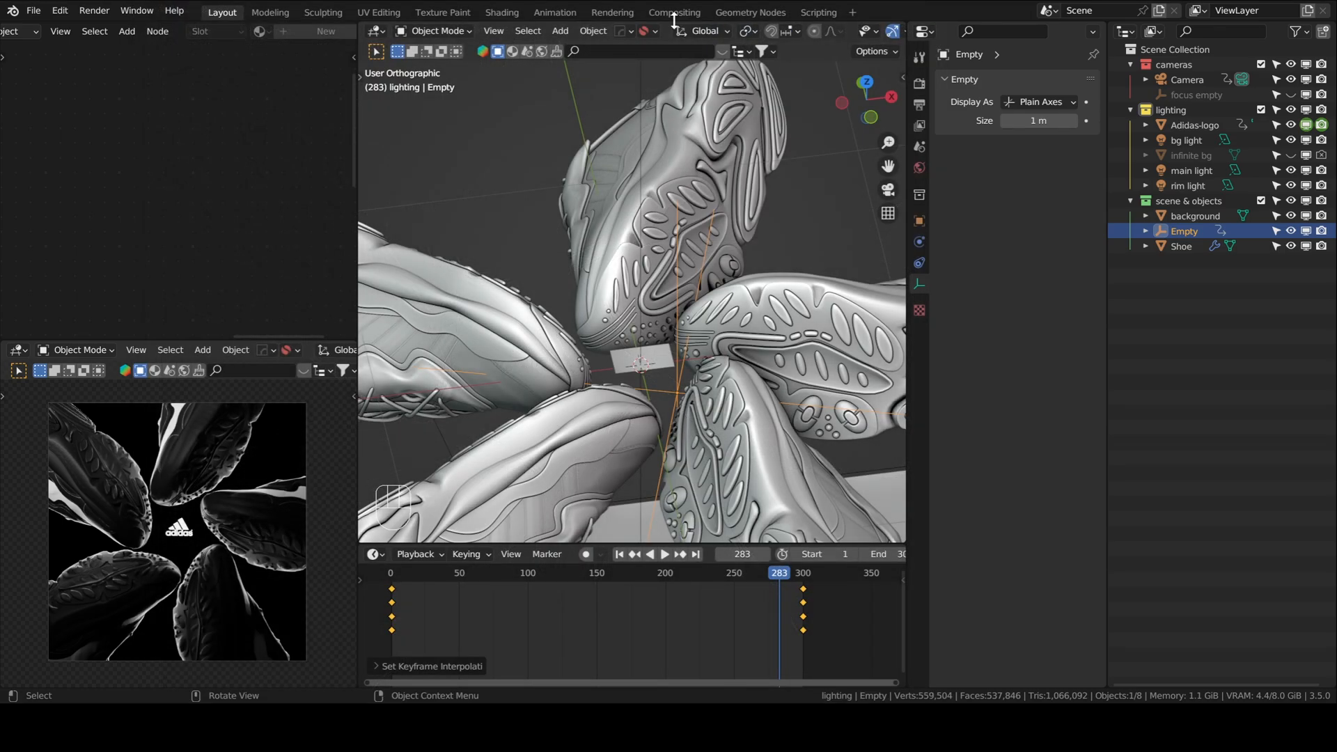
left_click(674, 11)
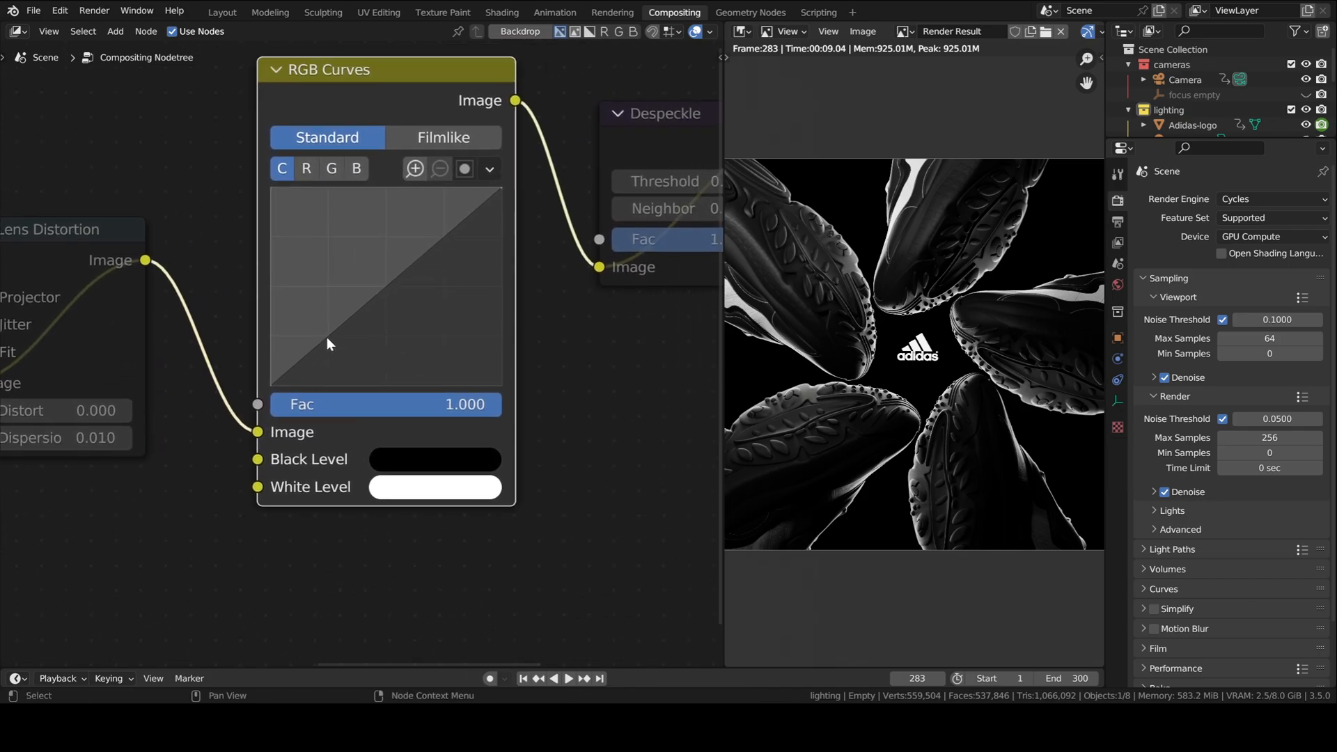
Lower the Lens Distortion node's Dispersion value to 0.005
left_click_drag(330, 344, 447, 238)
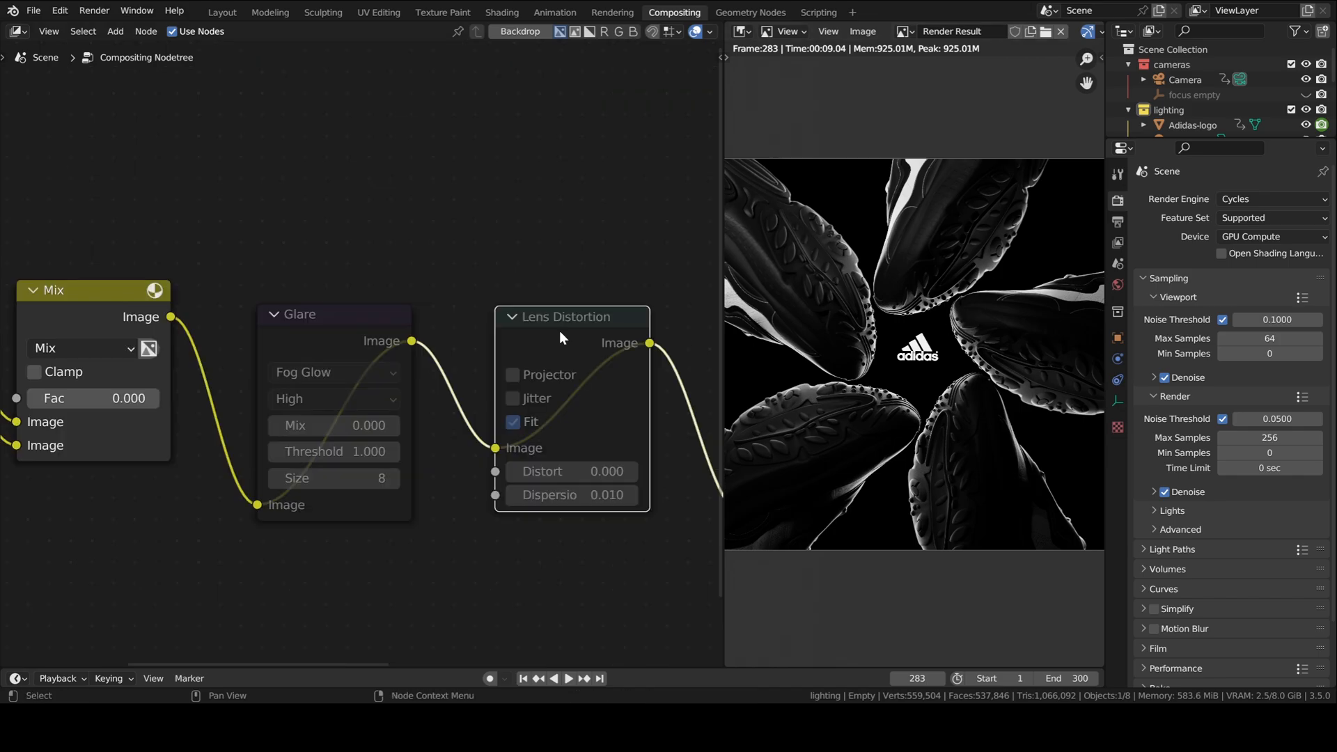
left_click(567, 317)
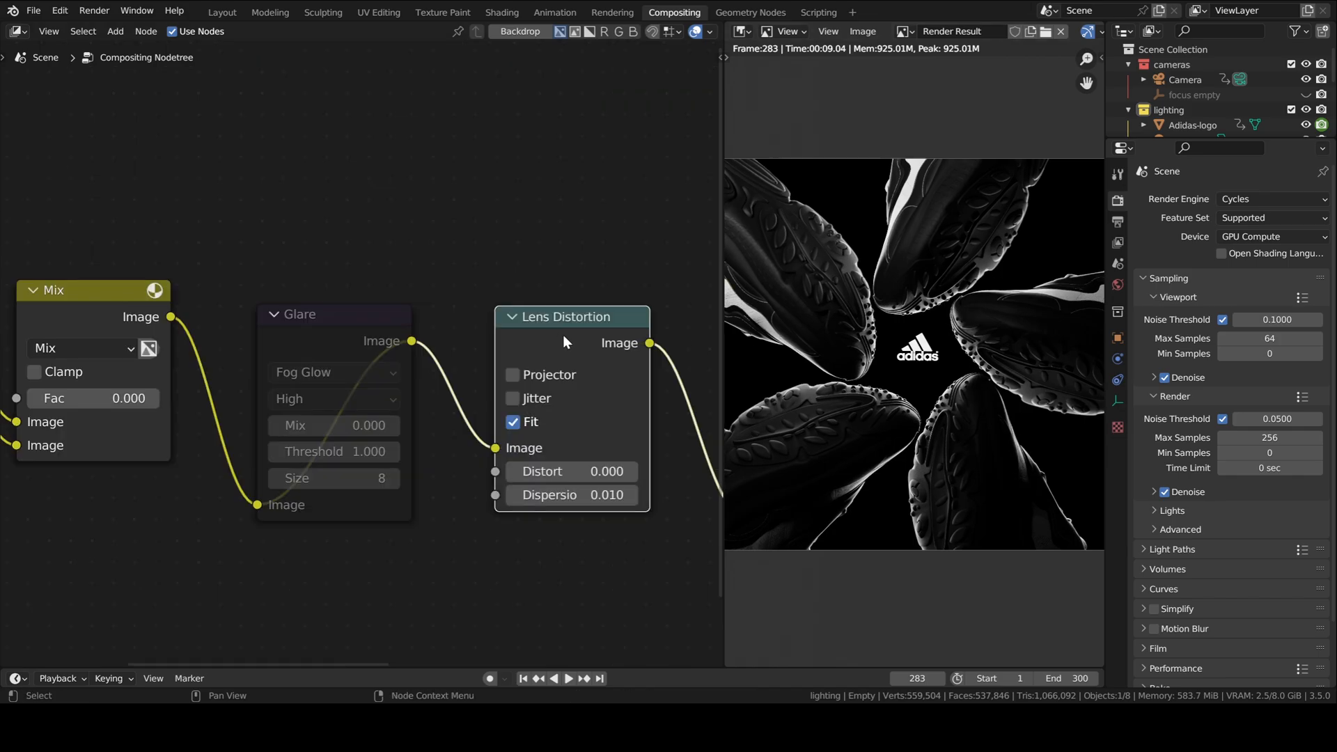
double_click(573, 494)
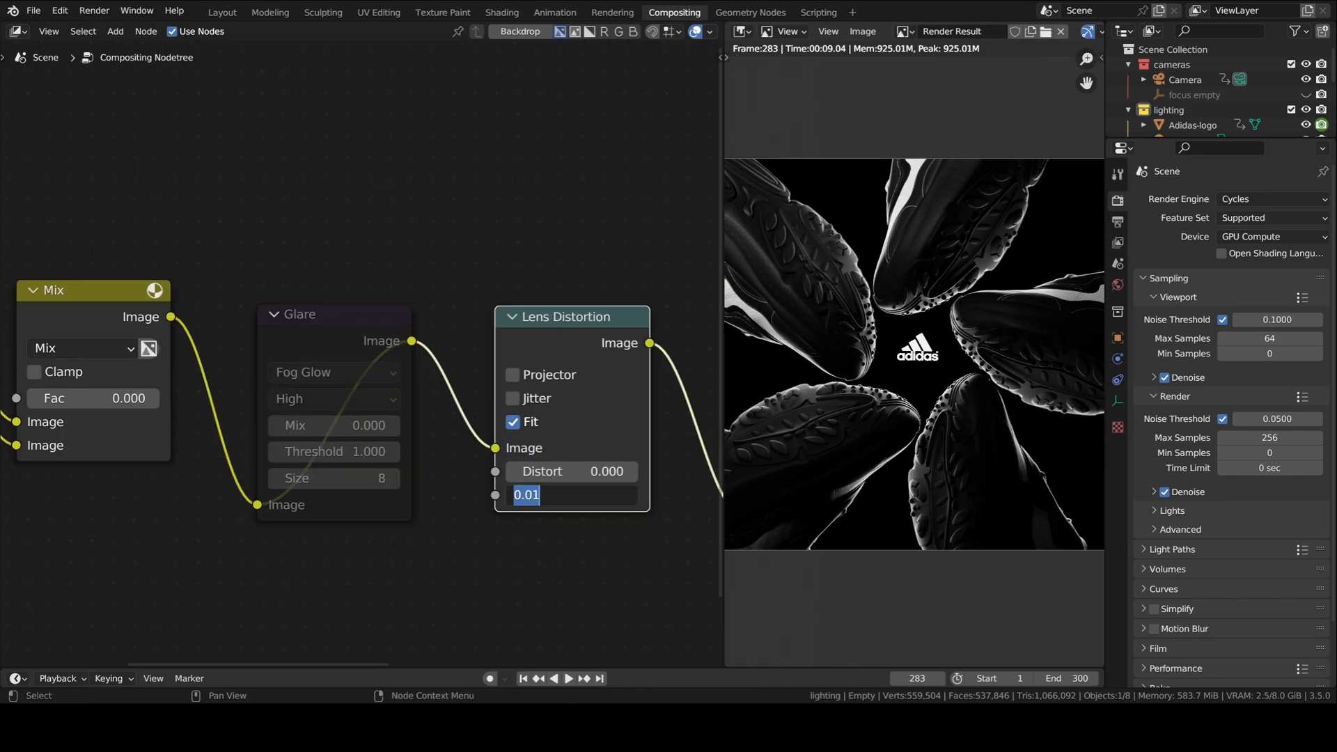
type("0.005")
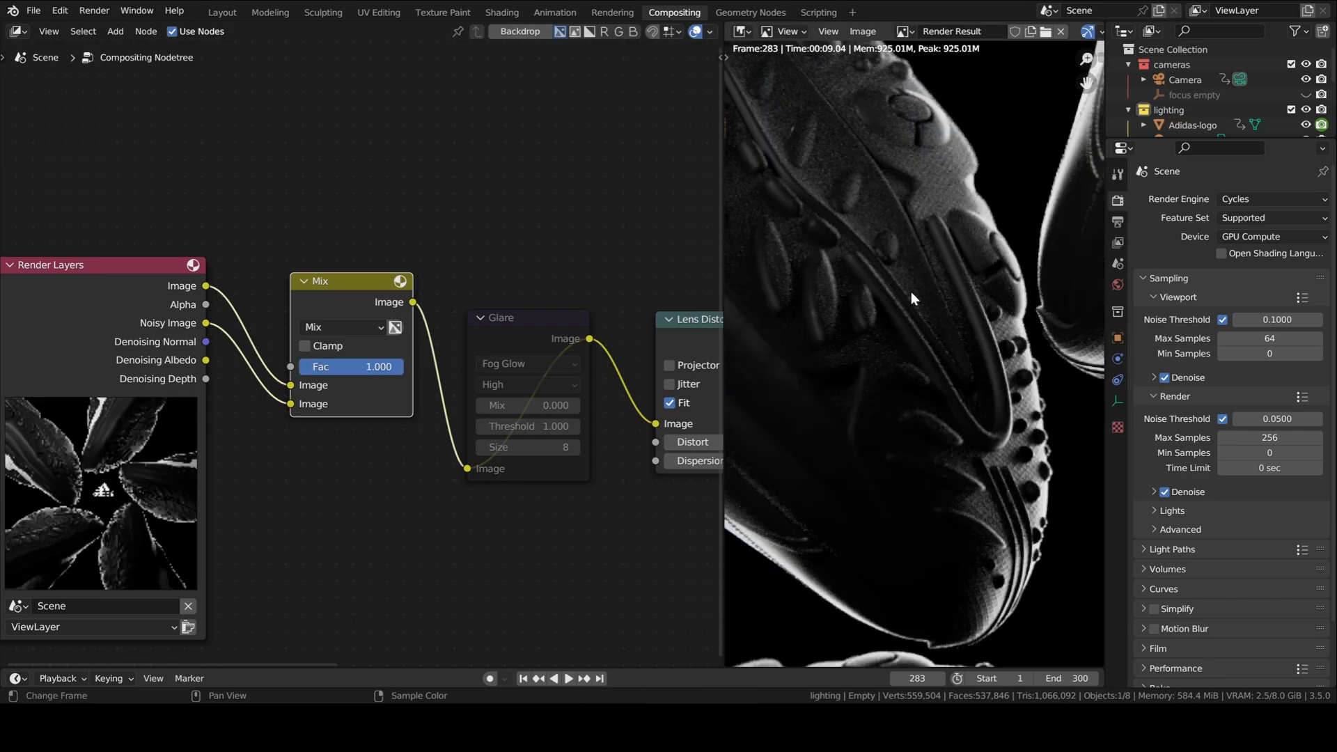
Zoom out to see the logo and set the Mix node factor to 0
left_click_drag(353, 366, 352, 365)
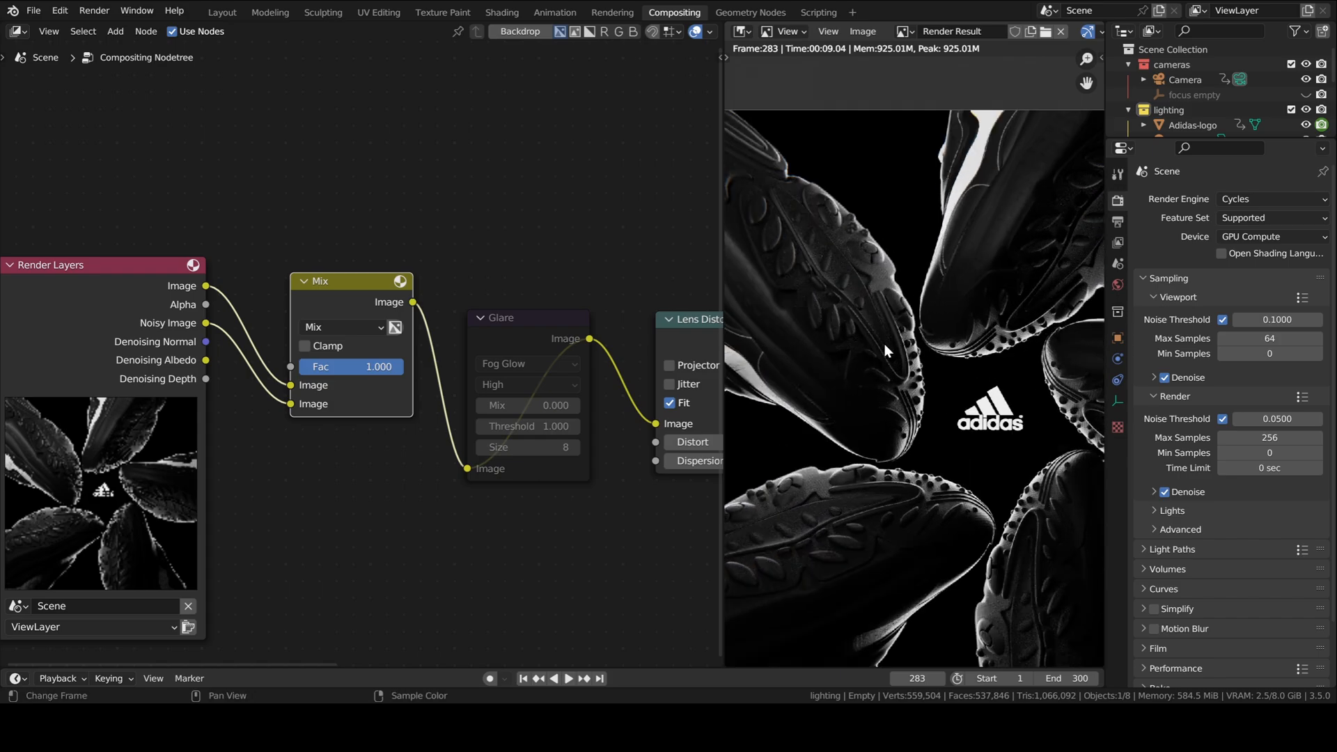
left_click(351, 367)
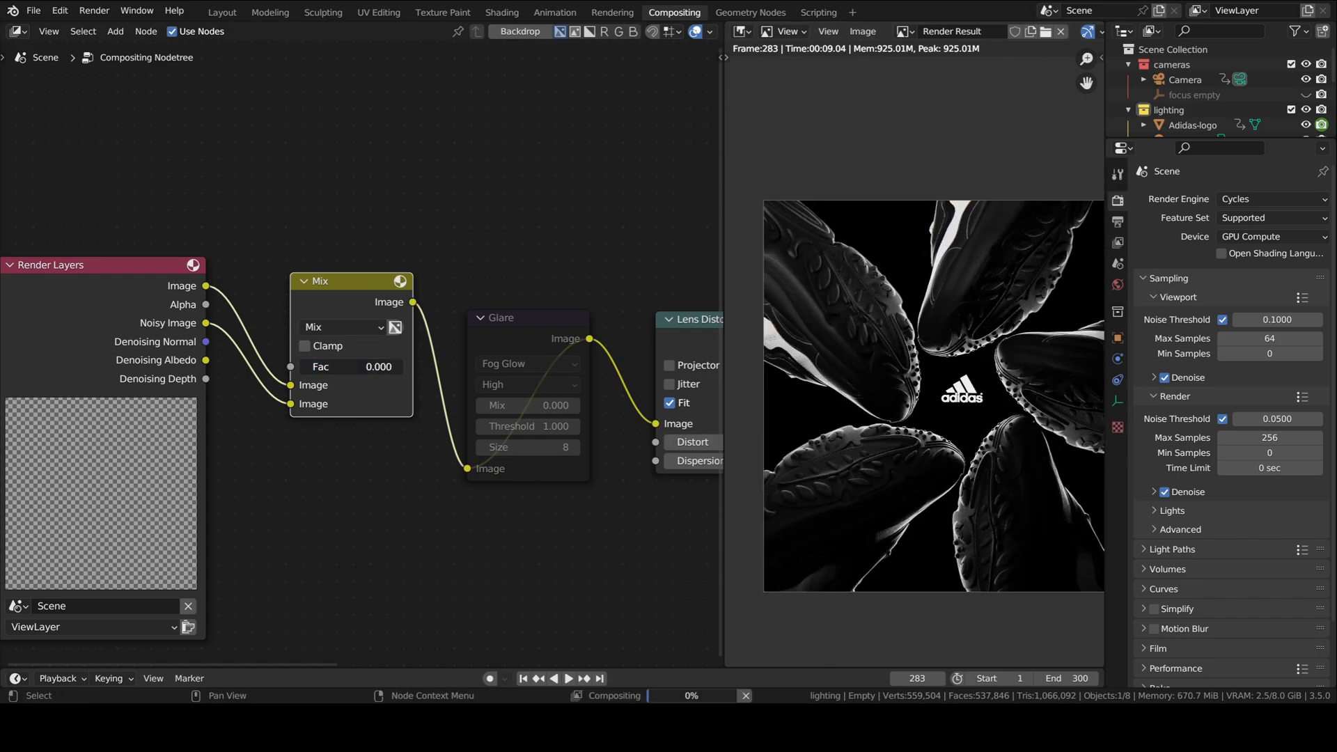